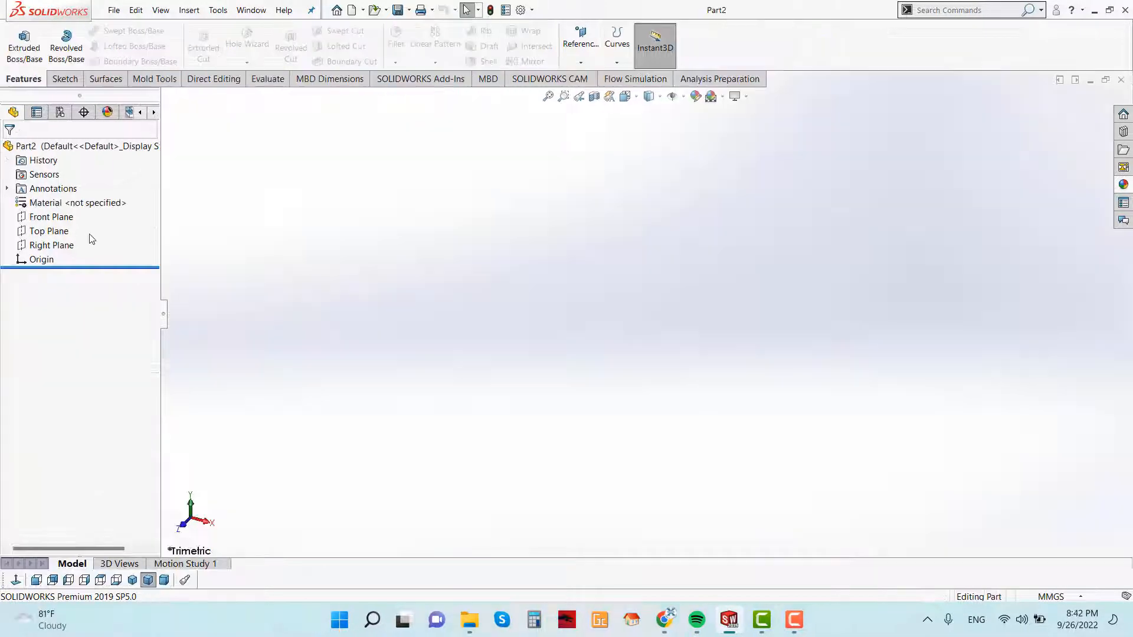
- Draw a 6-sided polygon from the origin on the Front Plane, inscribed circle 20 mm
click(51, 217)
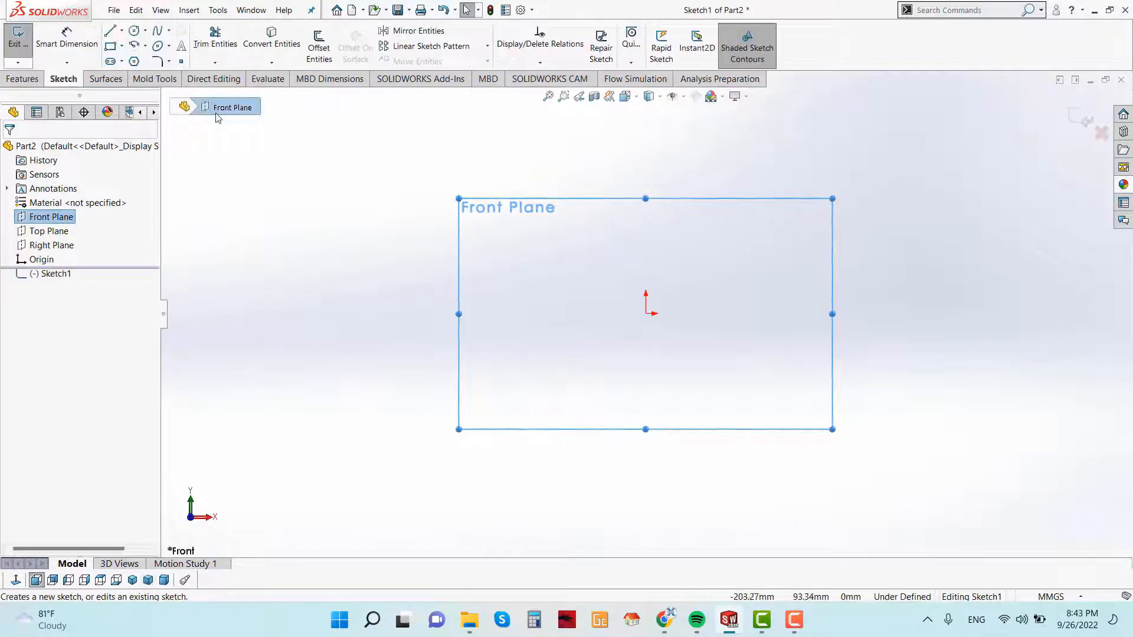
click(134, 61)
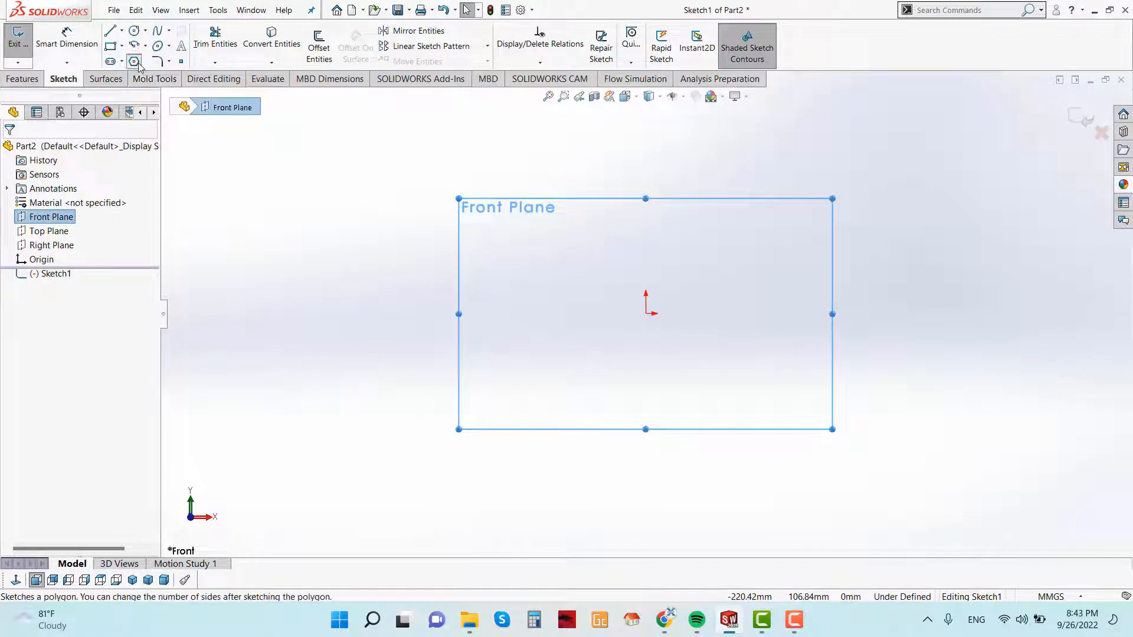
click(134, 62)
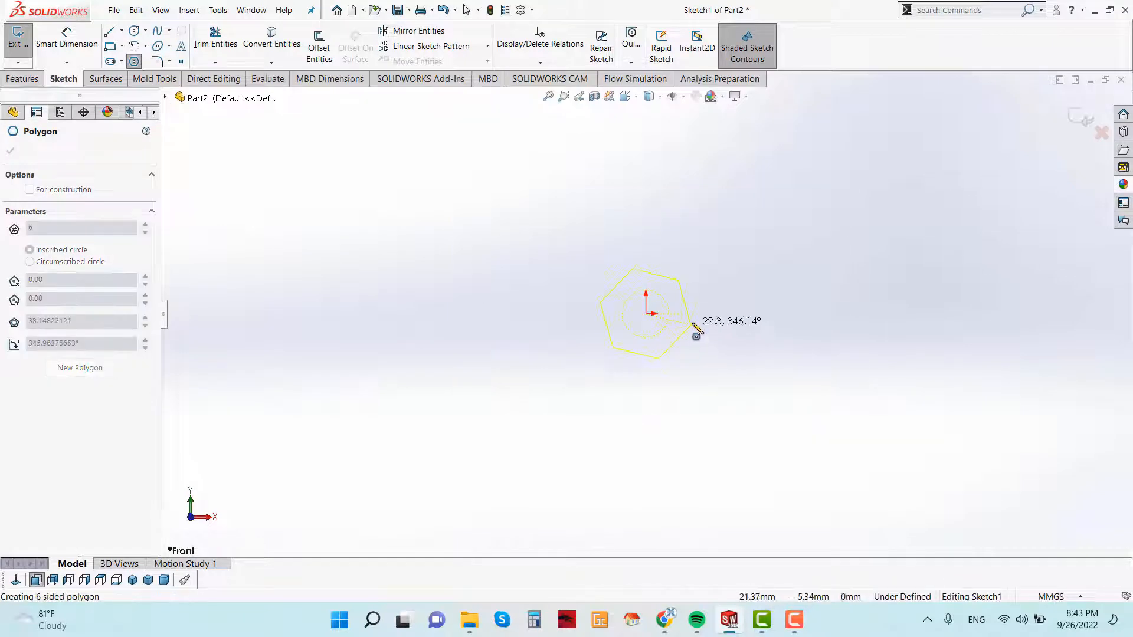
click(694, 330)
text(20)
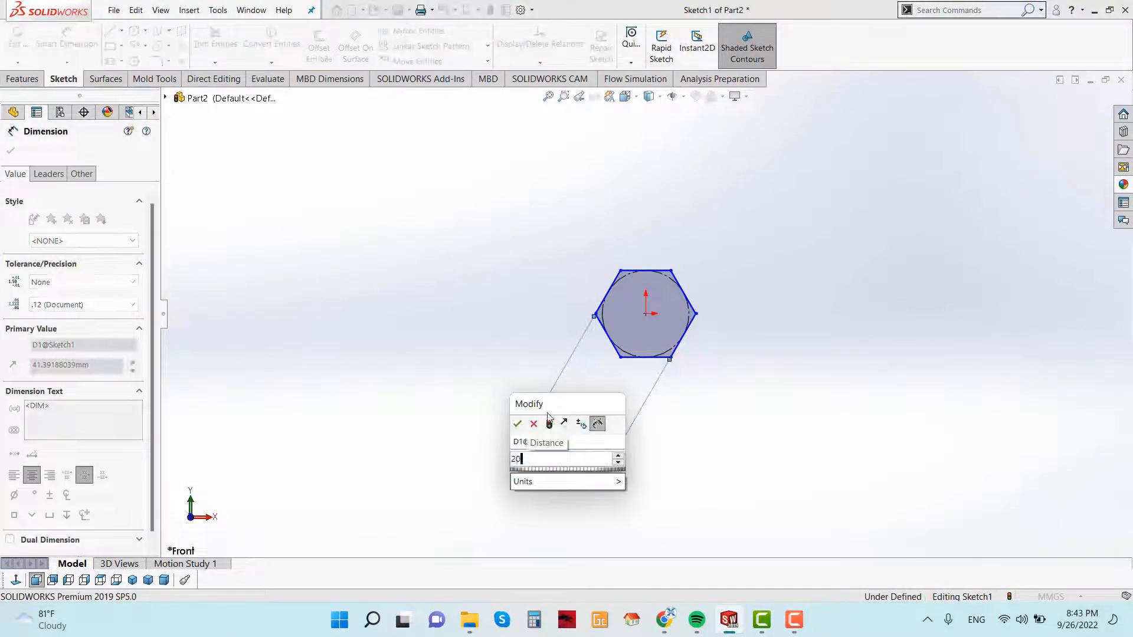
click(517, 423)
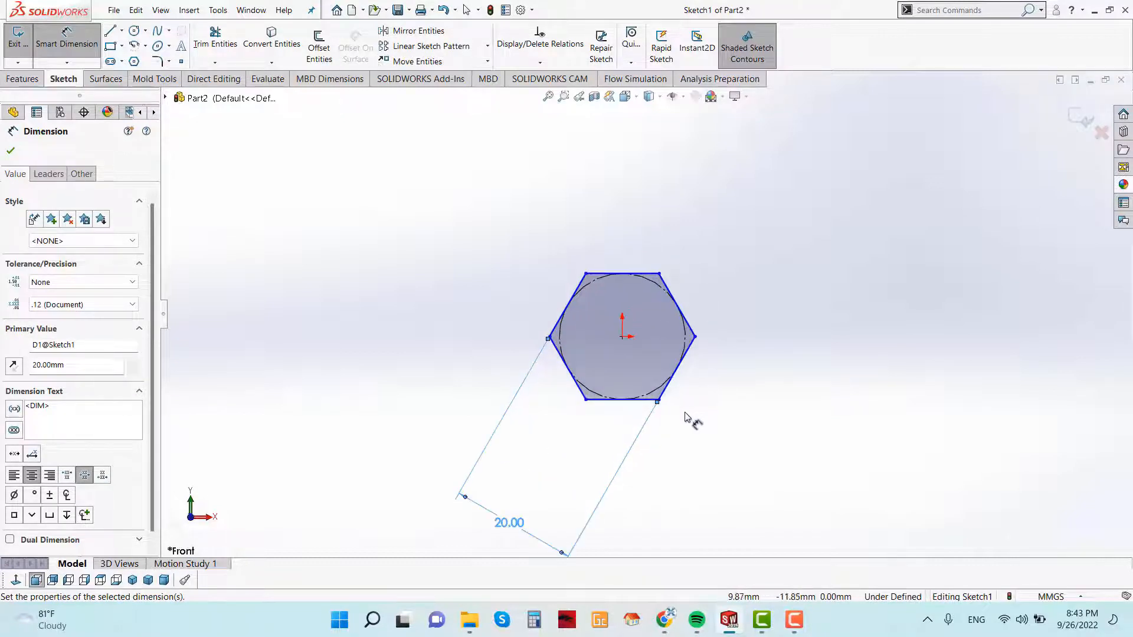
- Extrude the hexagon 10 mm with the Mid Plane end condition into Boss-Extrude1
click(10, 150)
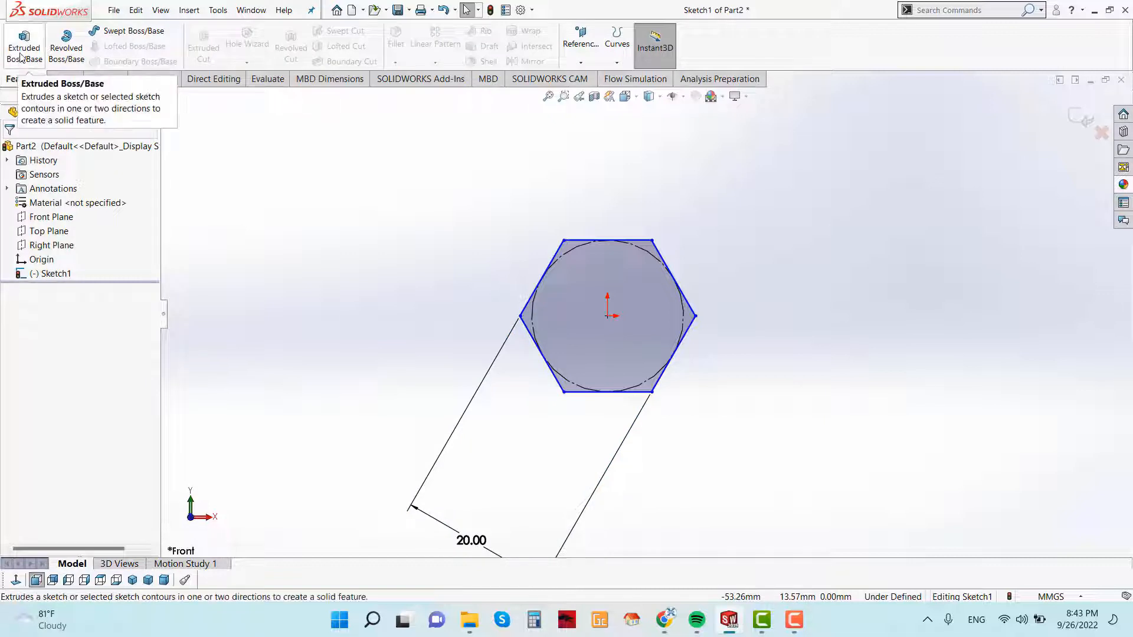
click(23, 46)
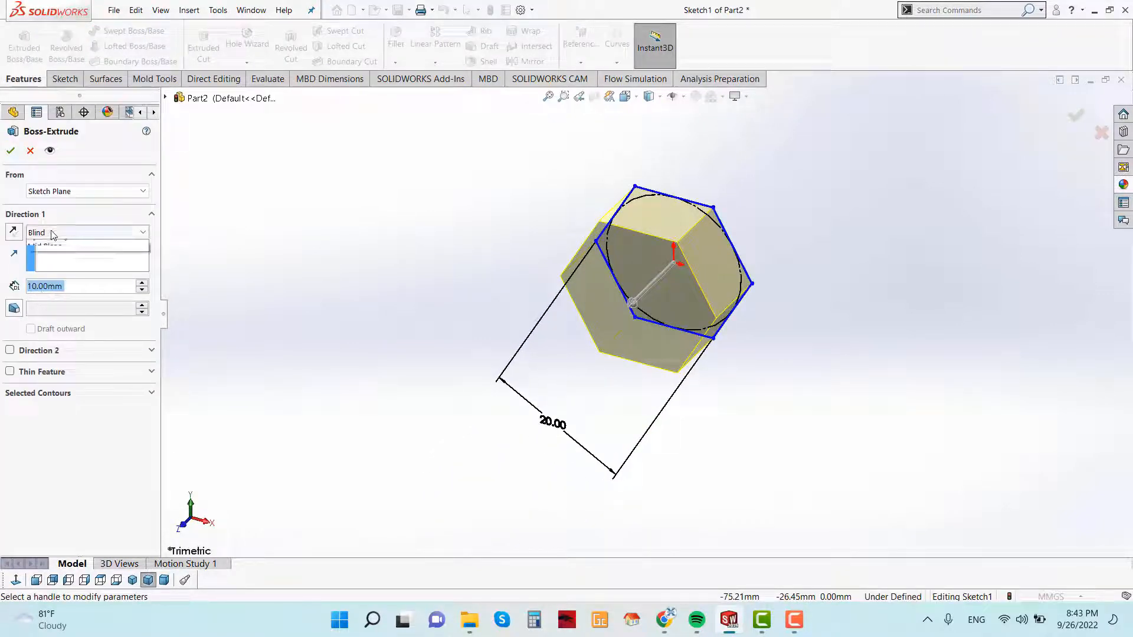
click(86, 231)
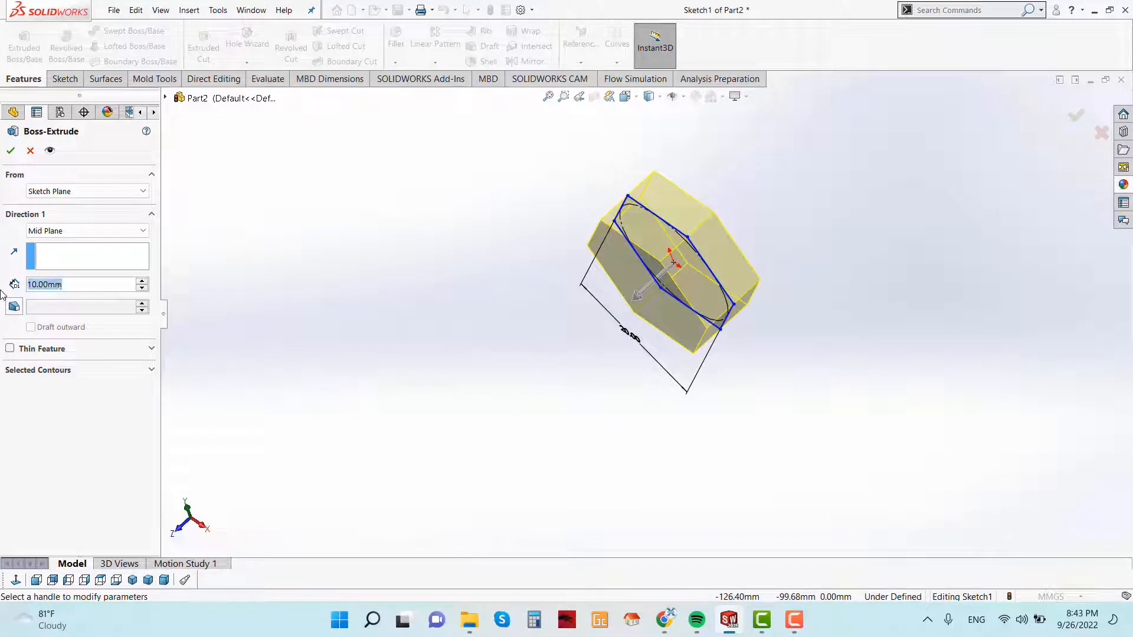
click(142, 288)
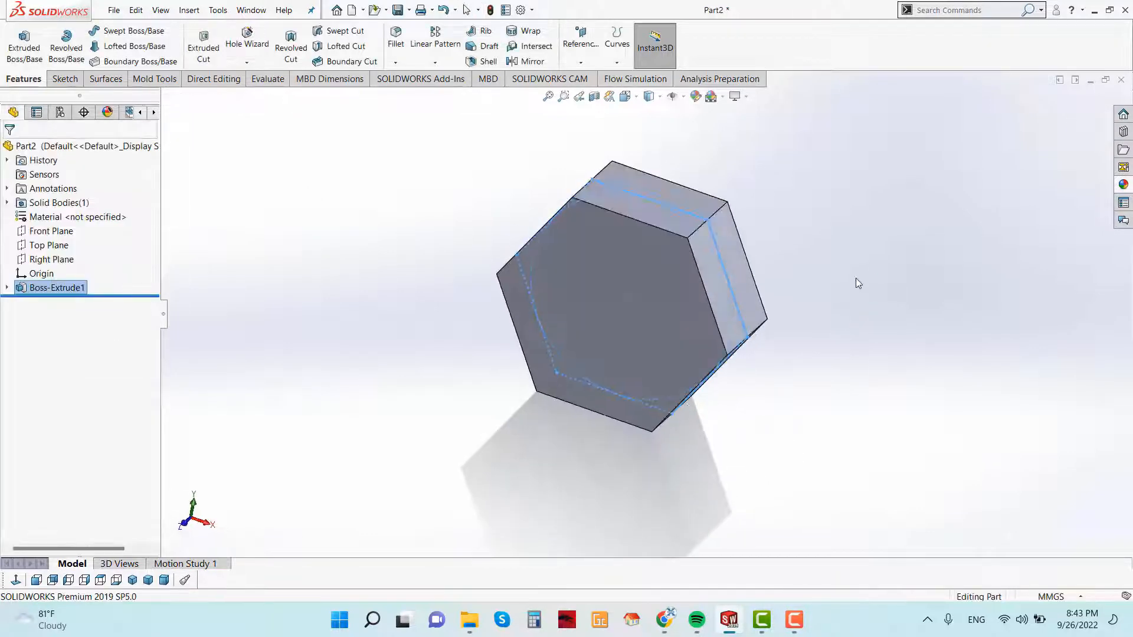
- Sketch a circle at the origin on the front face and make it tangent to a hexagon edge
click(613, 289)
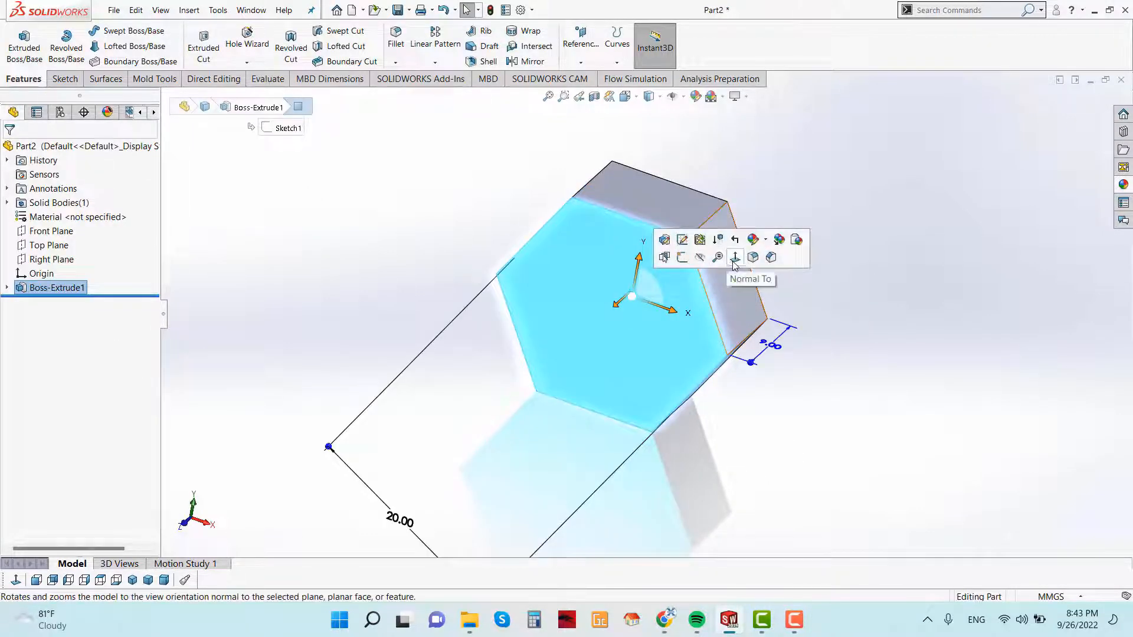
click(735, 258)
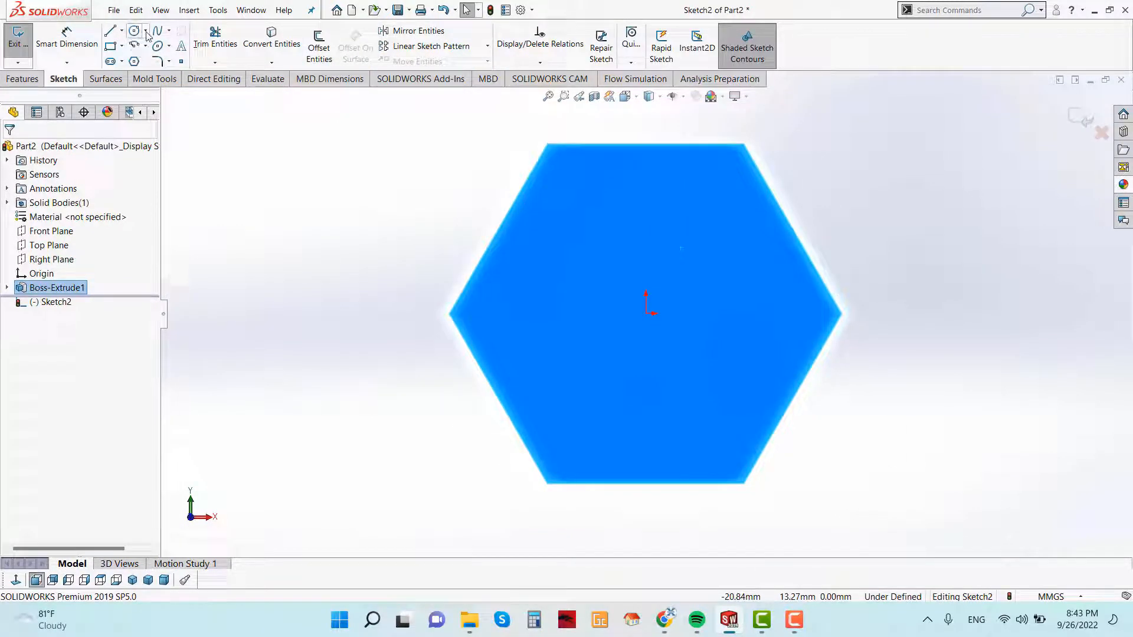
click(133, 31)
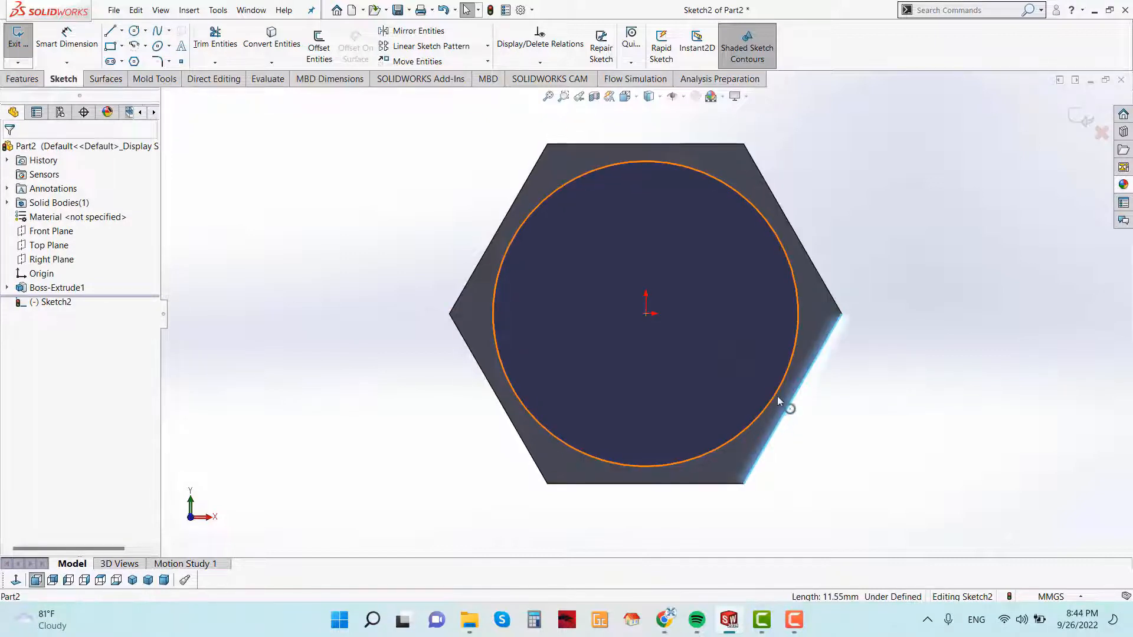
click(779, 401)
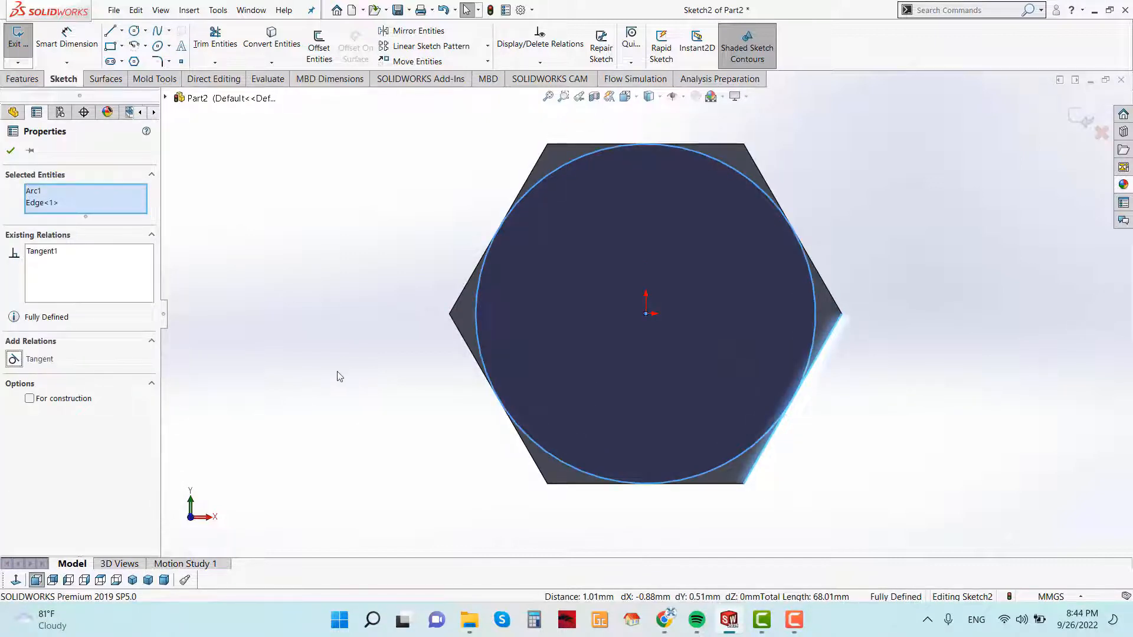
click(24, 79)
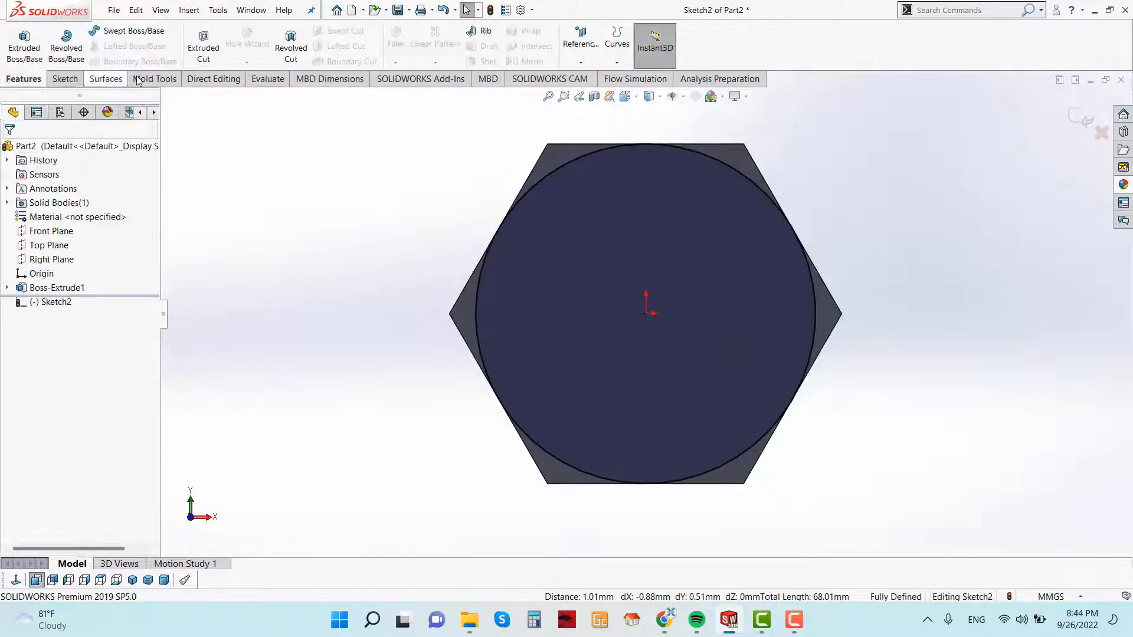
- Cut Through All with Flip side to cut and a 45° draft, creating Cut-Extrude1
click(203, 47)
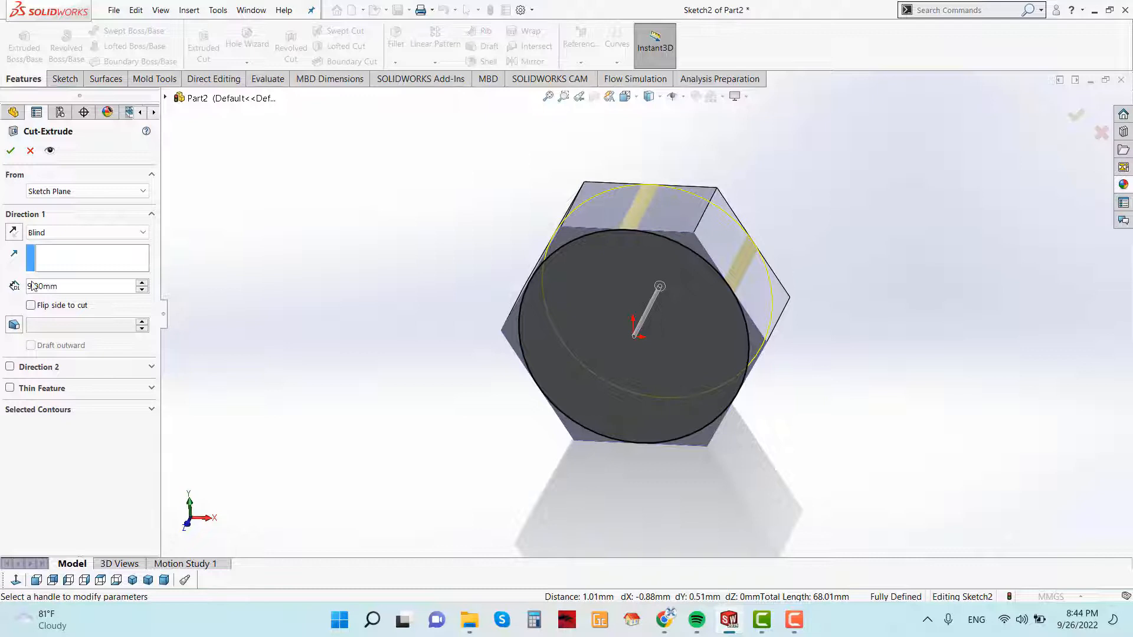
click(86, 232)
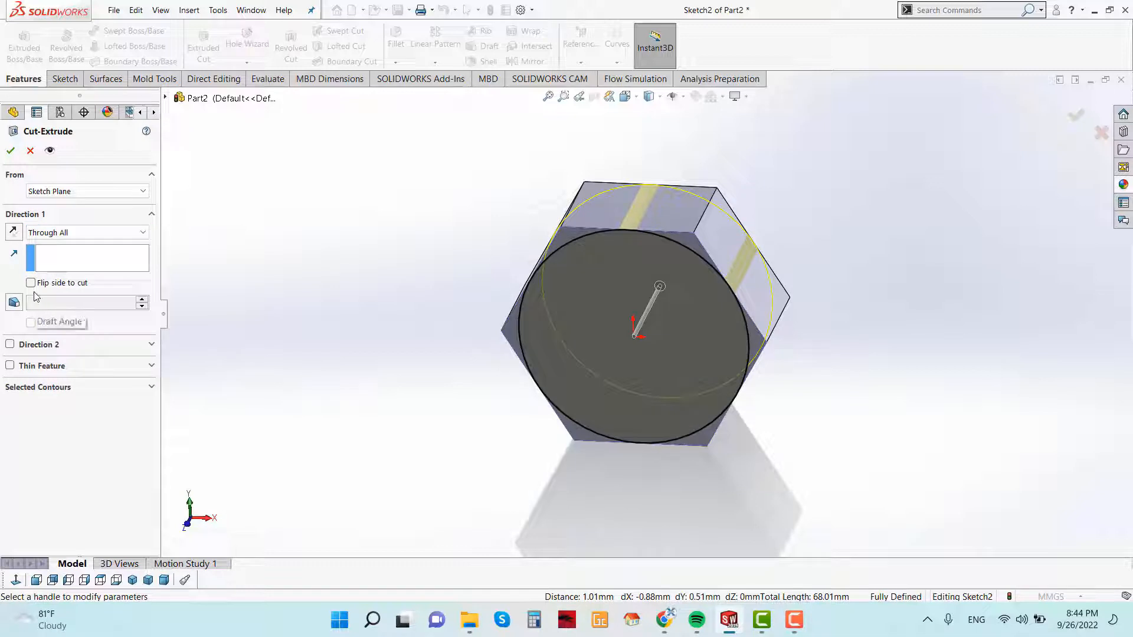
click(31, 282)
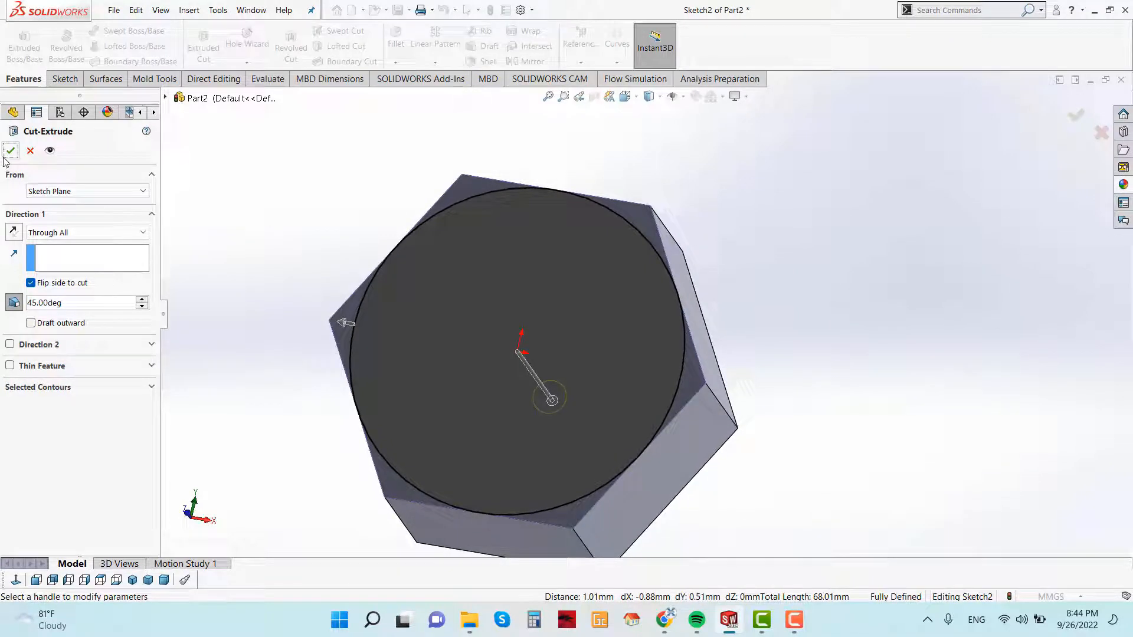
click(11, 150)
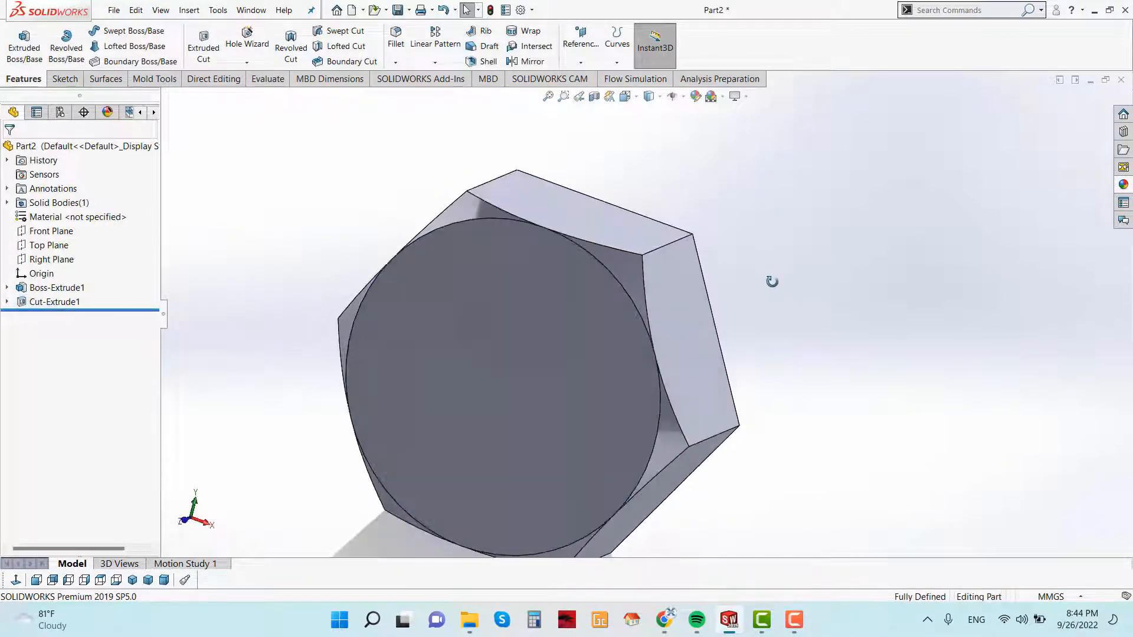
- Apply the polished steel appearance to the nut and change to another lighting scene
right_click(498, 347)
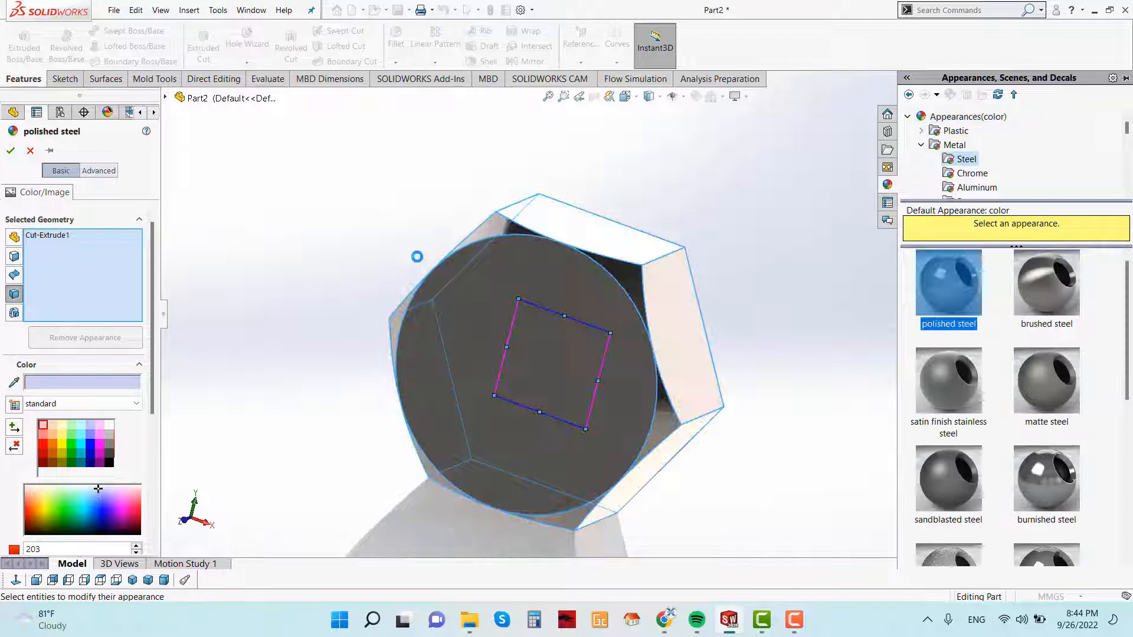
click(10, 151)
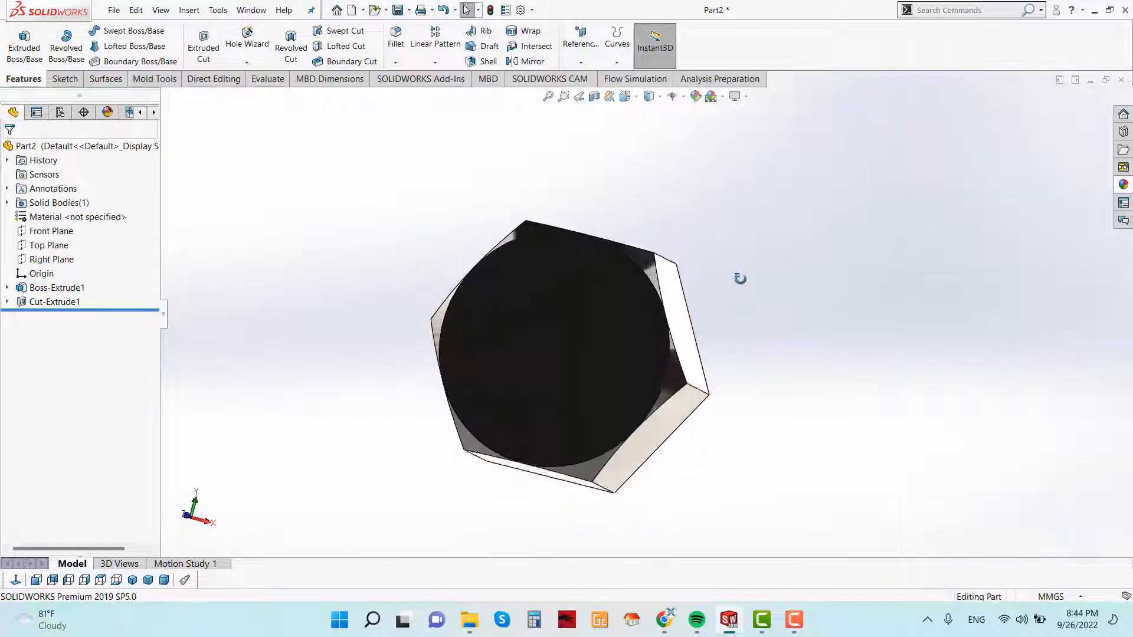
click(709, 96)
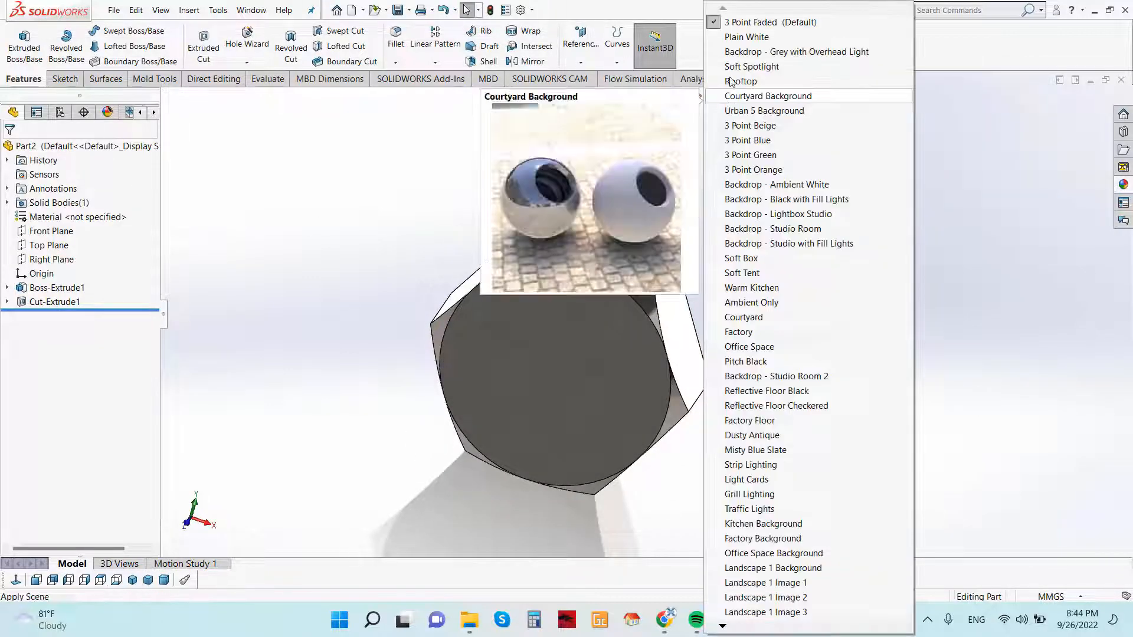
click(767, 95)
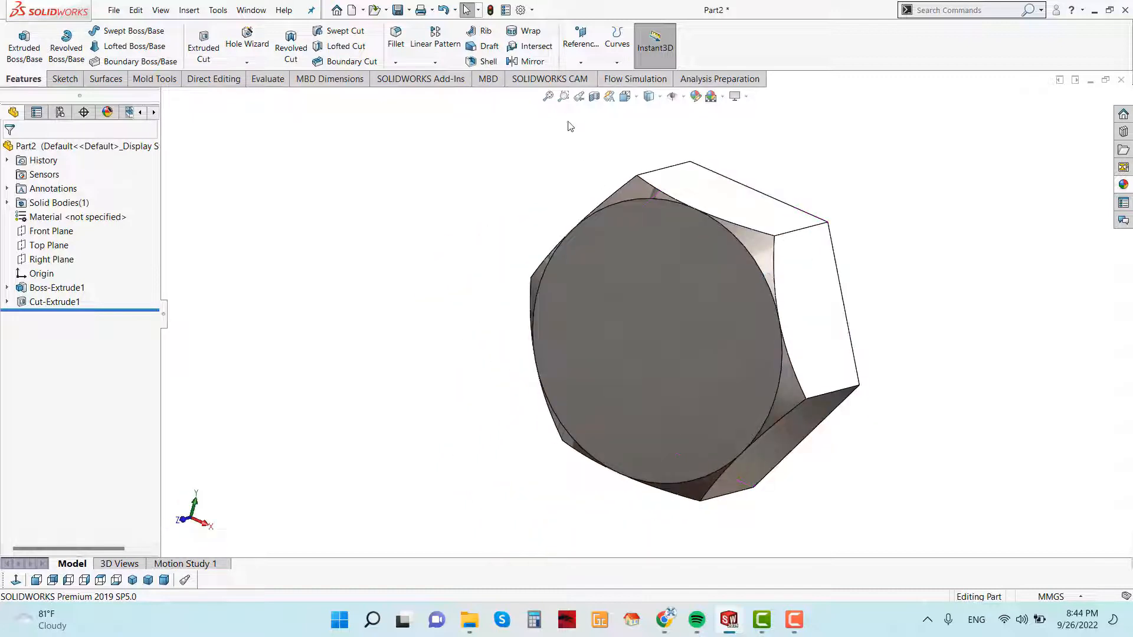
- Mirror Cut-Extrude1 across the Front Plane to chamfer the back face as Mirror1
click(535, 62)
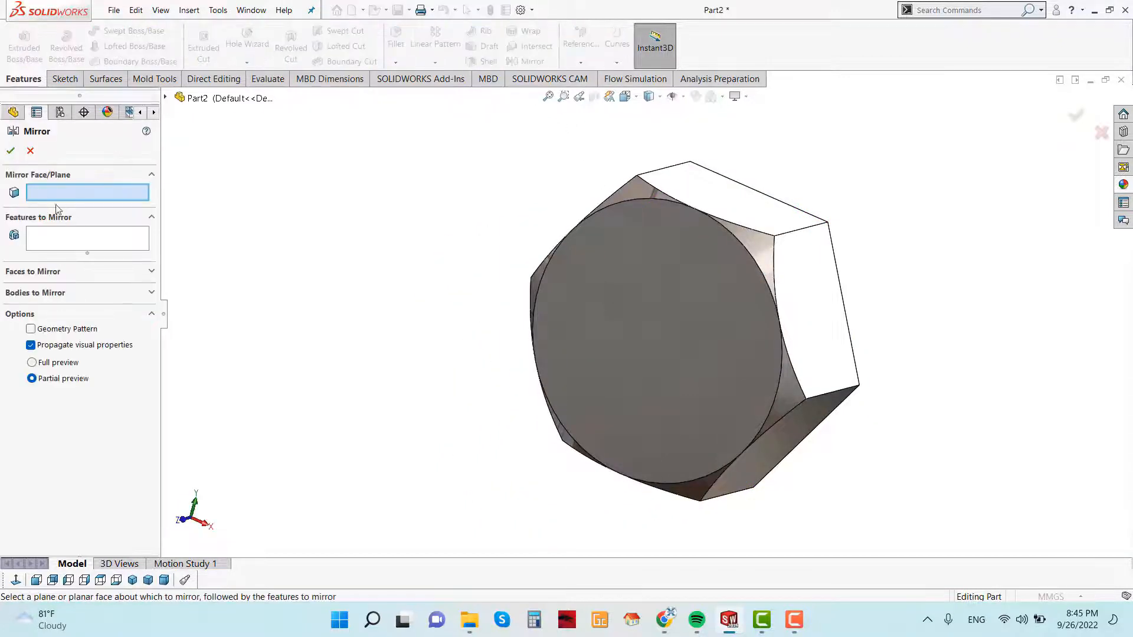
click(86, 238)
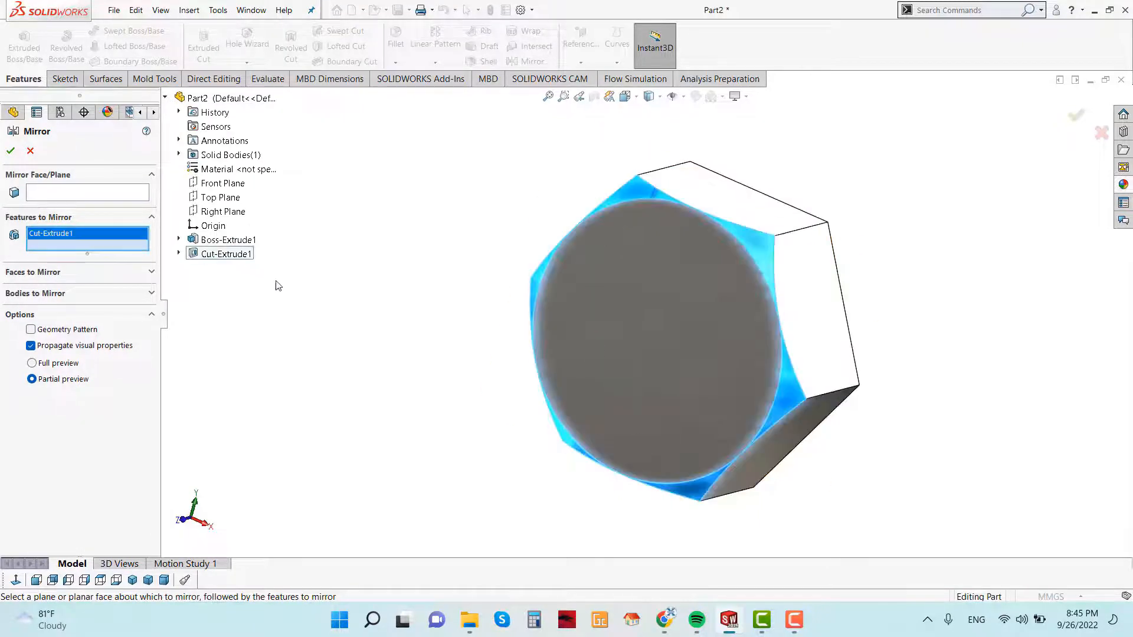
click(86, 191)
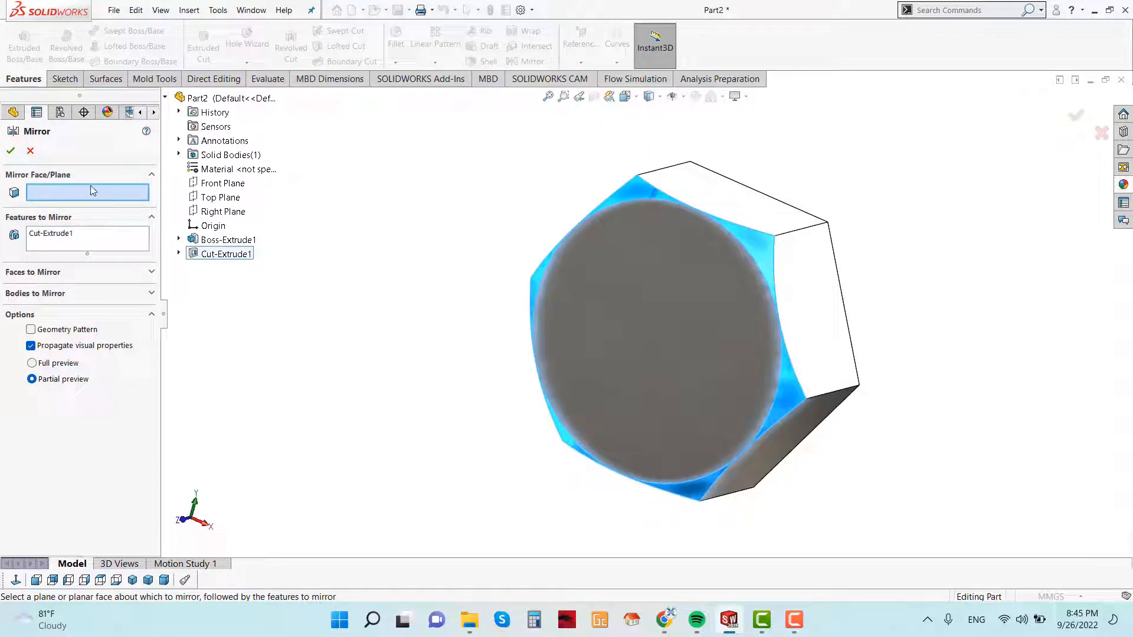
mouse_move(221, 197)
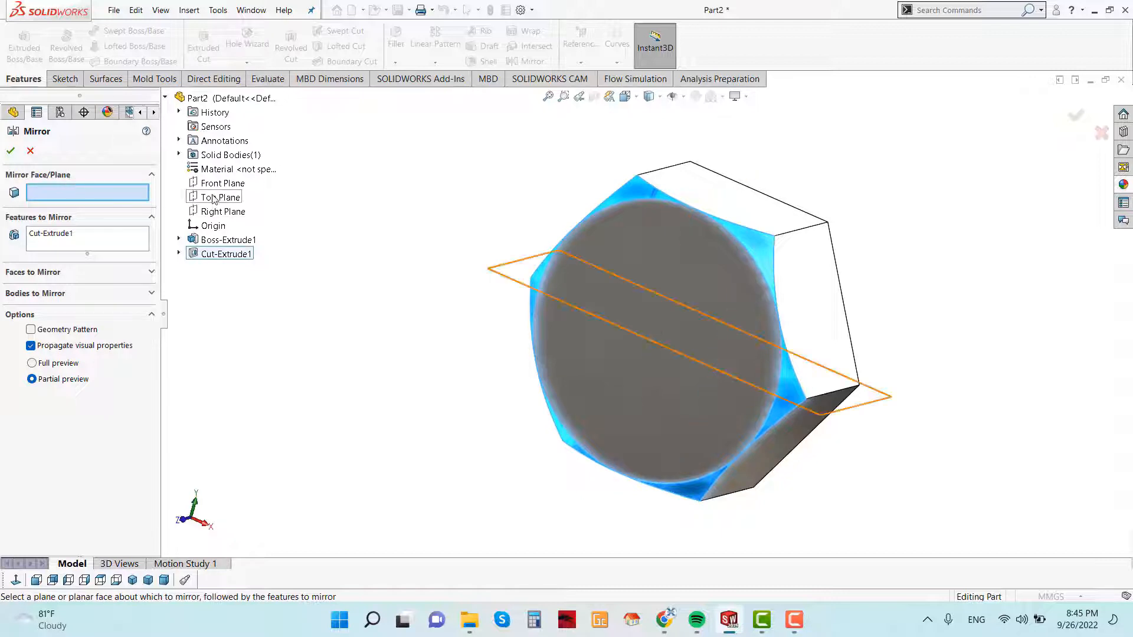
click(223, 183)
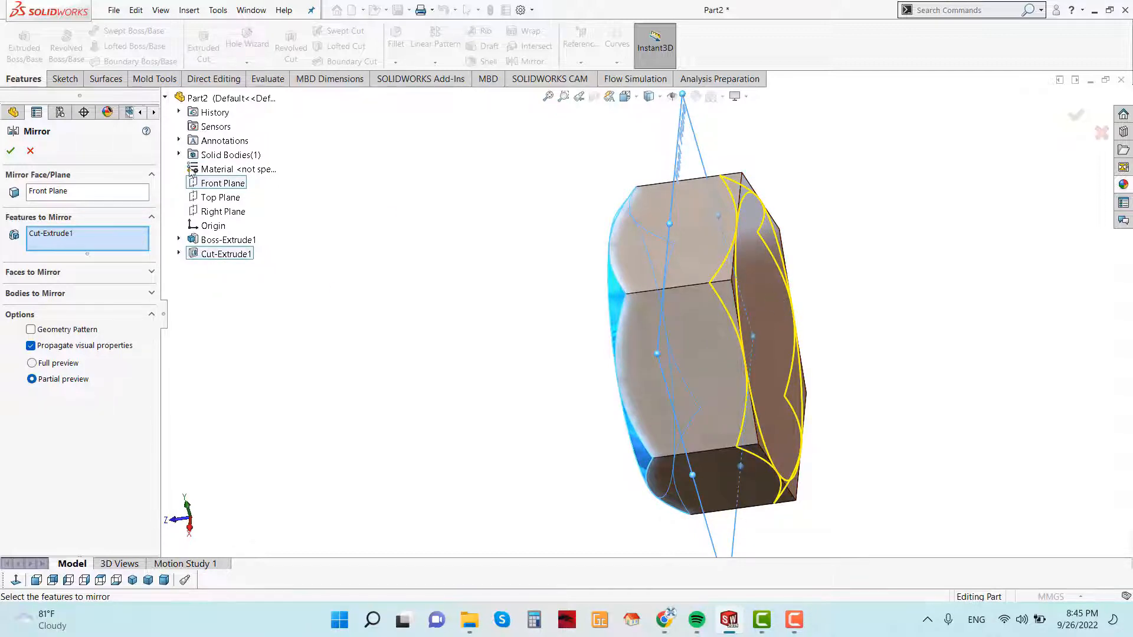
click(11, 150)
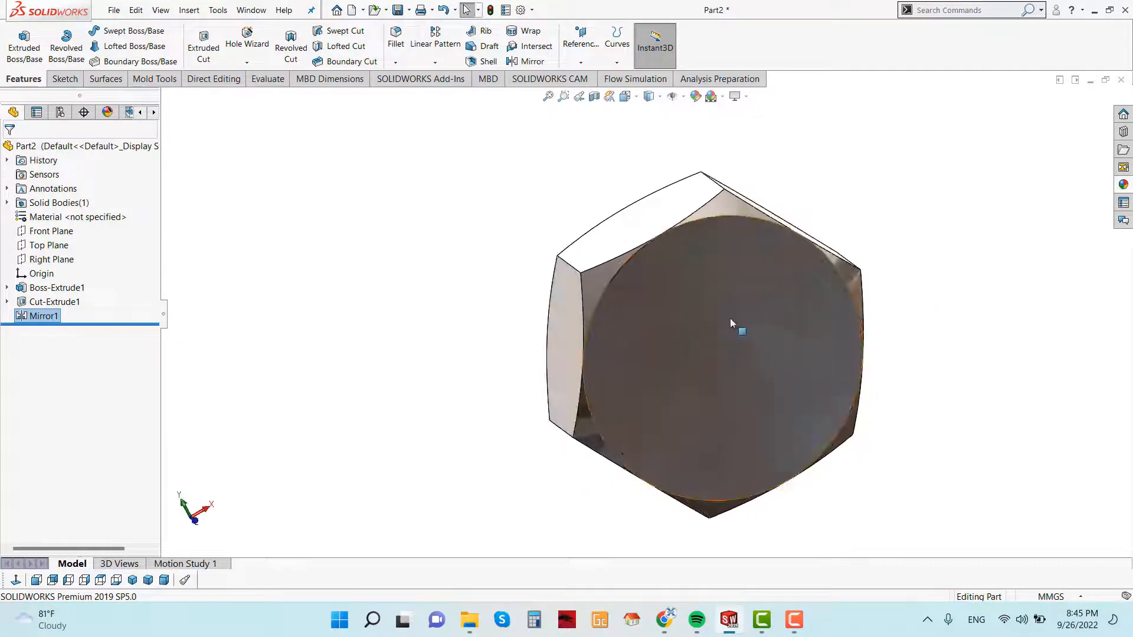
- Sketch a circle at the origin on the head's round face and dimension it to 12 mm
right_click(742, 332)
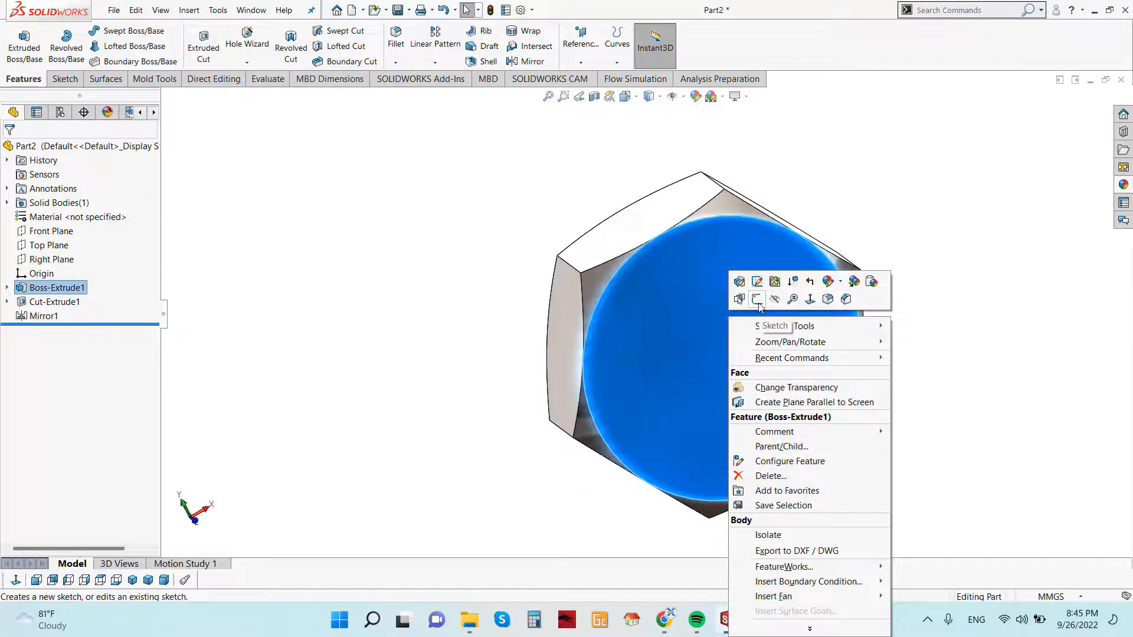
click(756, 299)
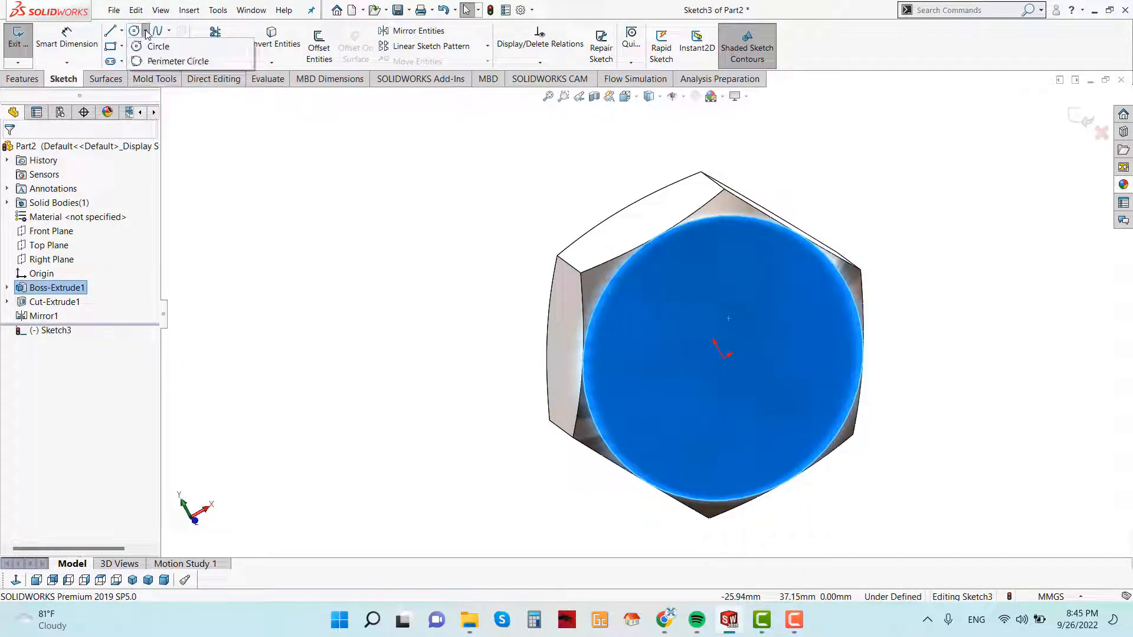
click(157, 46)
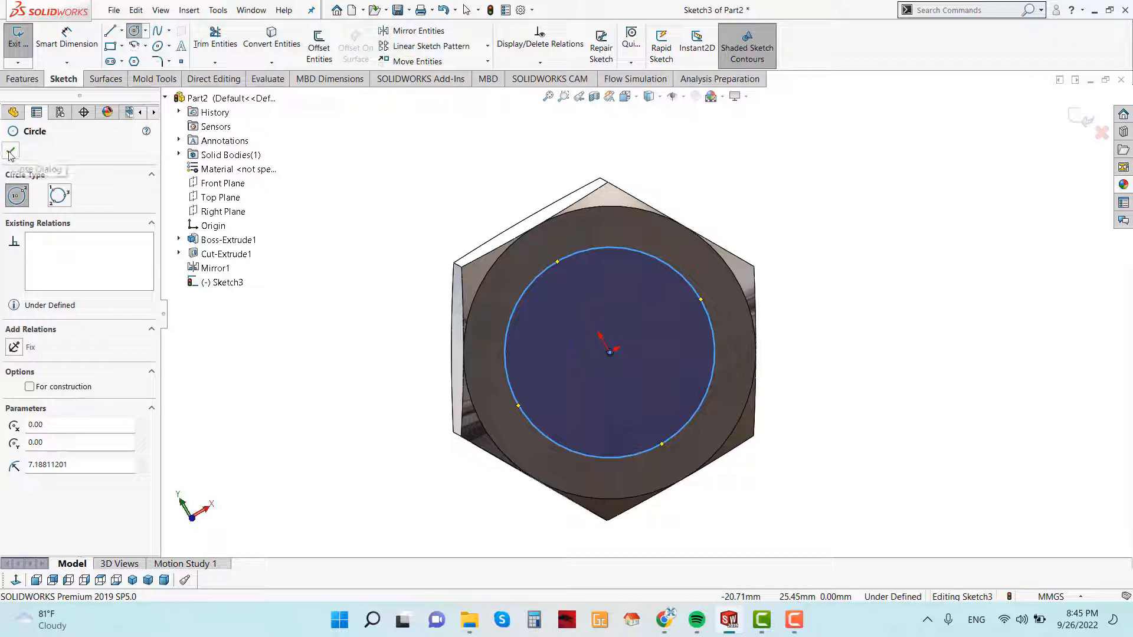
click(11, 152)
text(12)
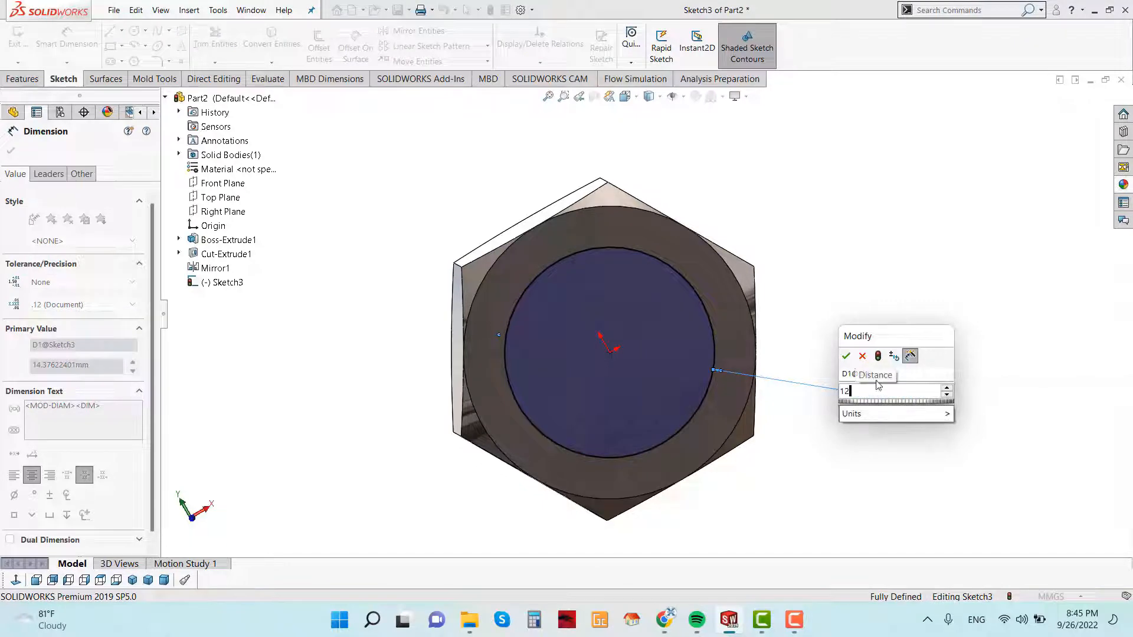
click(845, 356)
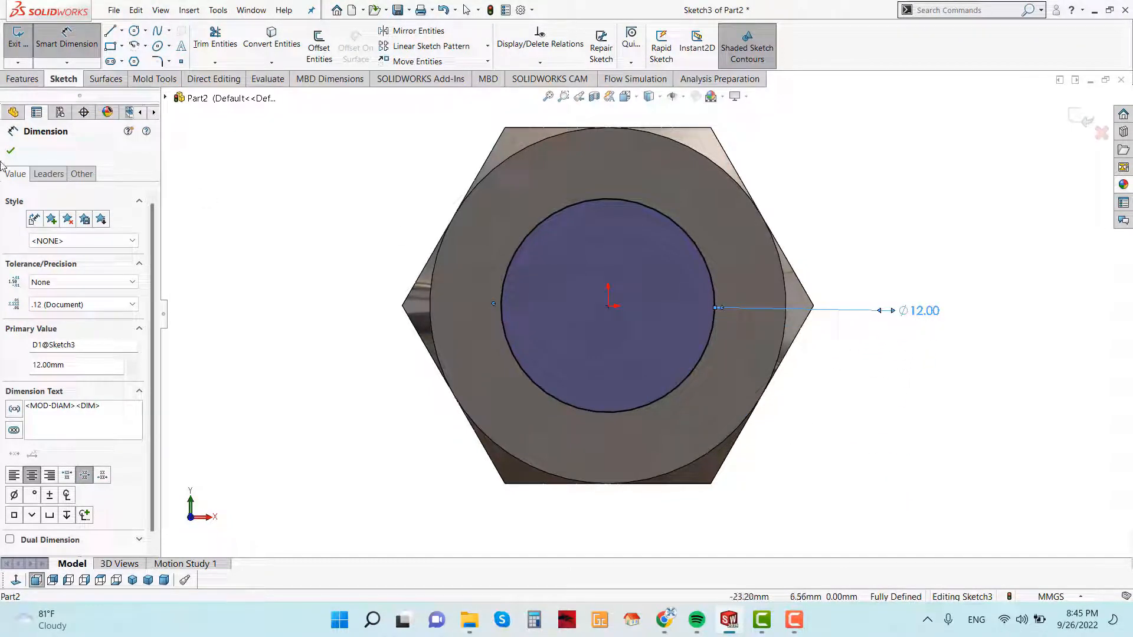
click(11, 149)
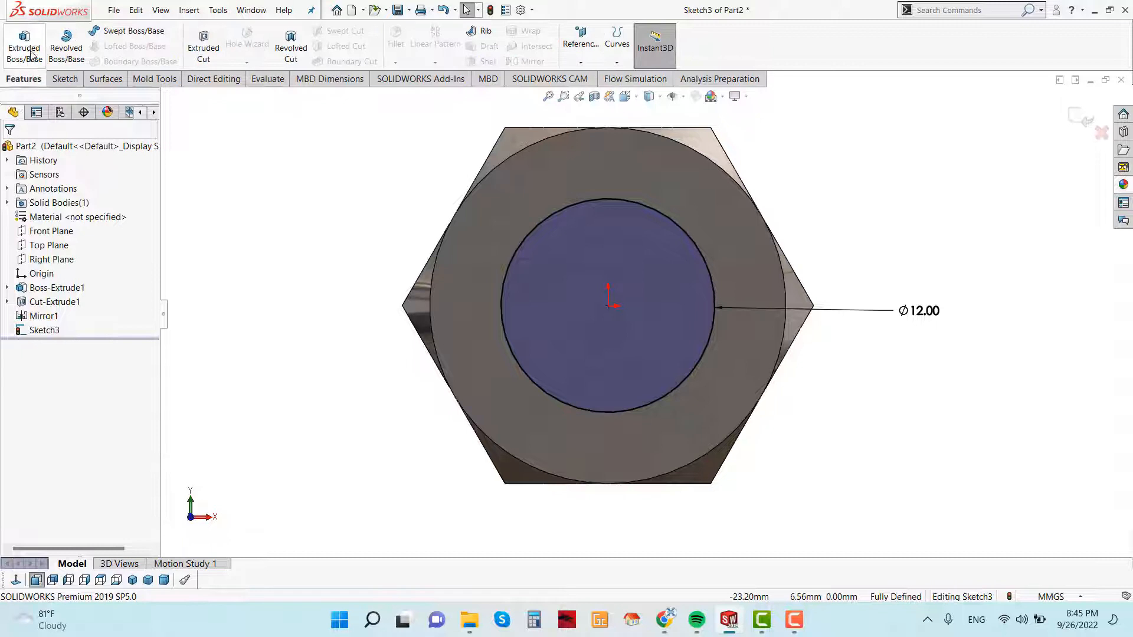
- Extrude the 12 mm circle Blind to 40 mm, forming the shank Boss-Extrude2
click(24, 47)
text(40)
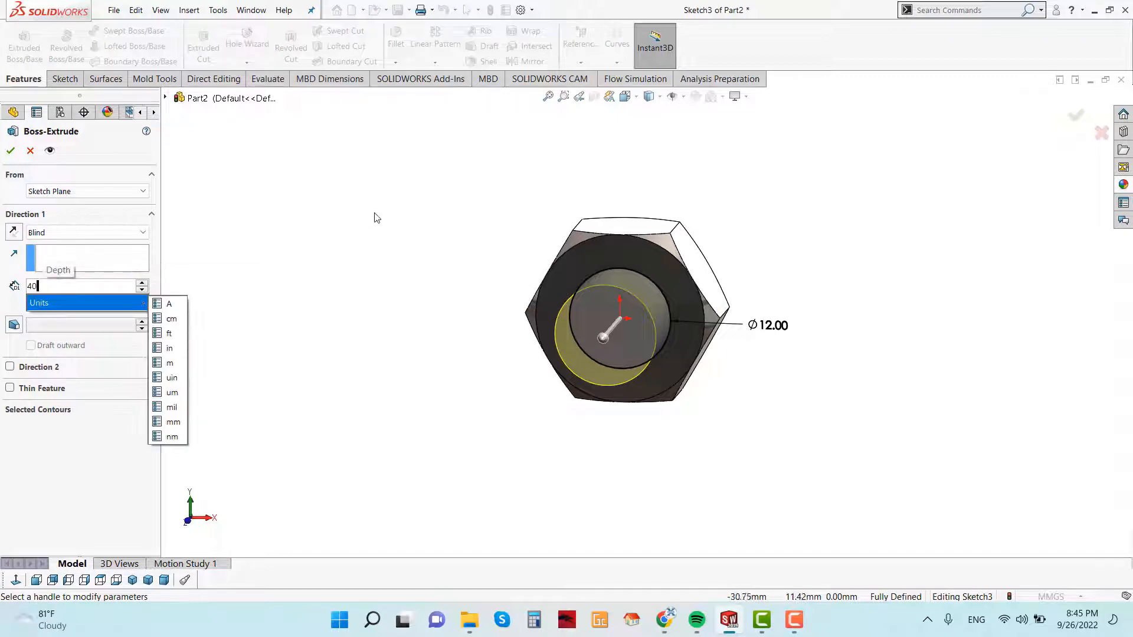
click(172, 423)
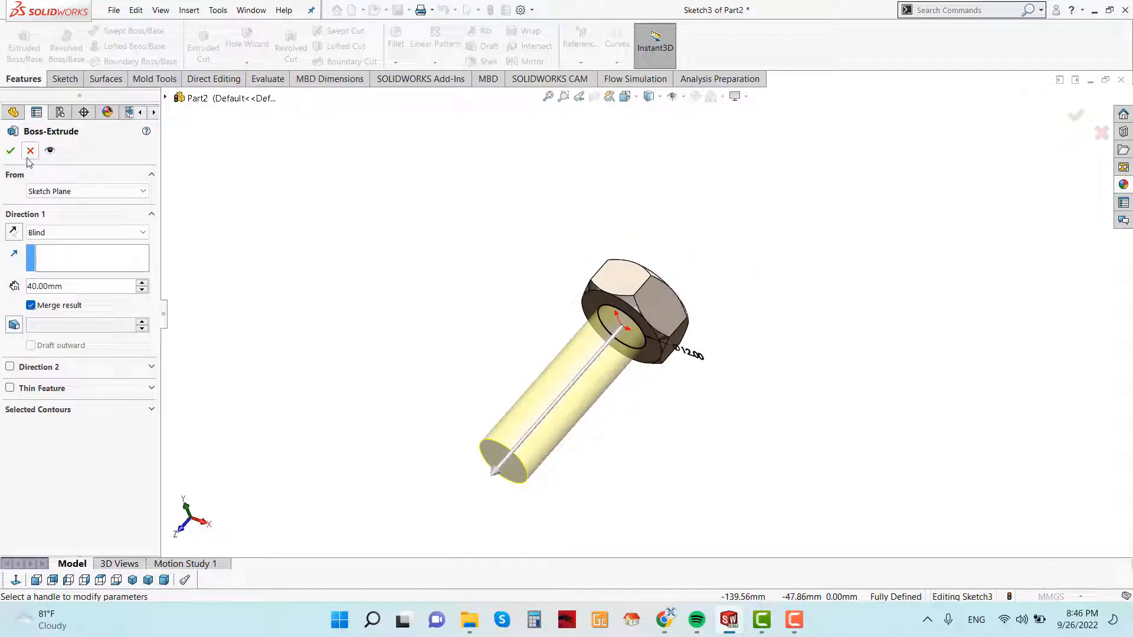
click(10, 150)
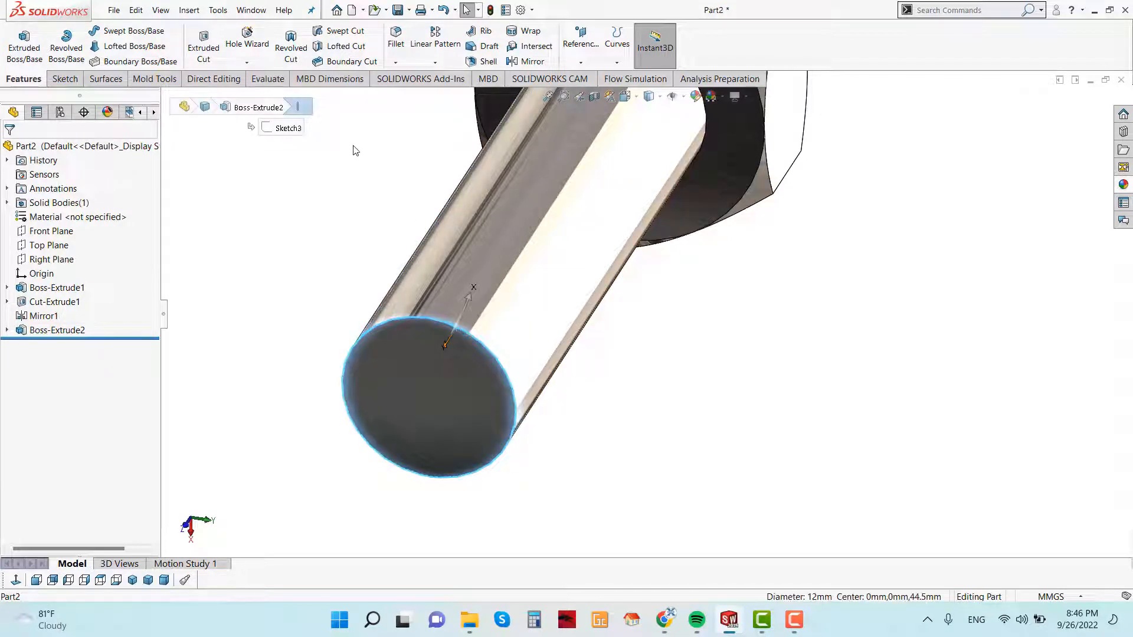
click(189, 9)
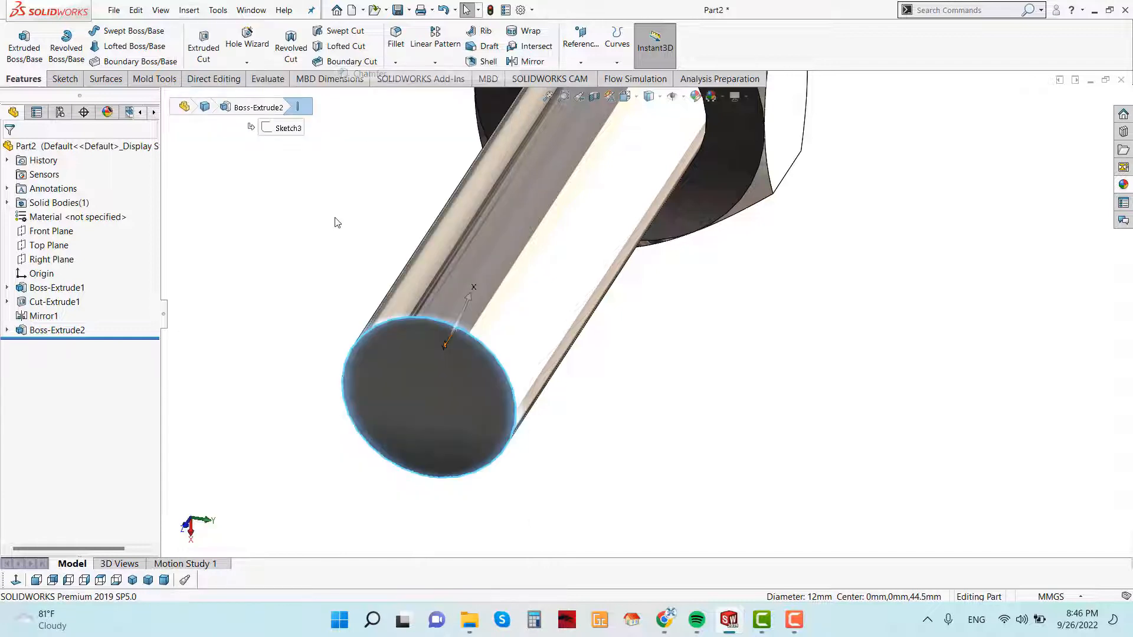
- Add Chamfer1 on the shank tip edge, 0.5 mm distance at 45°
click(430, 312)
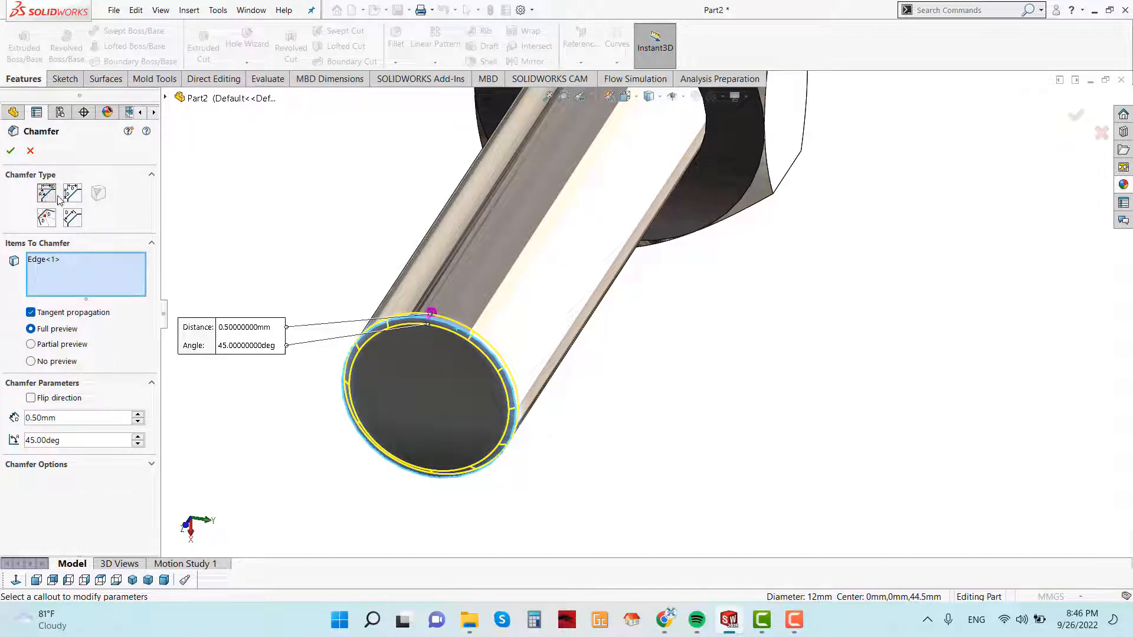
click(11, 150)
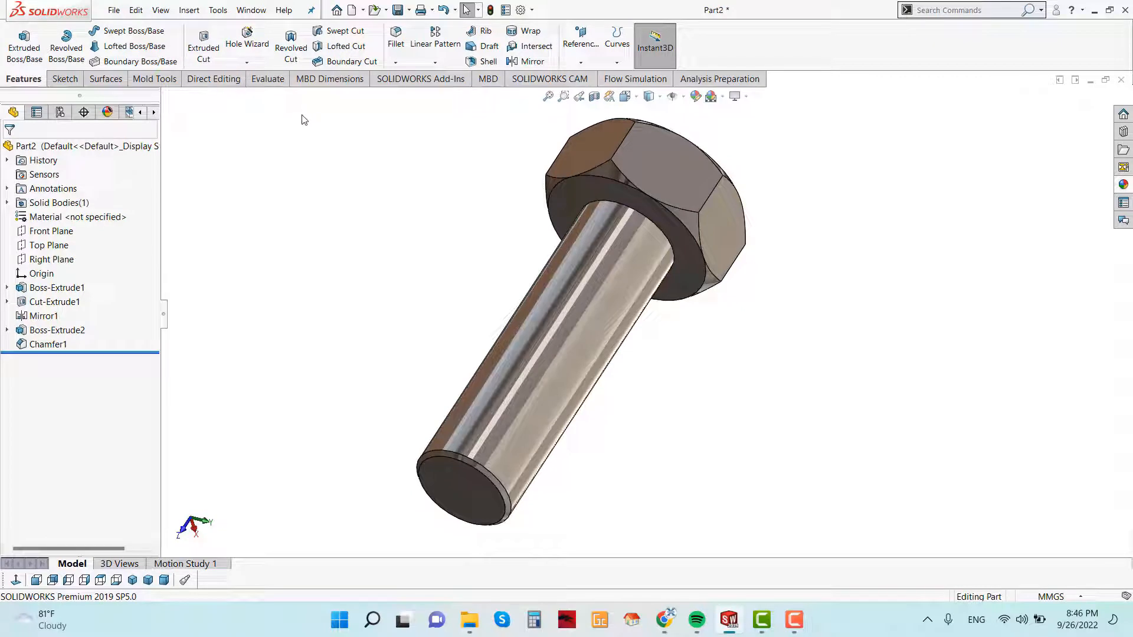
mouse_move(247, 46)
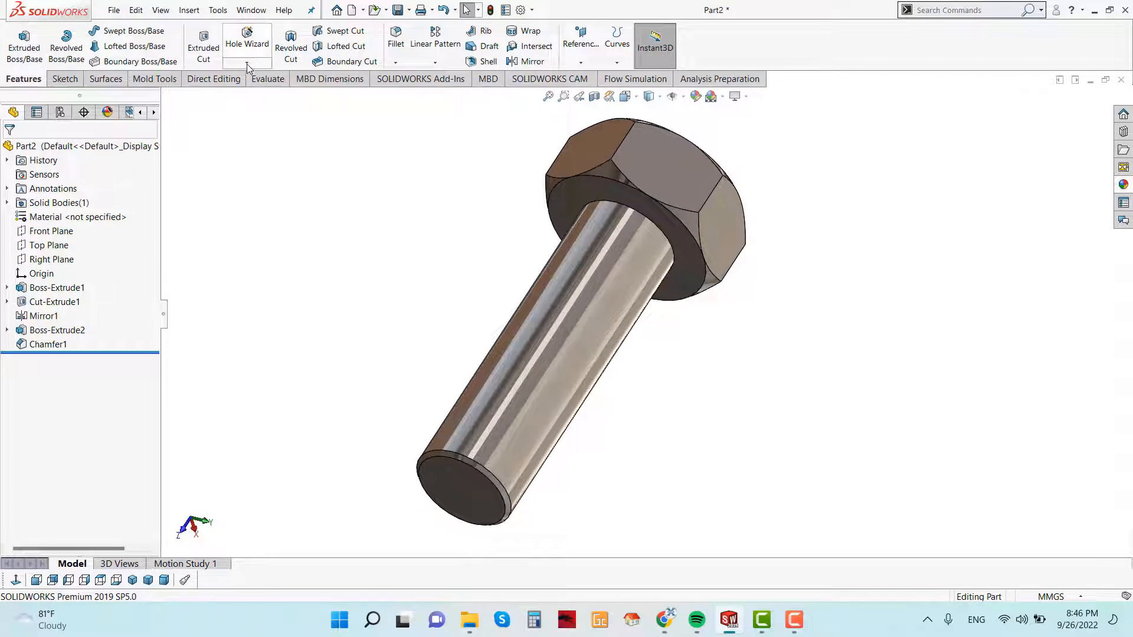
click(246, 63)
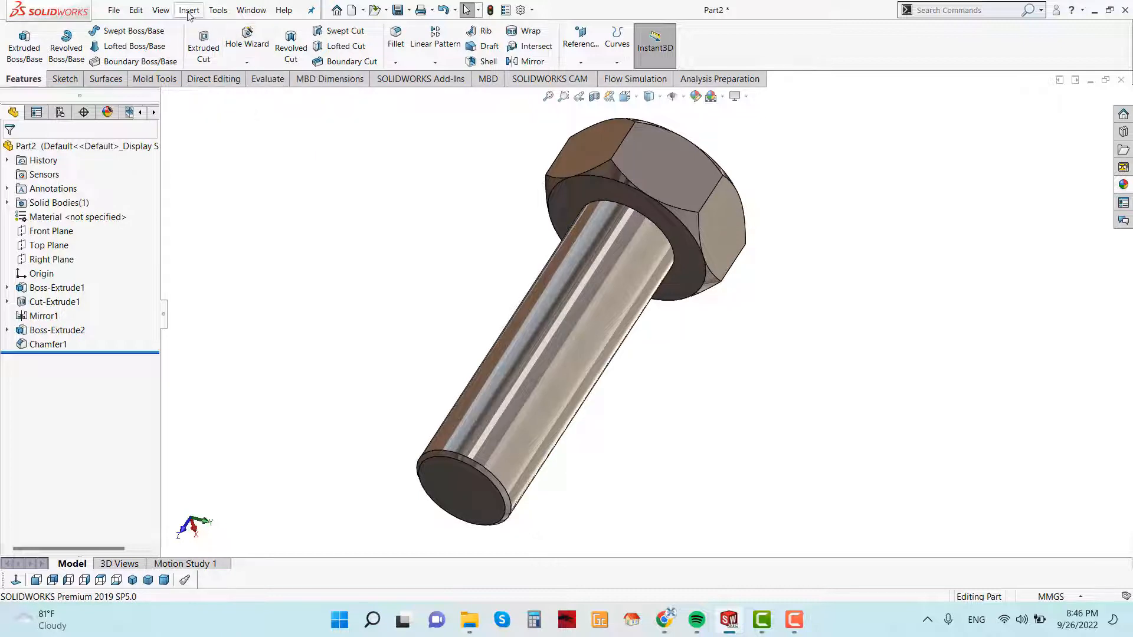
- Start an M12x1.5 thread at the shank edge by the head, ending Up To Selection at the tip face
click(188, 9)
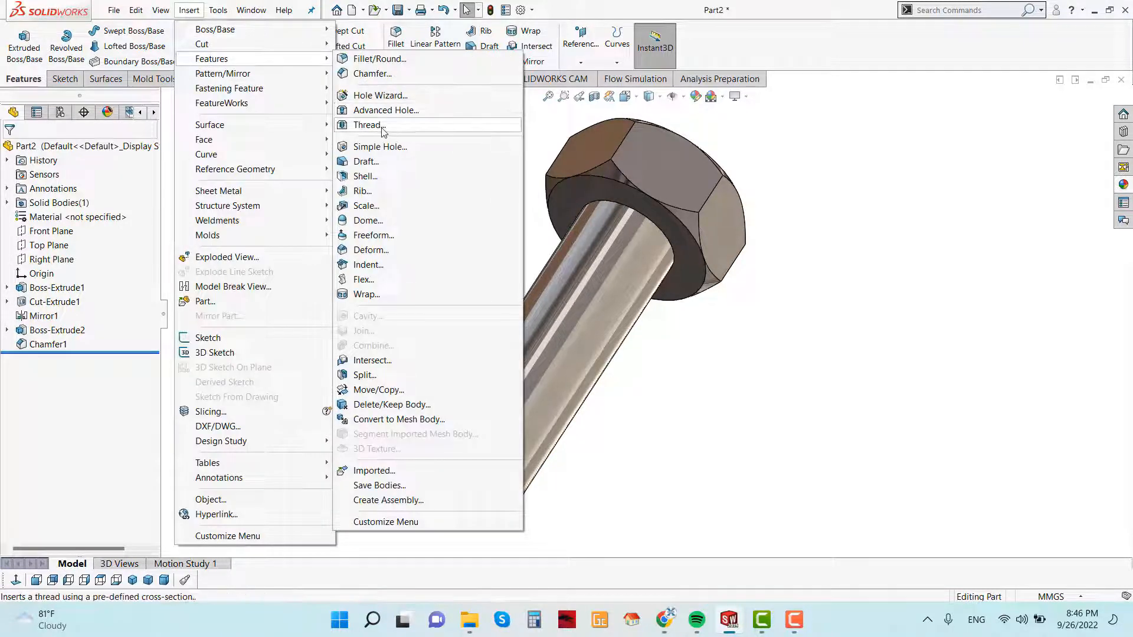
click(368, 126)
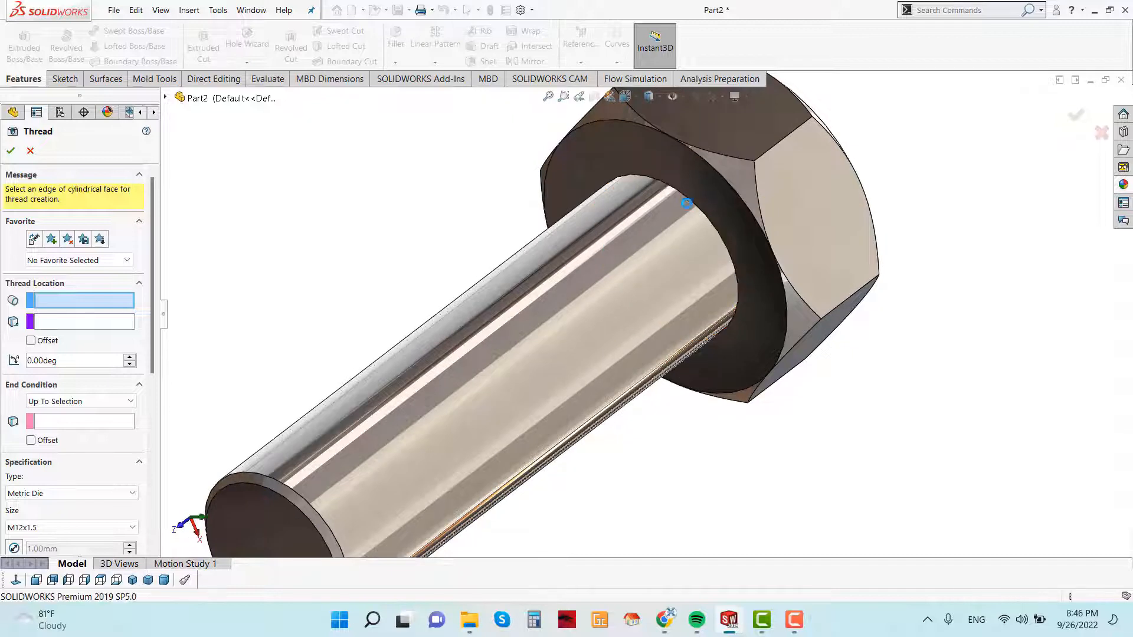
click(686, 204)
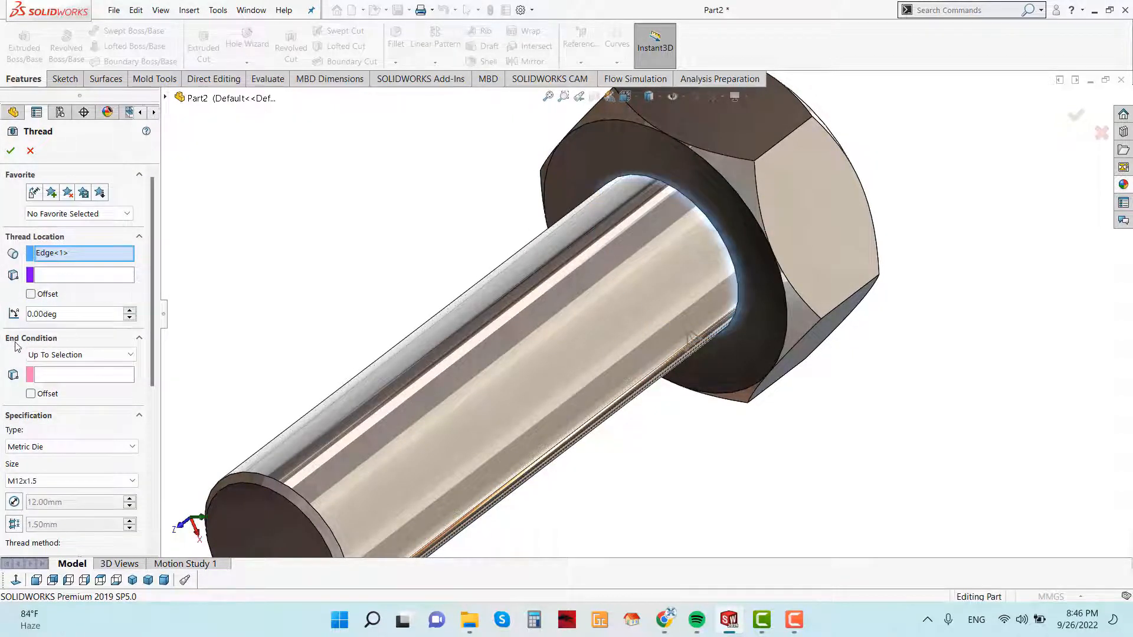
click(79, 354)
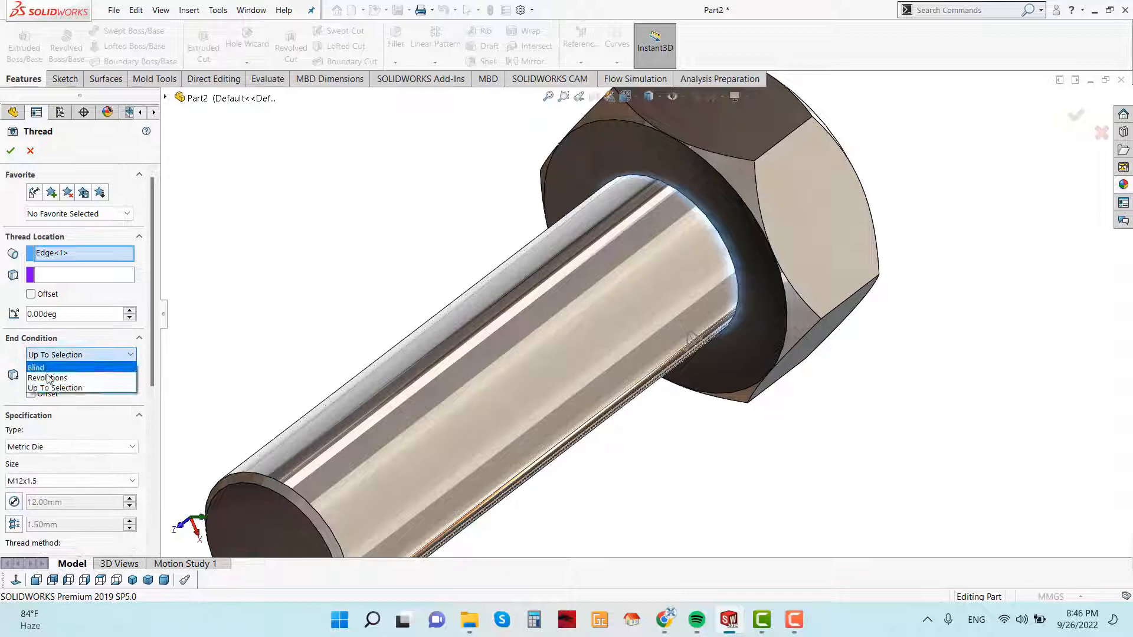
click(82, 388)
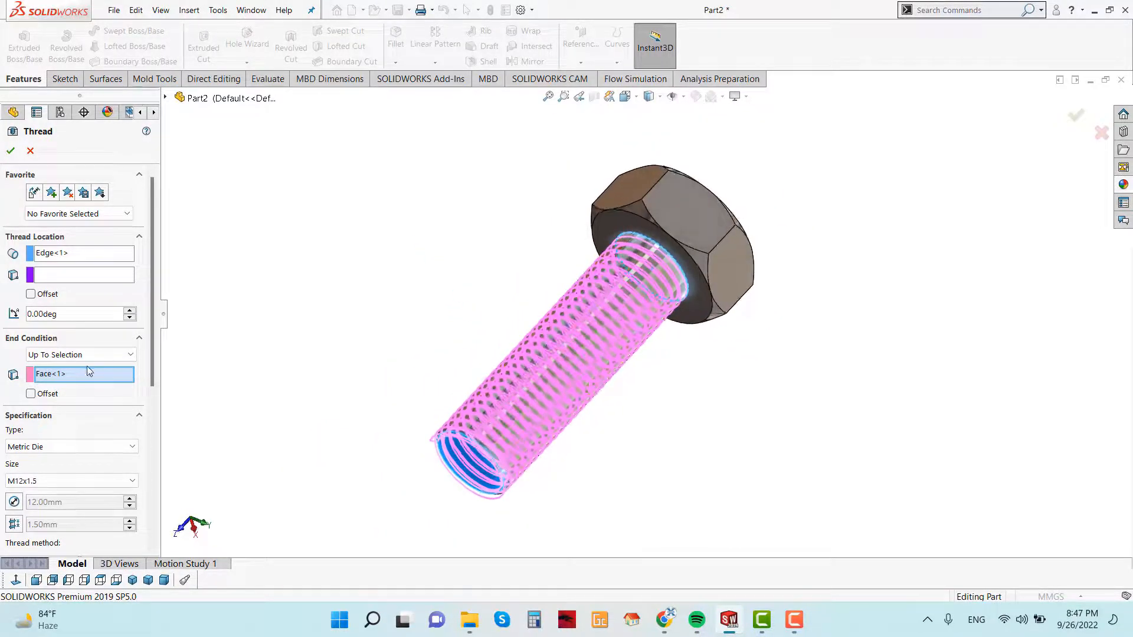
- Keep the thread as a Metric Die type at size M12x1.5 in the Thread settings
scroll(down, 3)
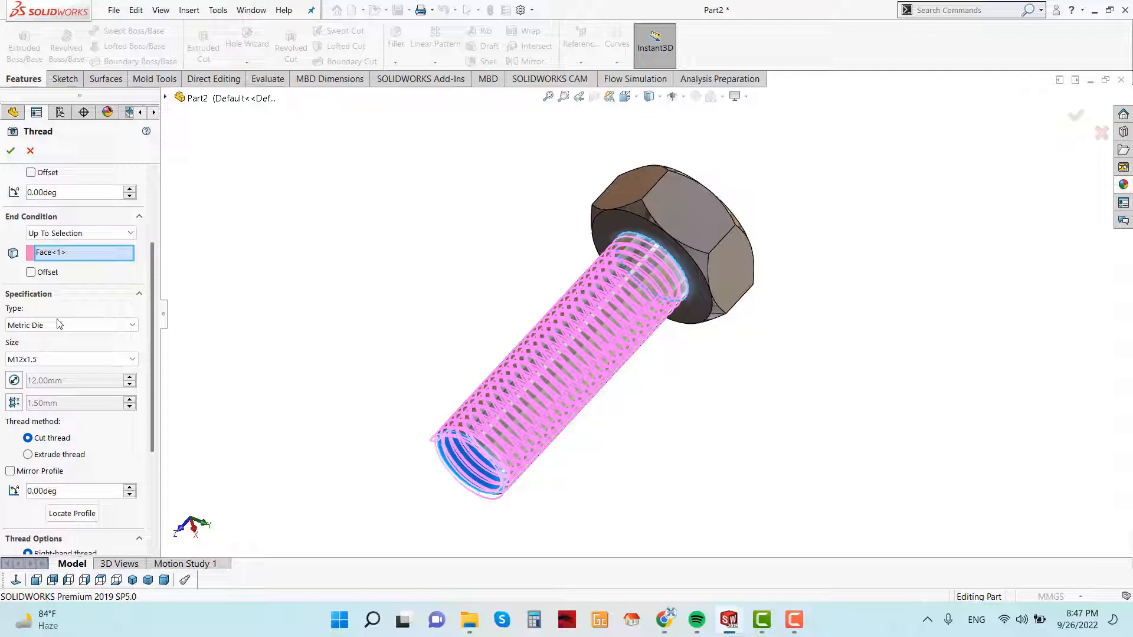
click(71, 325)
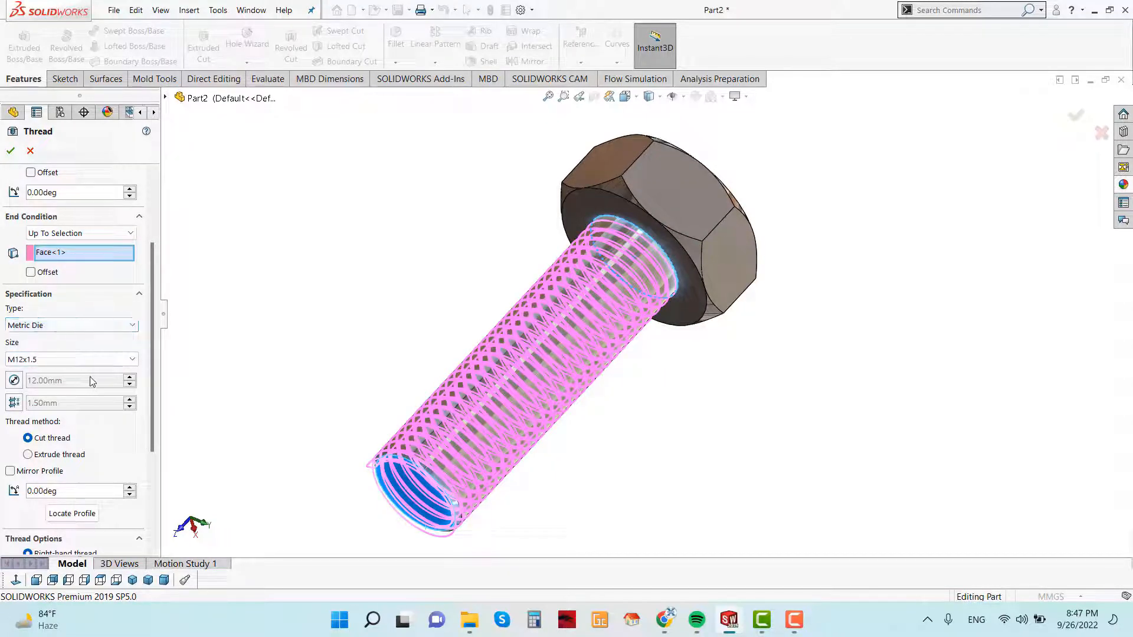
click(69, 325)
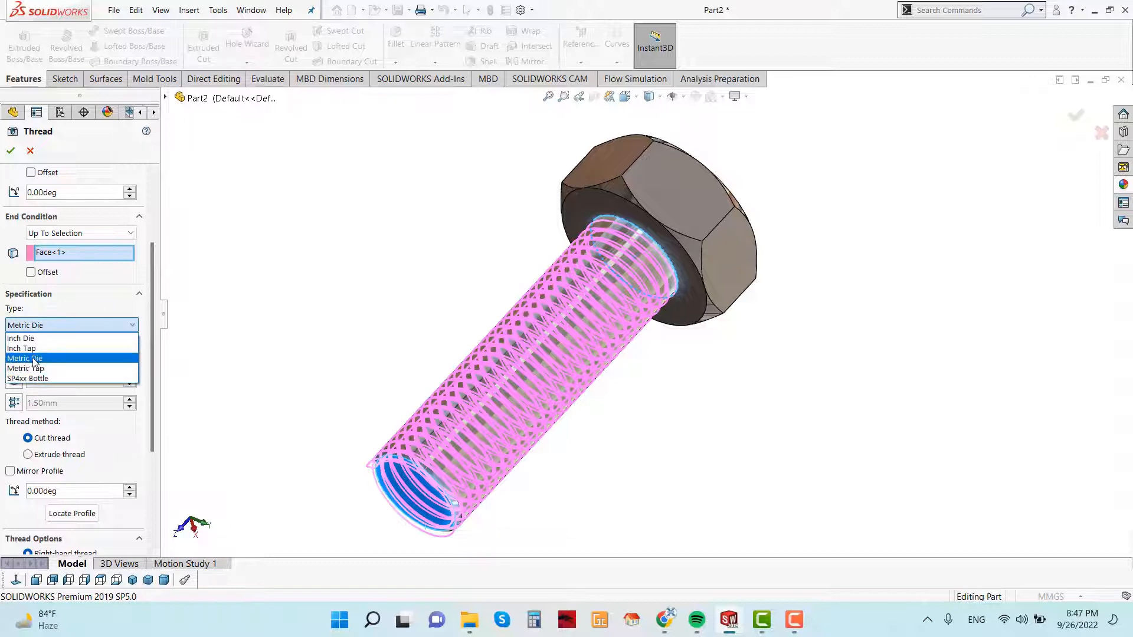
click(25, 358)
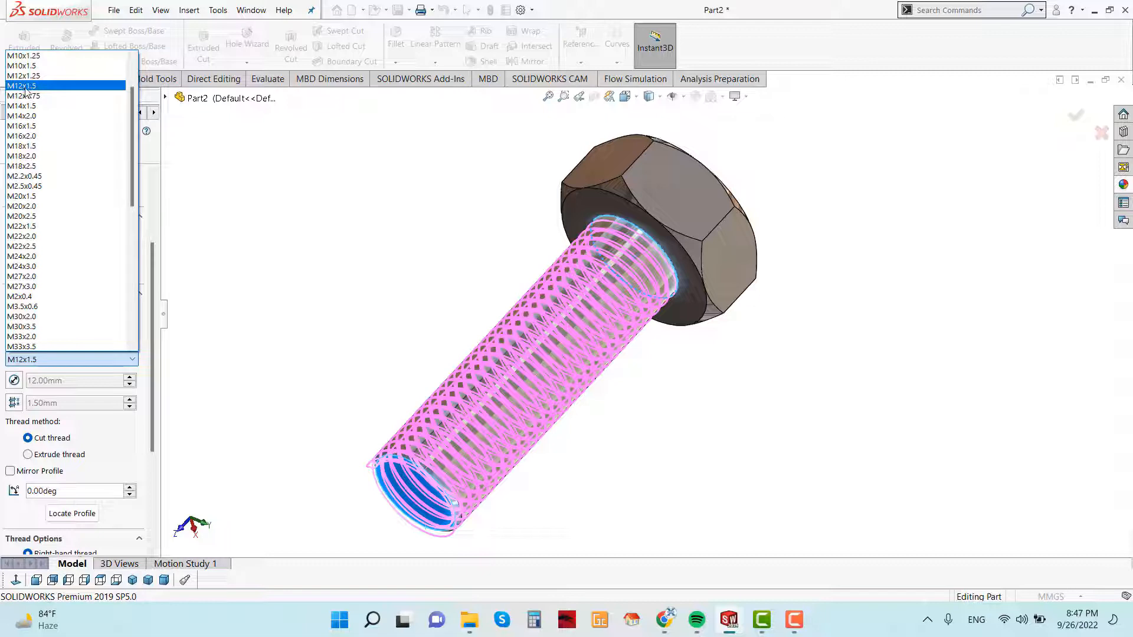
click(24, 85)
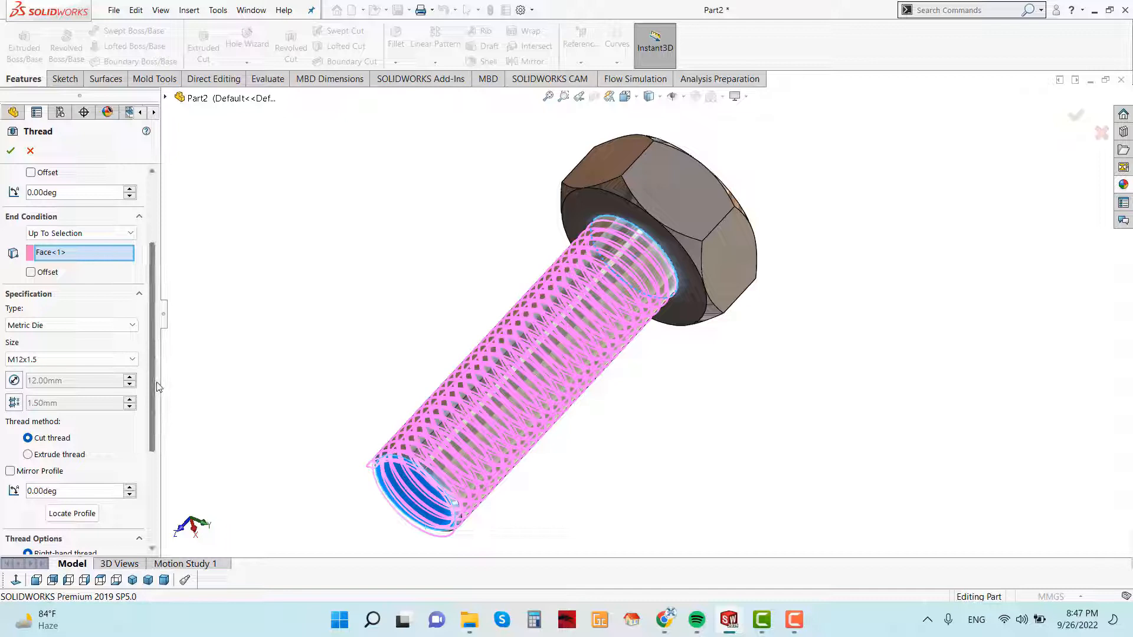
- Try an extruded thread, then revert to a right-hand Cut thread into the shank
scroll(down, 3)
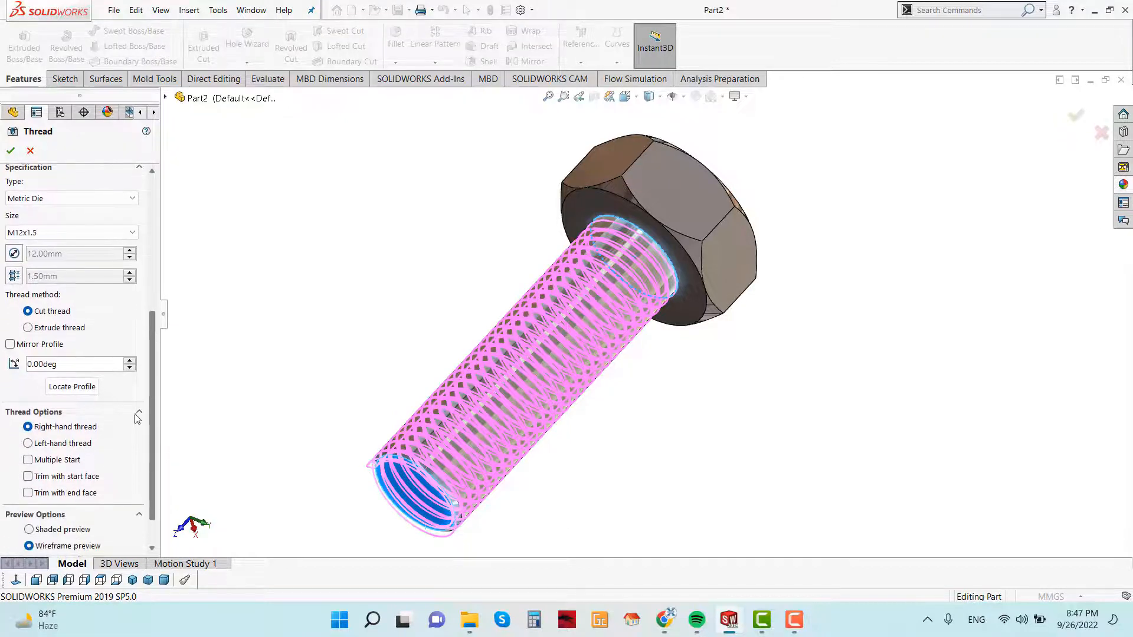
click(27, 327)
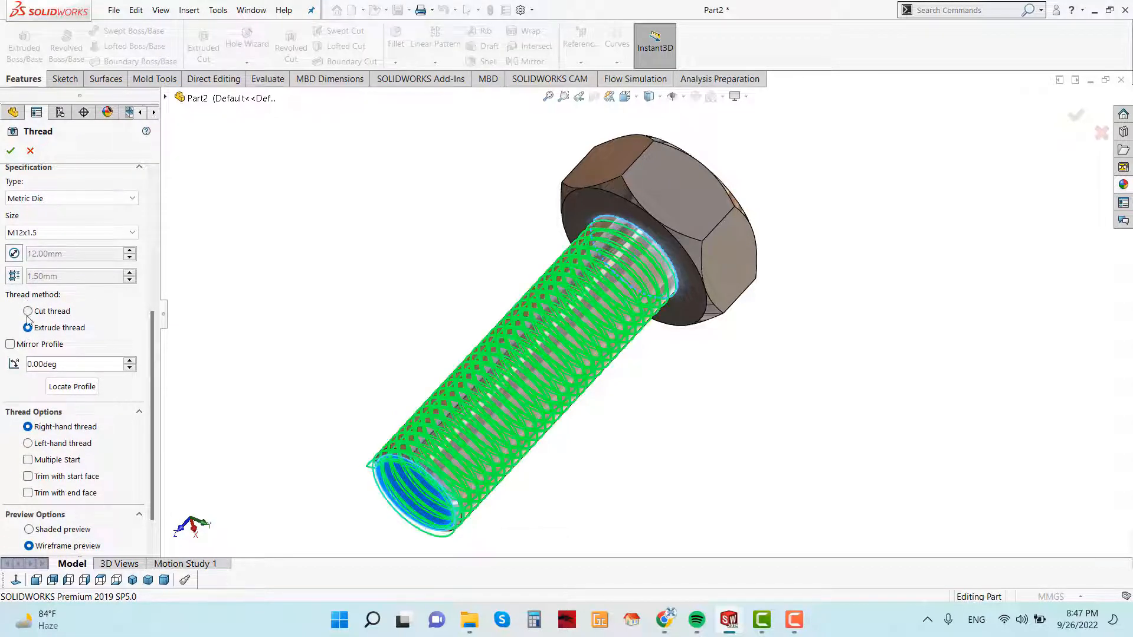
click(27, 311)
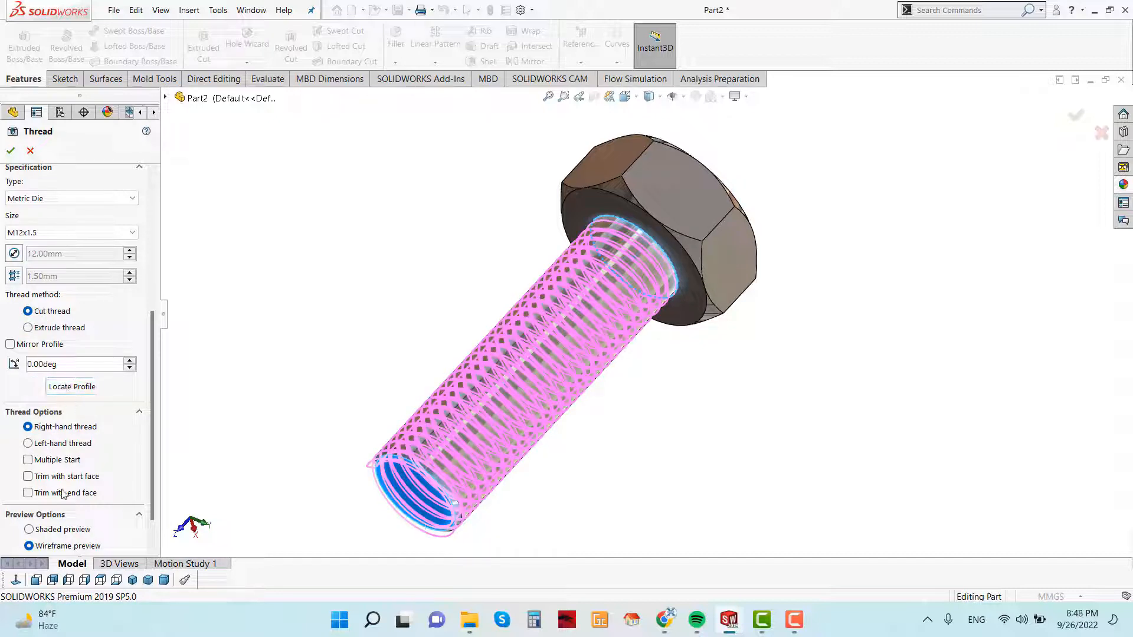
scroll(down, 3)
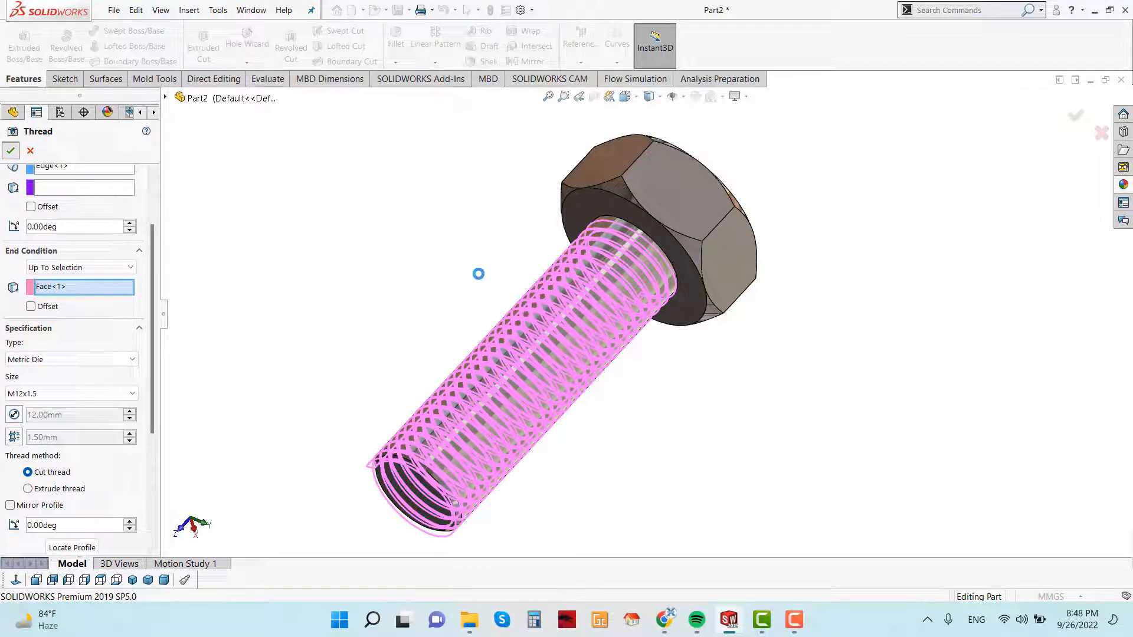
- Create Thread1 on the shank, then reopen its definition for editing
click(11, 150)
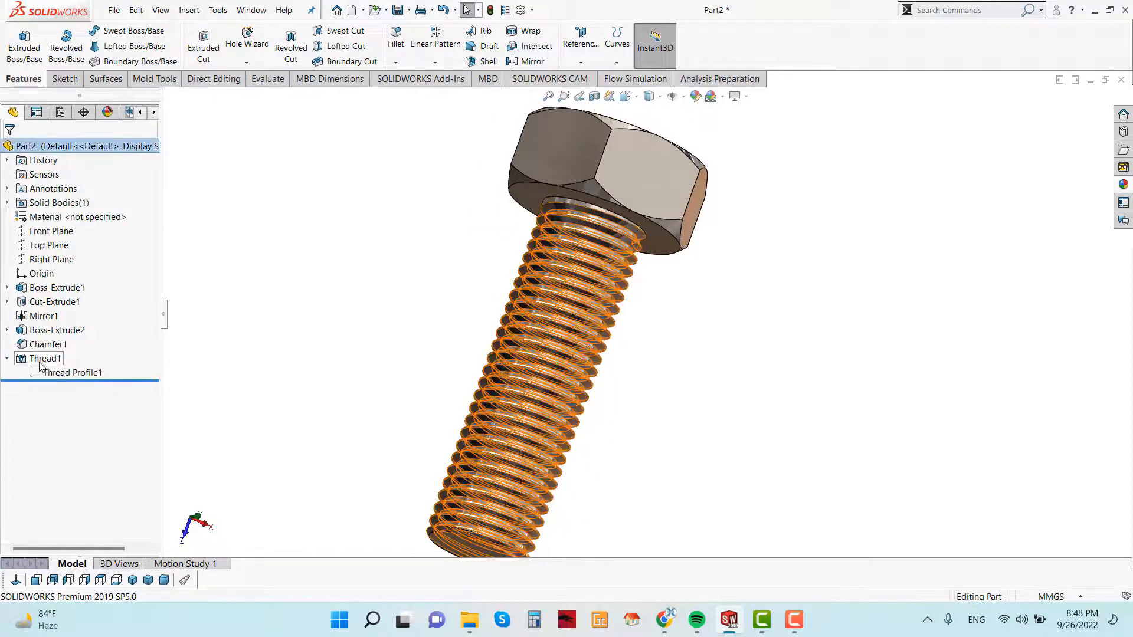
click(45, 359)
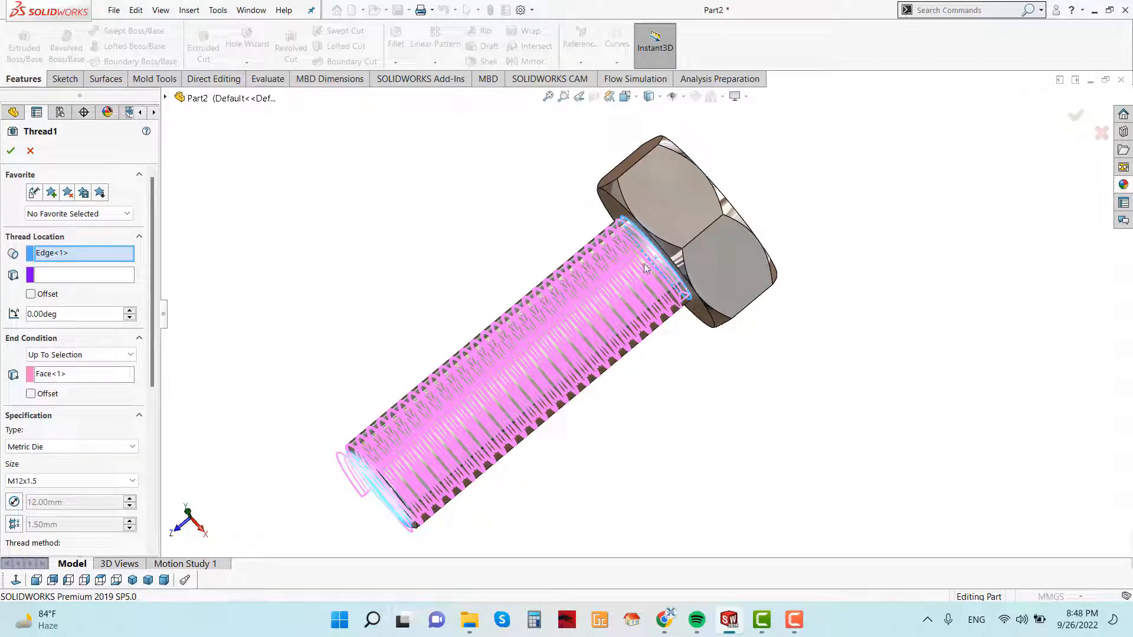
mouse_move(33, 298)
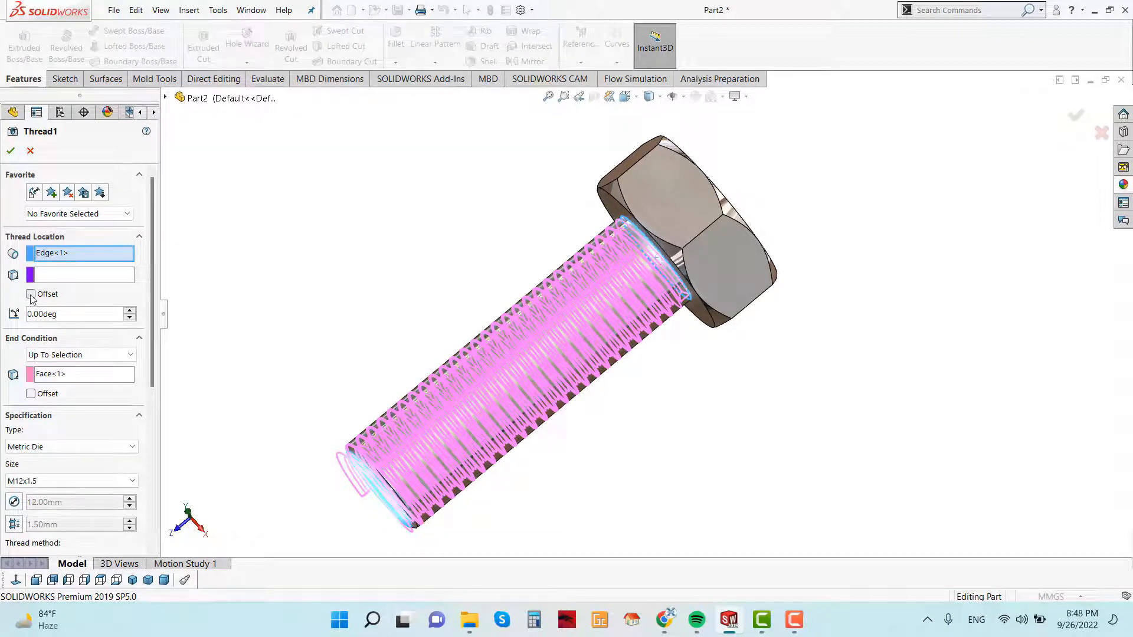
- Adjust the Offset option in Thread1 and apply the revised settings
click(31, 294)
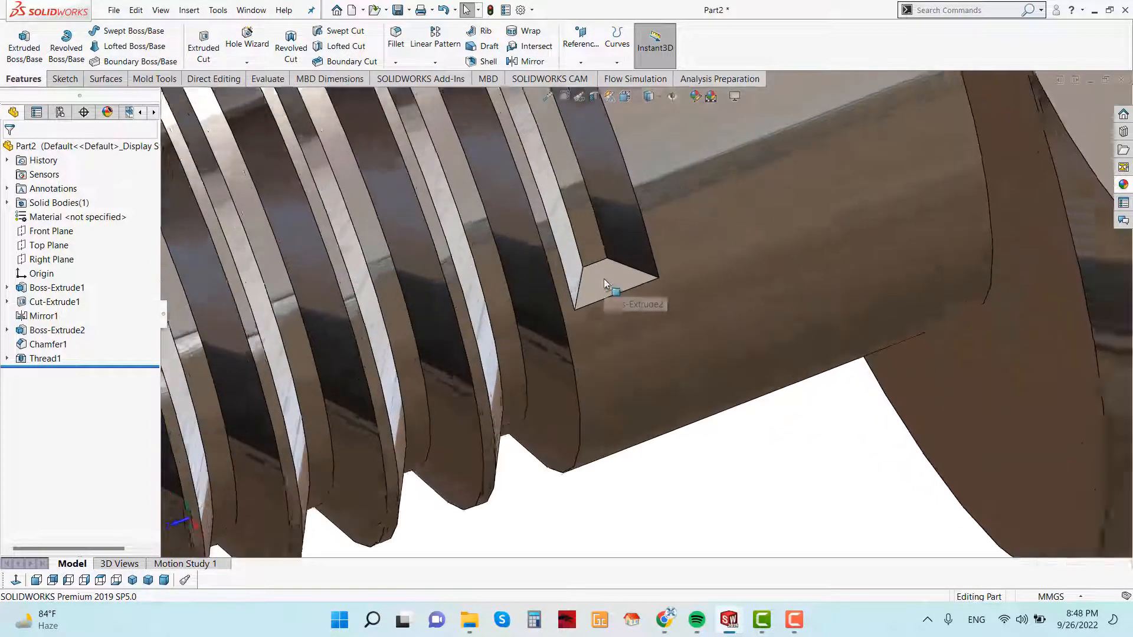
- Sketch on the thread's end face and cut Through All to remove the leftover thread stub
right_click(614, 283)
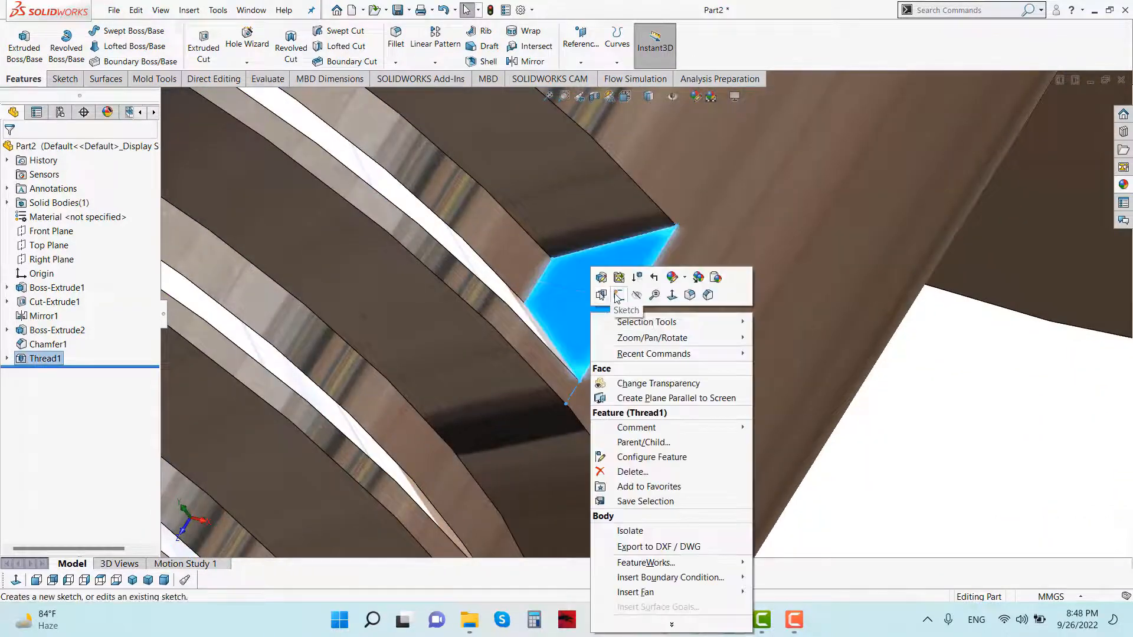
click(618, 295)
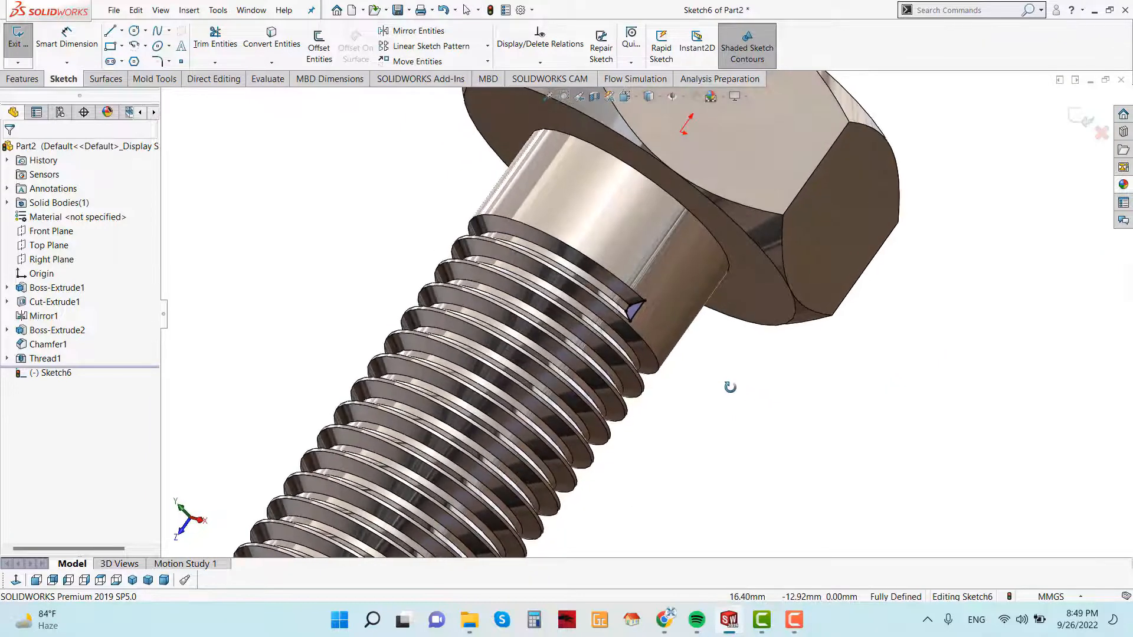
click(24, 79)
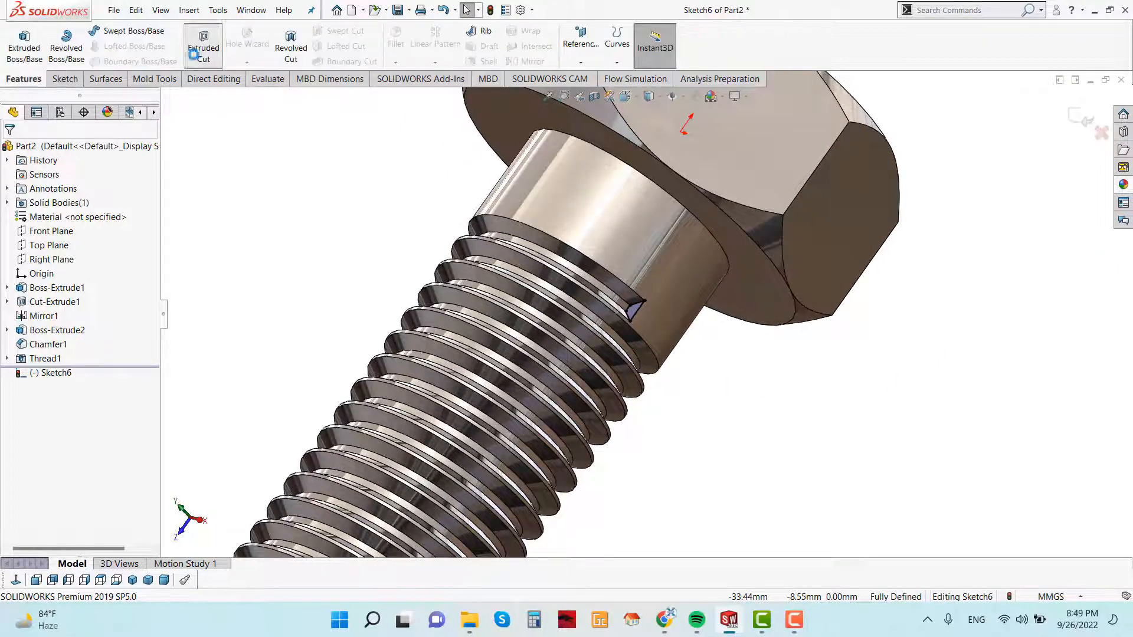
click(203, 46)
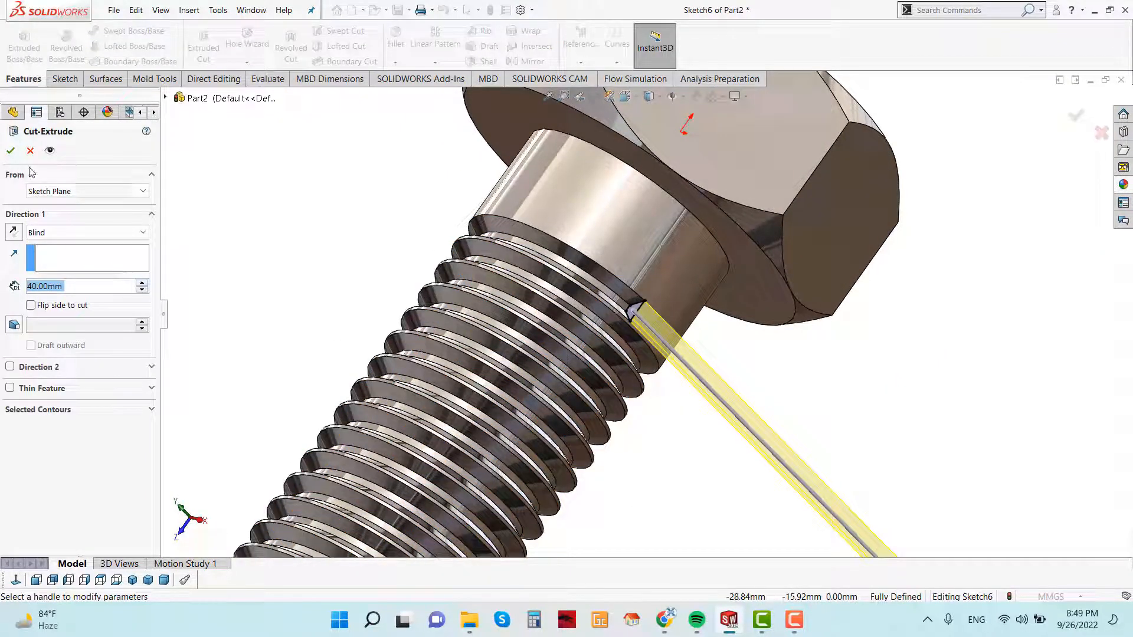
click(86, 232)
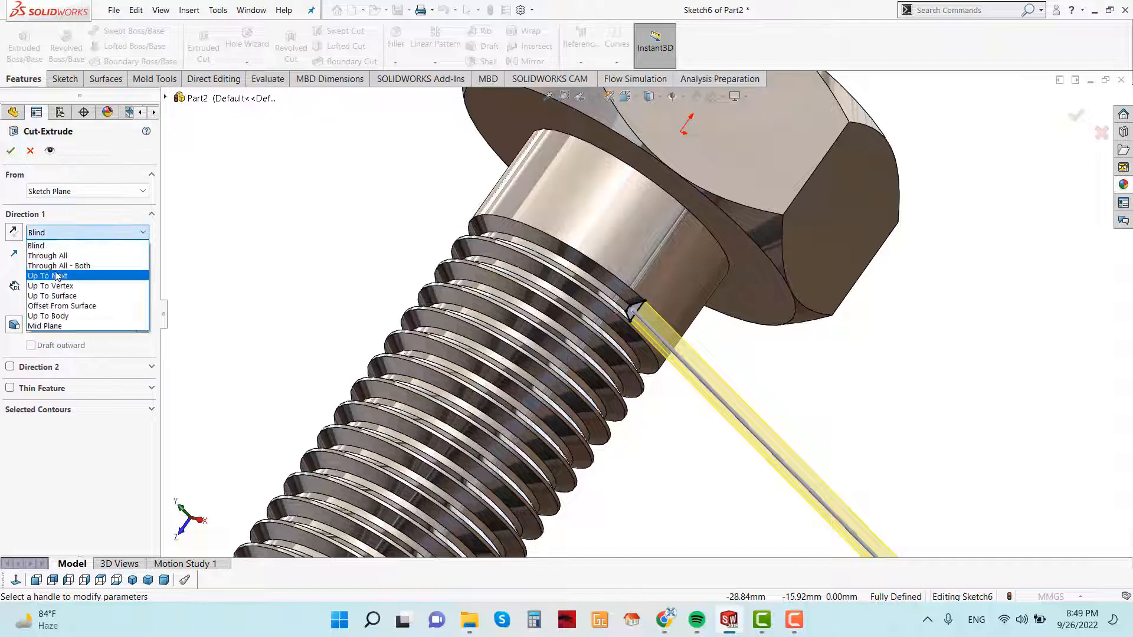
click(47, 255)
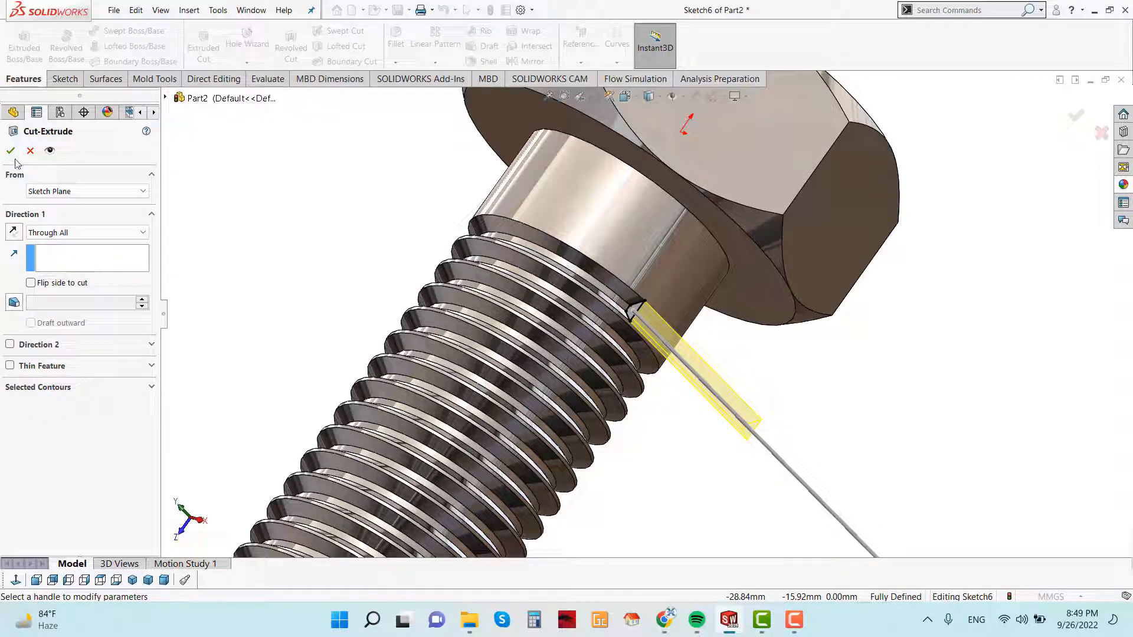
click(11, 150)
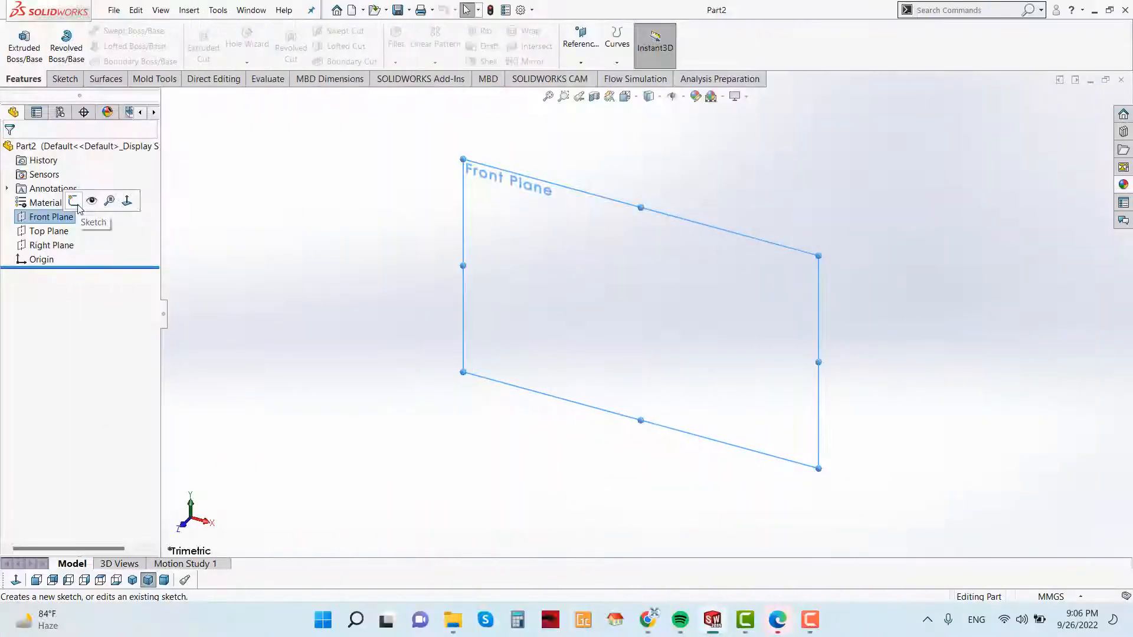
- Sketch a hexagon around the origin on the Front Plane dimensioned 20 mm across flats
click(72, 202)
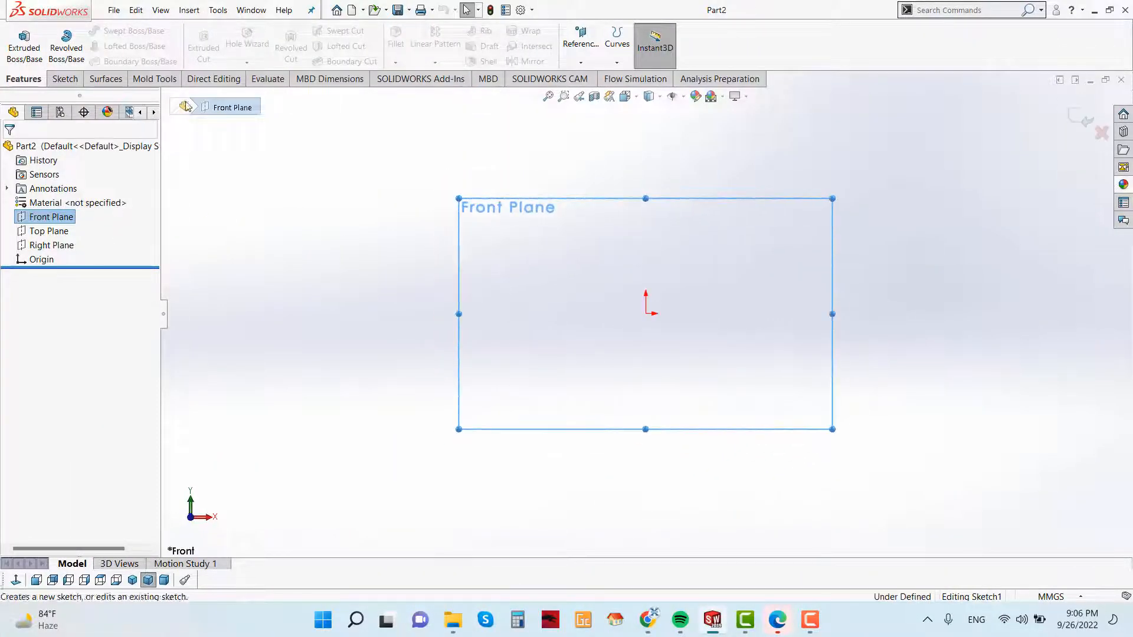
click(64, 79)
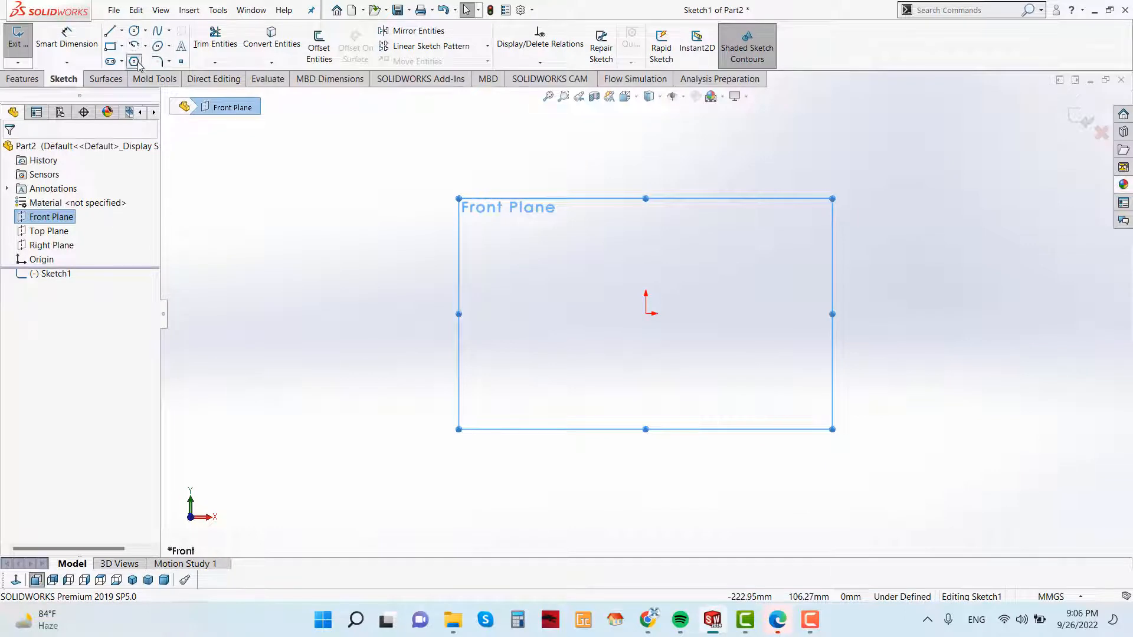
click(133, 62)
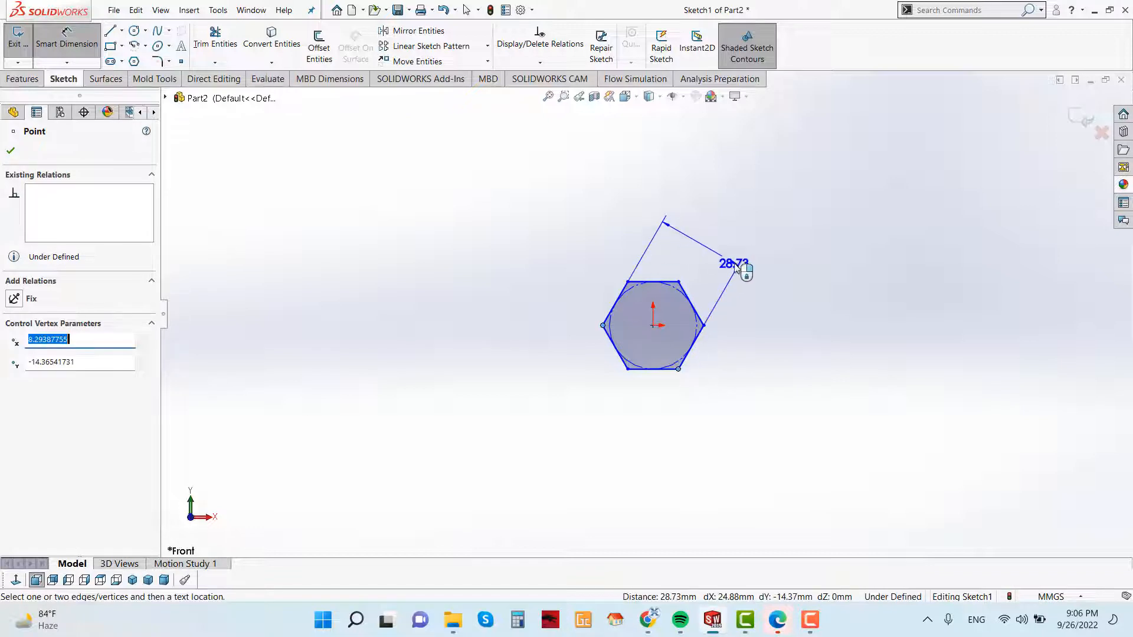
click(734, 265)
text(20)
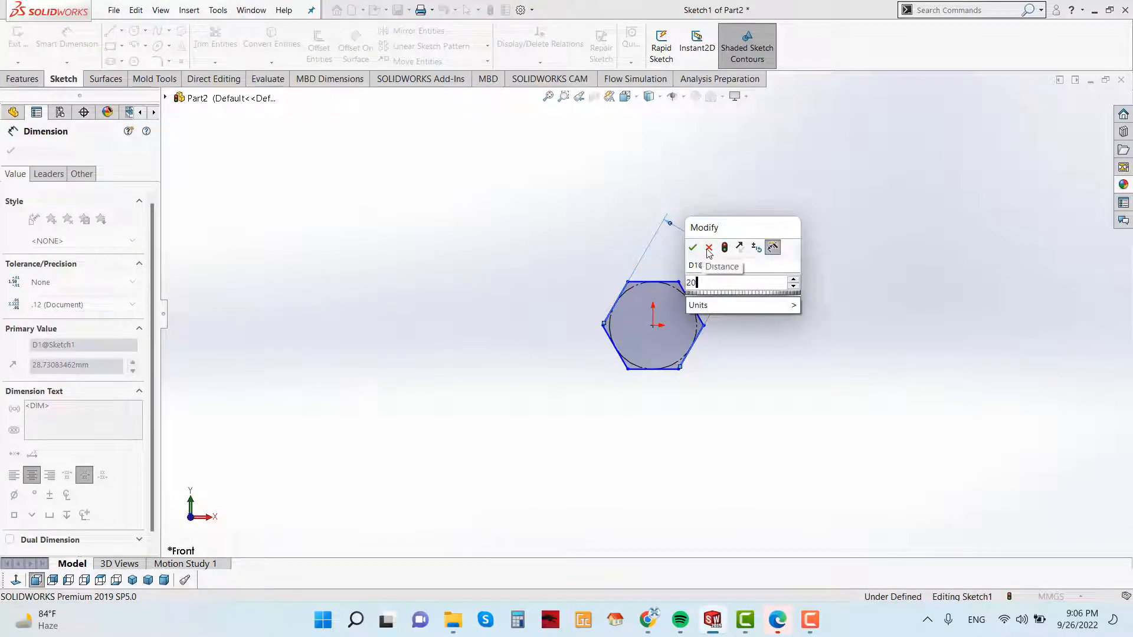
click(692, 247)
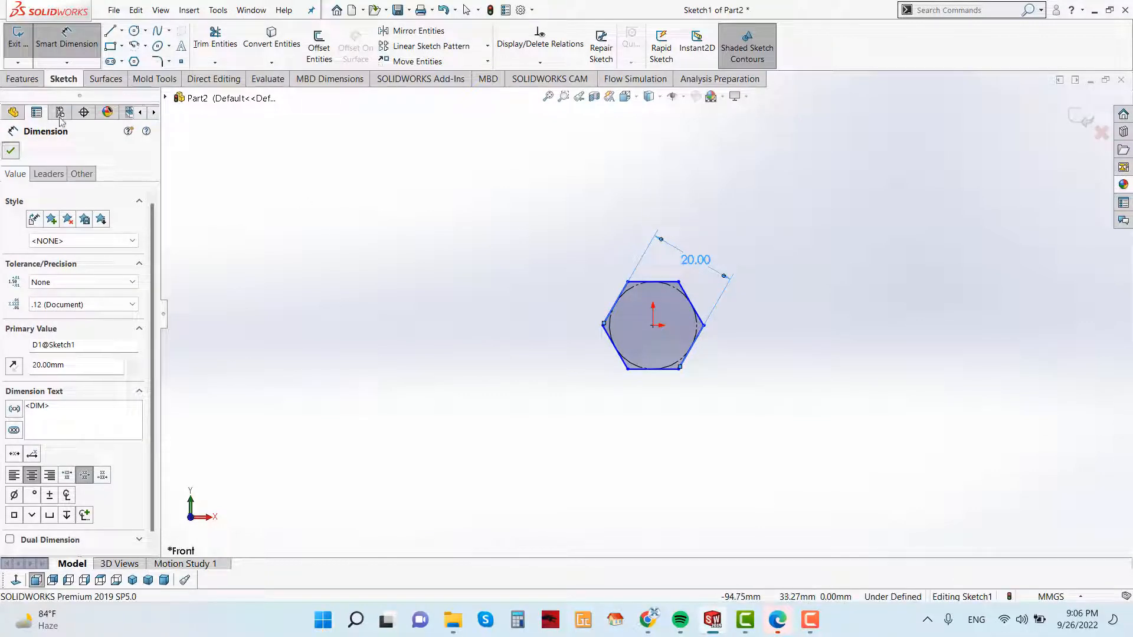
click(10, 150)
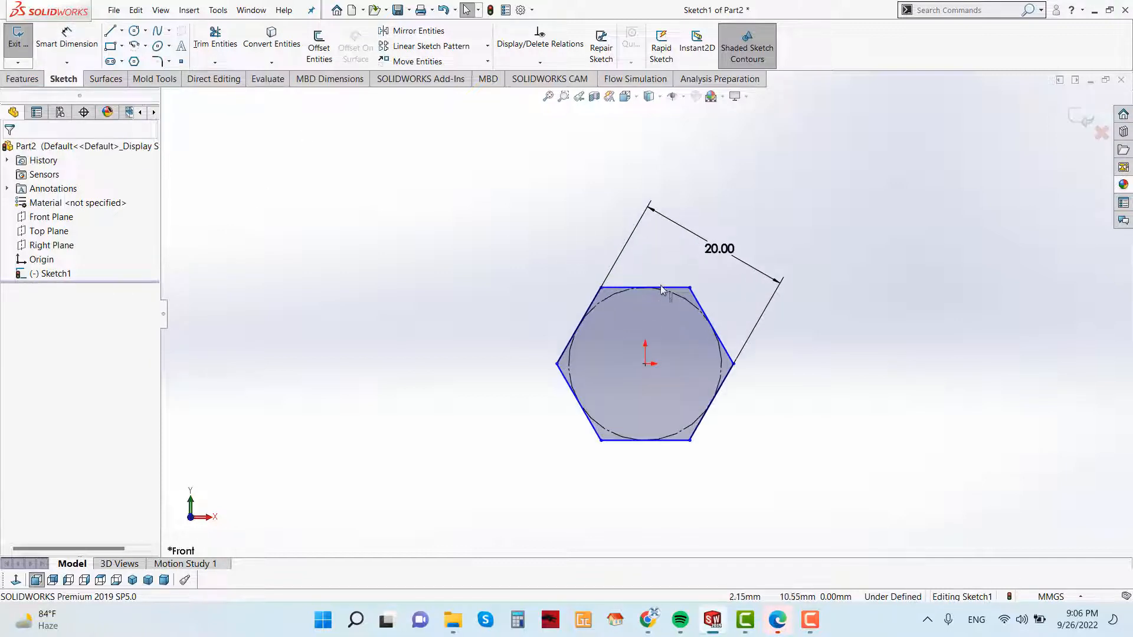
- Make the hexagon's top edge horizontal so the sketch is fully defined
click(643, 289)
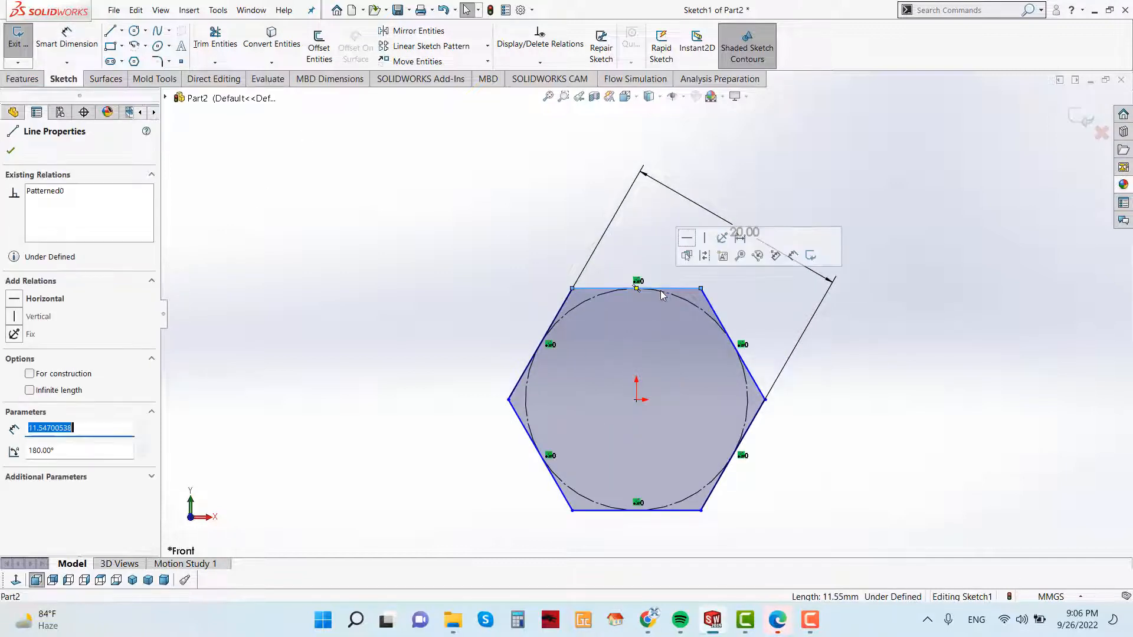
click(685, 239)
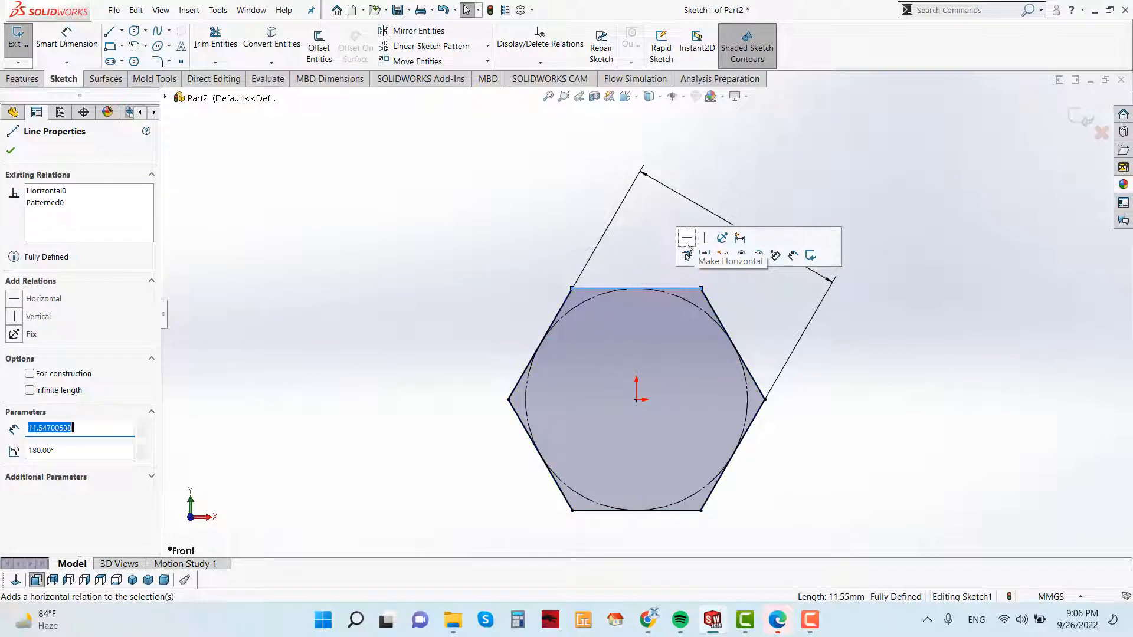
click(23, 79)
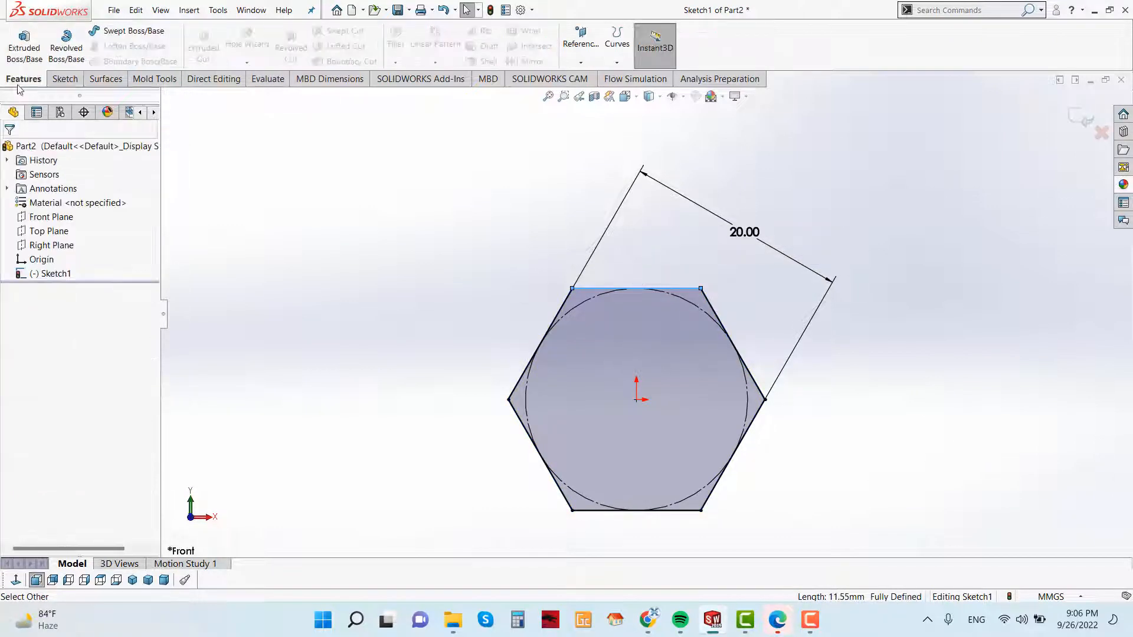
- Extrude the hexagon Mid Plane to a 9 mm thick prism
click(24, 47)
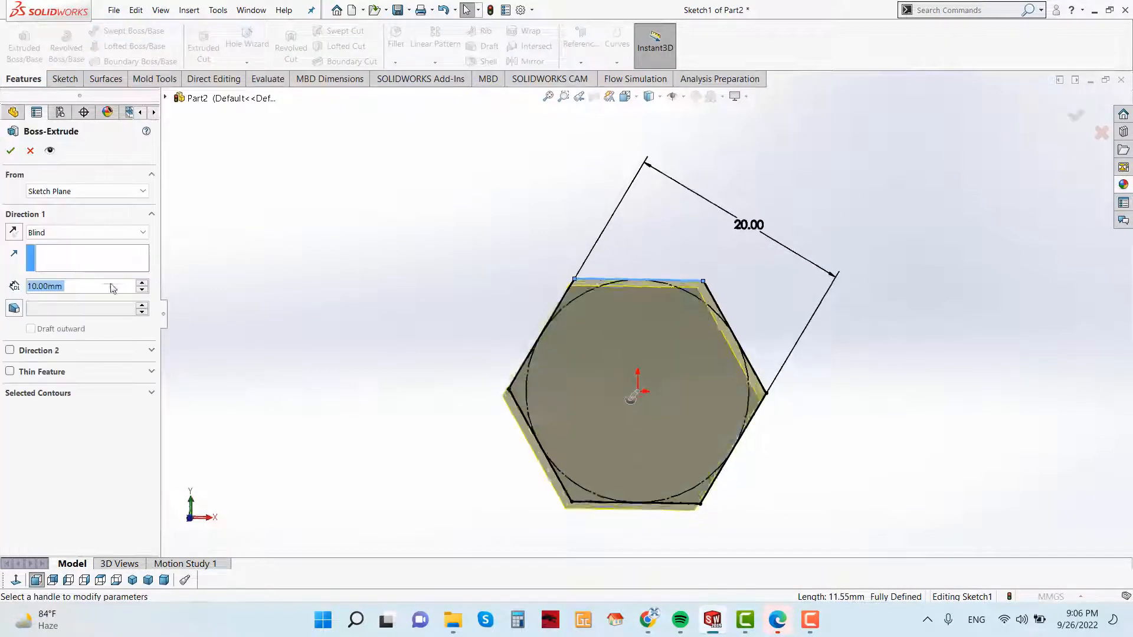
click(143, 233)
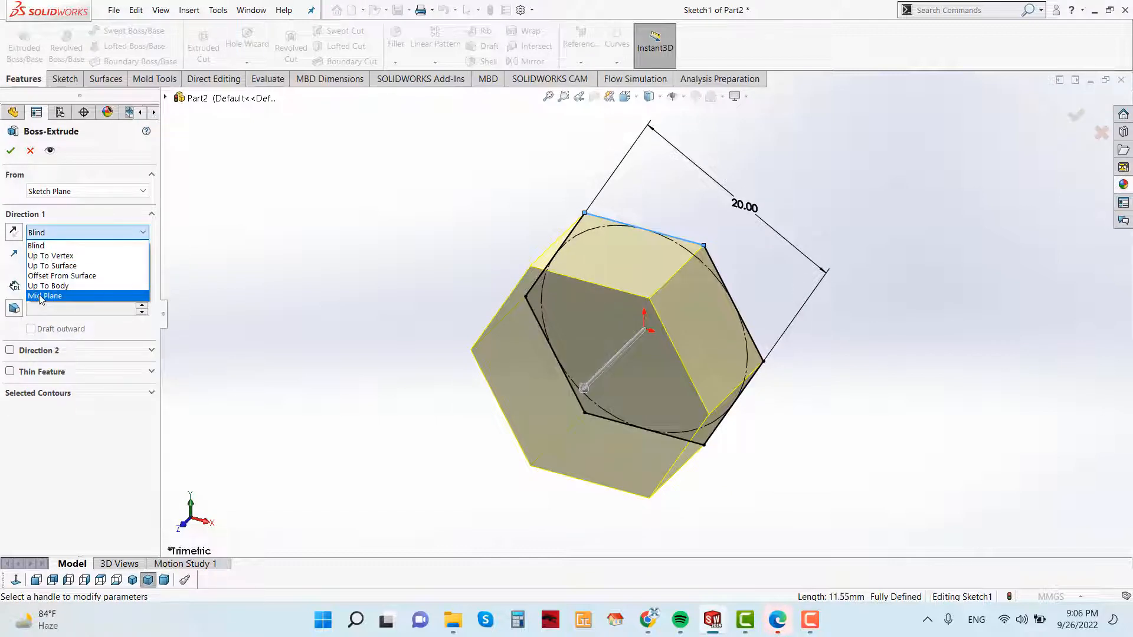
click(45, 296)
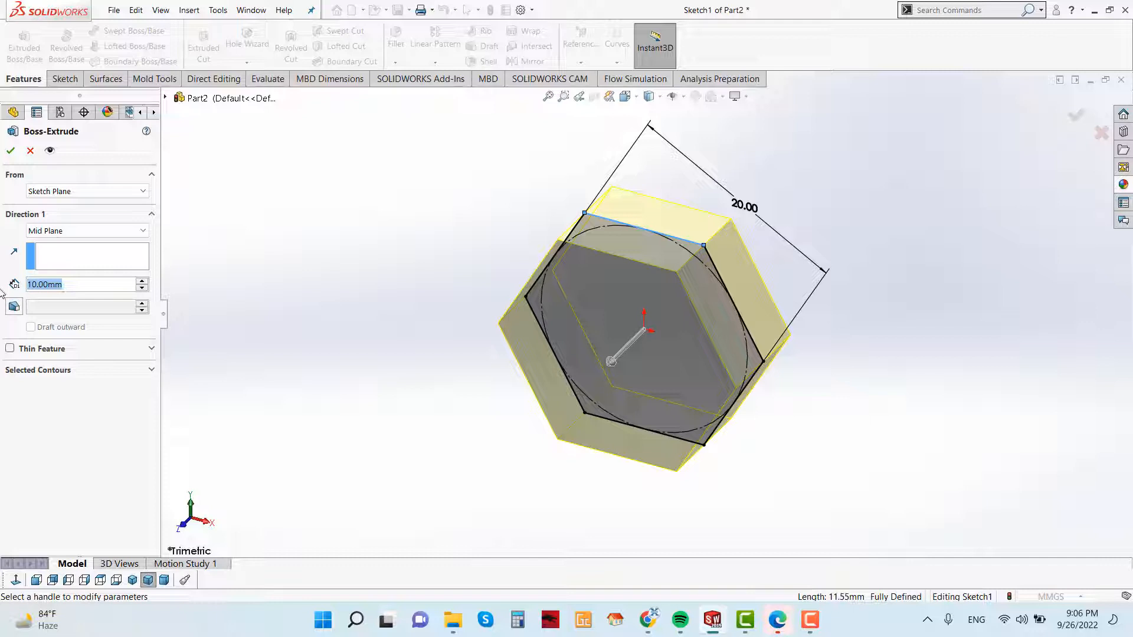
click(143, 287)
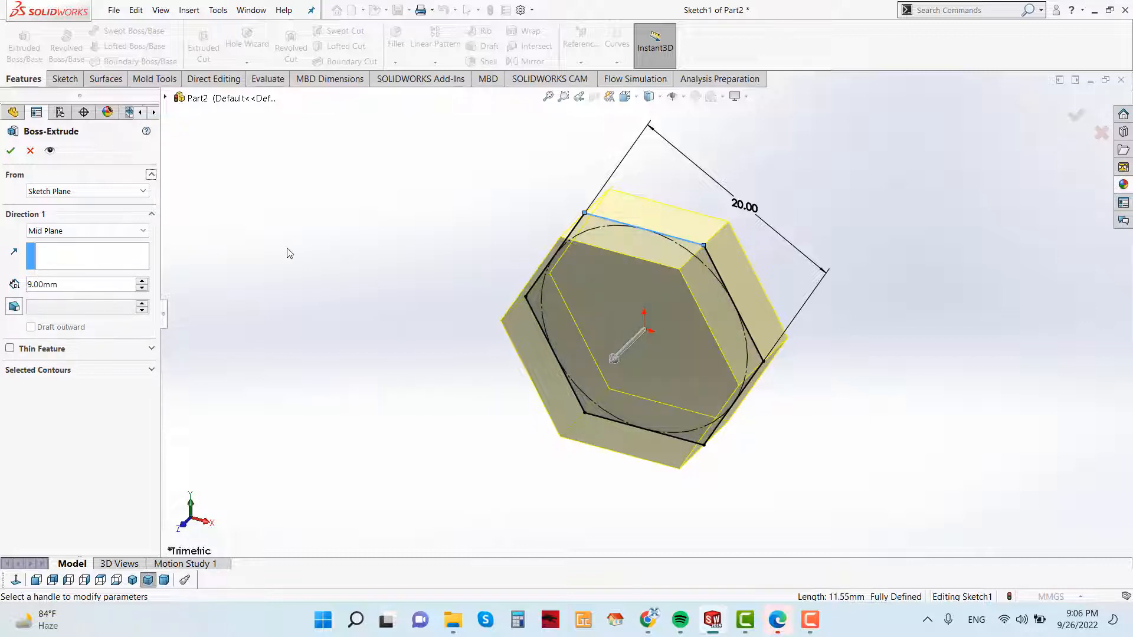
click(11, 150)
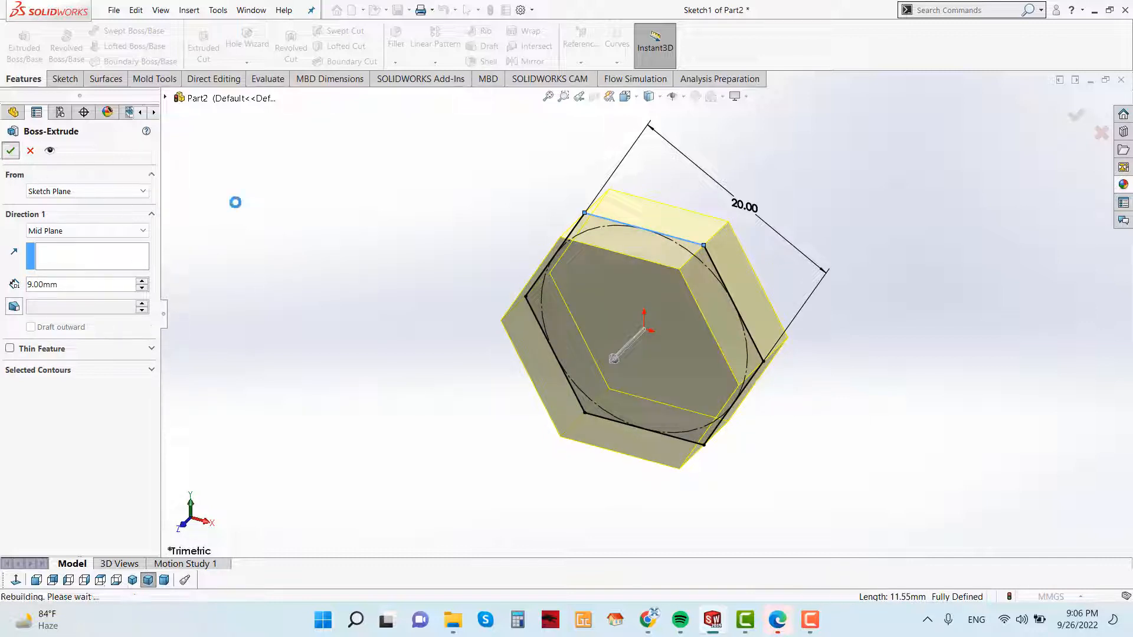
click(11, 150)
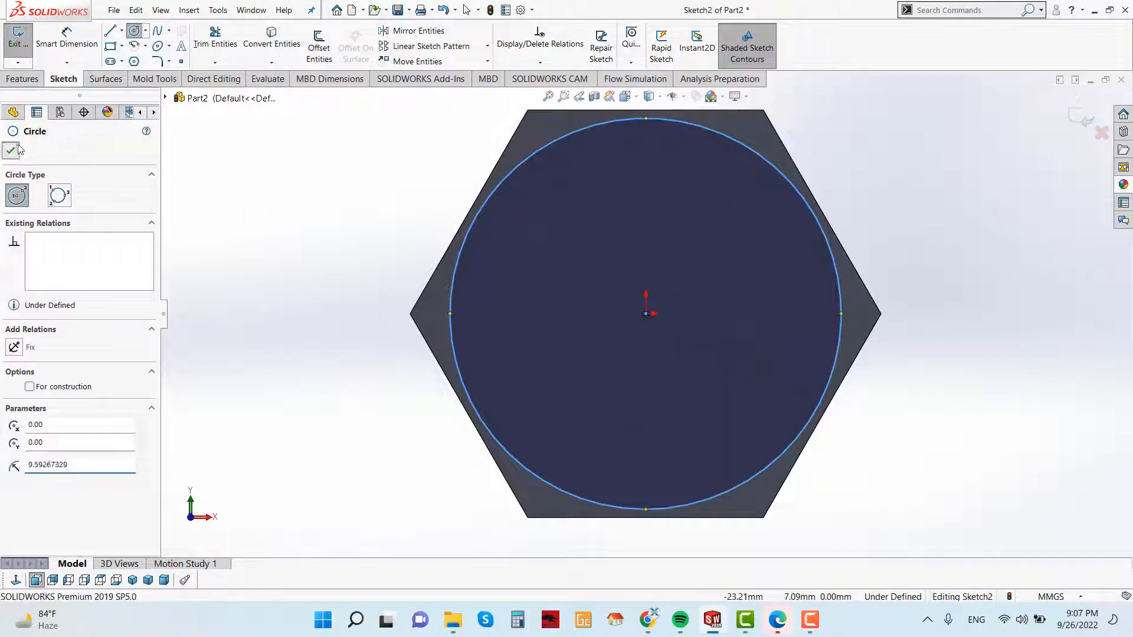
- Add a Tangent relation between the circle and the hexagon edge, fully defining the sketch
click(11, 150)
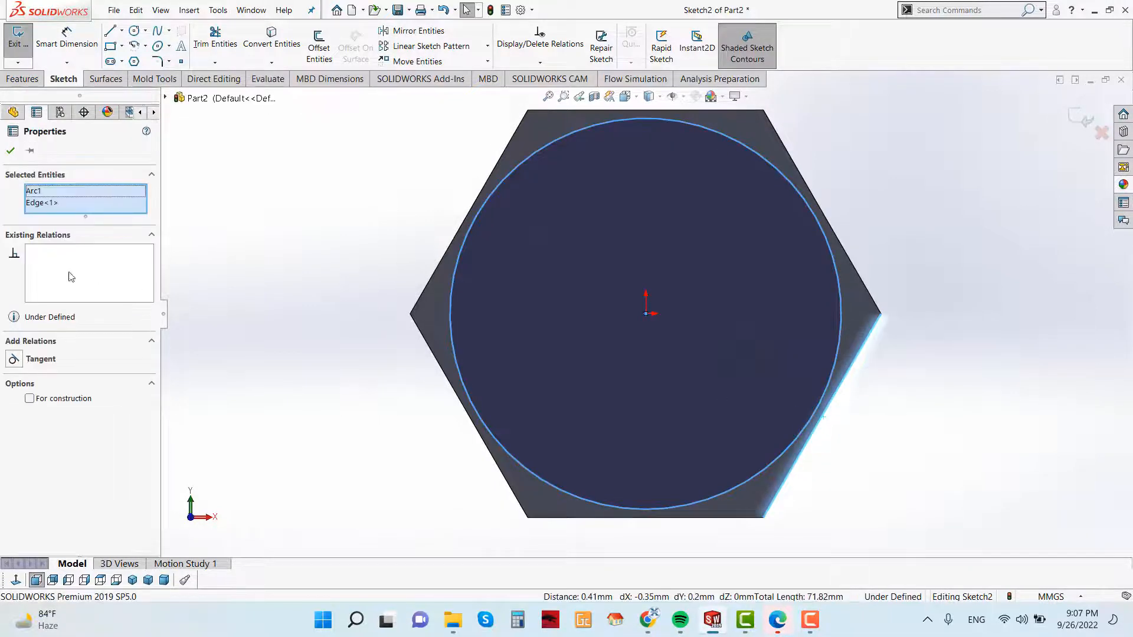
click(40, 358)
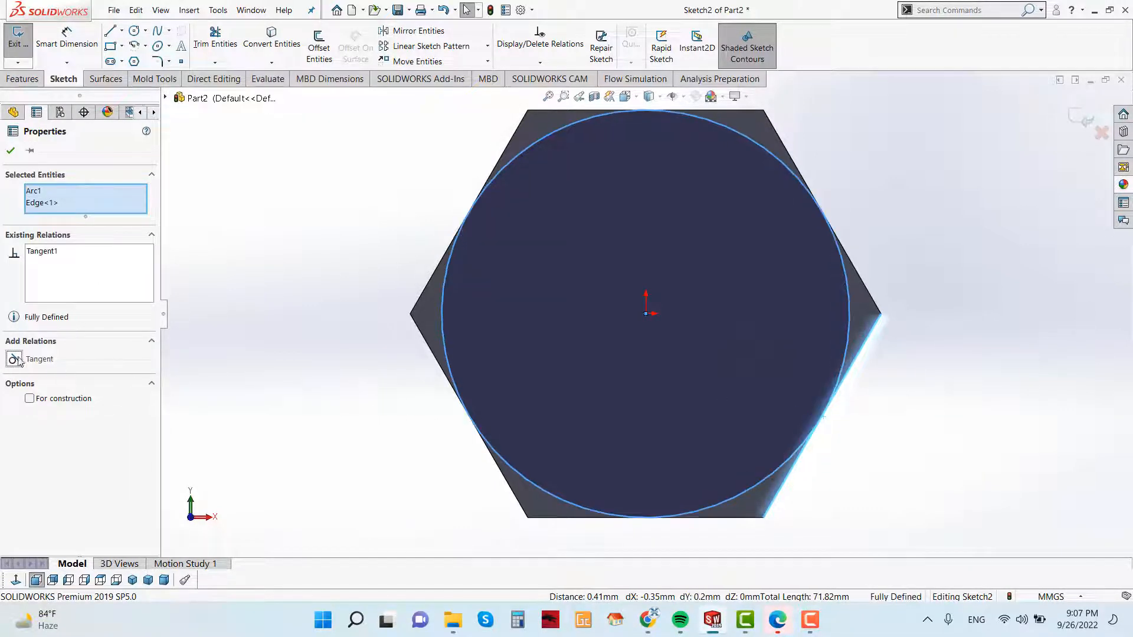
click(11, 150)
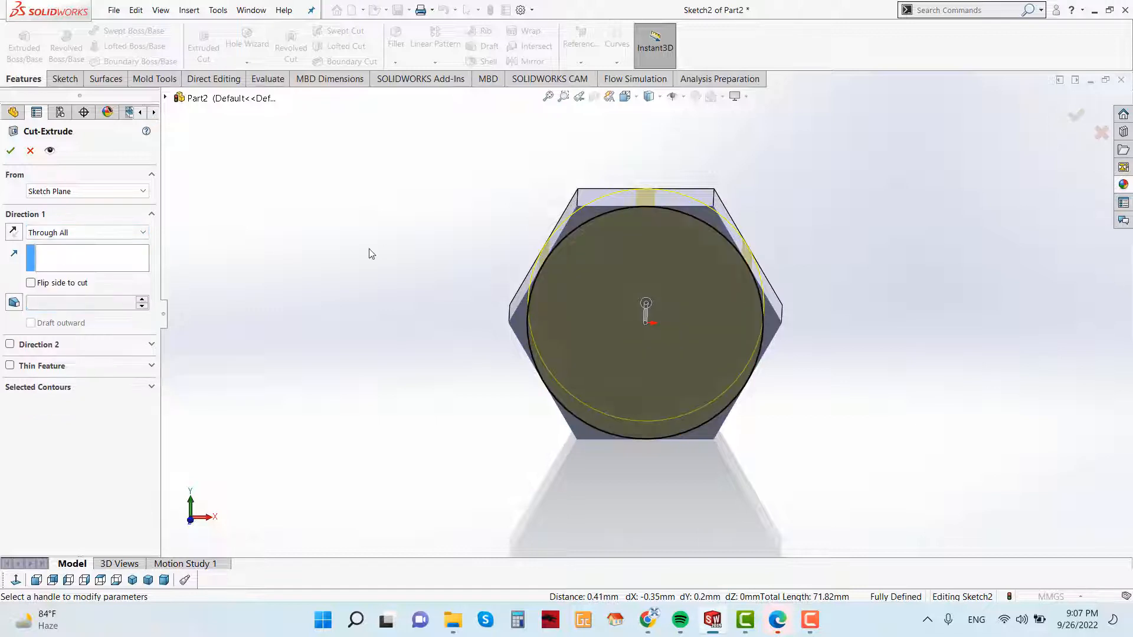
- Cut Through All outside the circle with a 45° draft to chamfer the nut corners
click(31, 282)
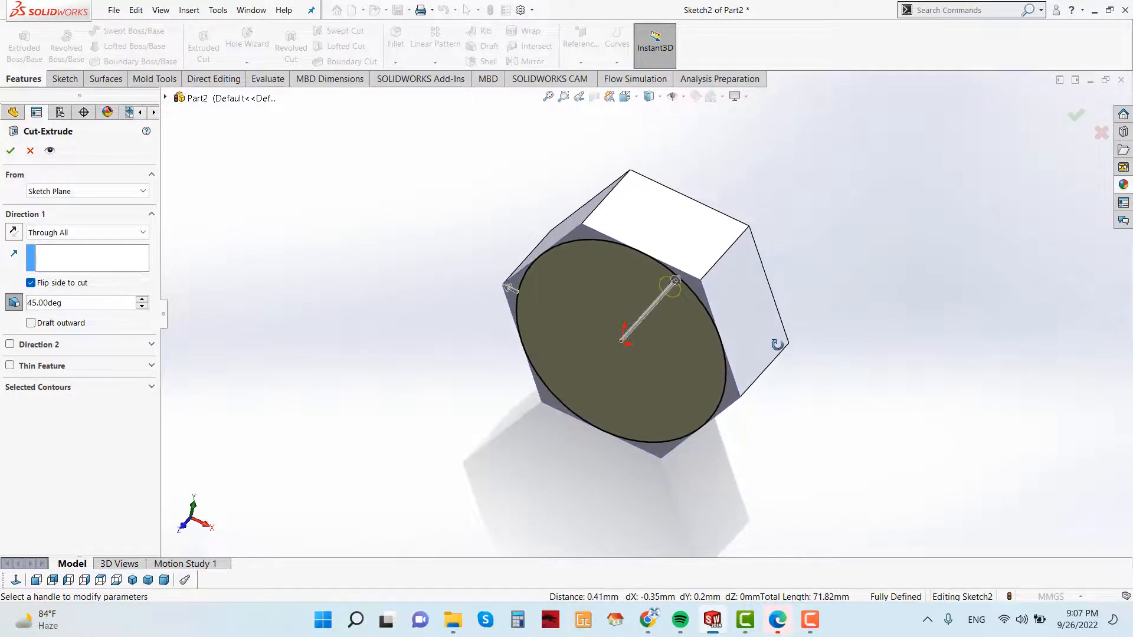
click(11, 150)
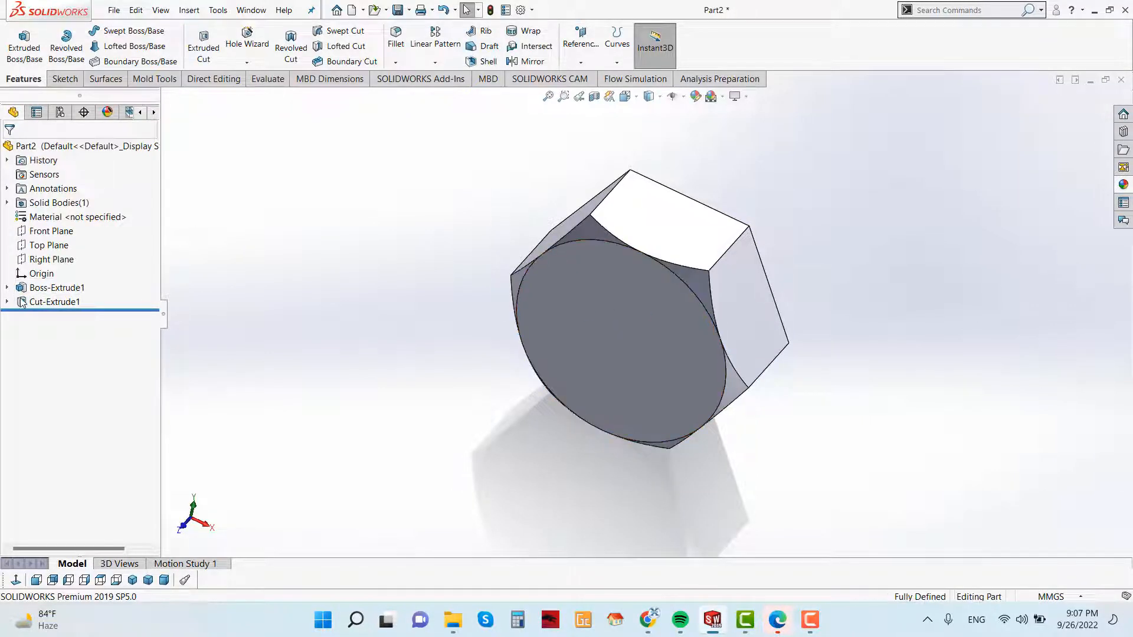
- Mirror Cut-Extrude1 across the Front Plane to chamfer the nut's other end
click(55, 302)
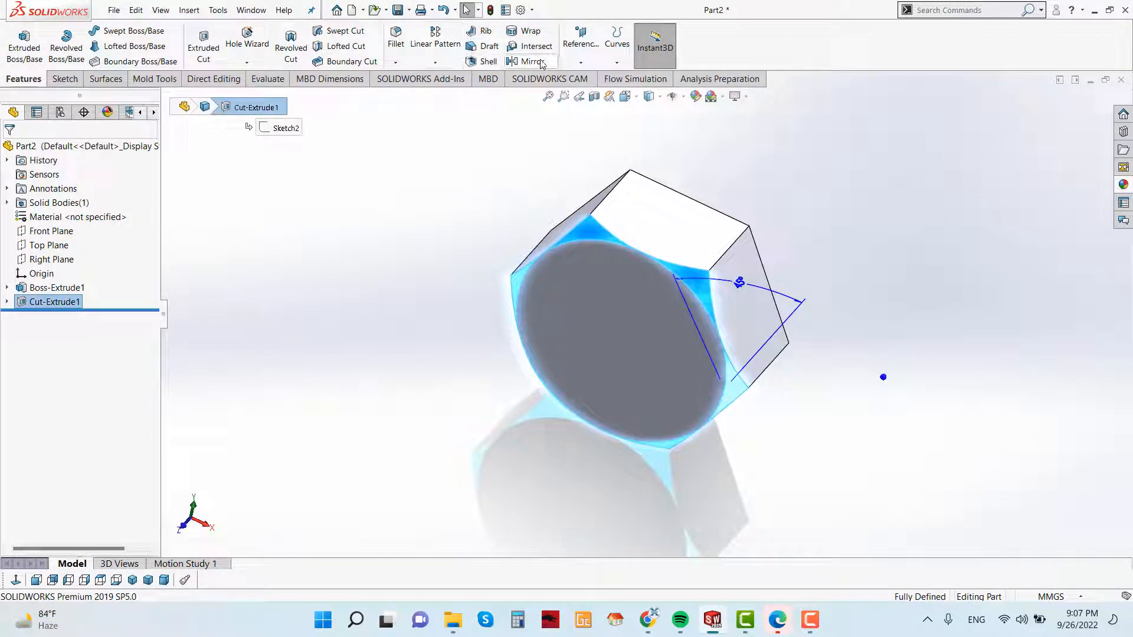
click(533, 61)
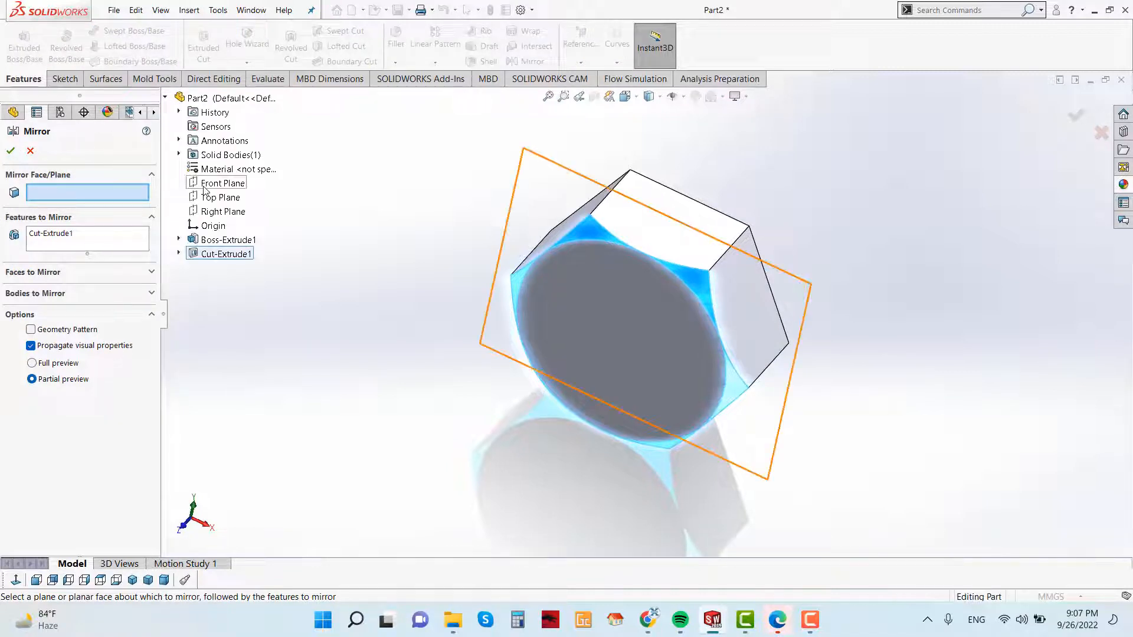
click(225, 182)
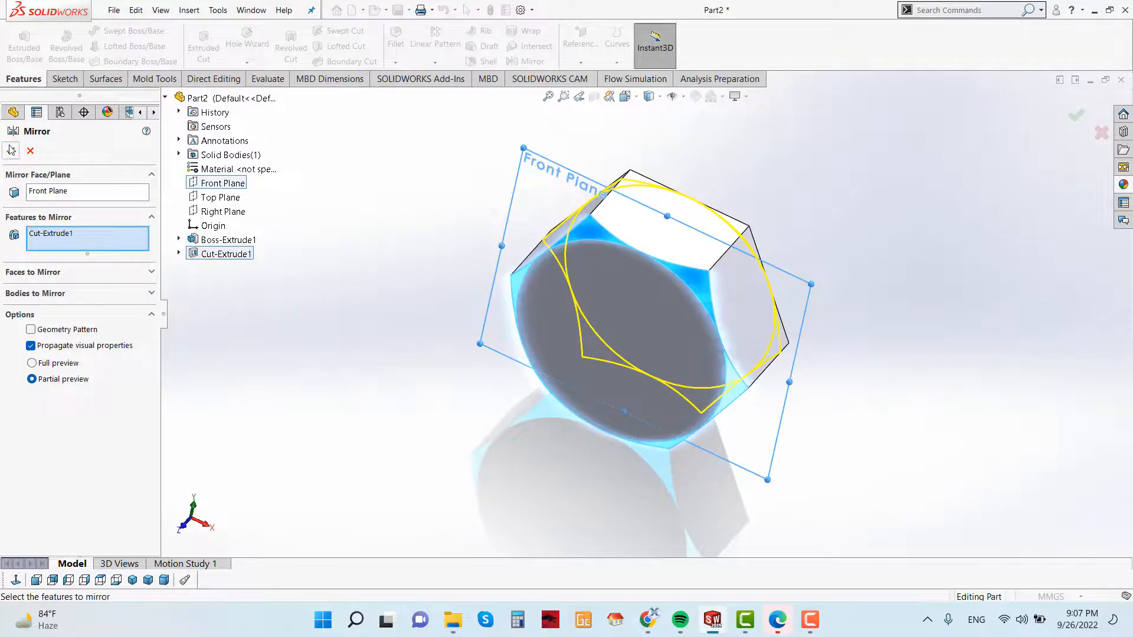
click(1077, 115)
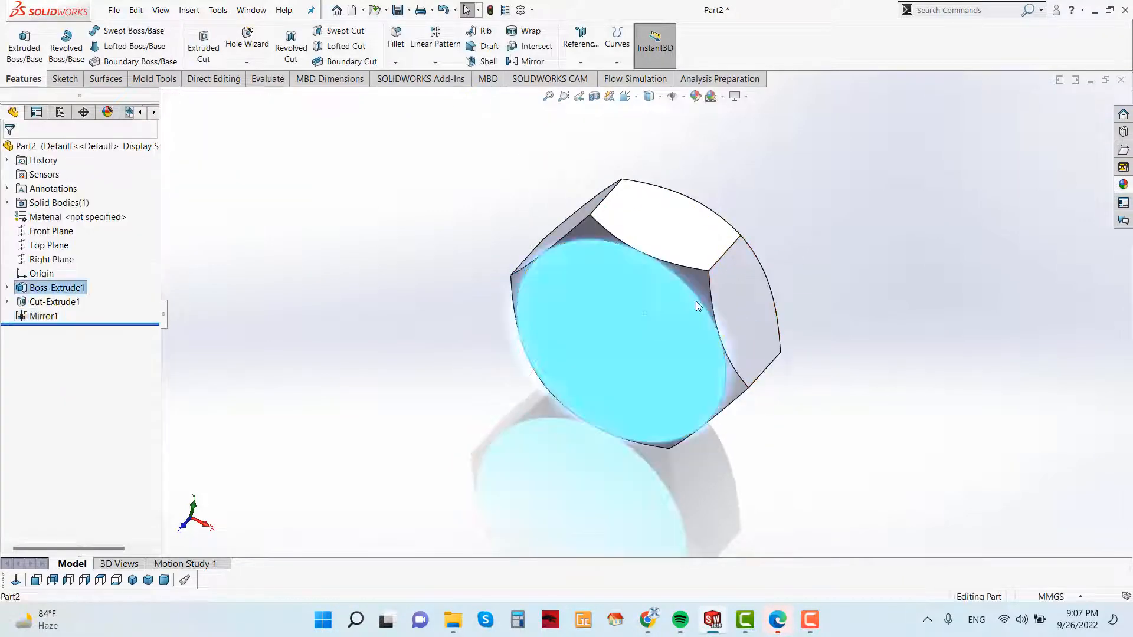
right_click(697, 306)
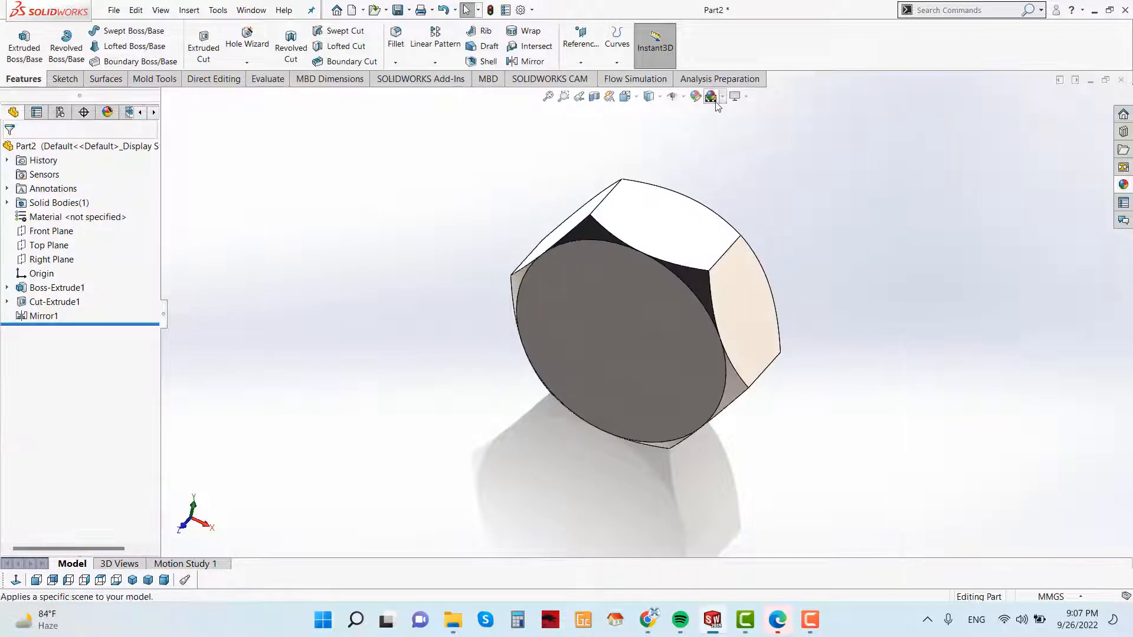
- Apply a different scene to the nut model from the heads-up toolbar
click(710, 95)
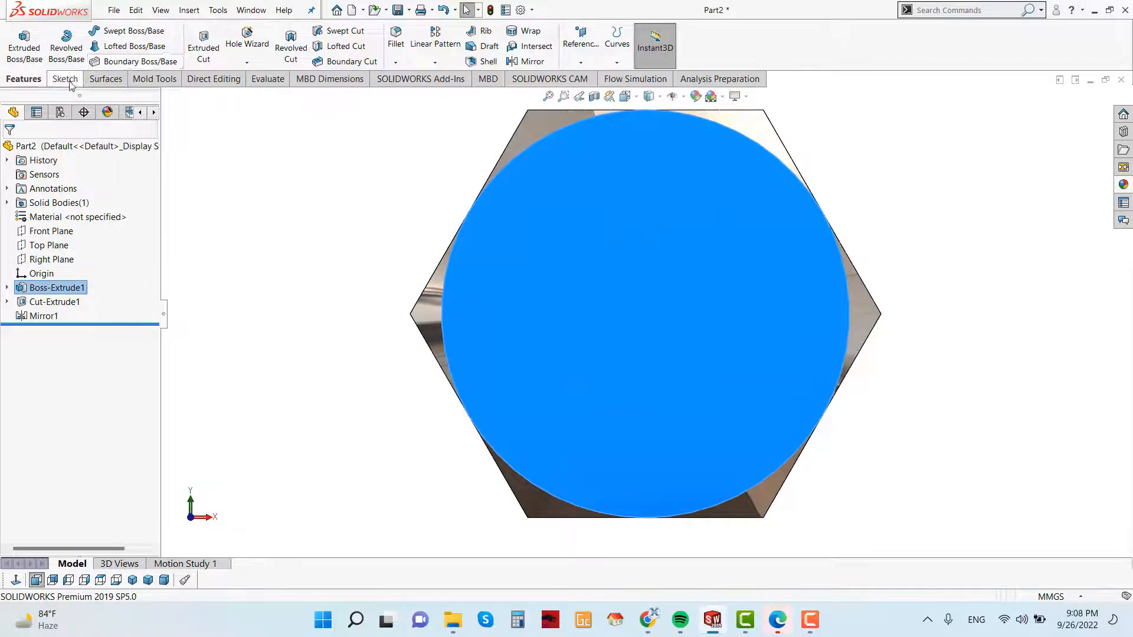
- Sketch a circle centred at the origin on the nut's front face
click(63, 79)
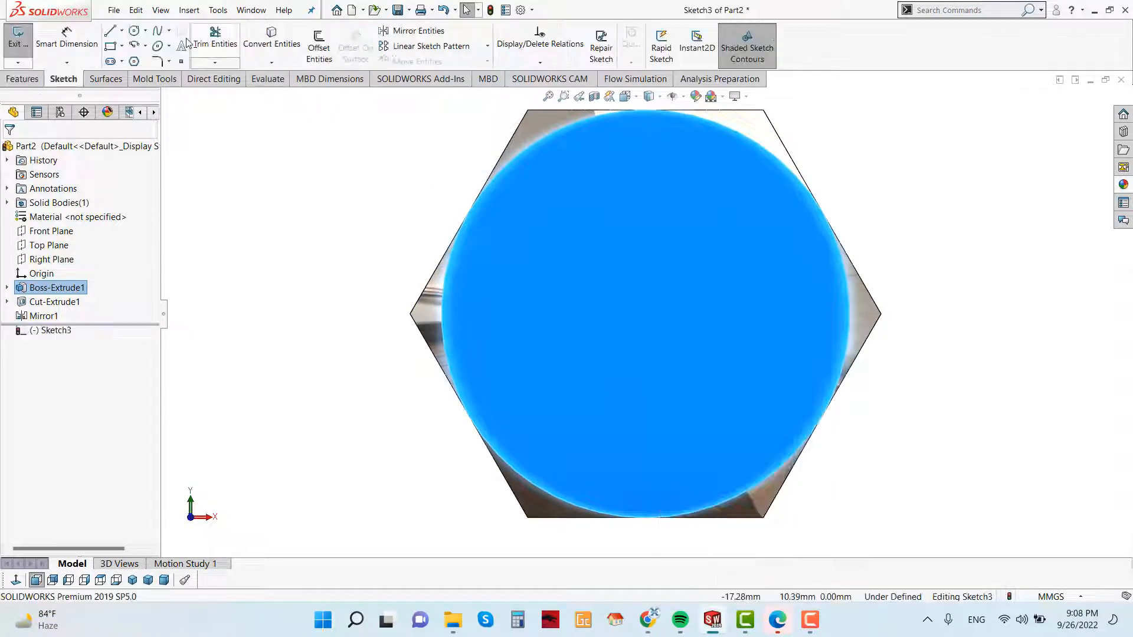
click(135, 31)
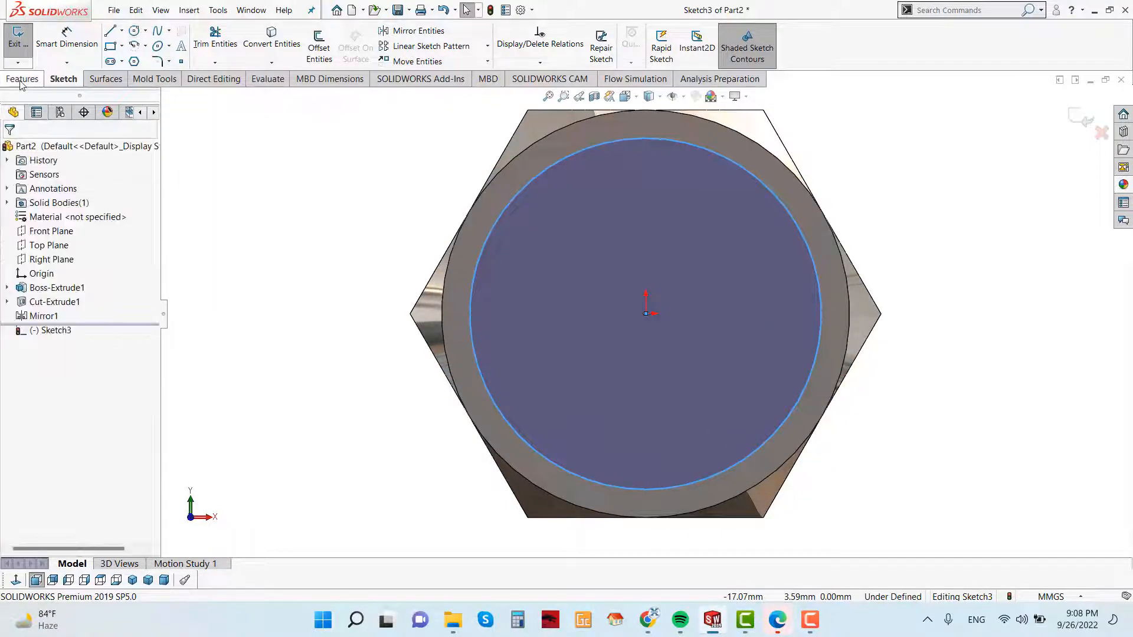
click(22, 79)
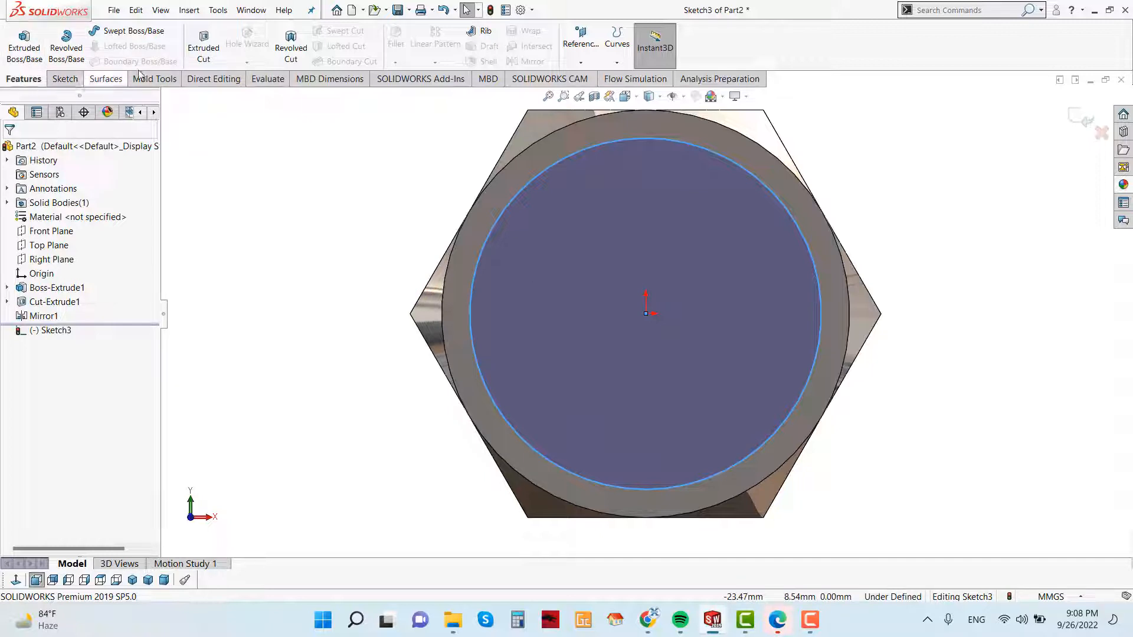
click(64, 79)
text(10)
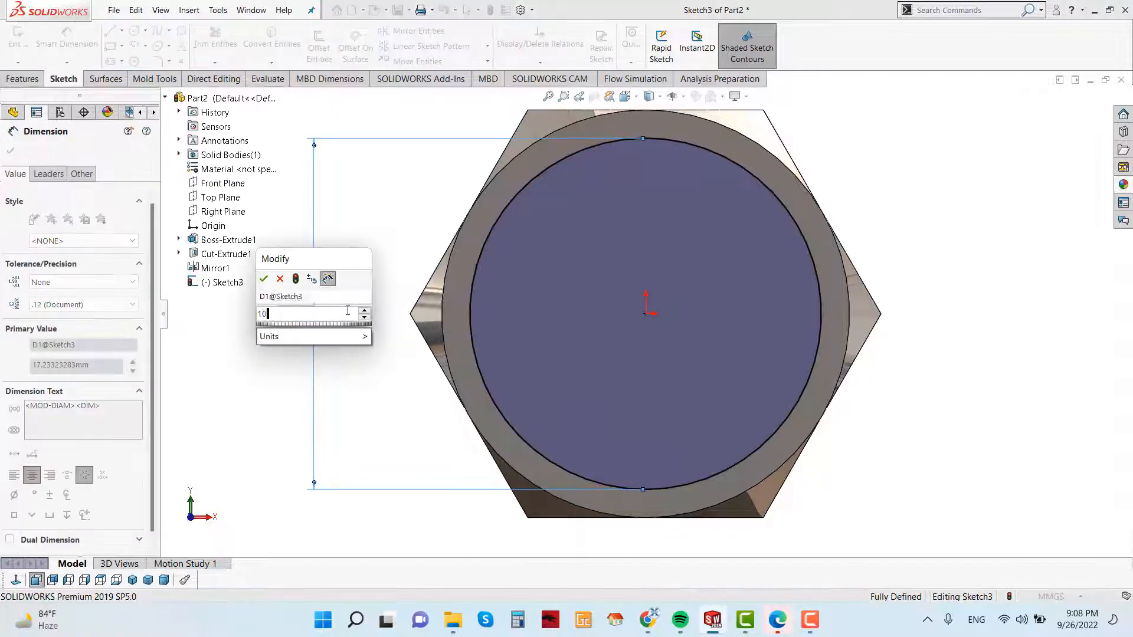
- Dimension the circle's diameter to 10.38 mm, fully defining the sketch
text(.38)
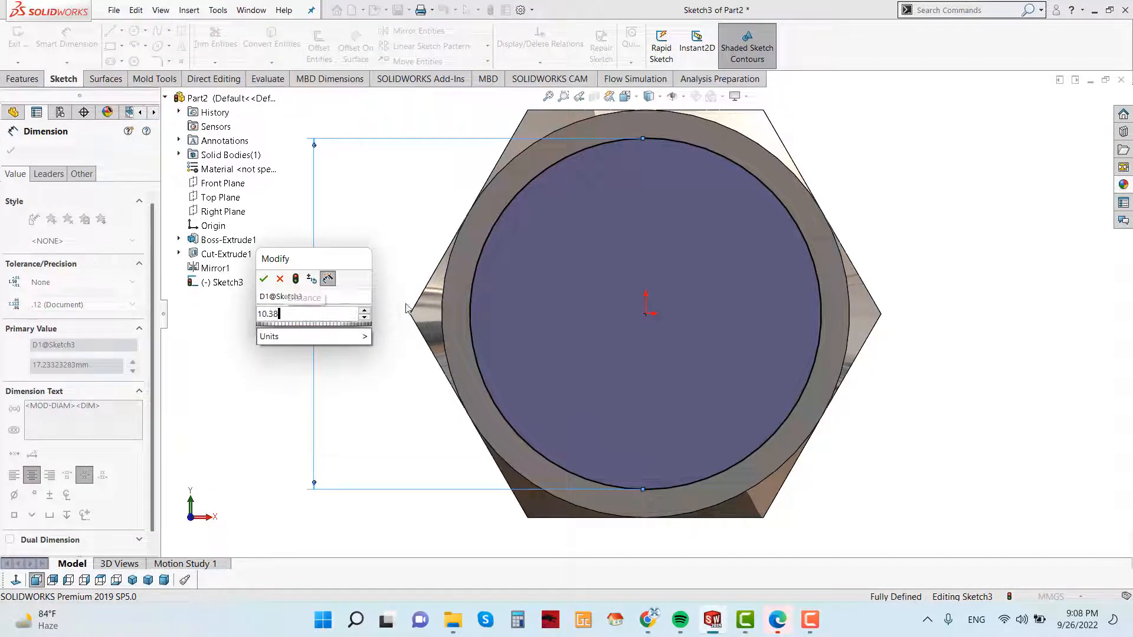
click(263, 278)
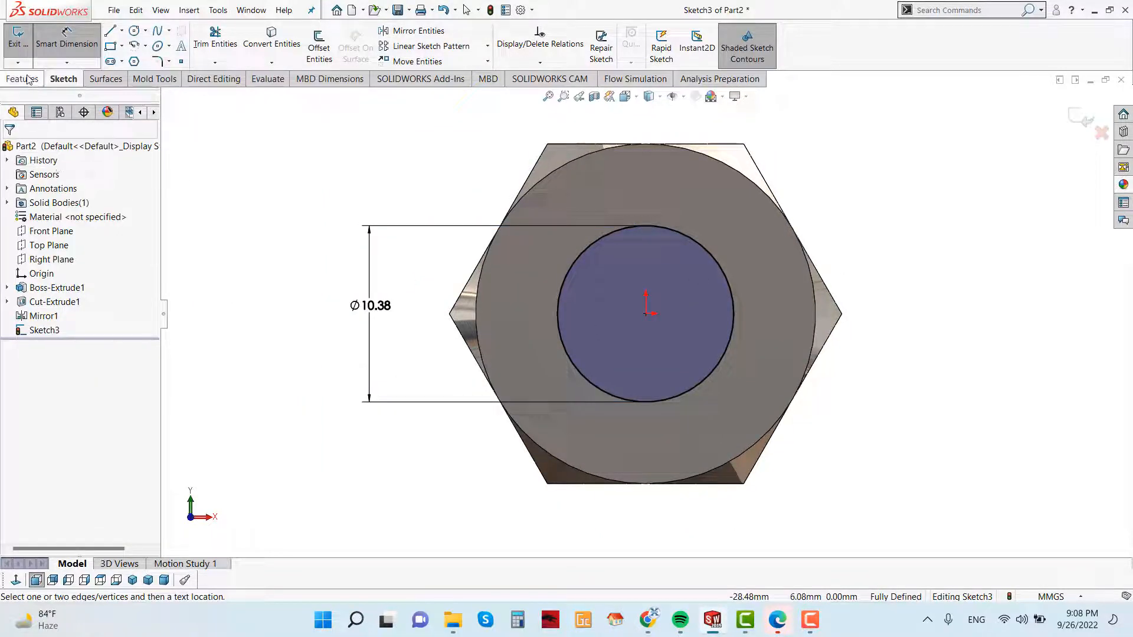
click(204, 48)
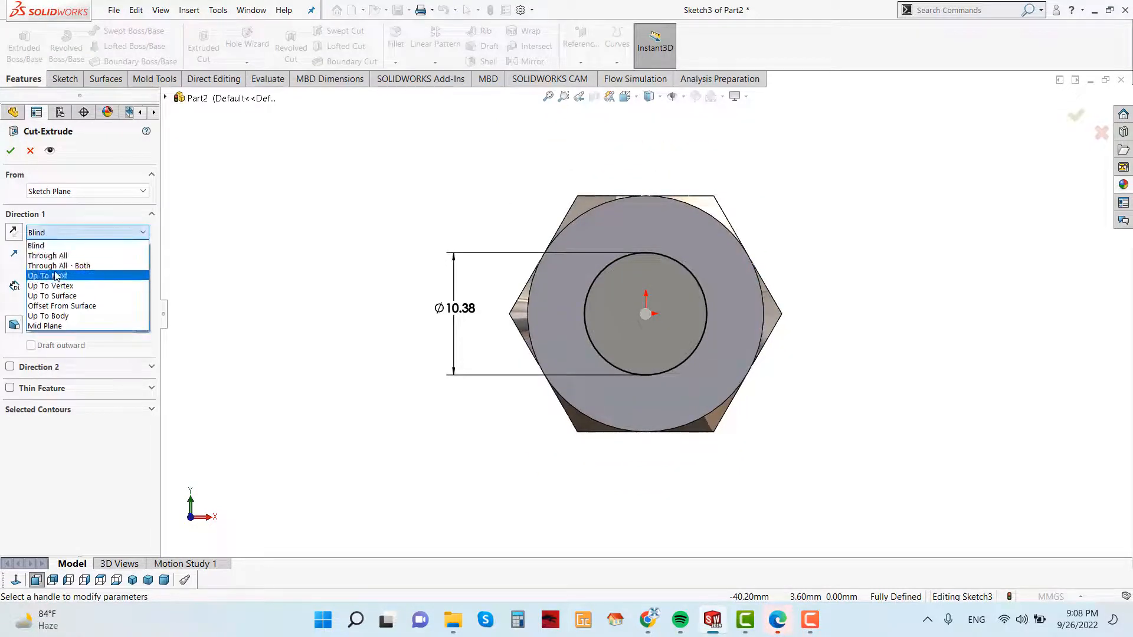
- Extrude-cut the 10.38 mm circle Through All to bore the nut's centre hole
click(48, 256)
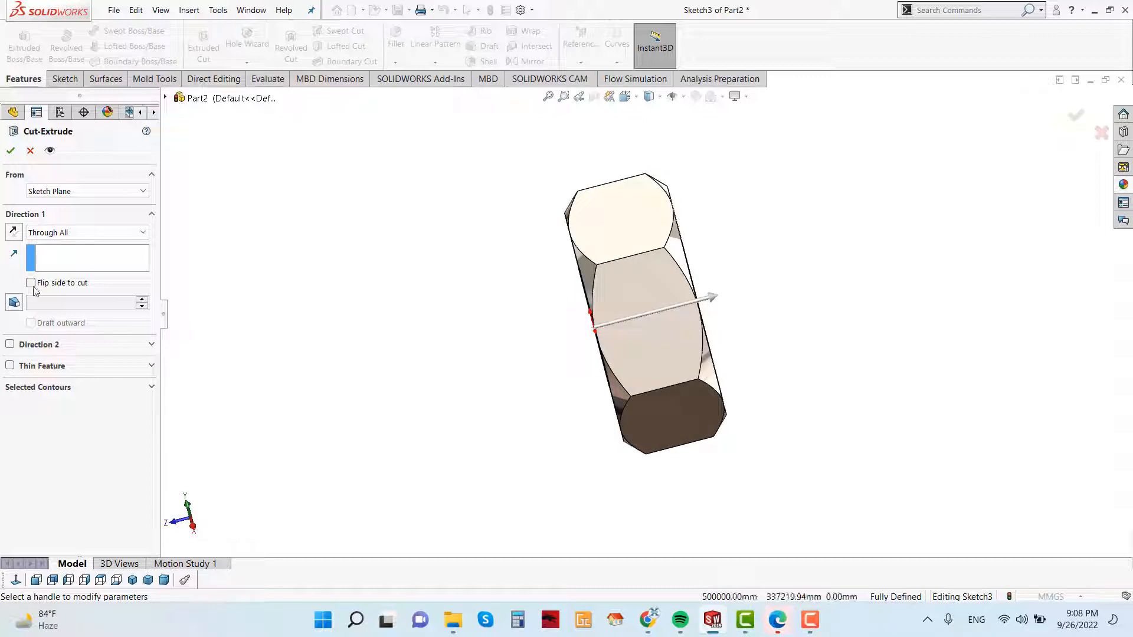
click(10, 150)
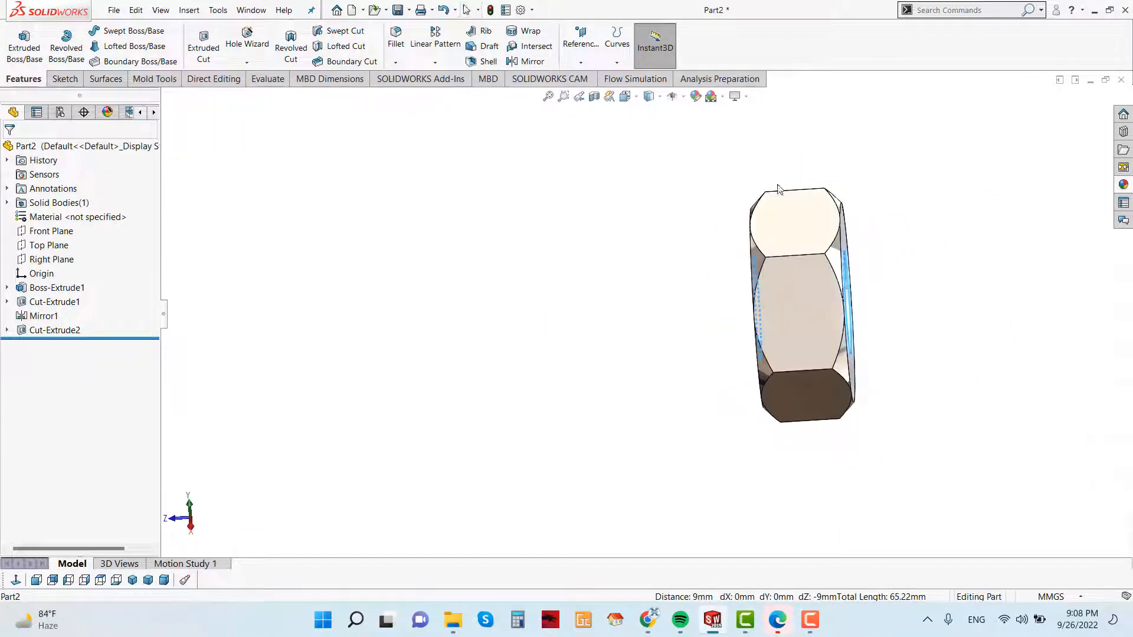
click(188, 10)
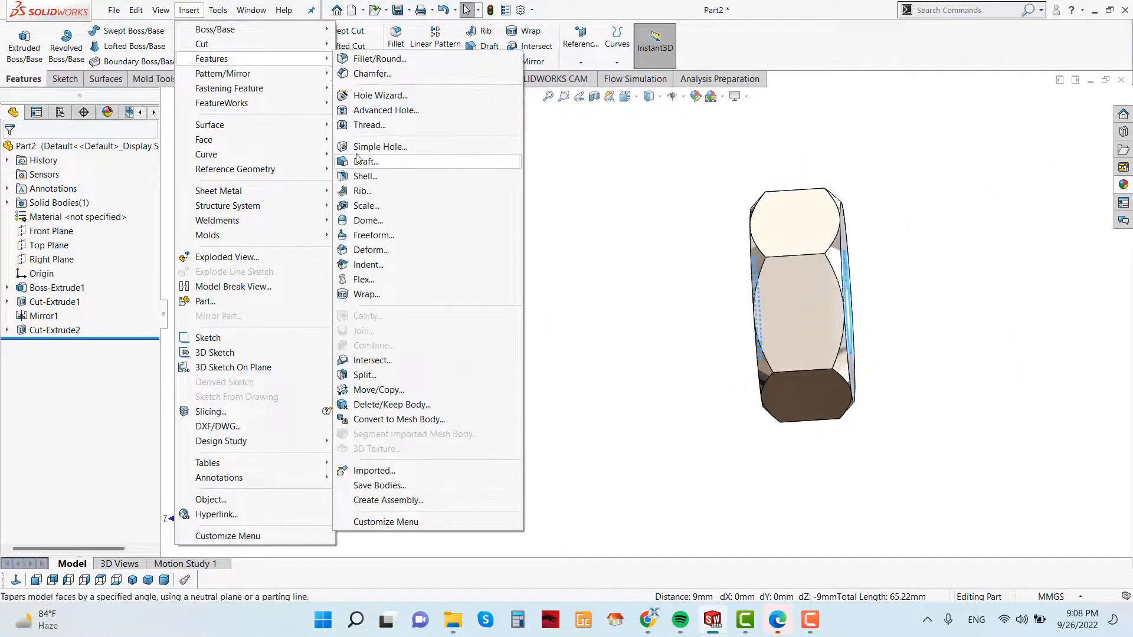
- Chamfer both edges of the nut's hole at 0.50 mm and 45°
click(371, 73)
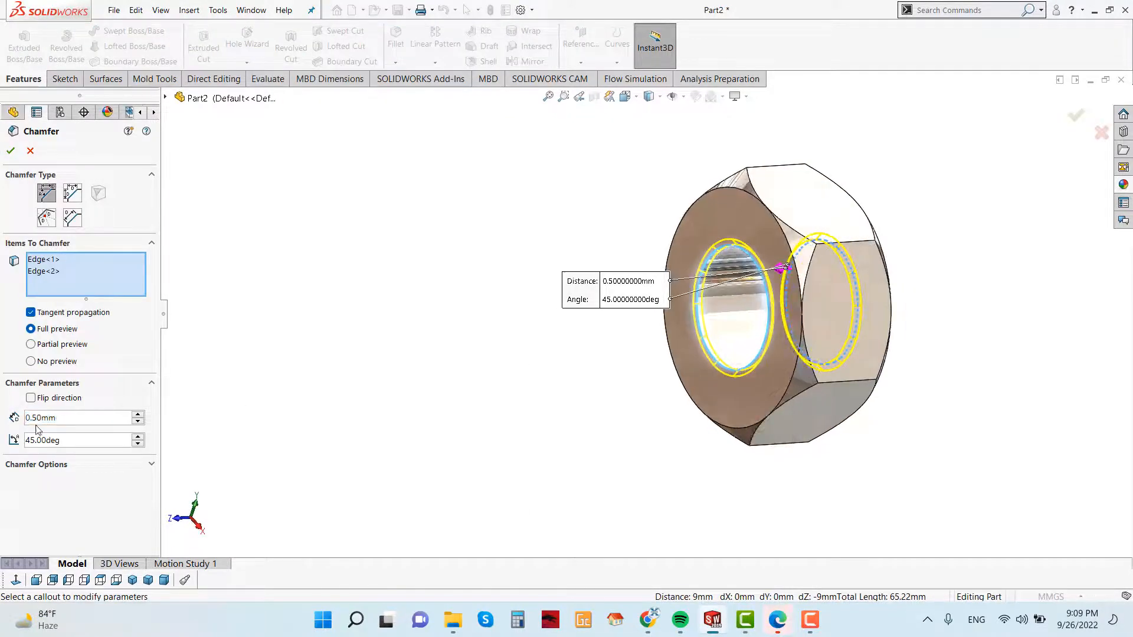
click(72, 418)
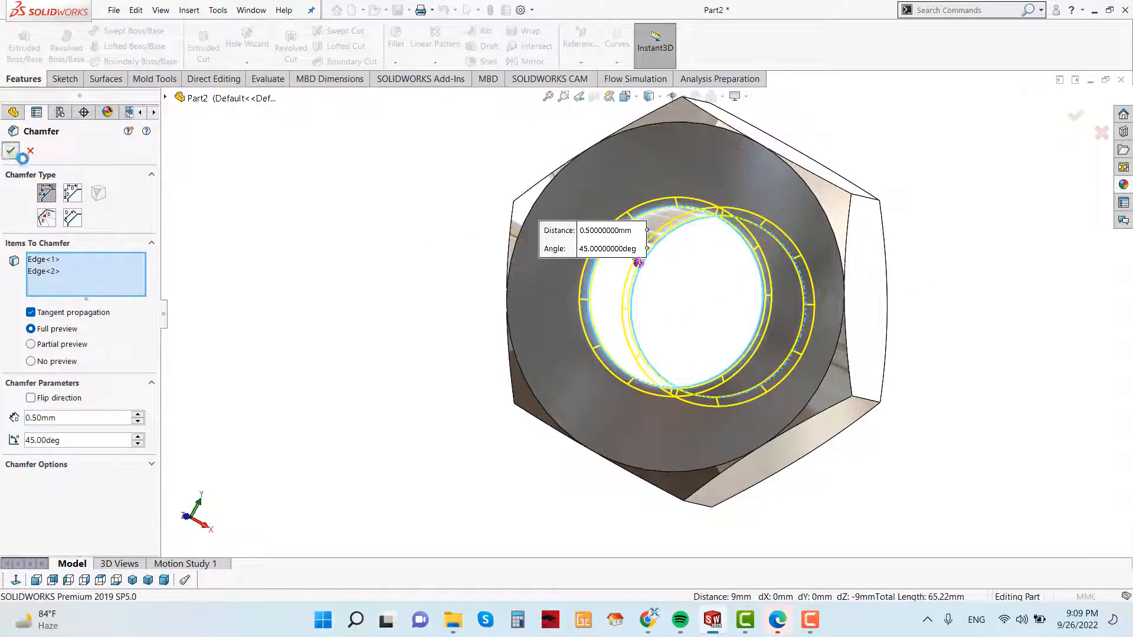
click(11, 152)
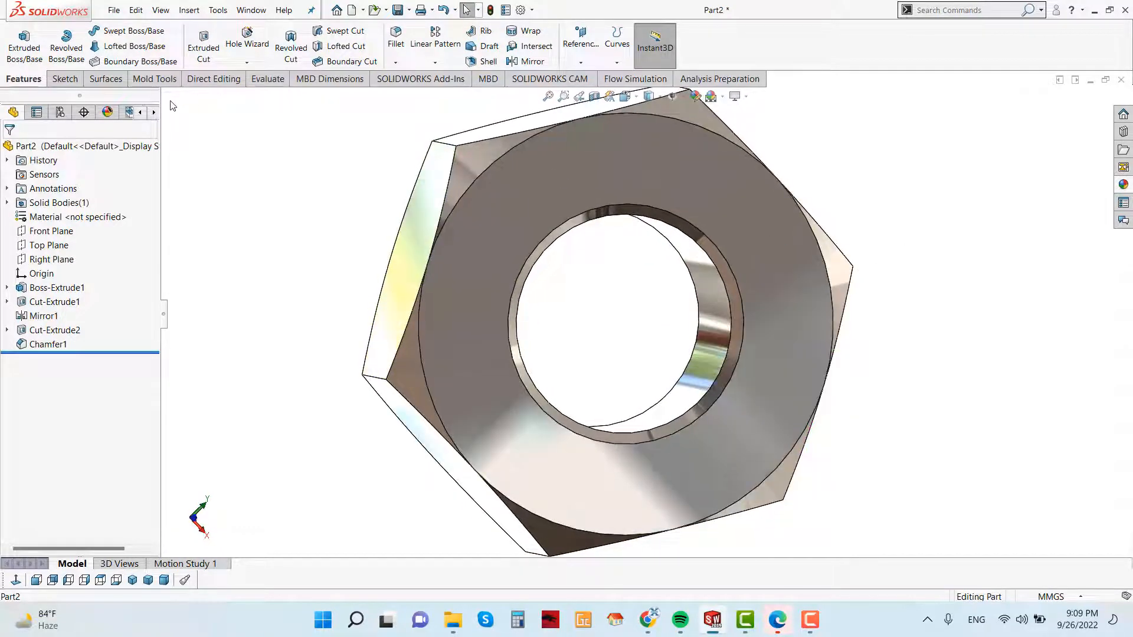
- Start a hole/thread feature on the nut from the Insert > Features list
click(252, 62)
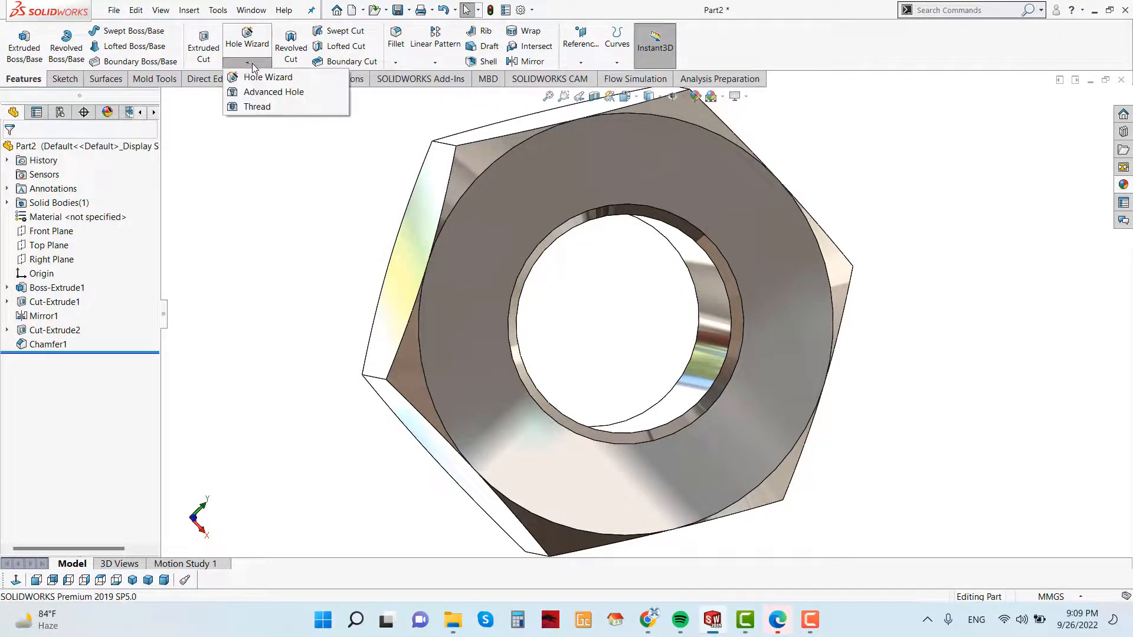
mouse_move(257, 106)
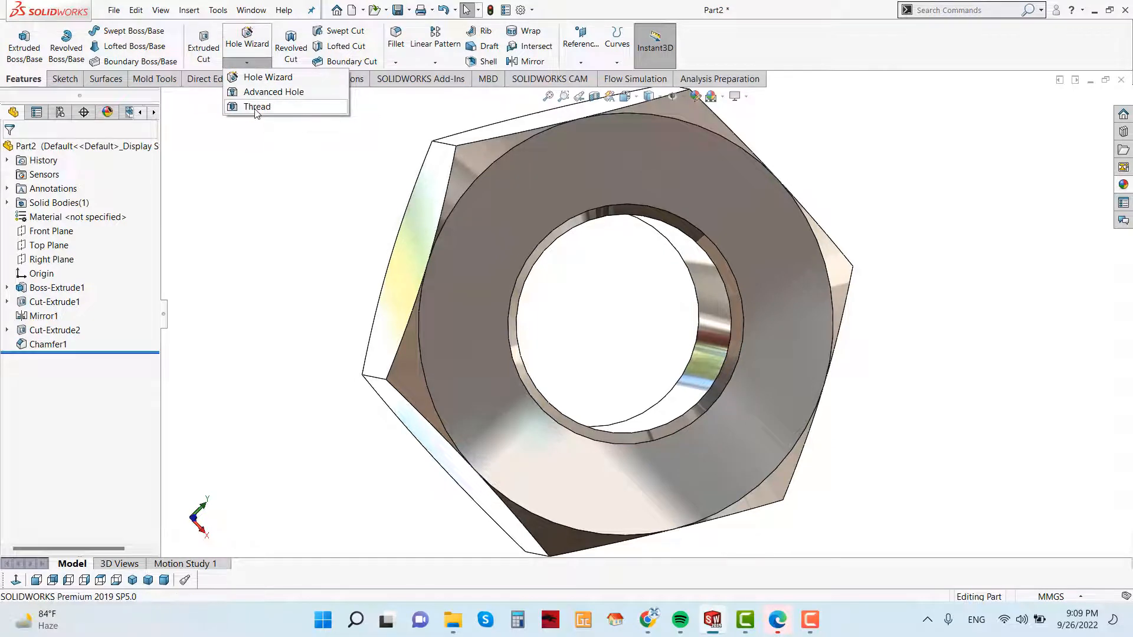
click(189, 11)
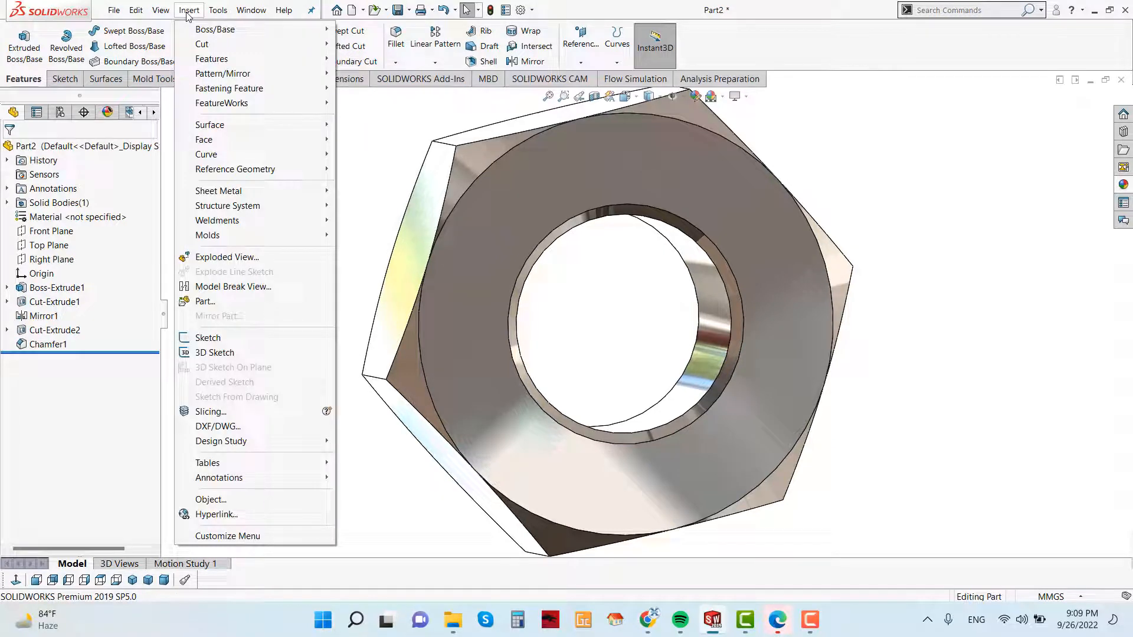
click(211, 59)
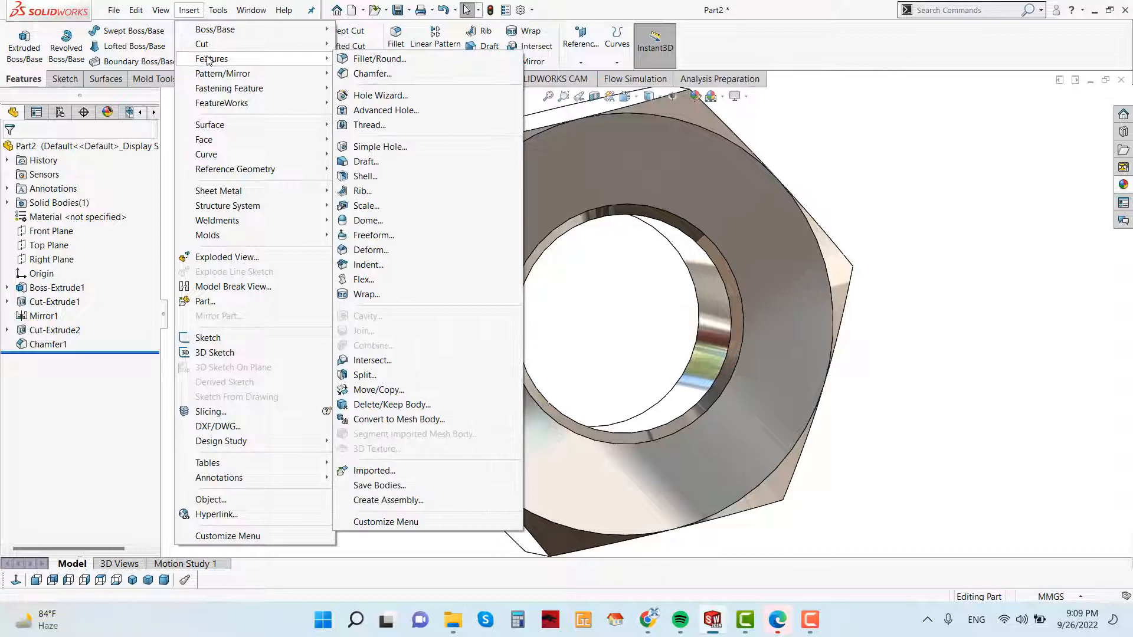
mouse_move(378, 95)
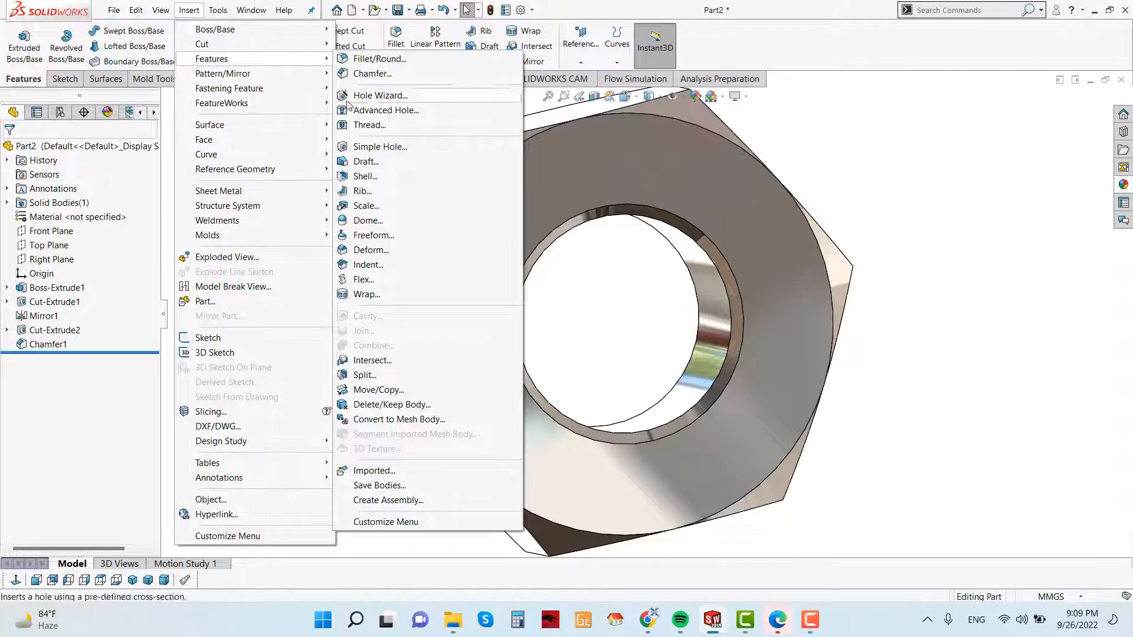
click(369, 125)
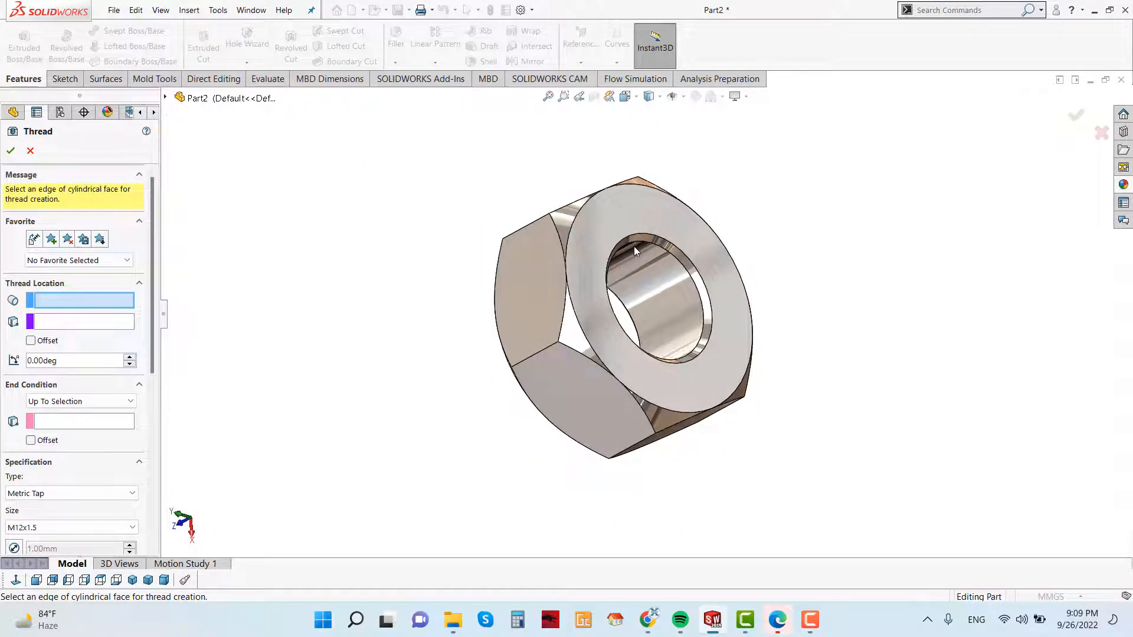
- Thread from the bore edge Up To Selection of the far face with a Metric Tap type
click(636, 251)
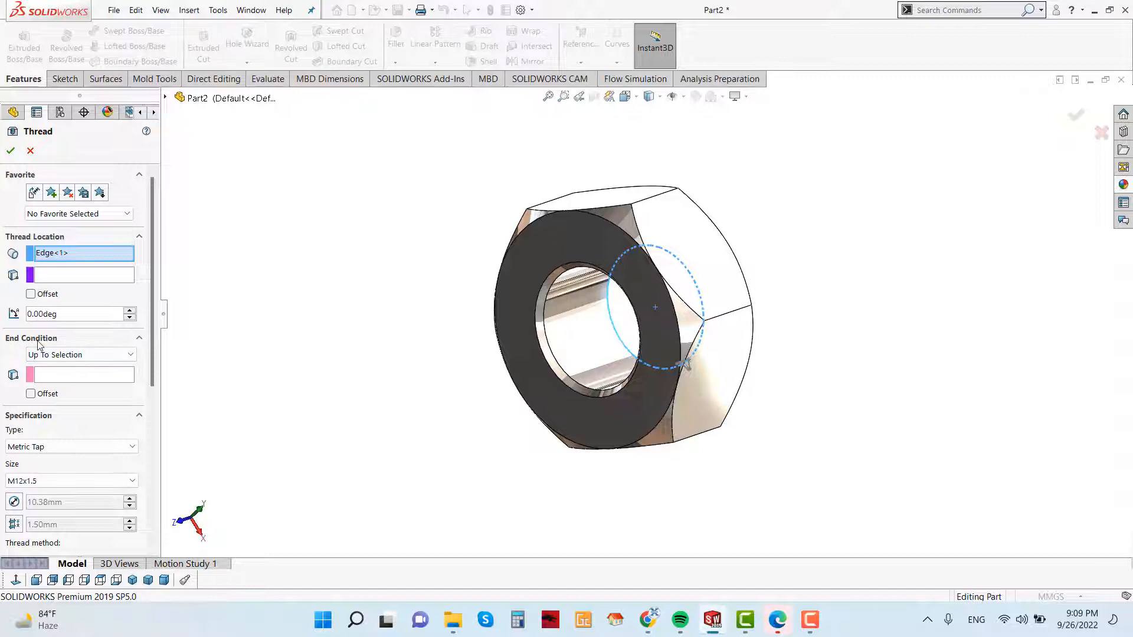
click(79, 374)
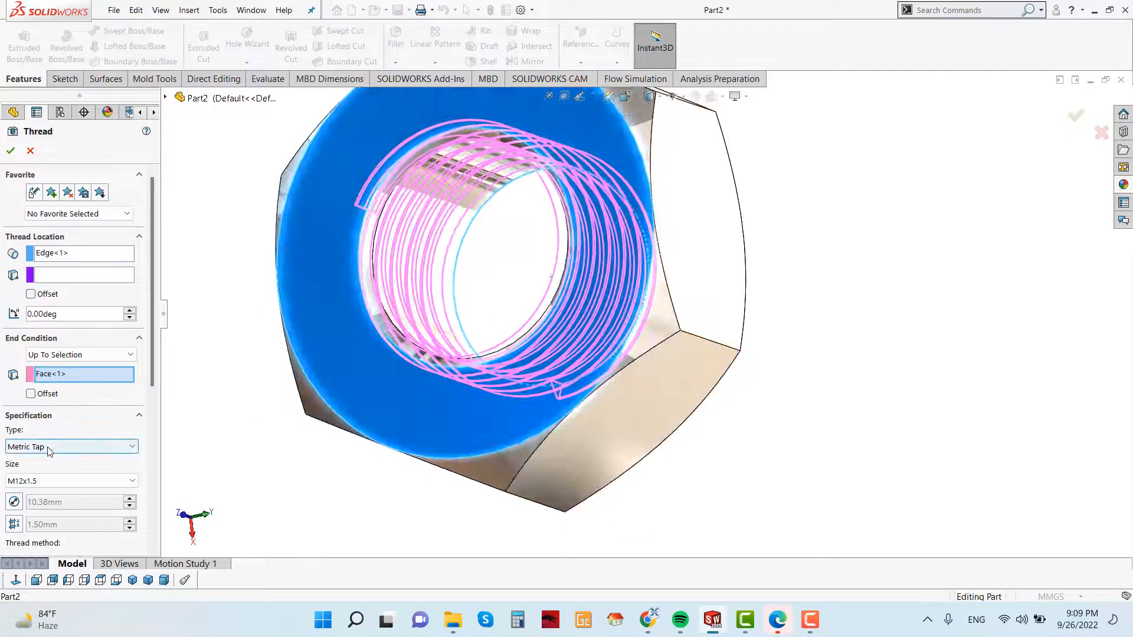
click(68, 446)
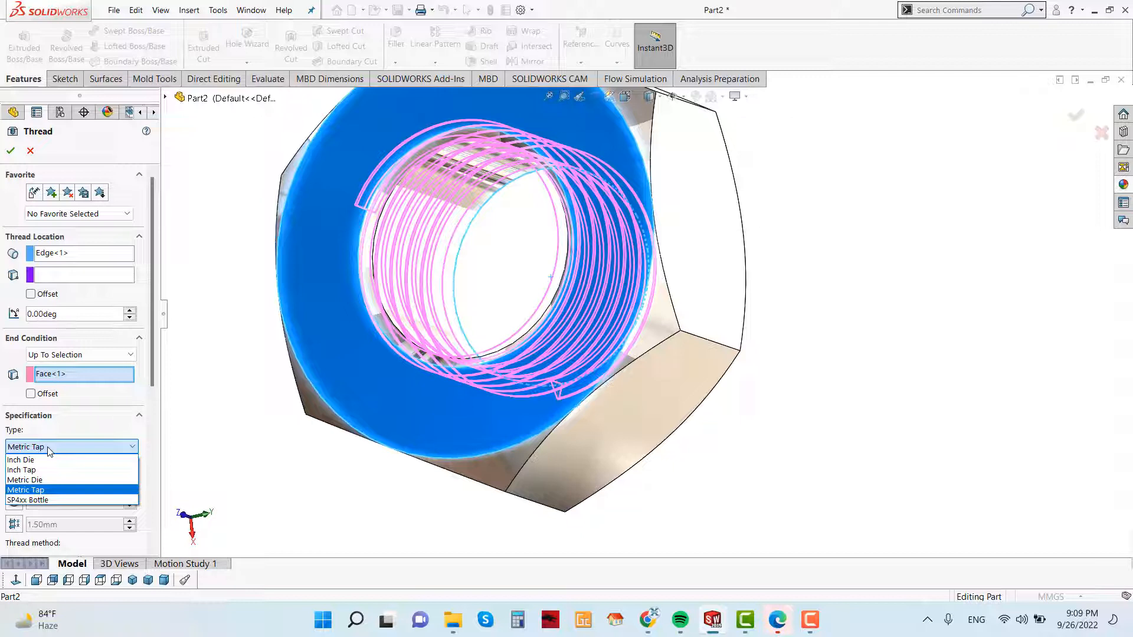
mouse_move(60, 470)
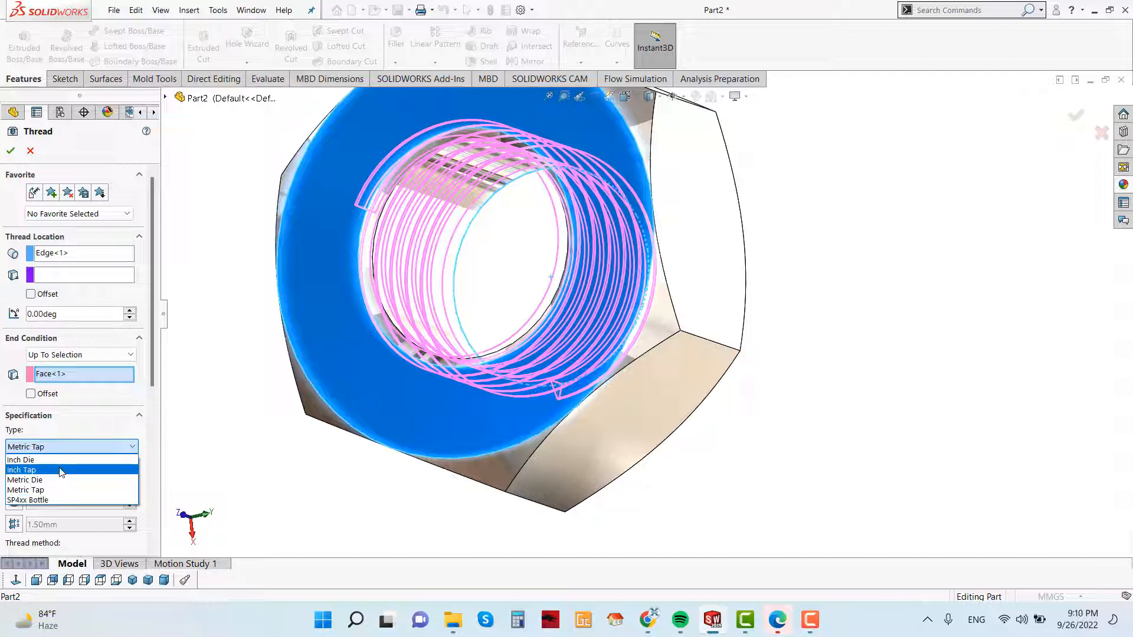
mouse_move(48, 490)
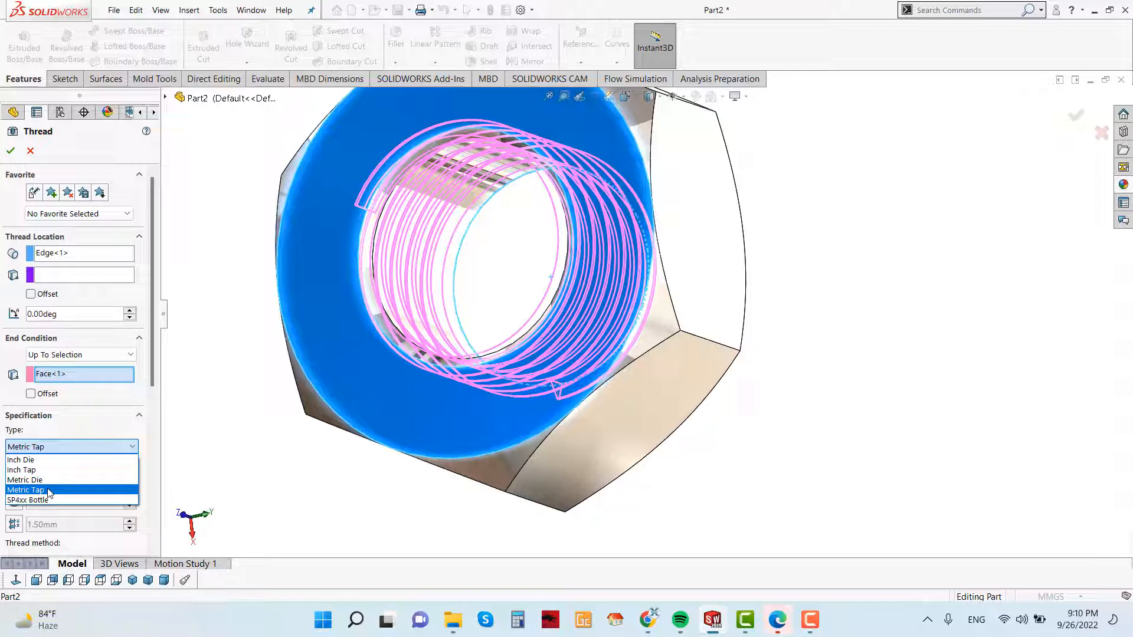
click(25, 490)
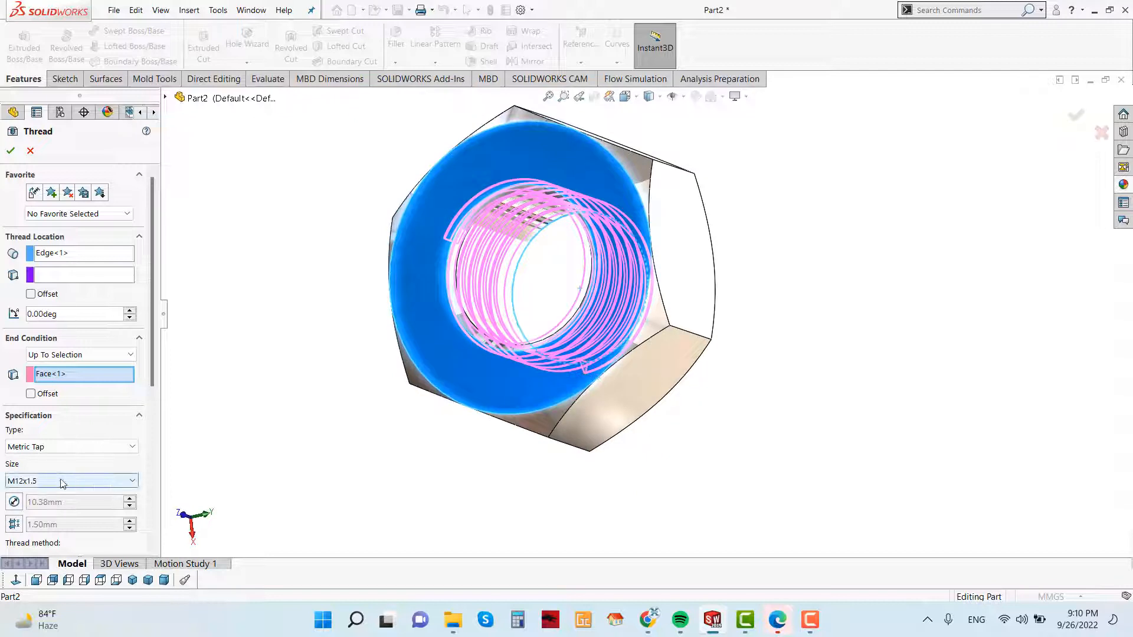
- Keep size M12x1.5, offset the thread end 2 mm, confirm Thread1 and start a section view
click(70, 480)
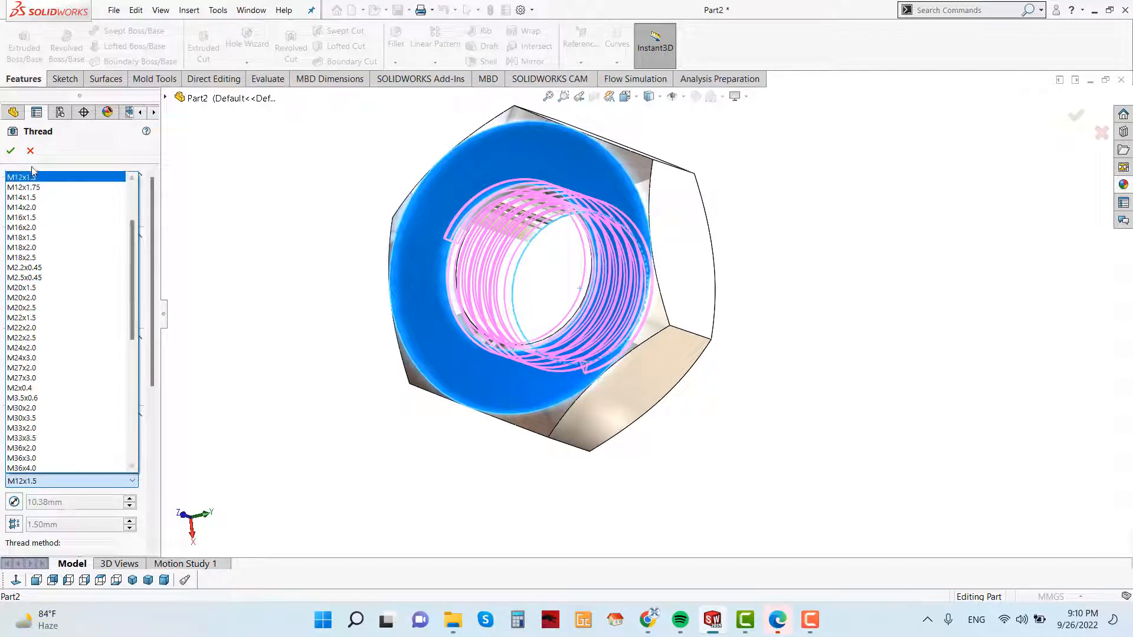
click(65, 175)
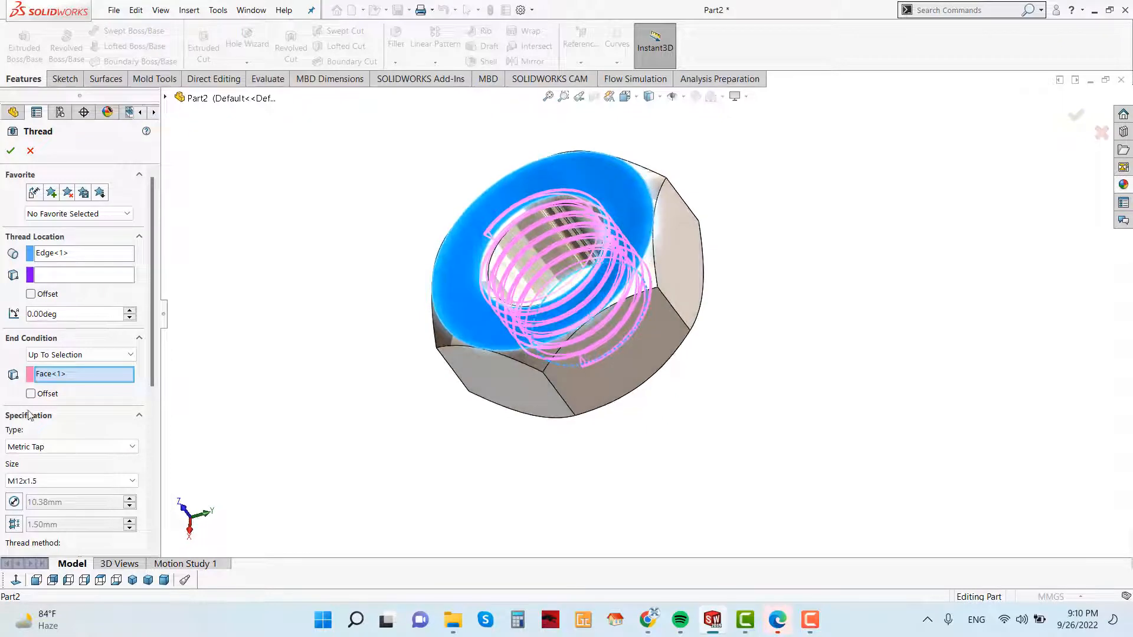
click(31, 393)
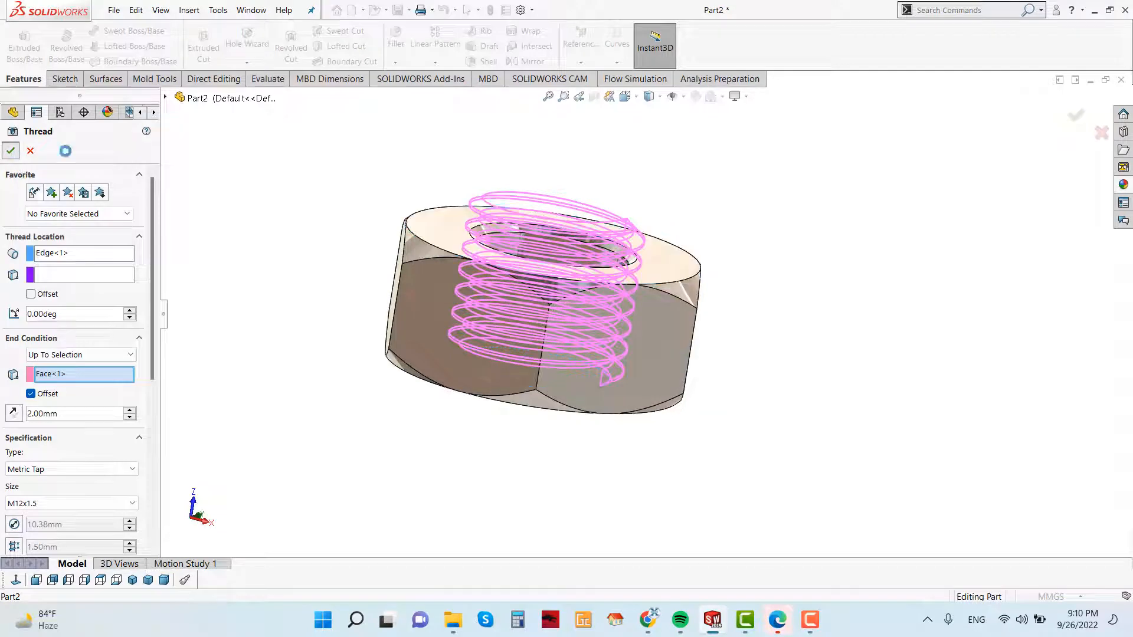
click(11, 152)
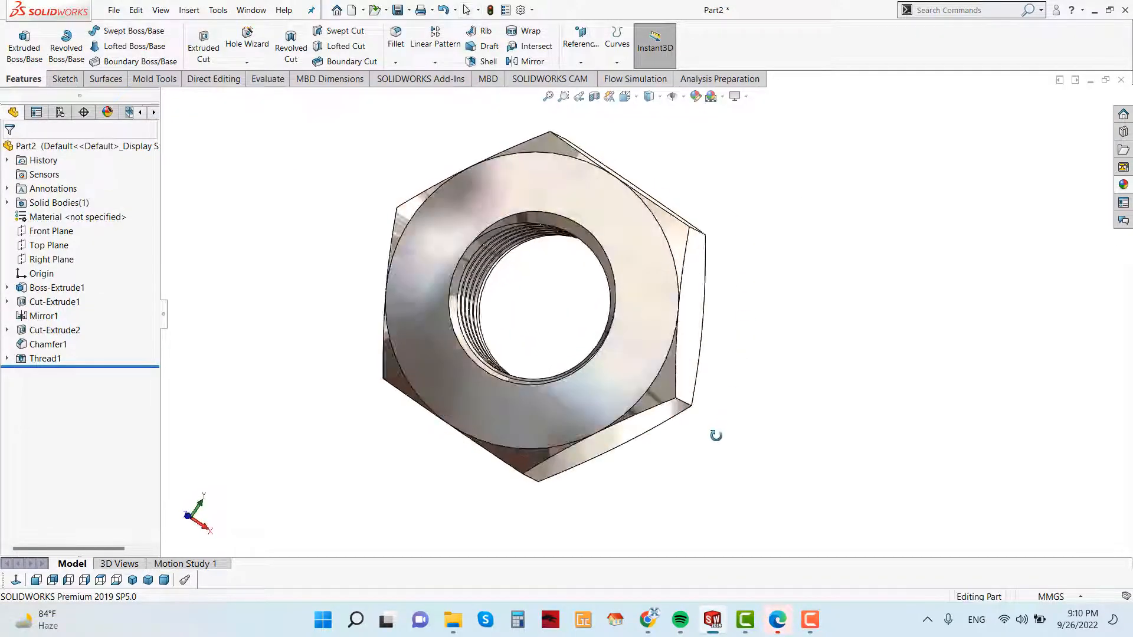
click(594, 95)
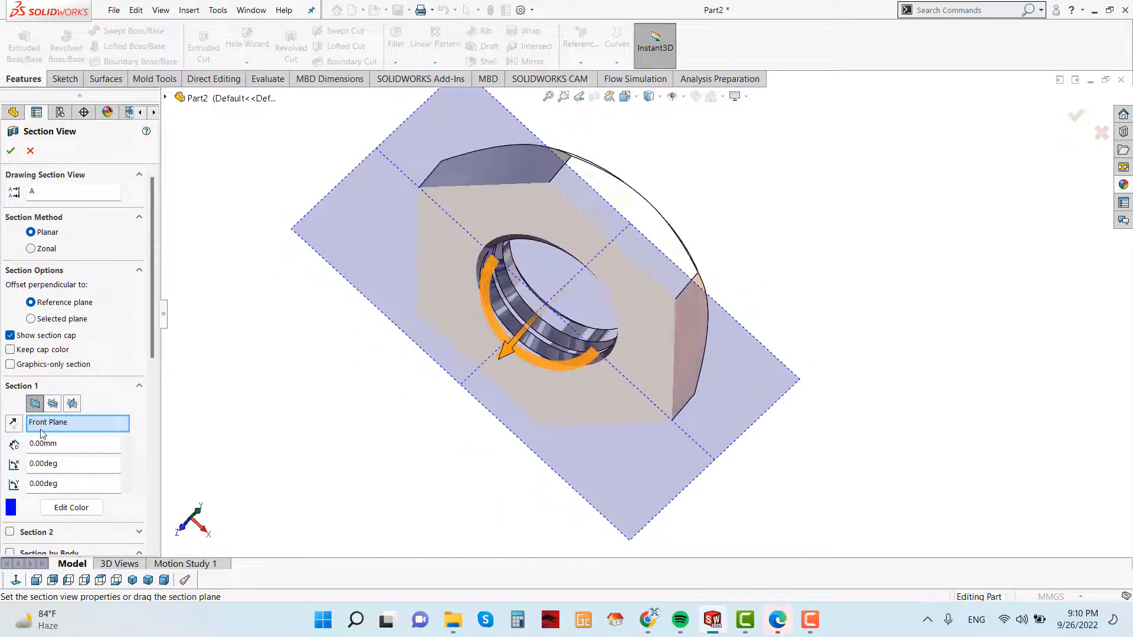
- Close the cross-section view after inspecting the thread and save the part as Nut
click(53, 403)
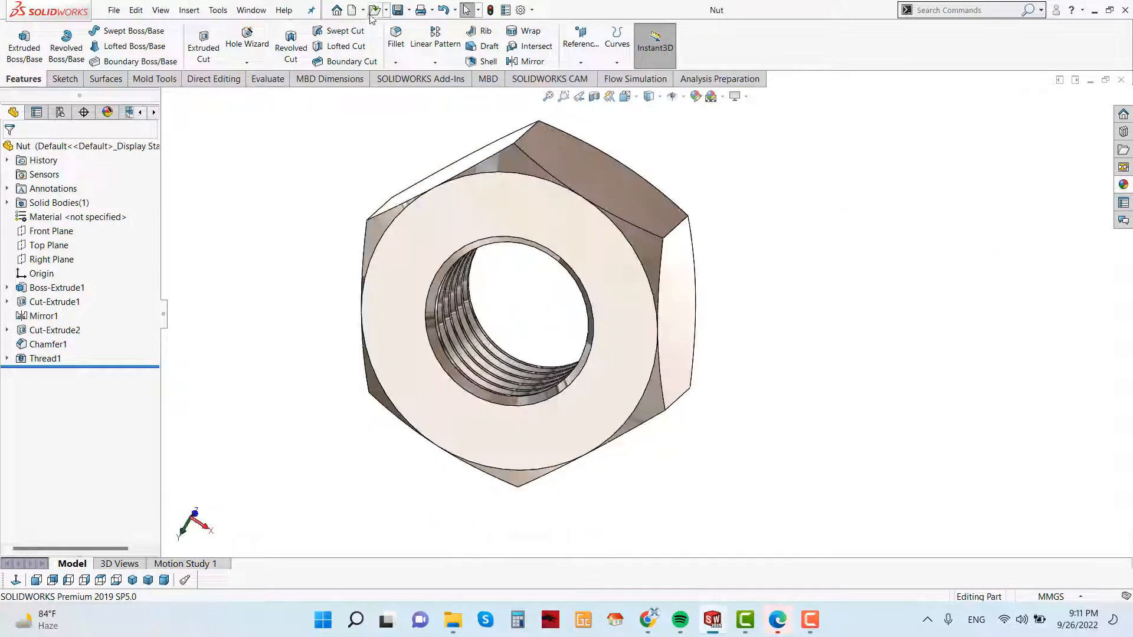
click(371, 13)
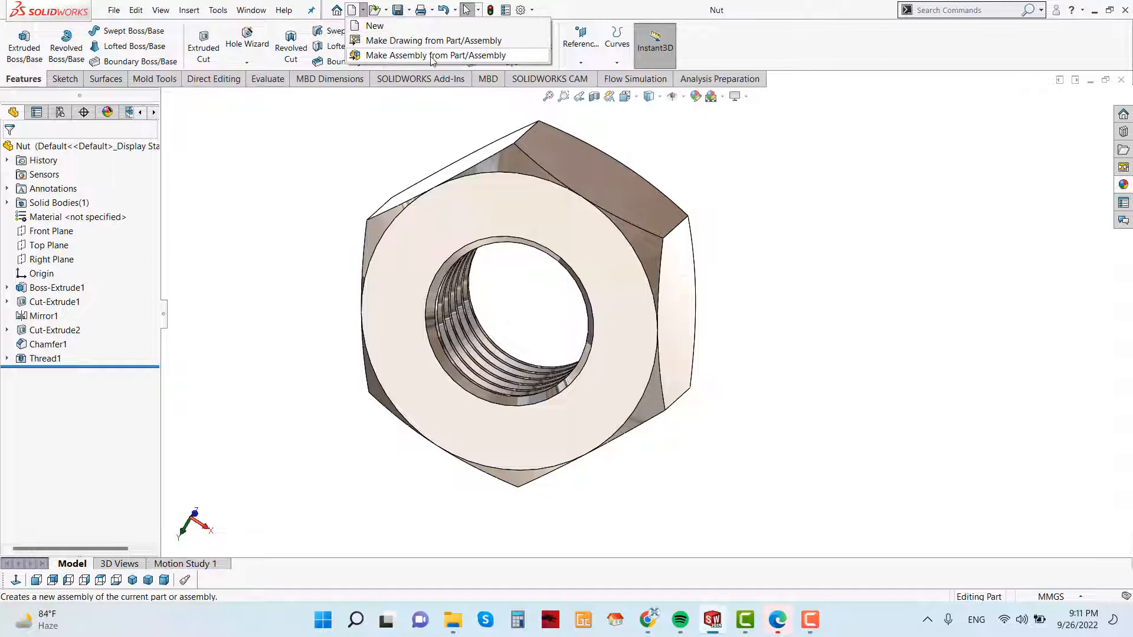
- Make a new assembly and browse to open the Bolt part file
click(437, 55)
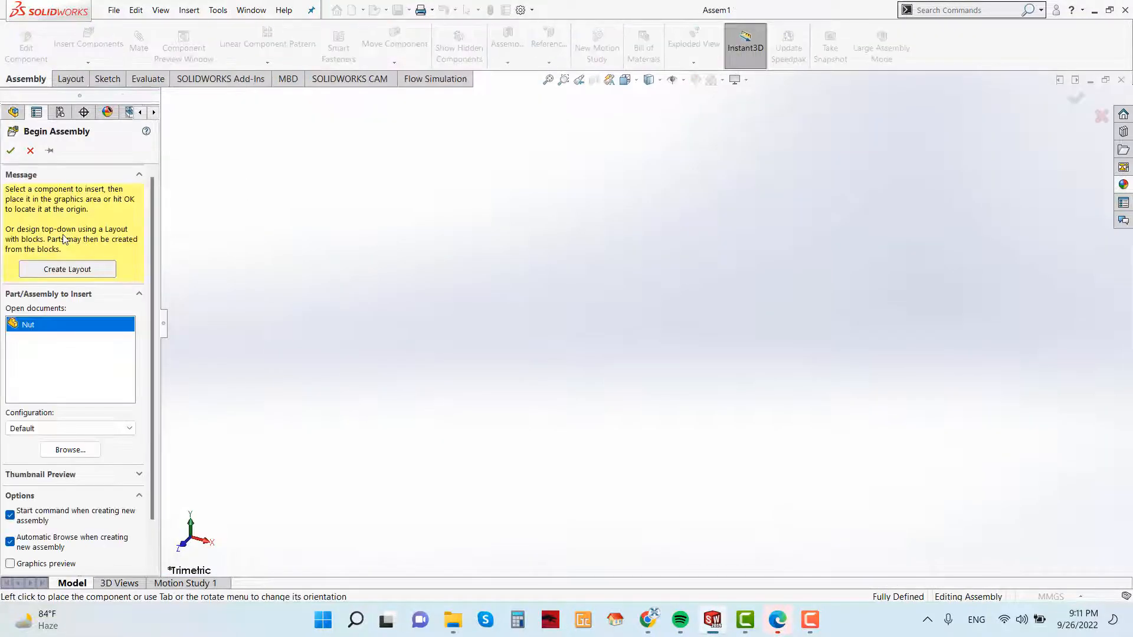
click(70, 450)
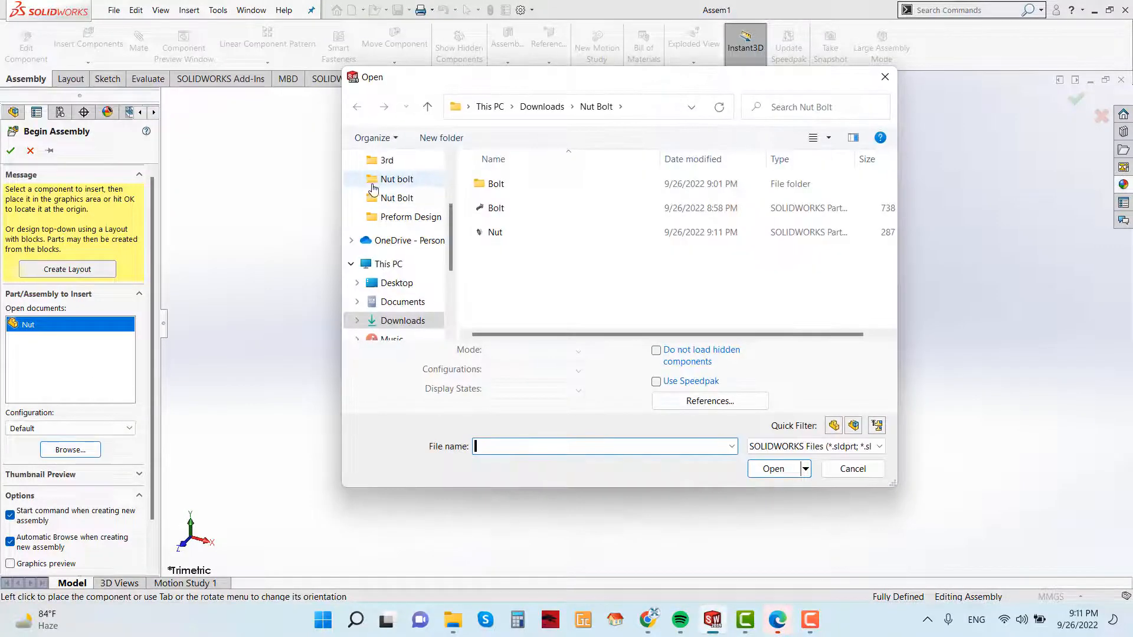
click(495, 208)
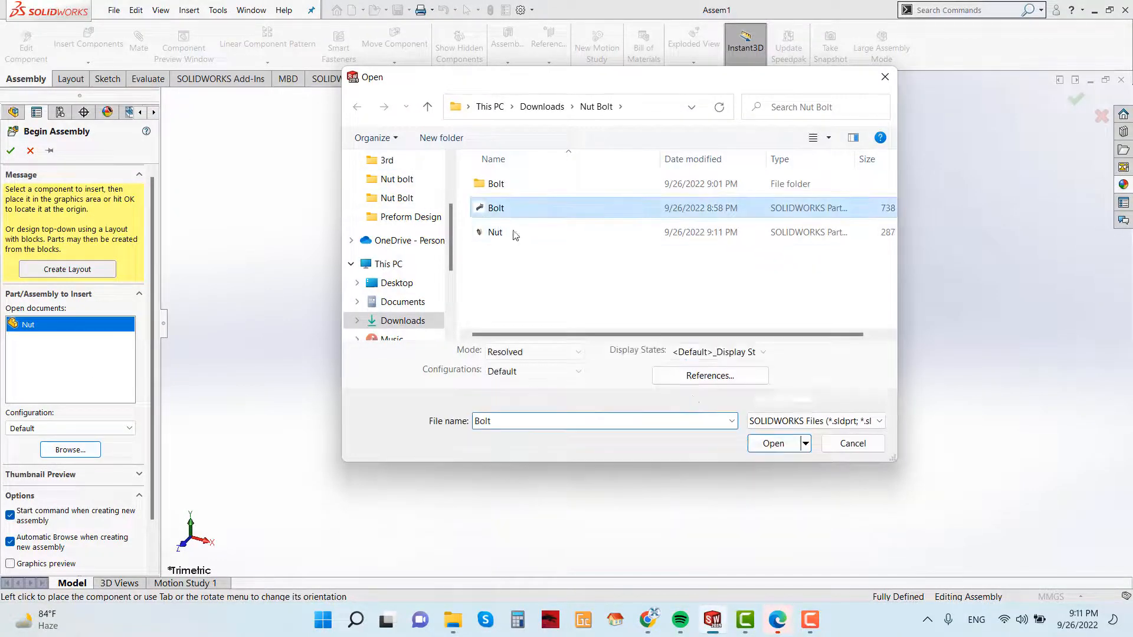
click(771, 443)
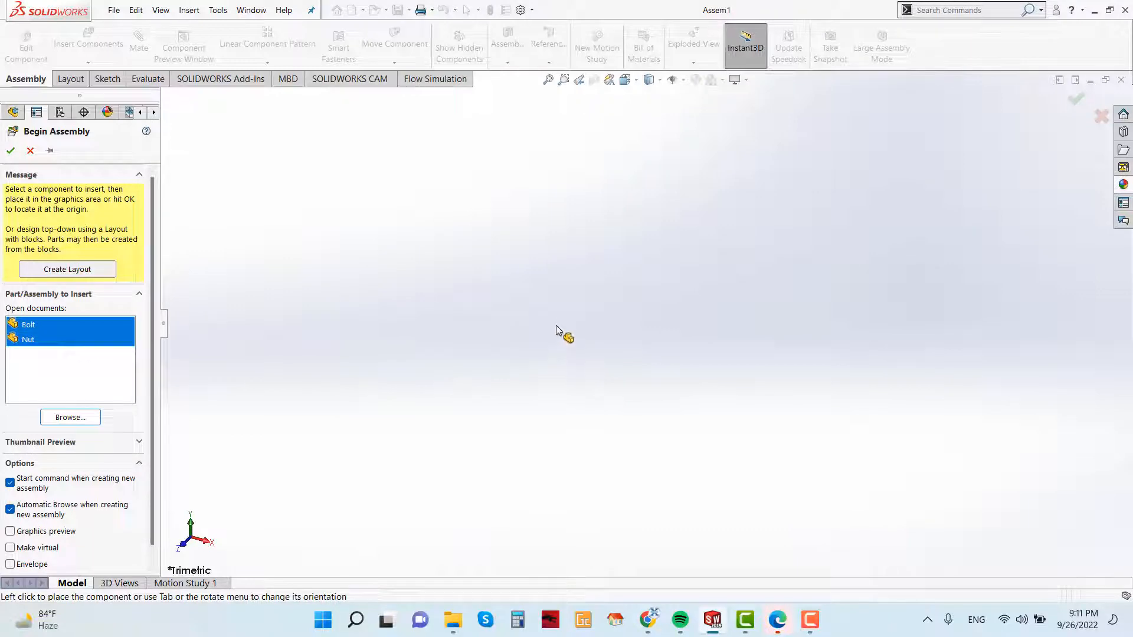
- Place the Bolt as the assembly's first component, dismissing the clipboard error
click(27, 325)
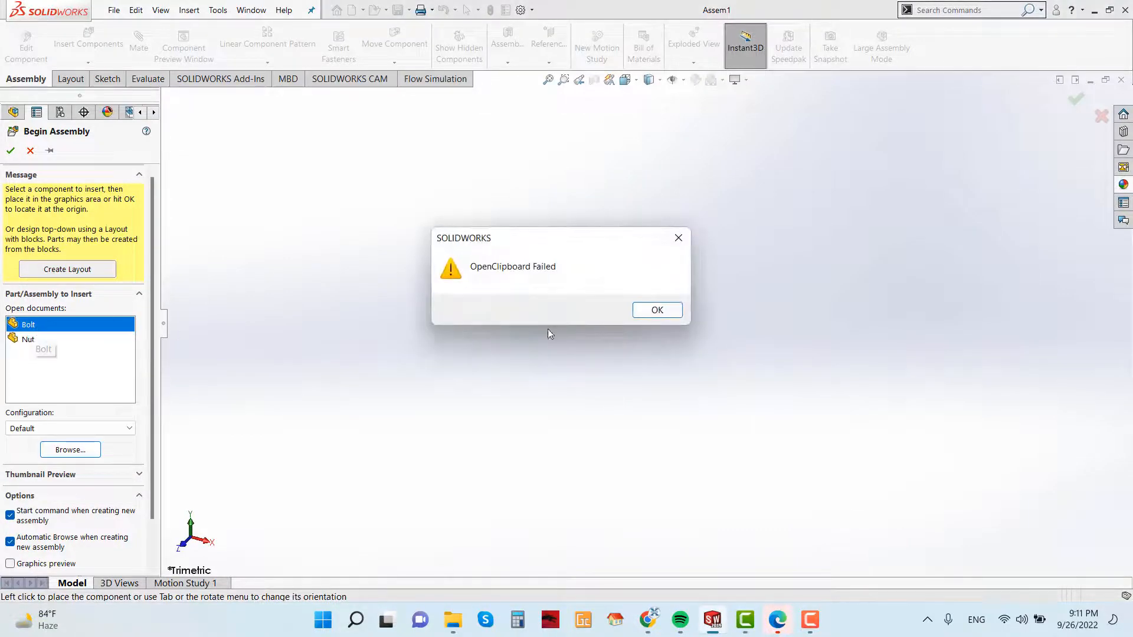
click(655, 309)
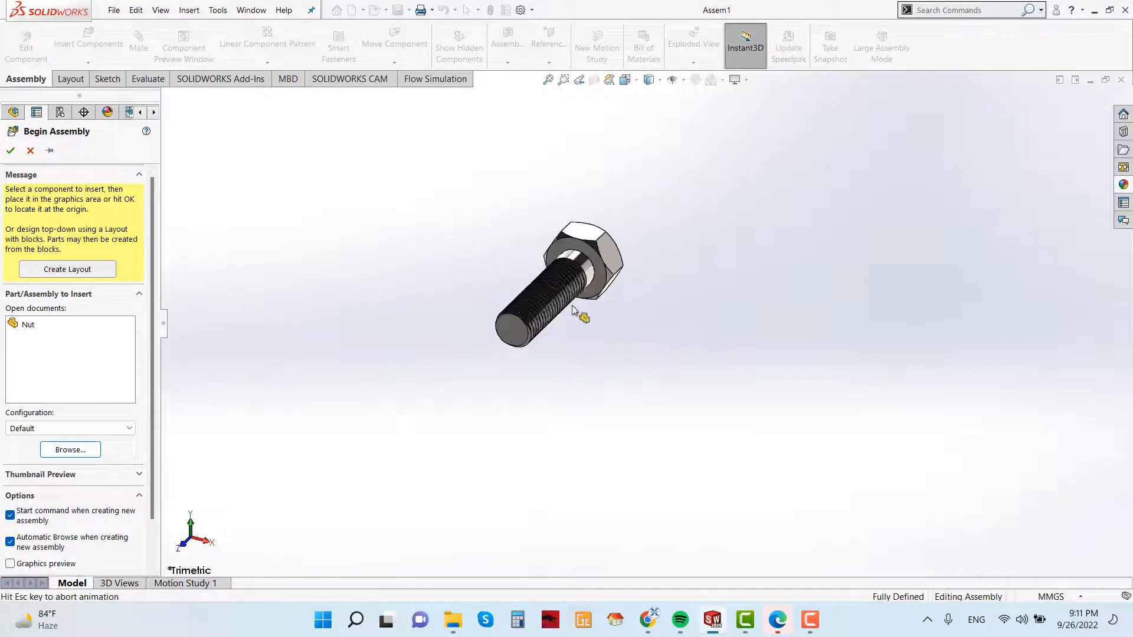
click(10, 150)
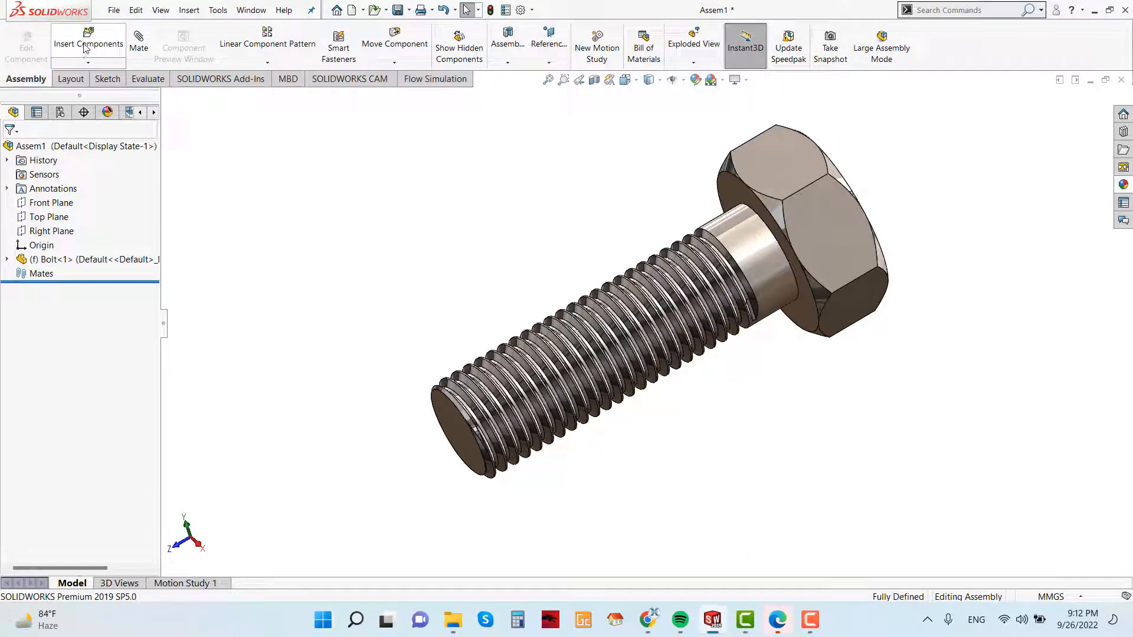
- Insert the Nut beside the bolt and show the parts' temporary axes
click(88, 44)
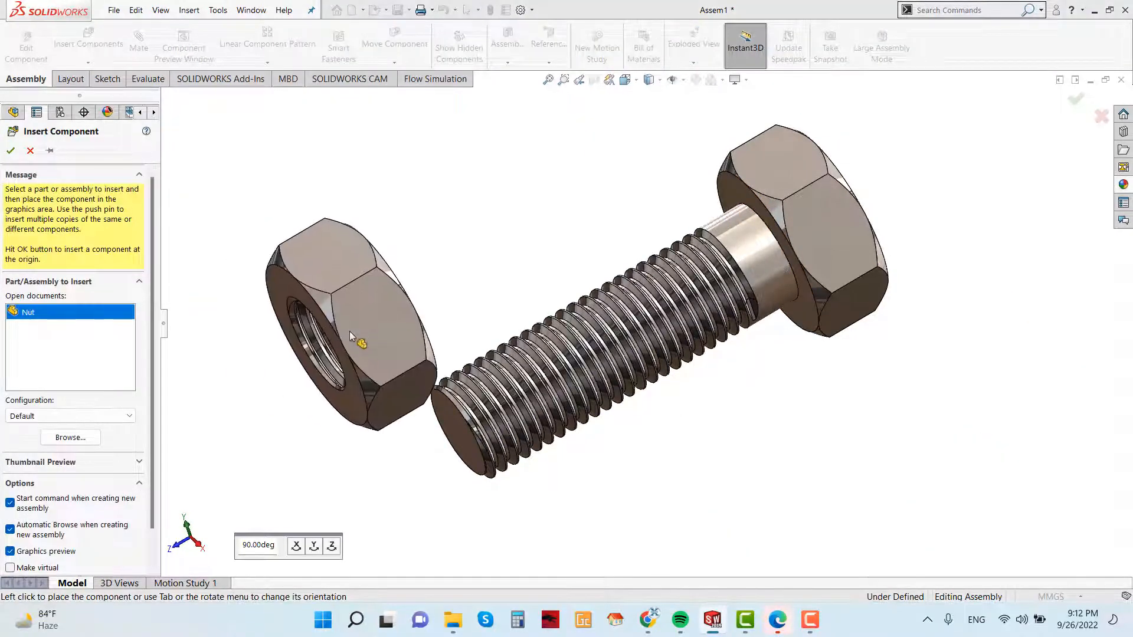
click(11, 150)
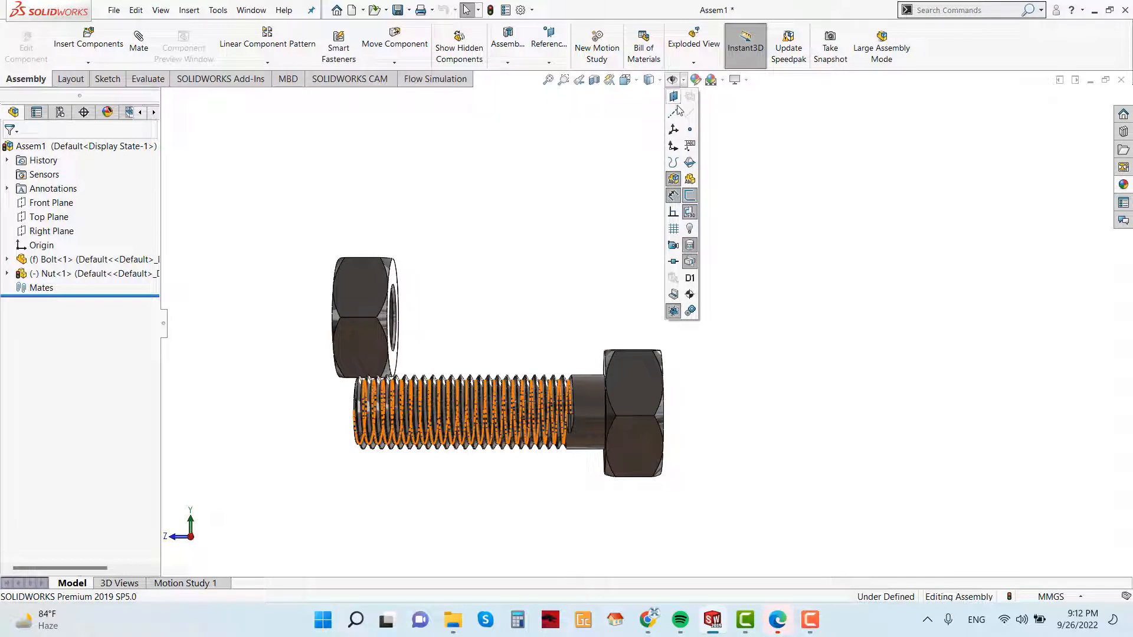
mouse_move(674, 112)
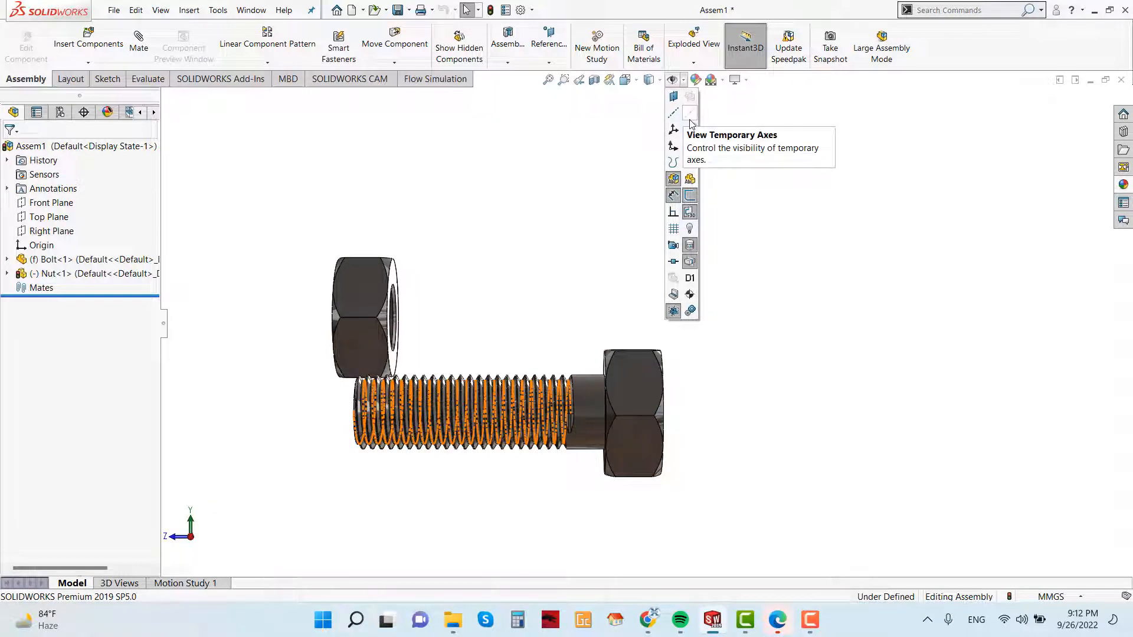
click(671, 113)
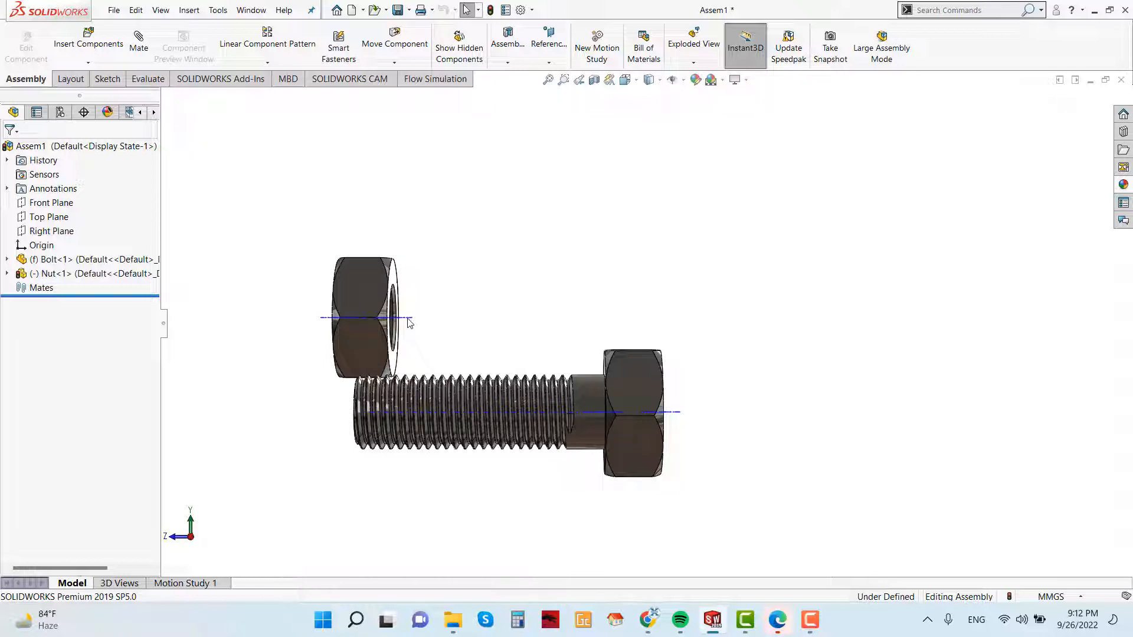
scroll(up, 3)
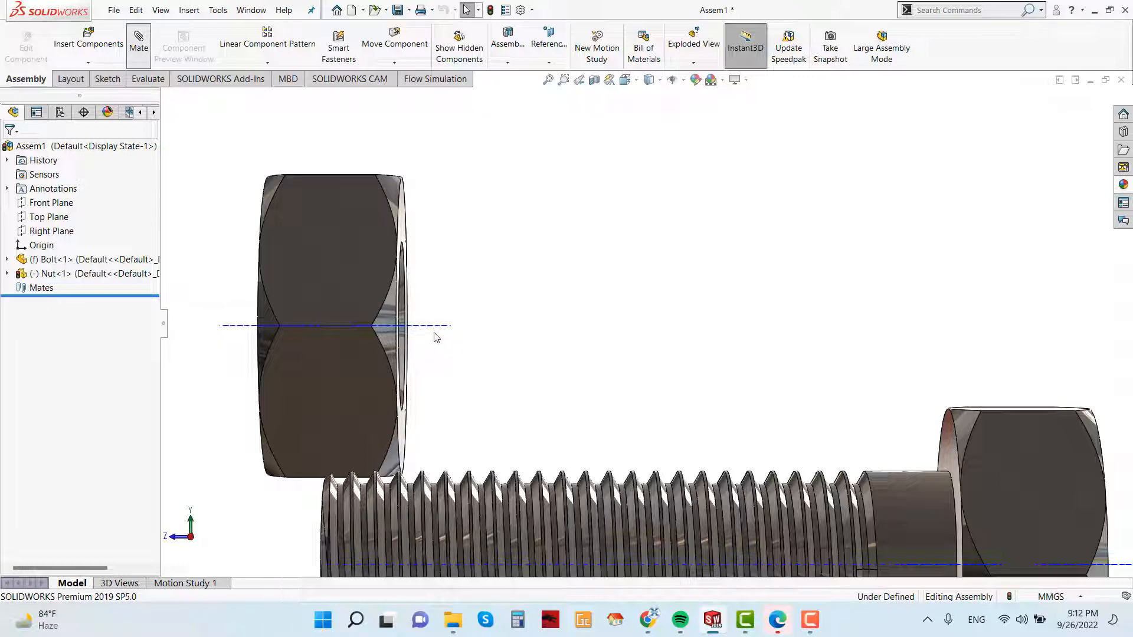
- Mate the nut's central axis concentric with the bolt's axis and close the mate
click(137, 44)
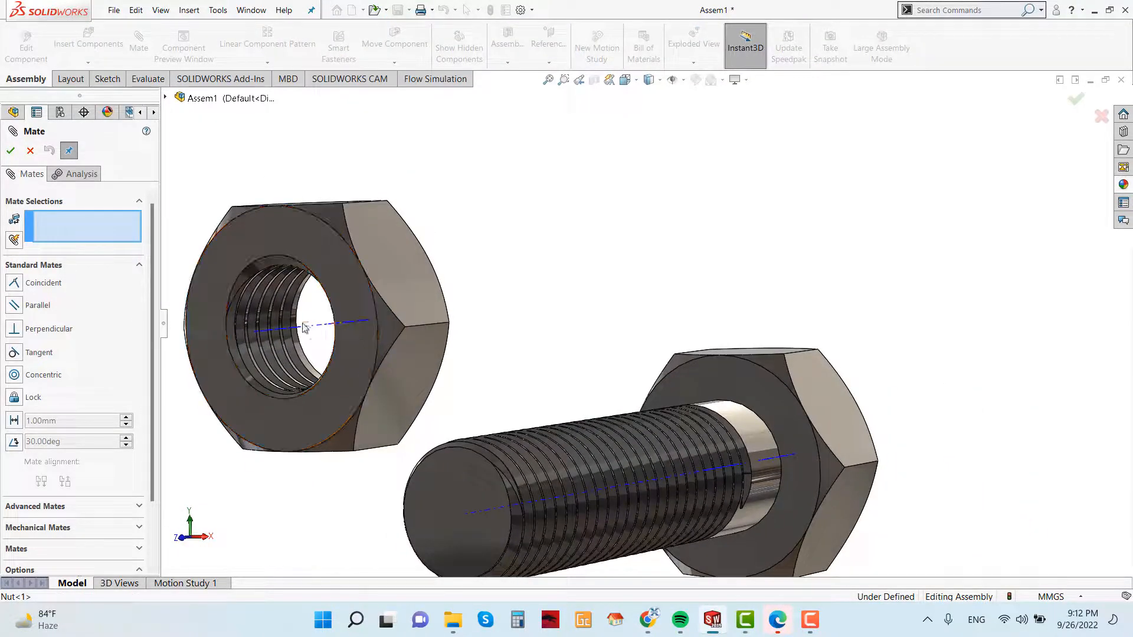
click(310, 327)
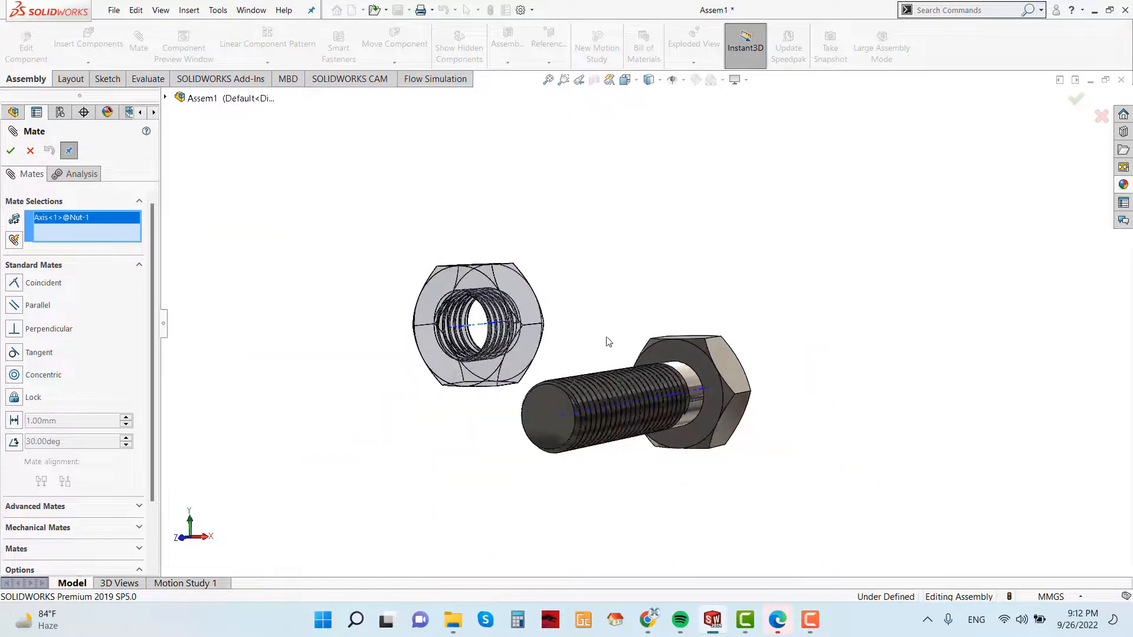
click(640, 408)
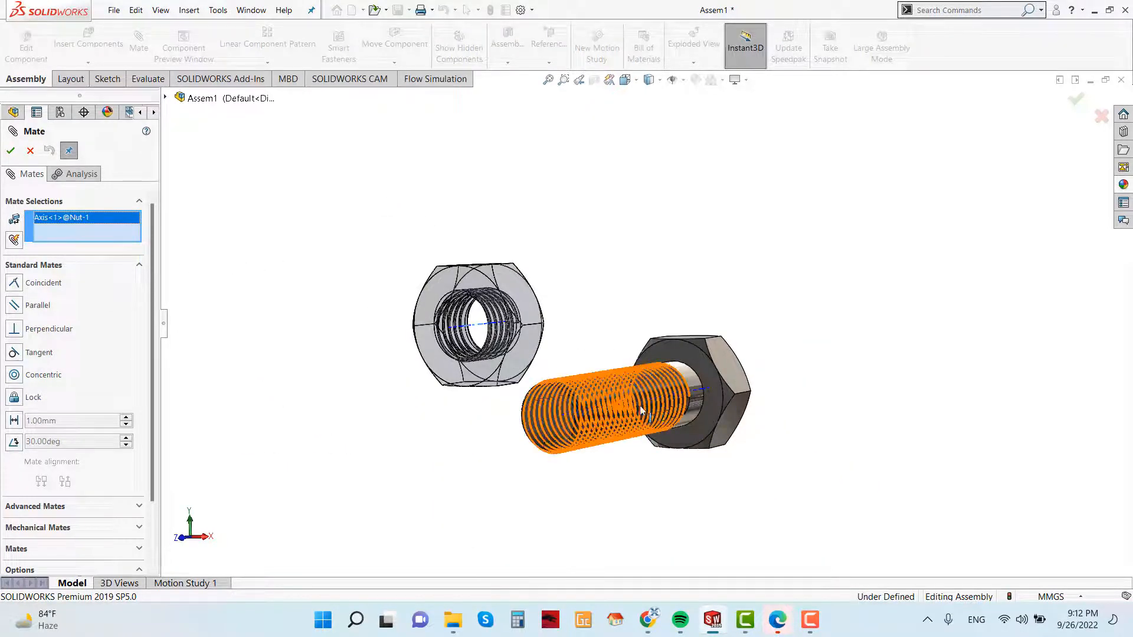
scroll(up, 3)
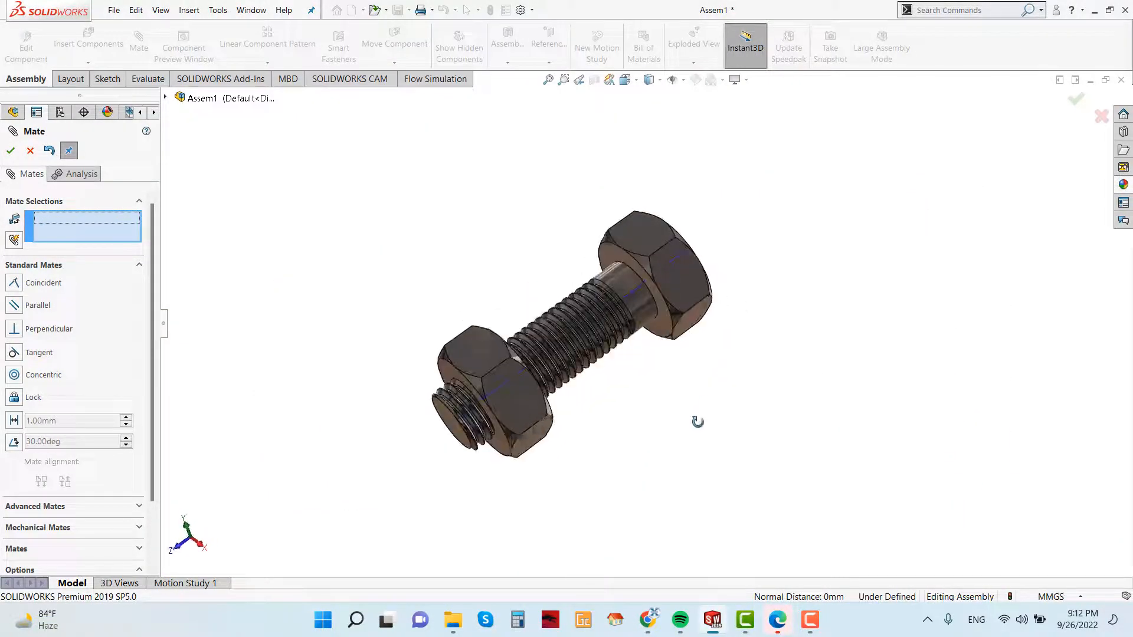
click(11, 150)
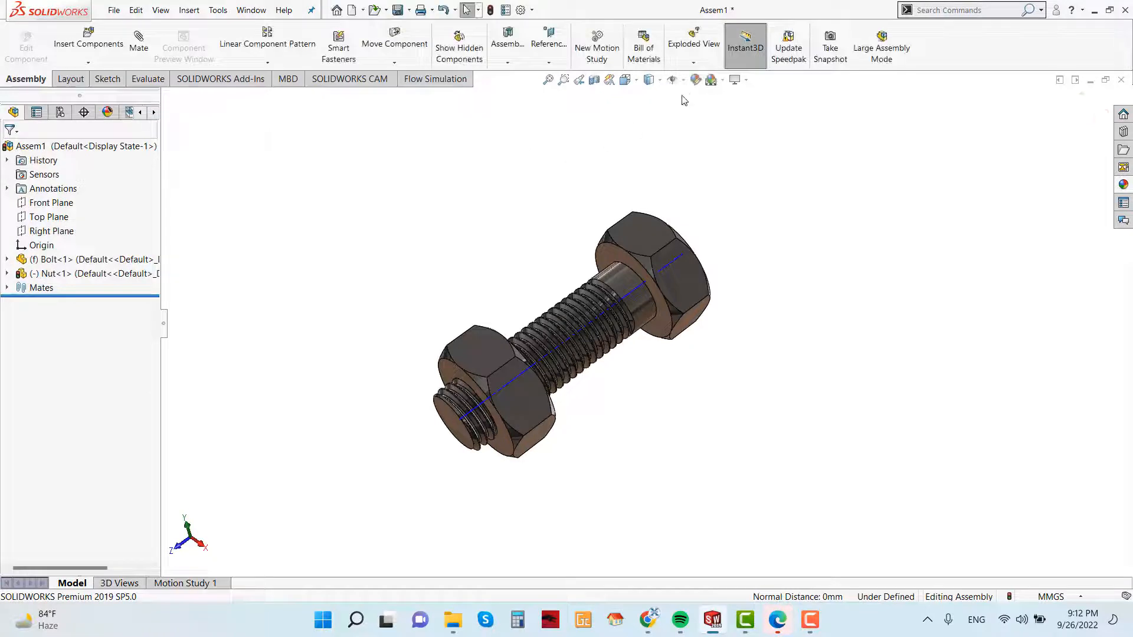
click(674, 79)
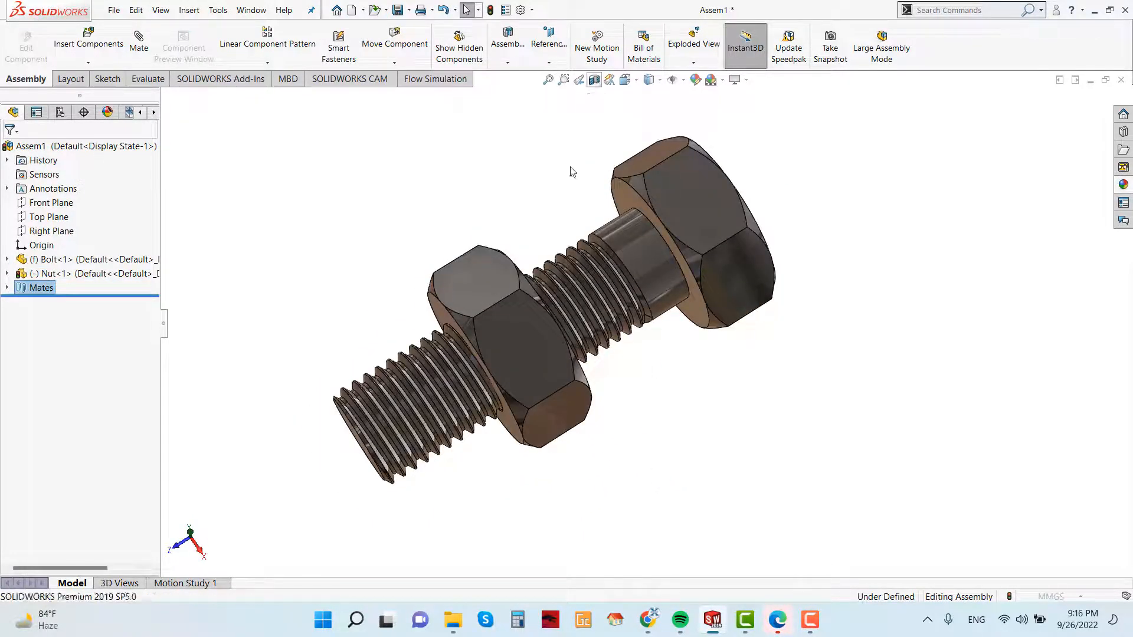
- Section the assembly along the Nut's Front Plane to expose the threads engaging the bolt
click(593, 79)
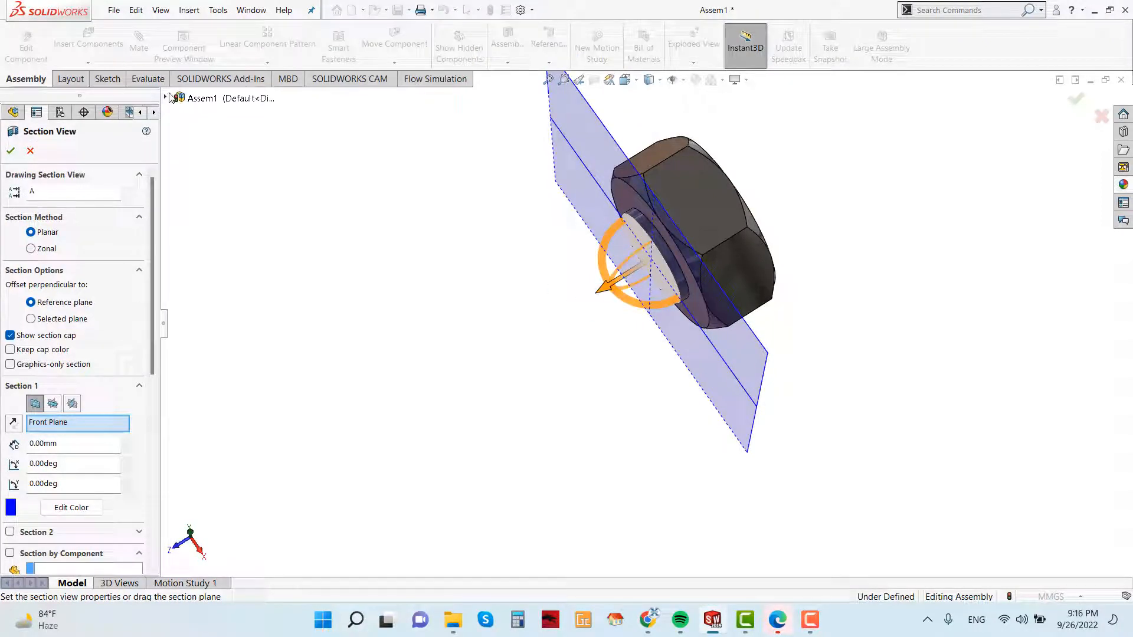
click(165, 98)
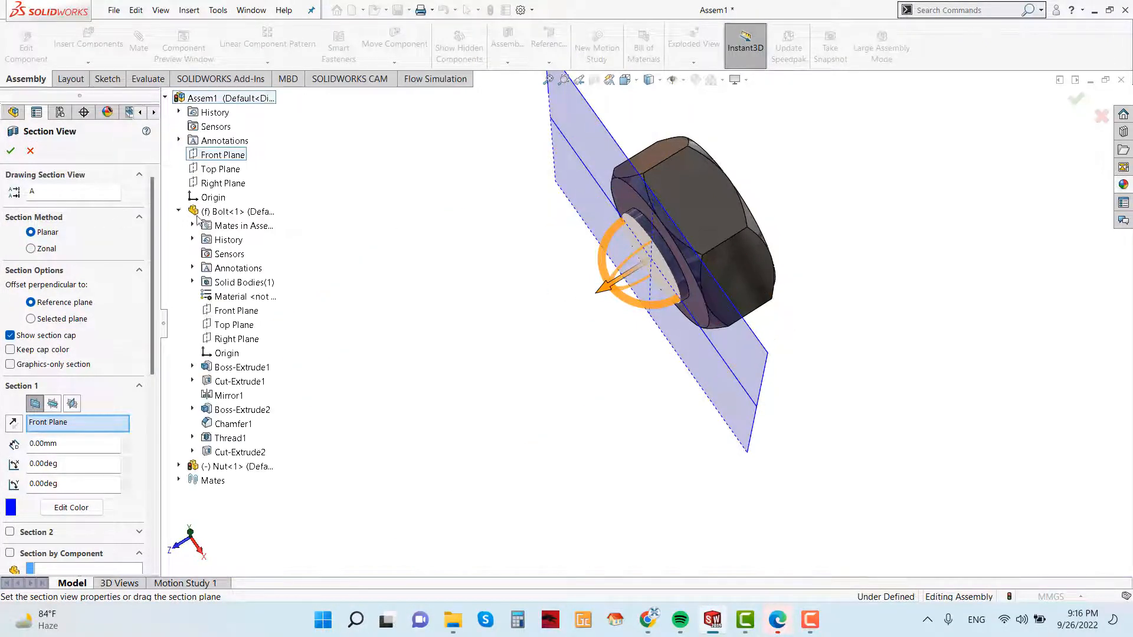
click(236, 311)
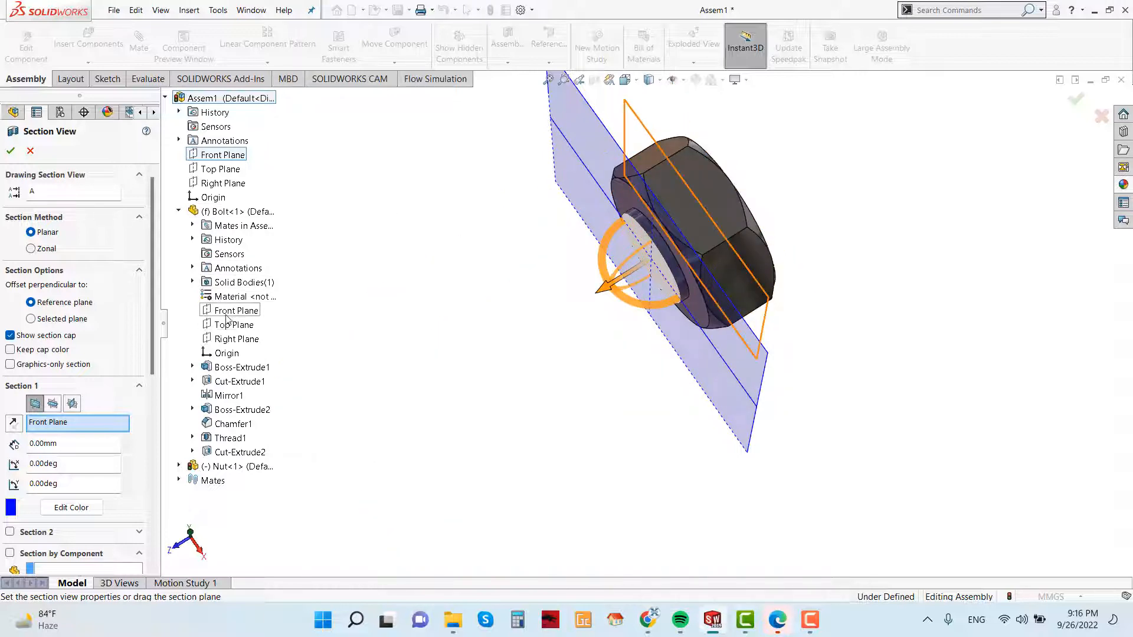
click(237, 310)
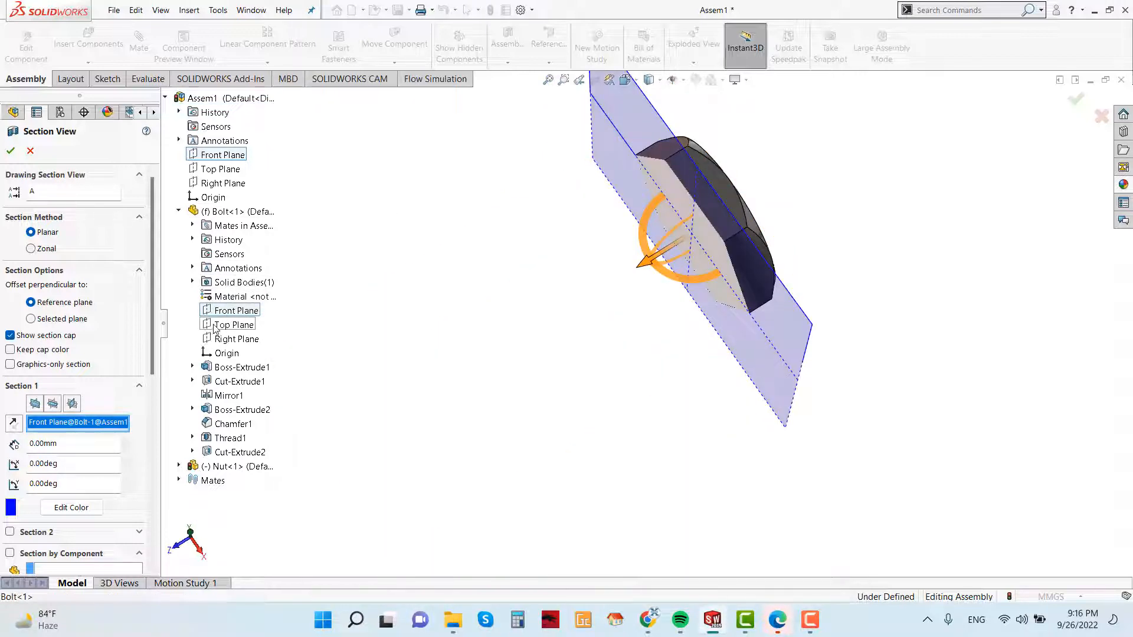
click(178, 211)
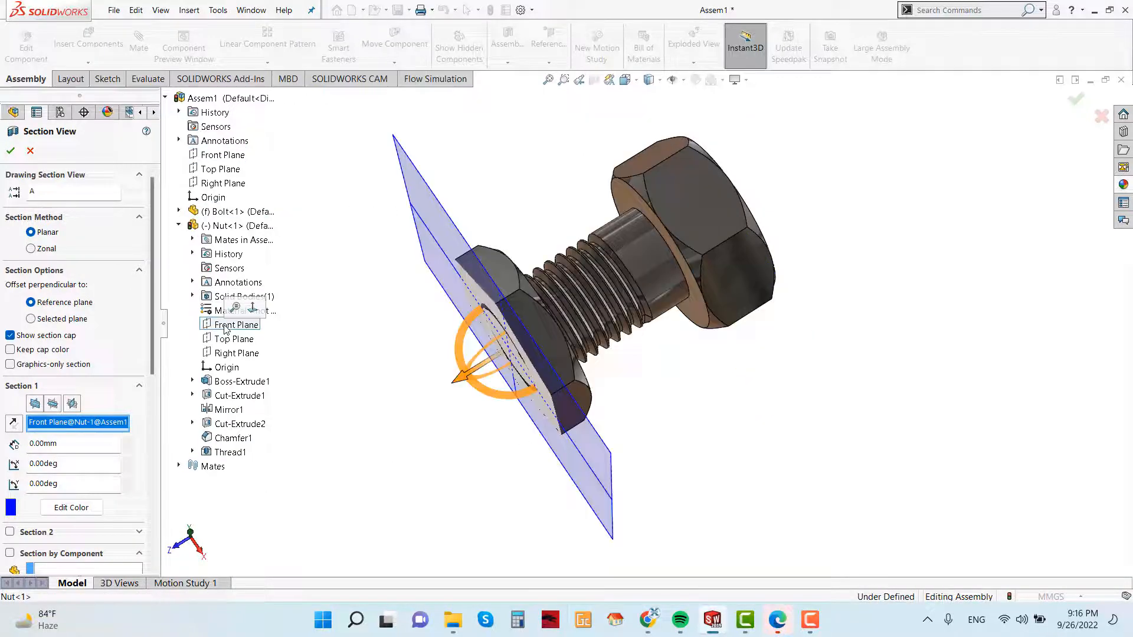
click(236, 353)
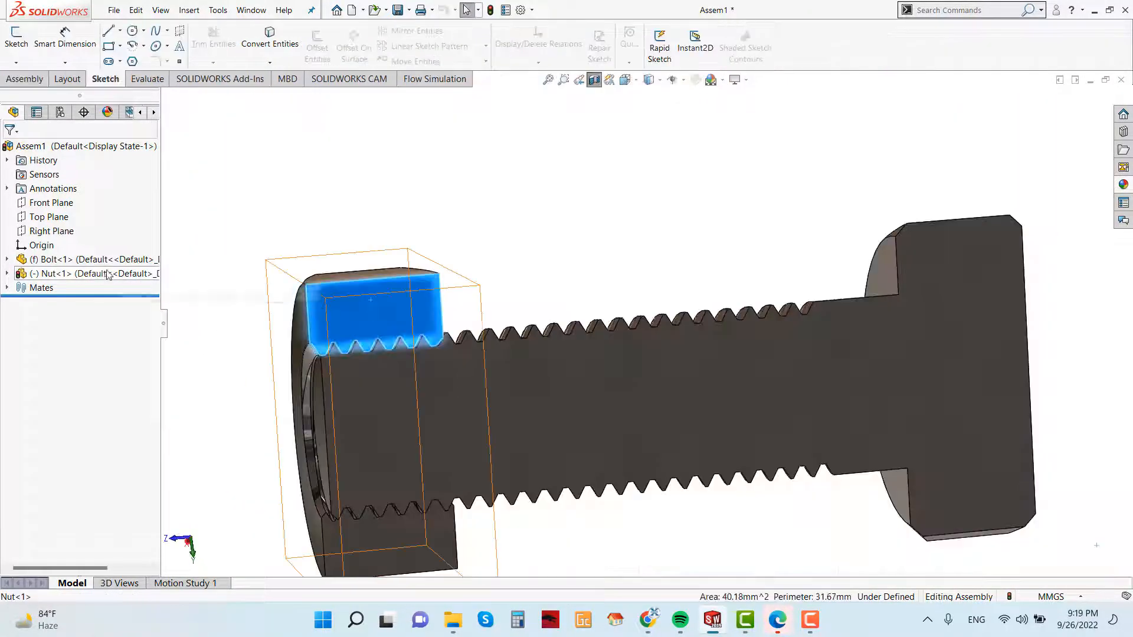
- Select the Nut component and begin a new mate from the Assembly commands
click(62, 273)
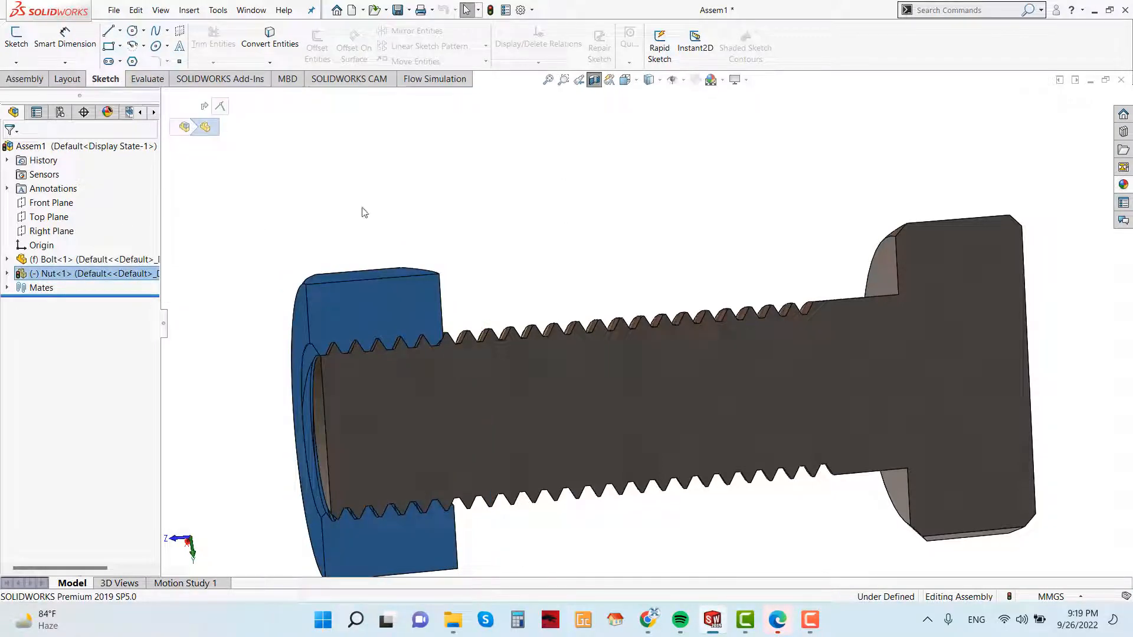
click(58, 273)
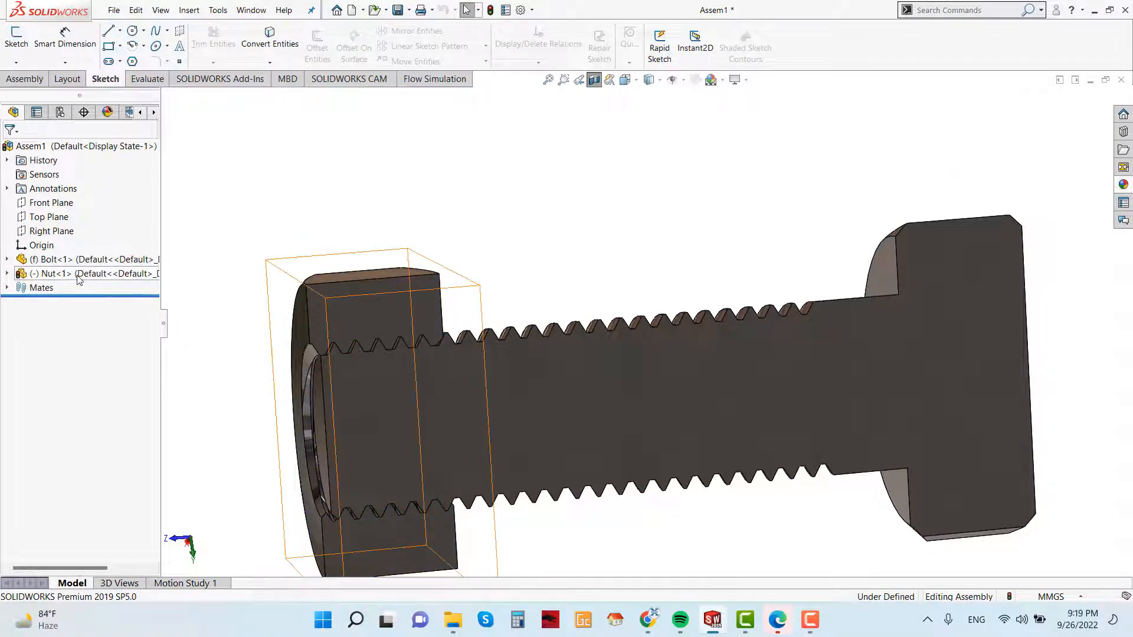
click(86, 273)
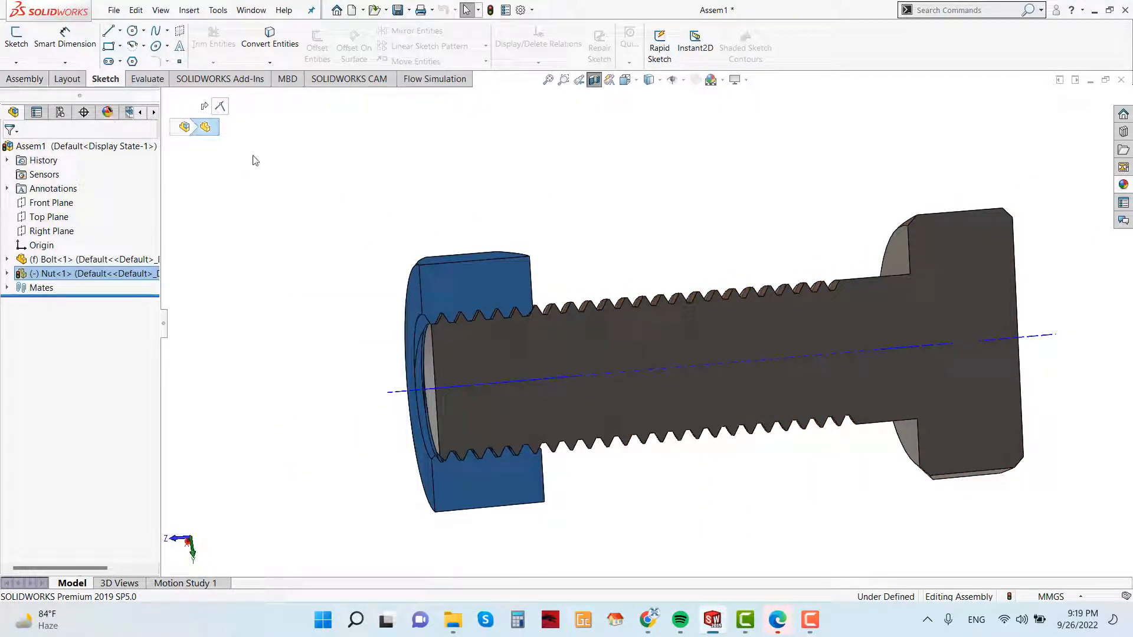
click(25, 79)
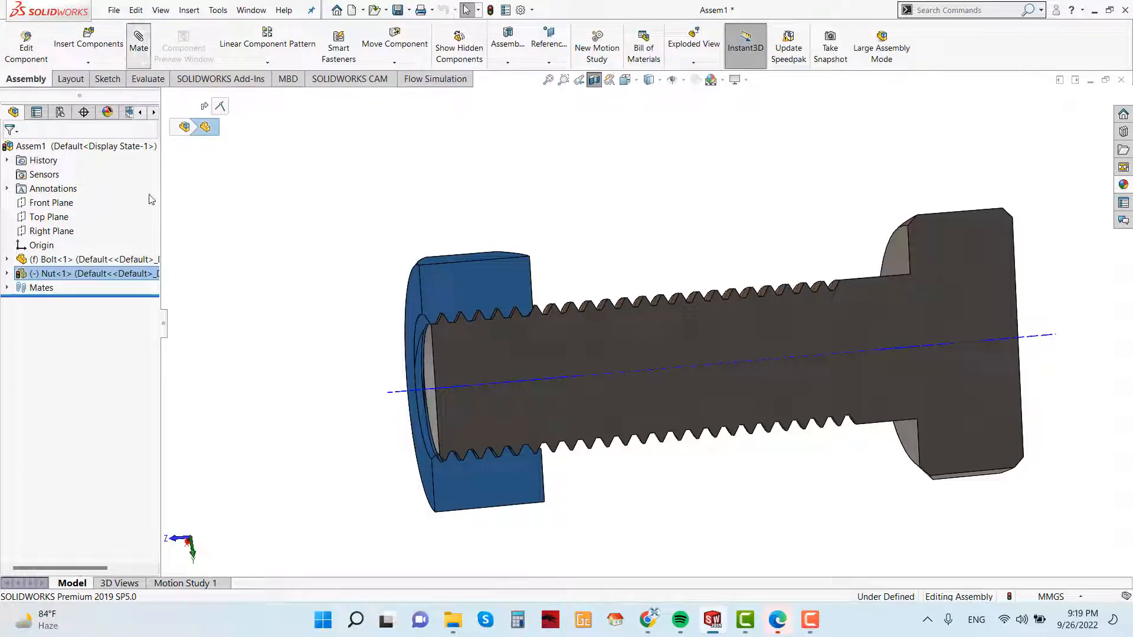
click(137, 44)
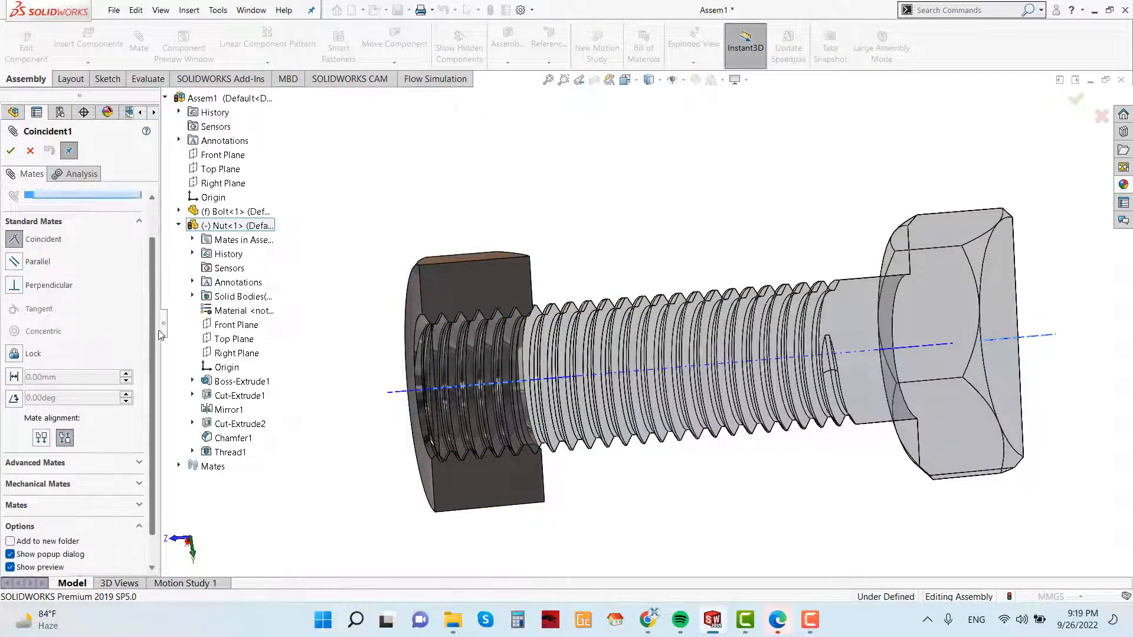
- Choose a reversed Screw mechanical mate measured as distance per revolution
click(37, 256)
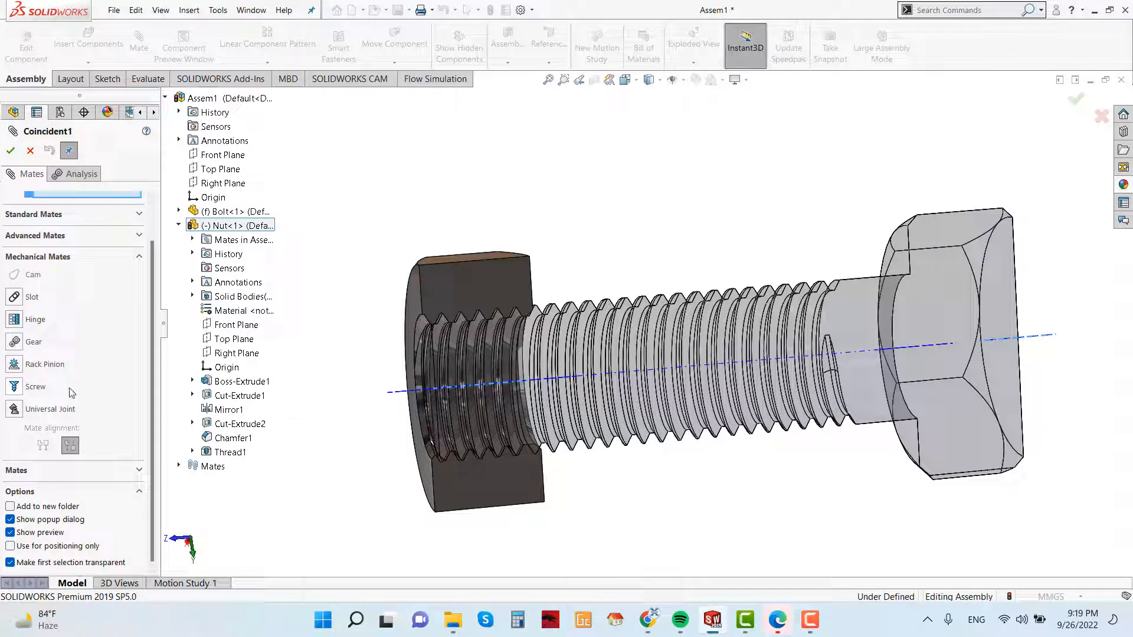
click(34, 387)
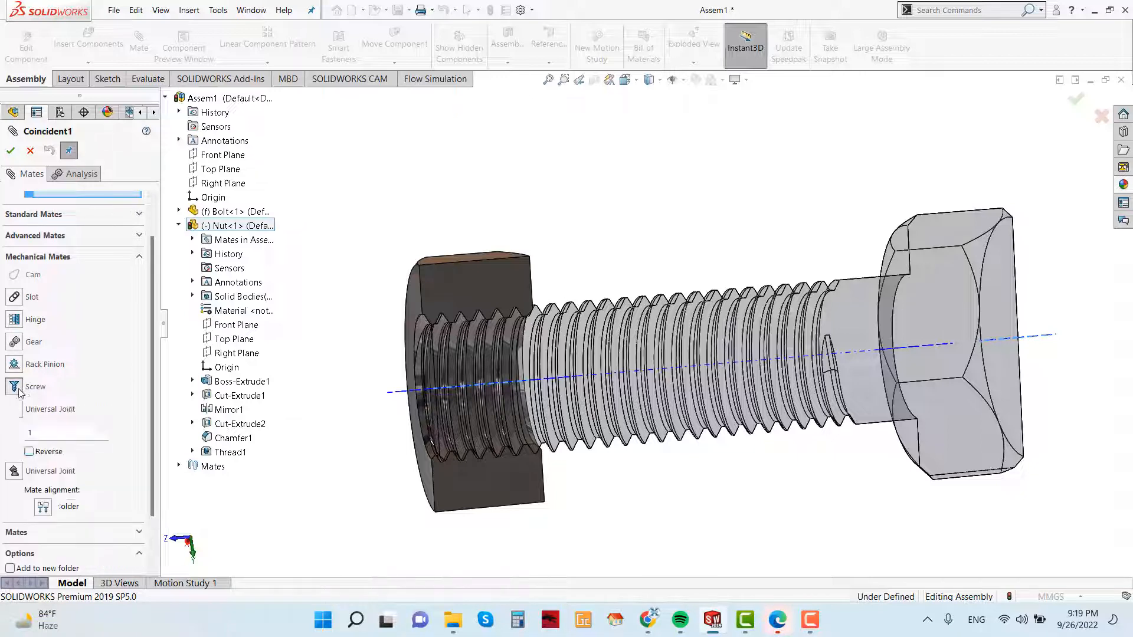
click(34, 387)
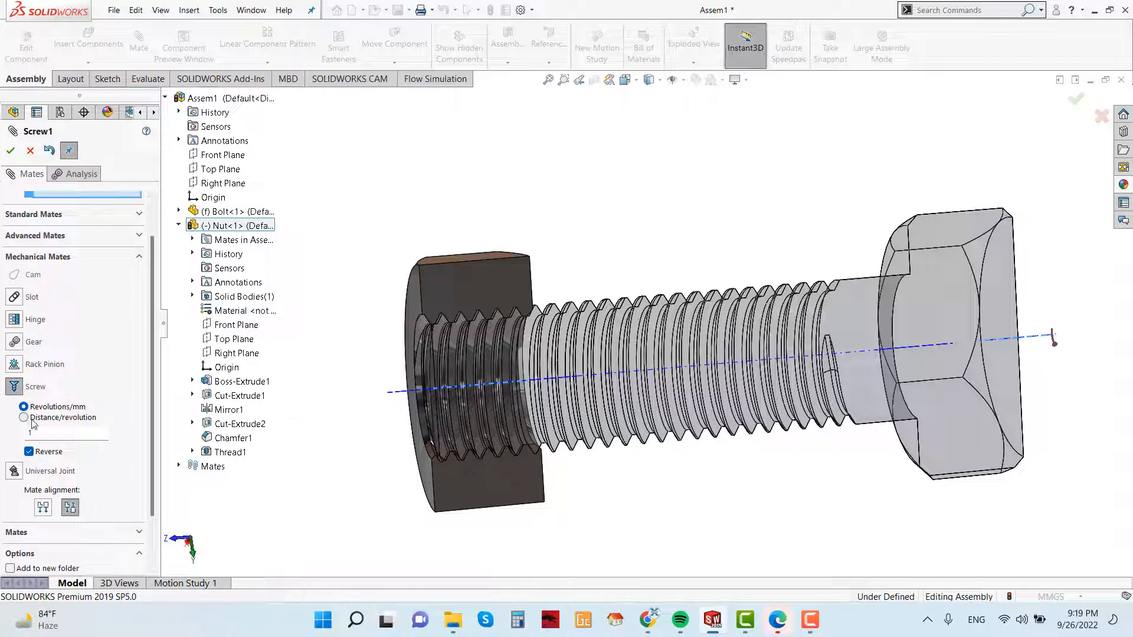
click(24, 418)
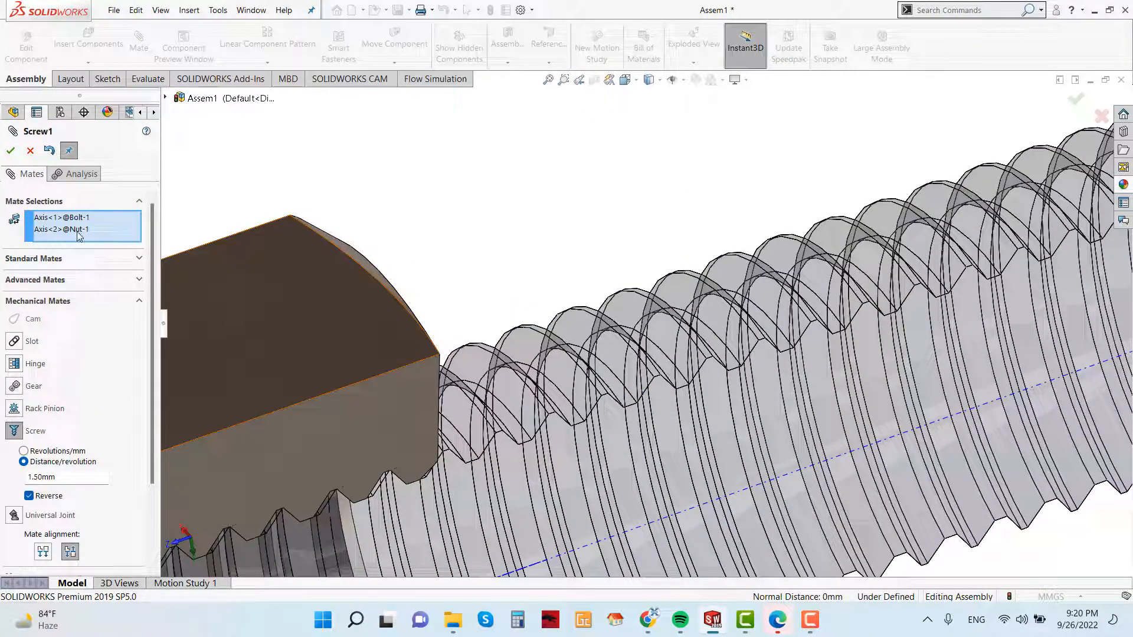
- Replace the axis selections with the bolt's thread face and the nut's axis at 1.50 mm per revolution
right_click(82, 227)
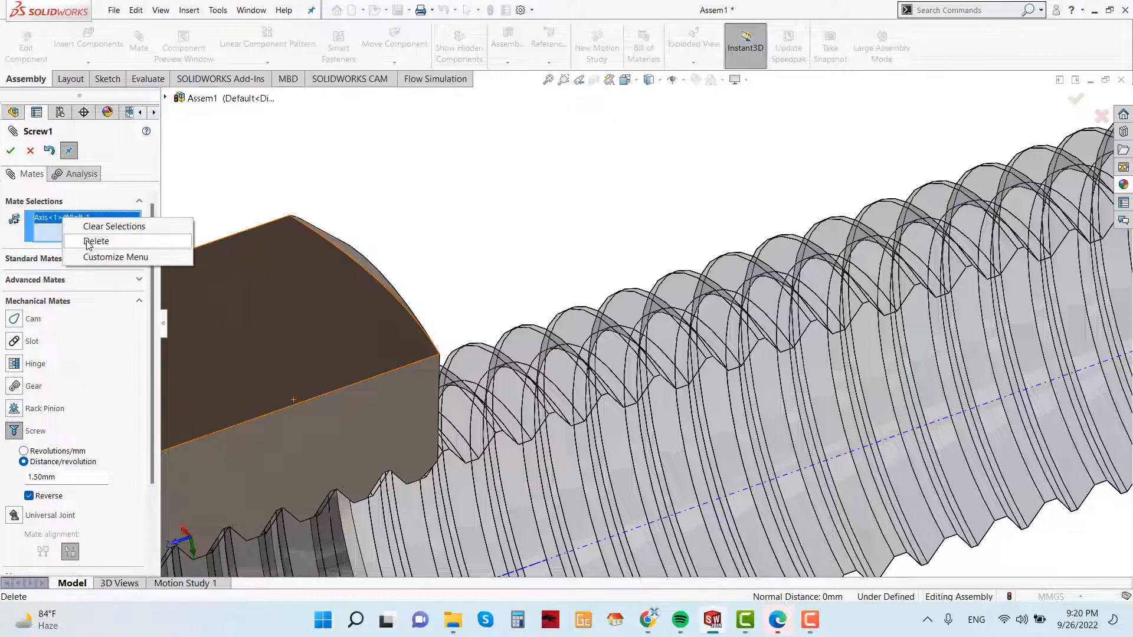
click(113, 227)
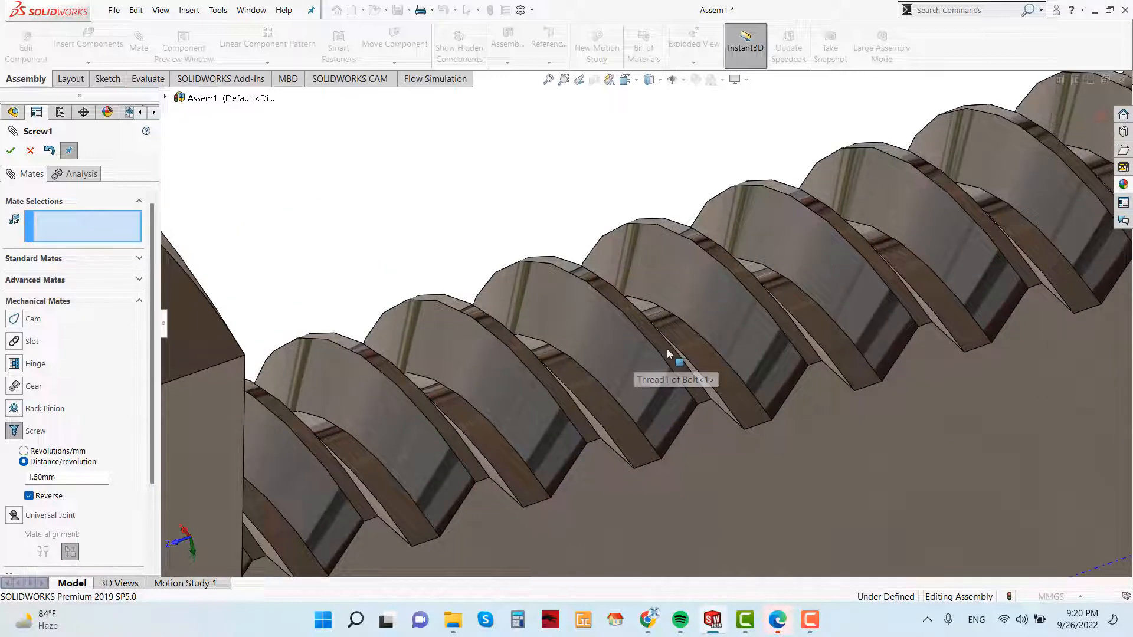
click(665, 354)
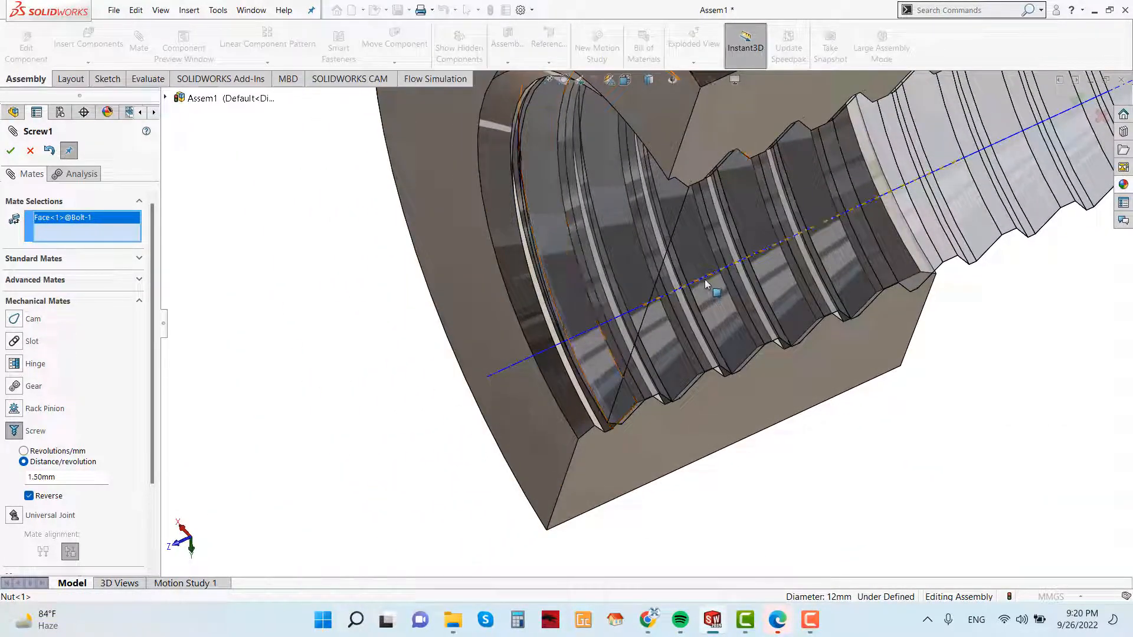
click(690, 288)
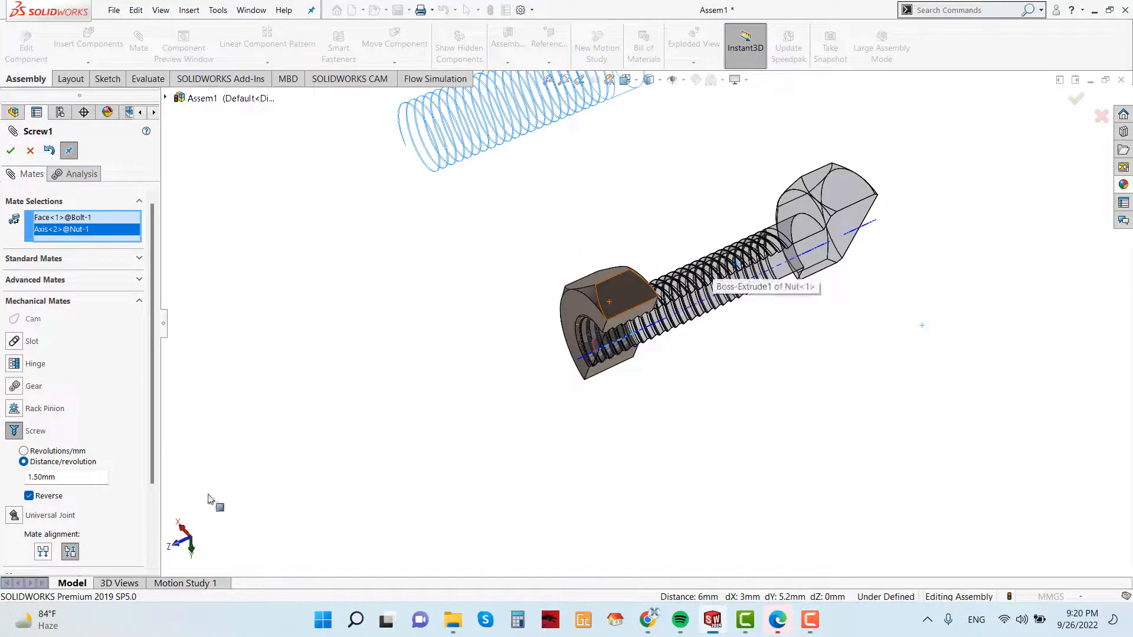
click(65, 477)
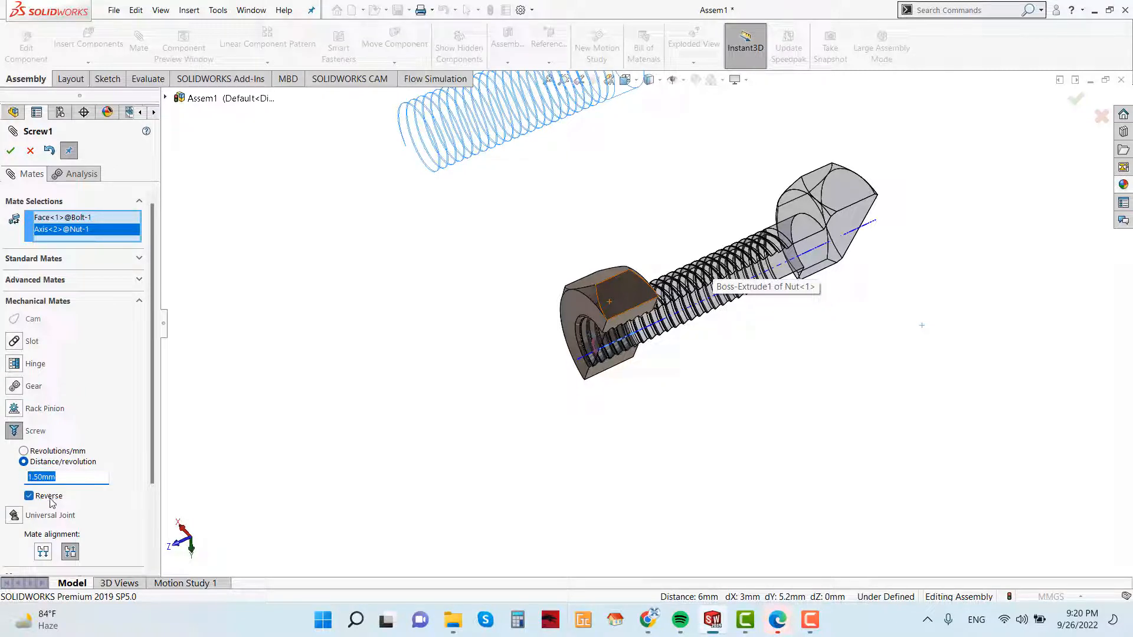
mouse_move(20, 161)
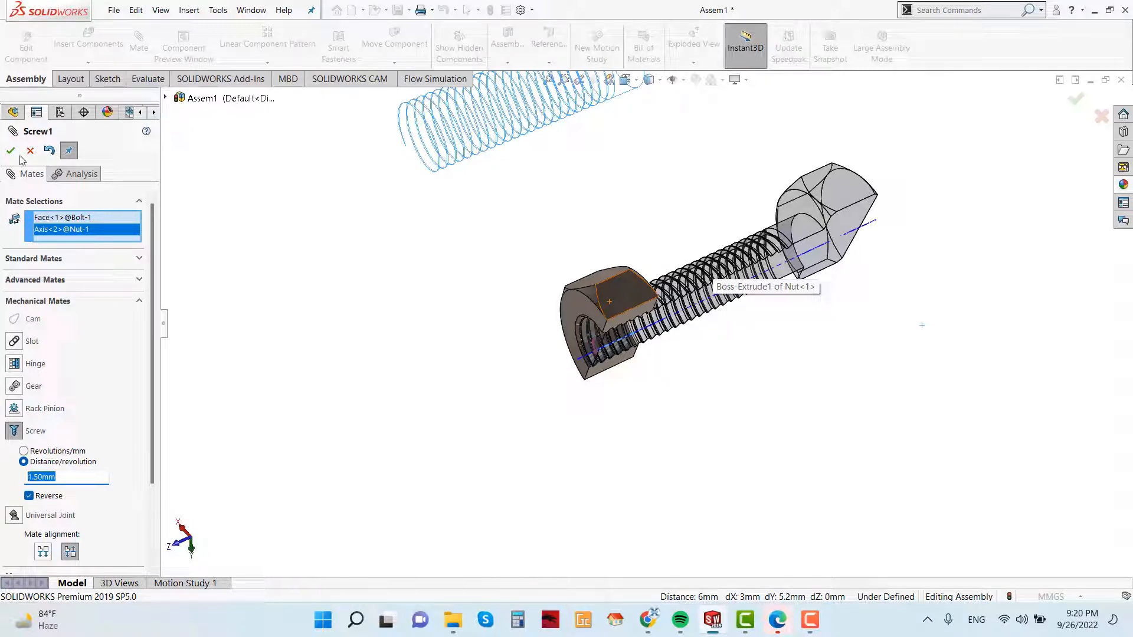
- Confirm Screw1 between the bolt and nut so the nut threads onto the shank
click(31, 150)
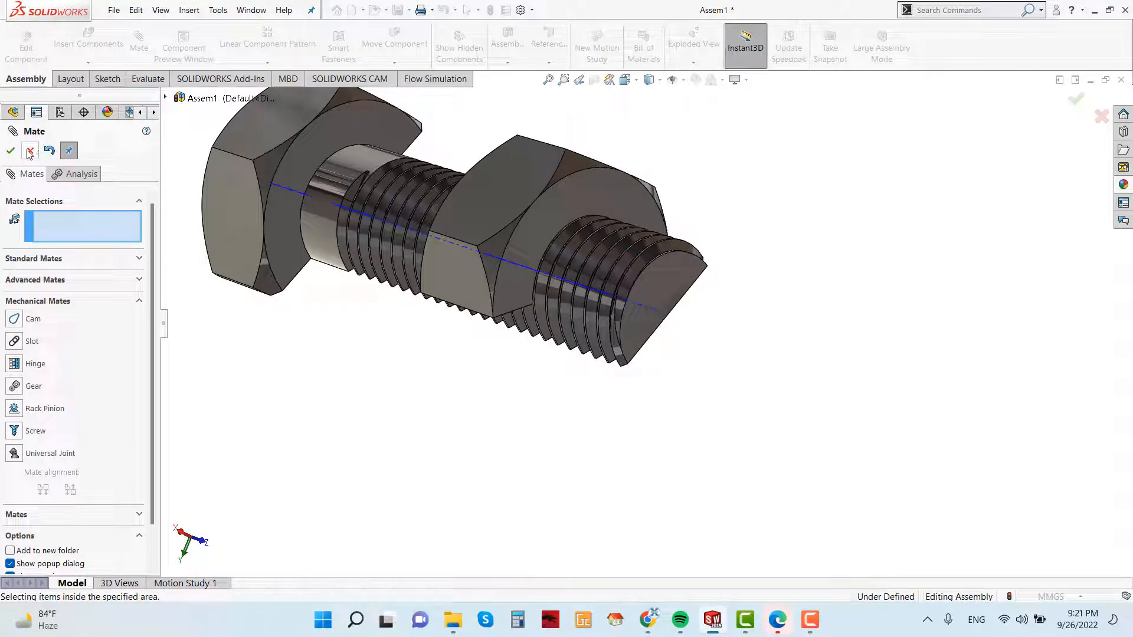
mouse_move(31, 150)
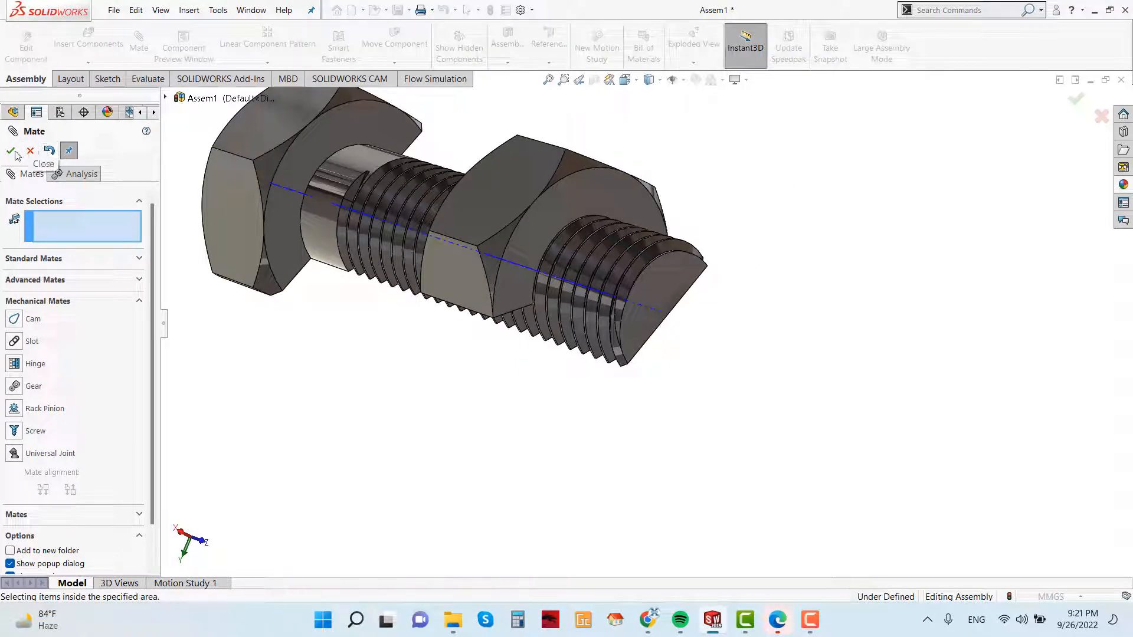
click(12, 149)
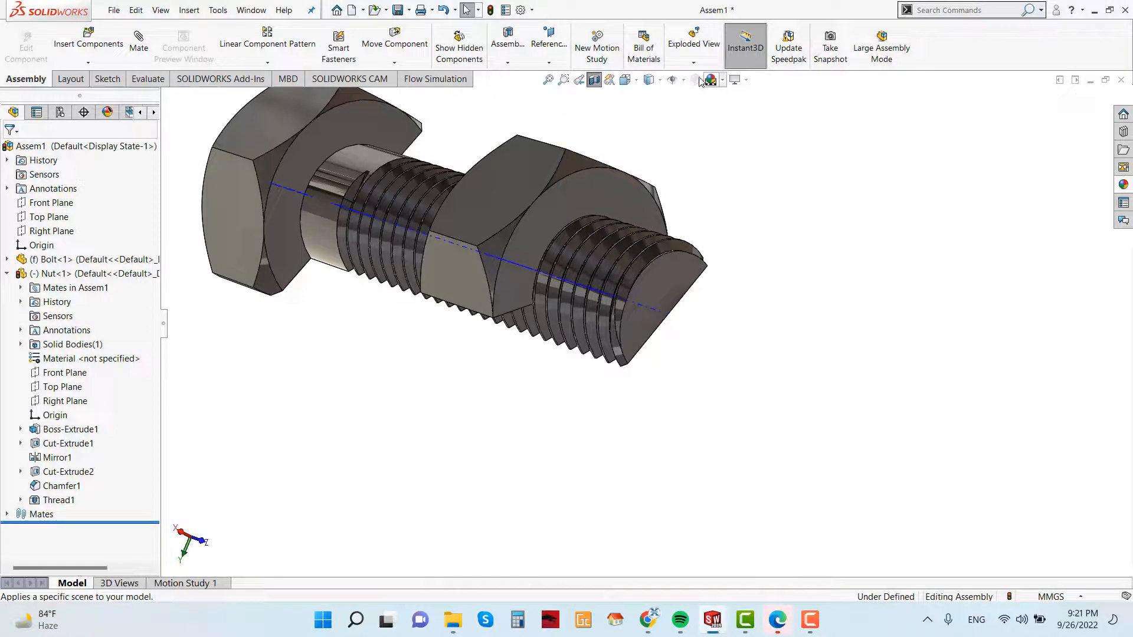
click(675, 79)
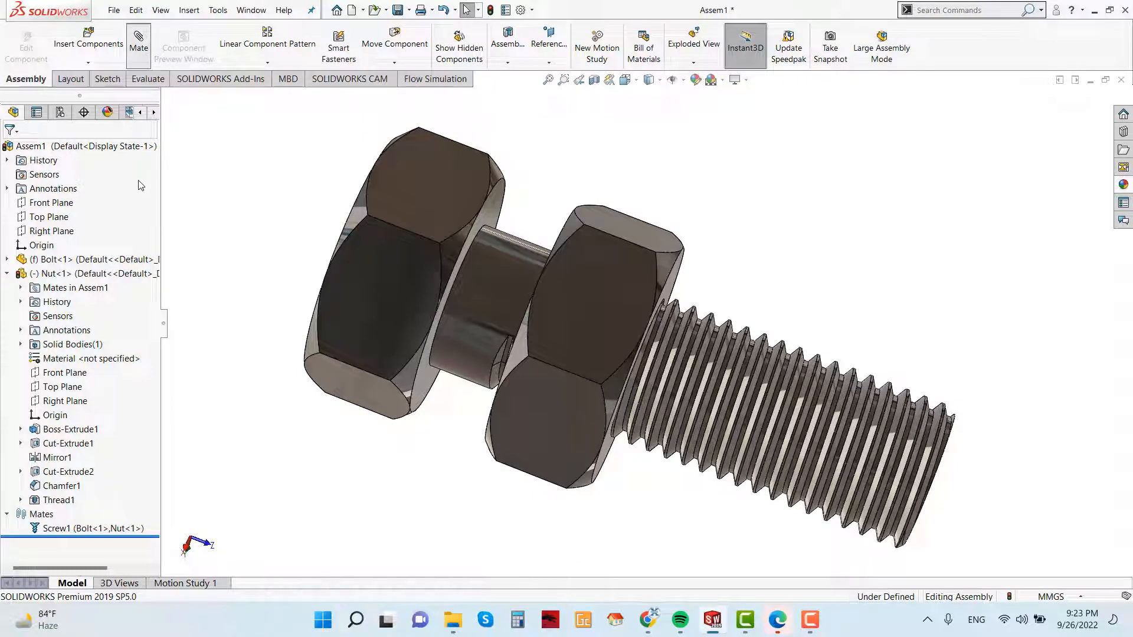
- Apply a 5 mm limit distance mate (5–40 mm) between the bolt and nut faces
click(137, 43)
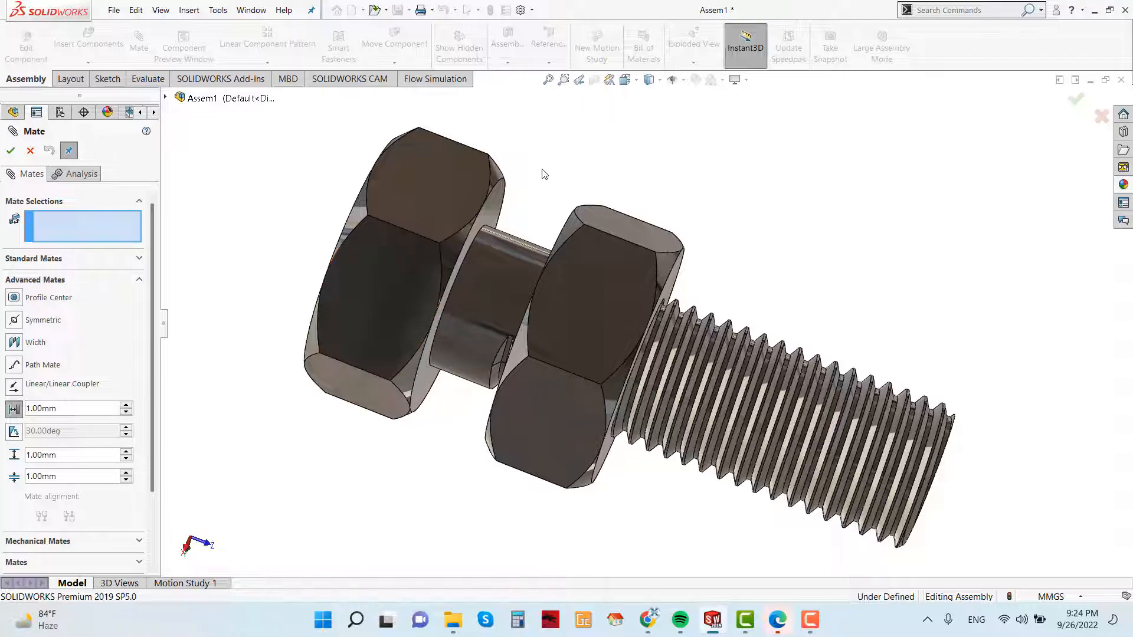
click(491, 231)
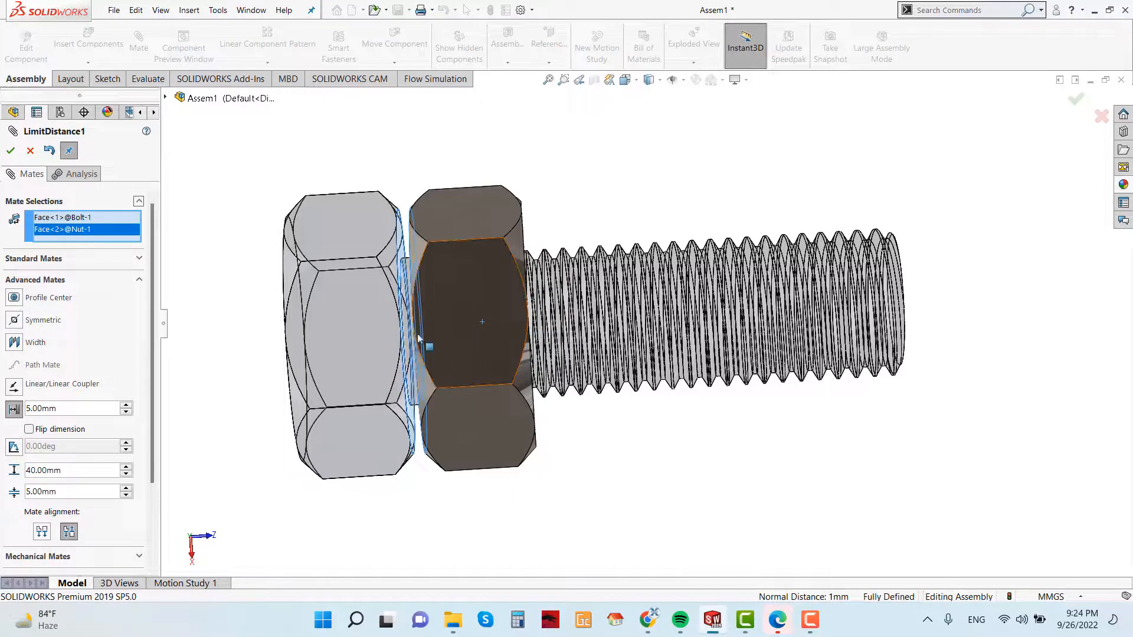
mouse_move(433, 333)
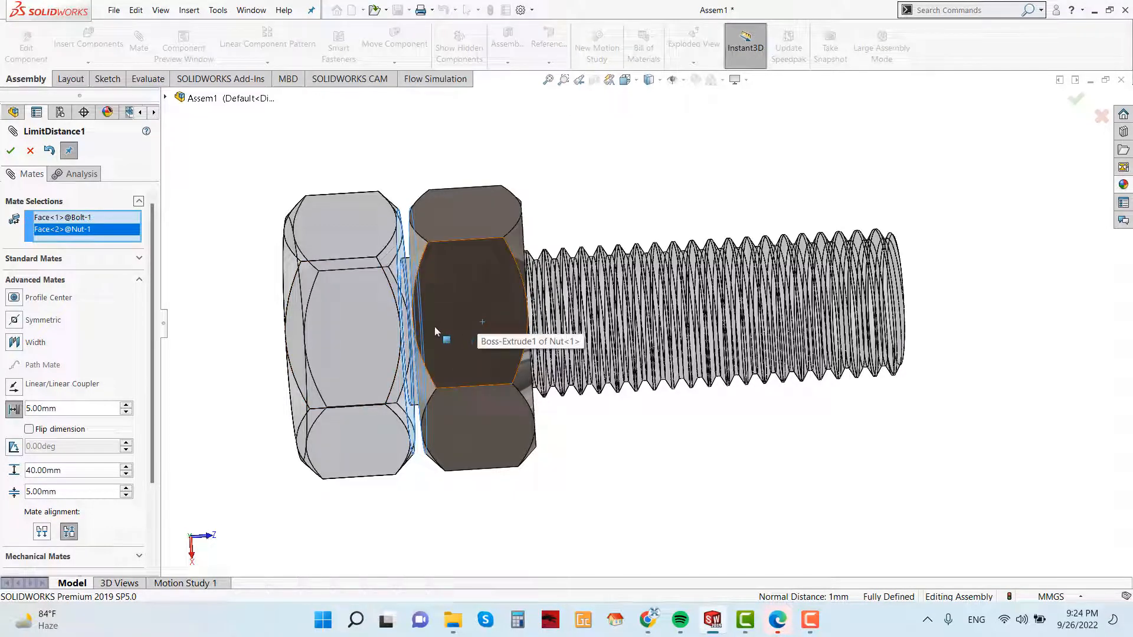
mouse_move(144, 449)
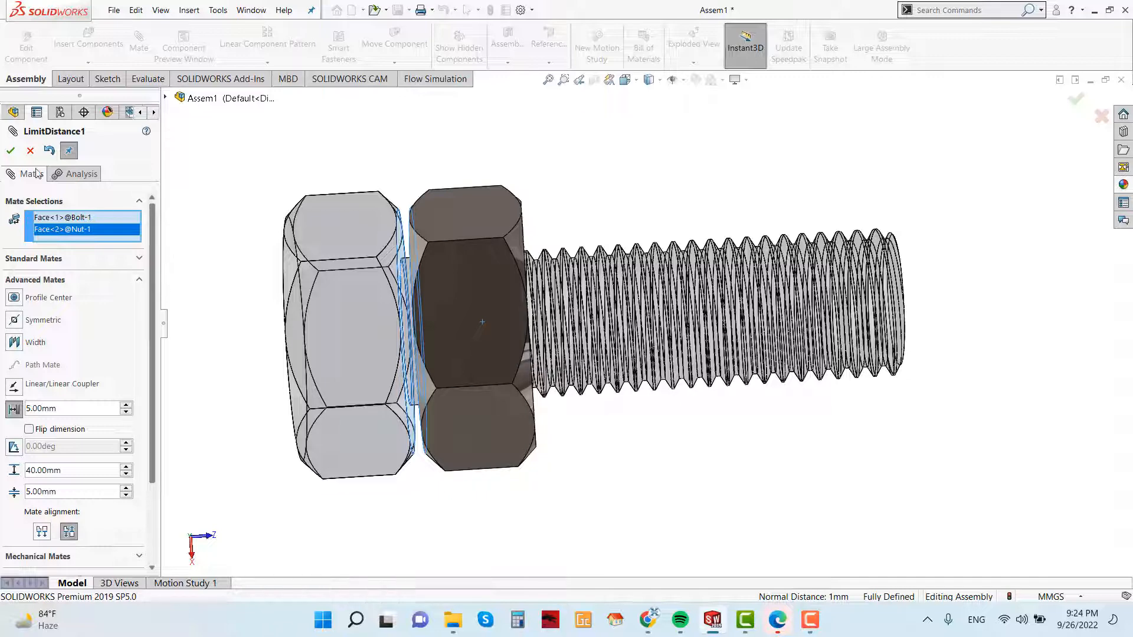
click(10, 150)
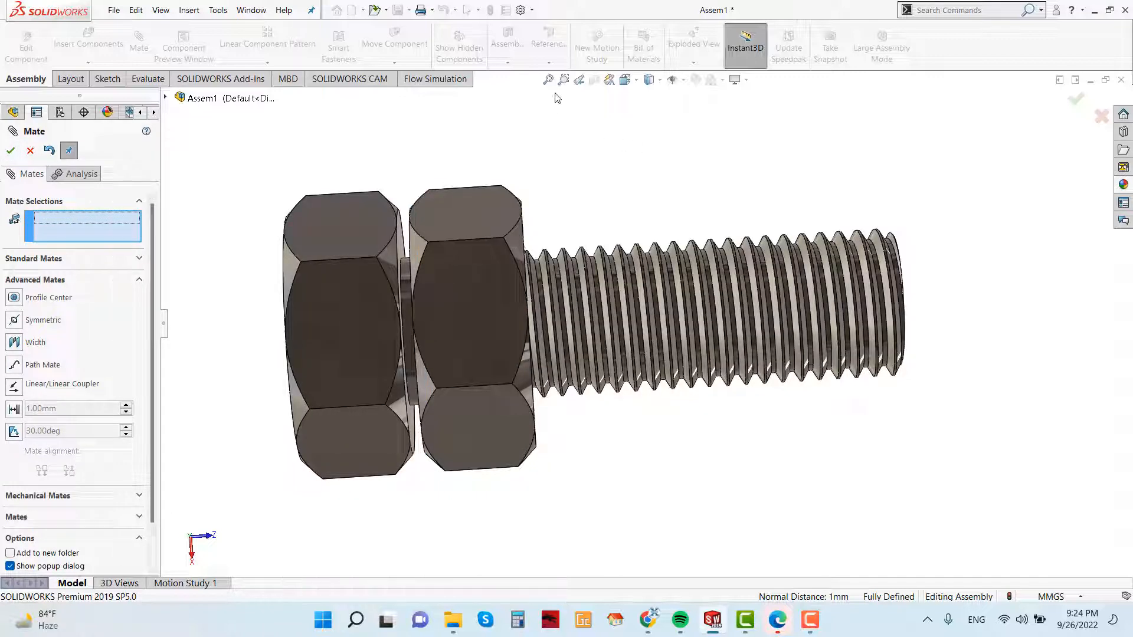
- Finish mating and drag the nut along the bolt to check its limited travel
click(11, 150)
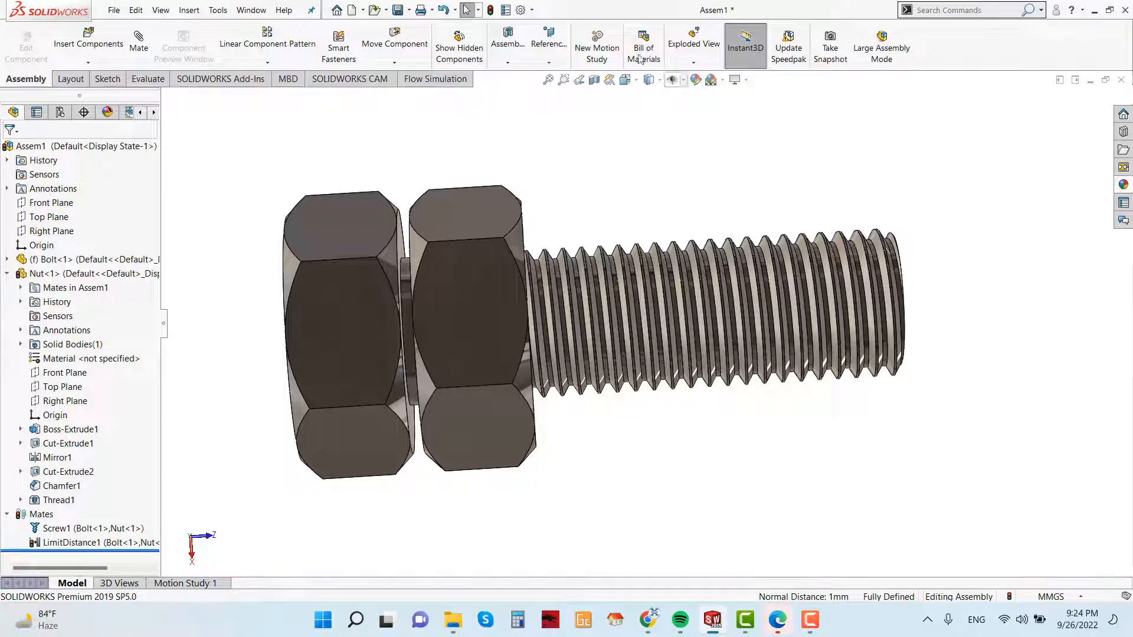
mouse_move(491, 11)
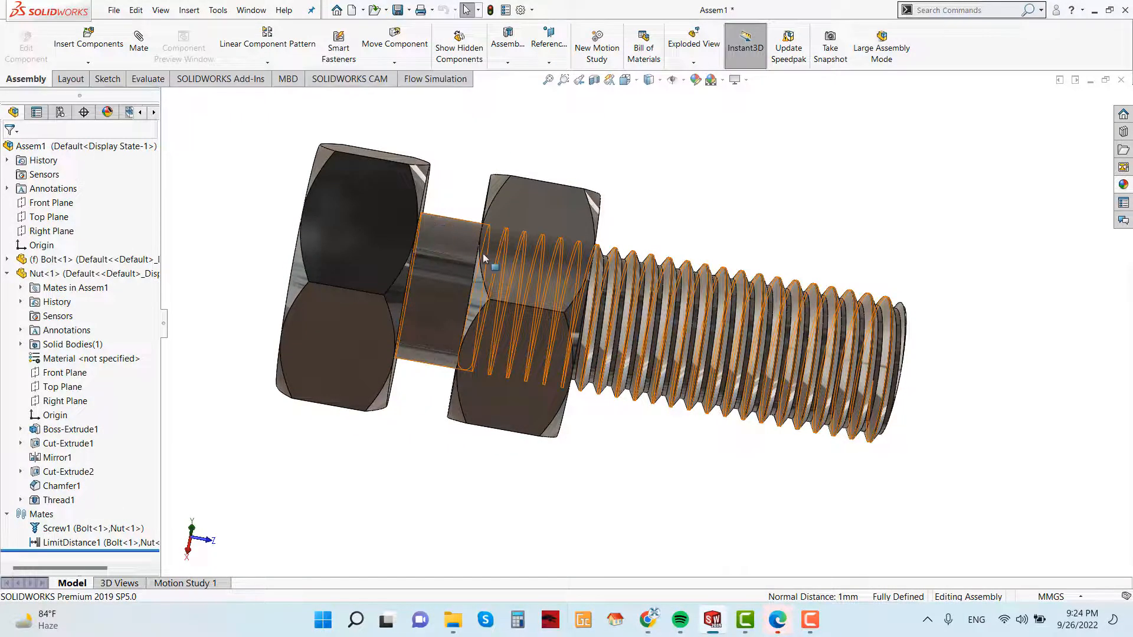
click(365, 282)
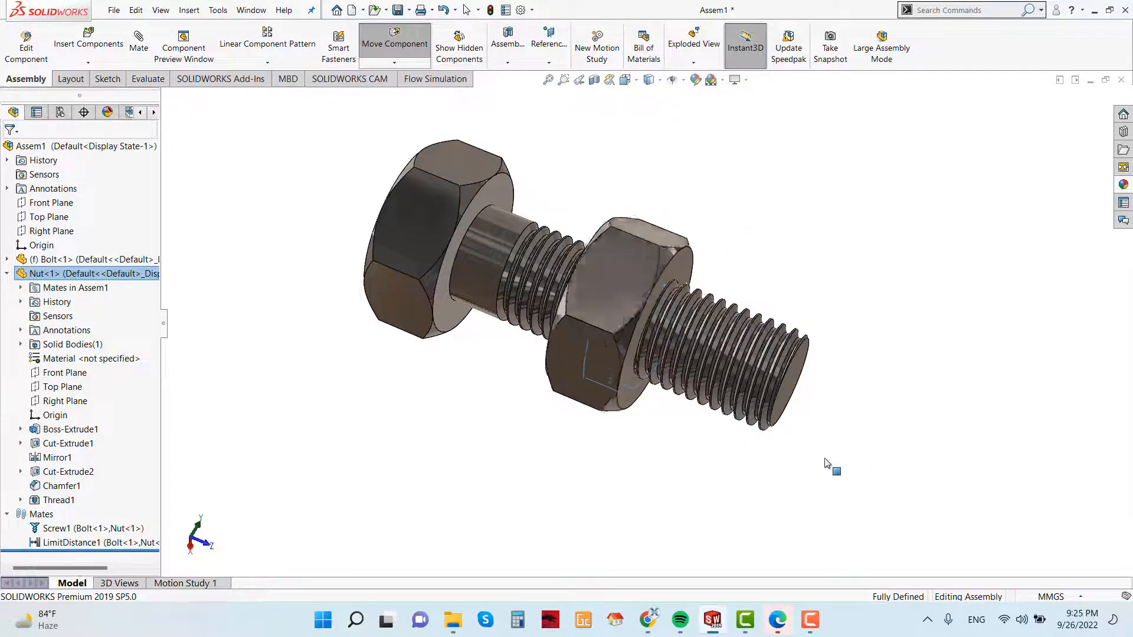
click(185, 583)
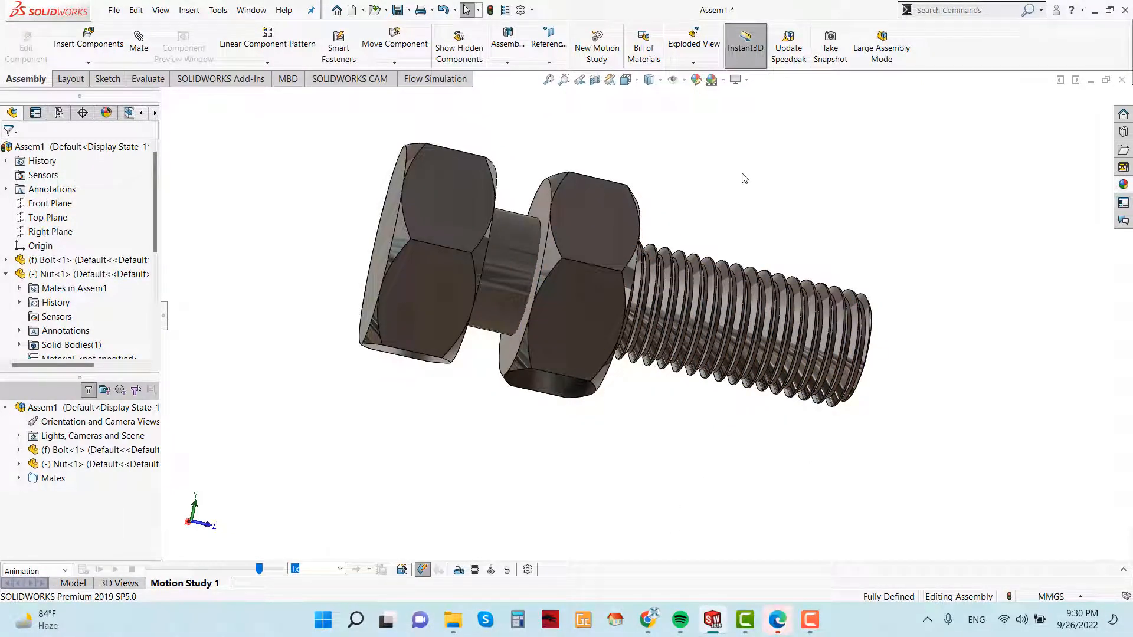
mouse_move(914, 84)
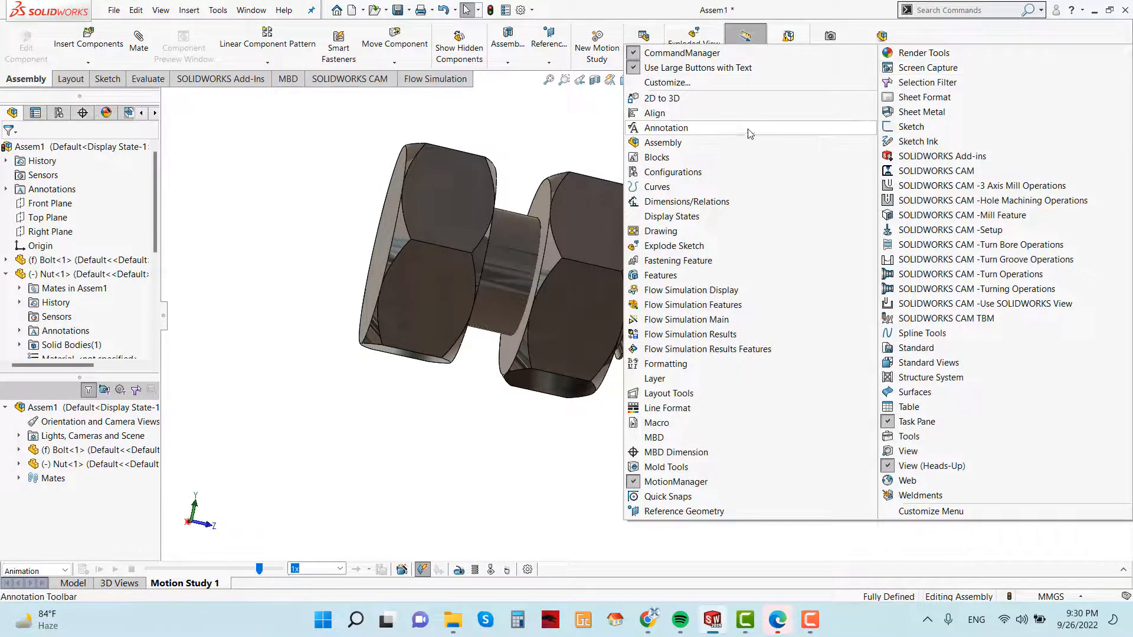
mouse_move(672, 379)
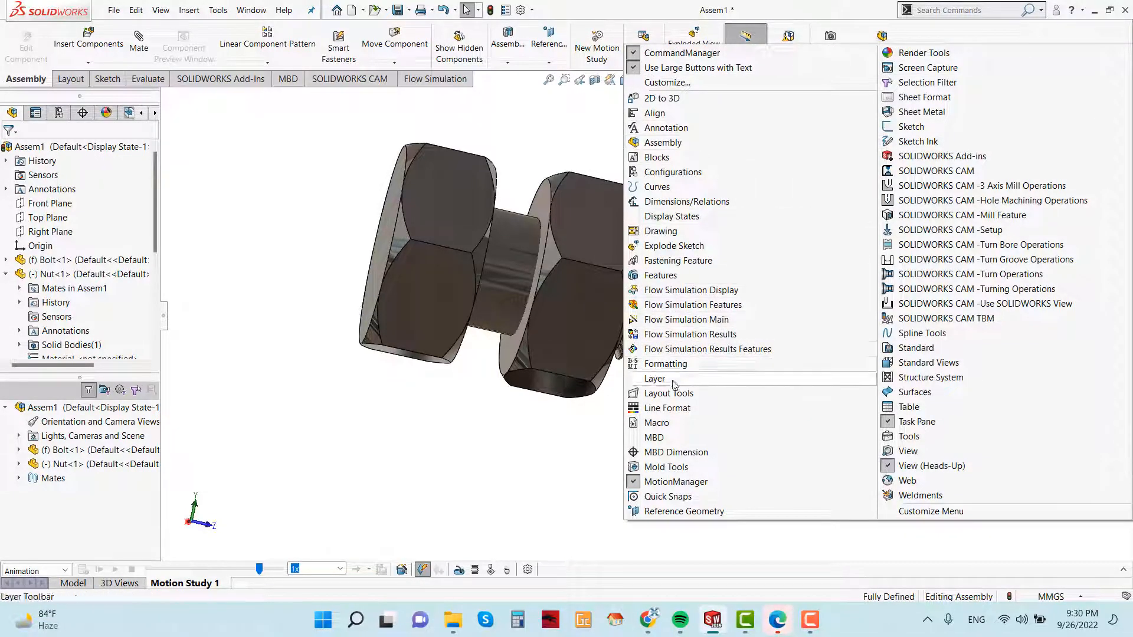
mouse_move(675, 481)
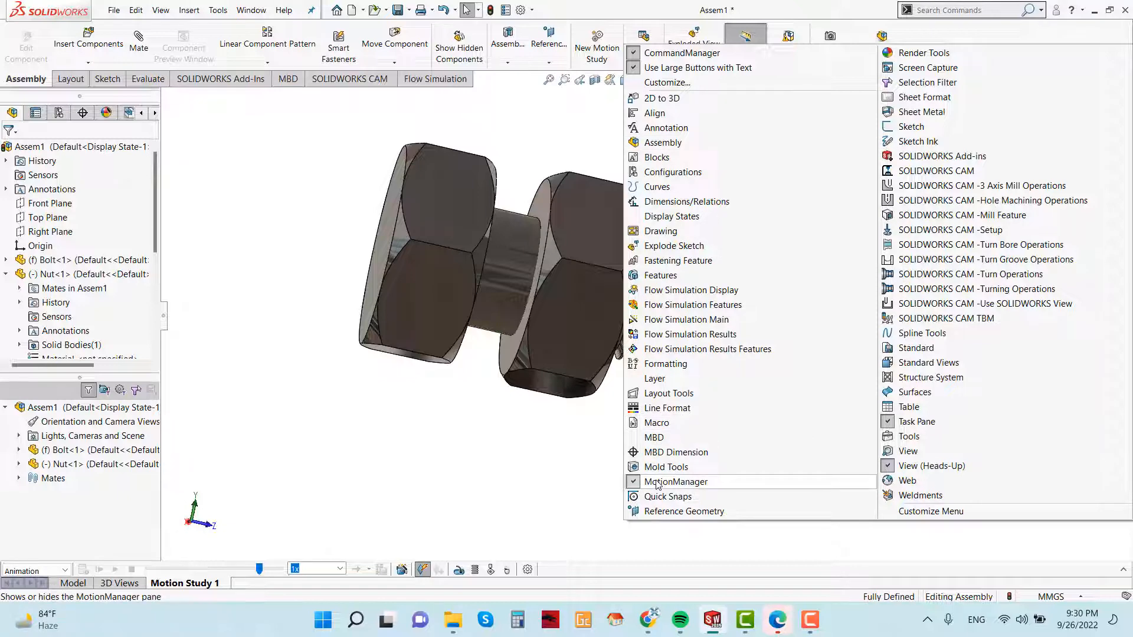
mouse_move(668, 487)
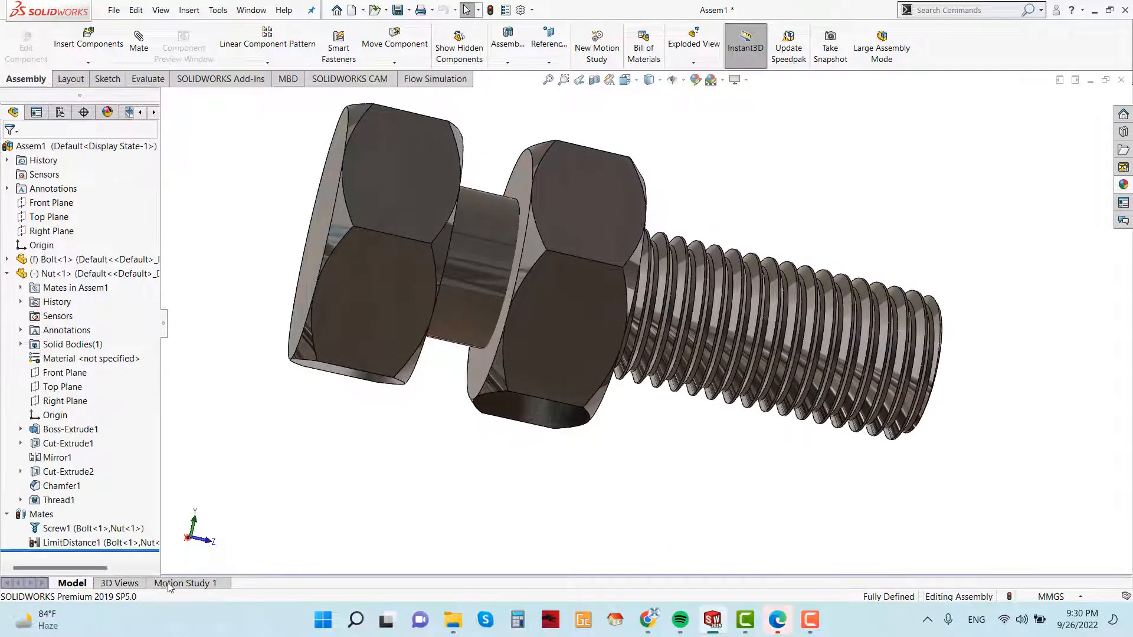
- Show the Motion Study 1 timeline for a 20-second study
click(185, 583)
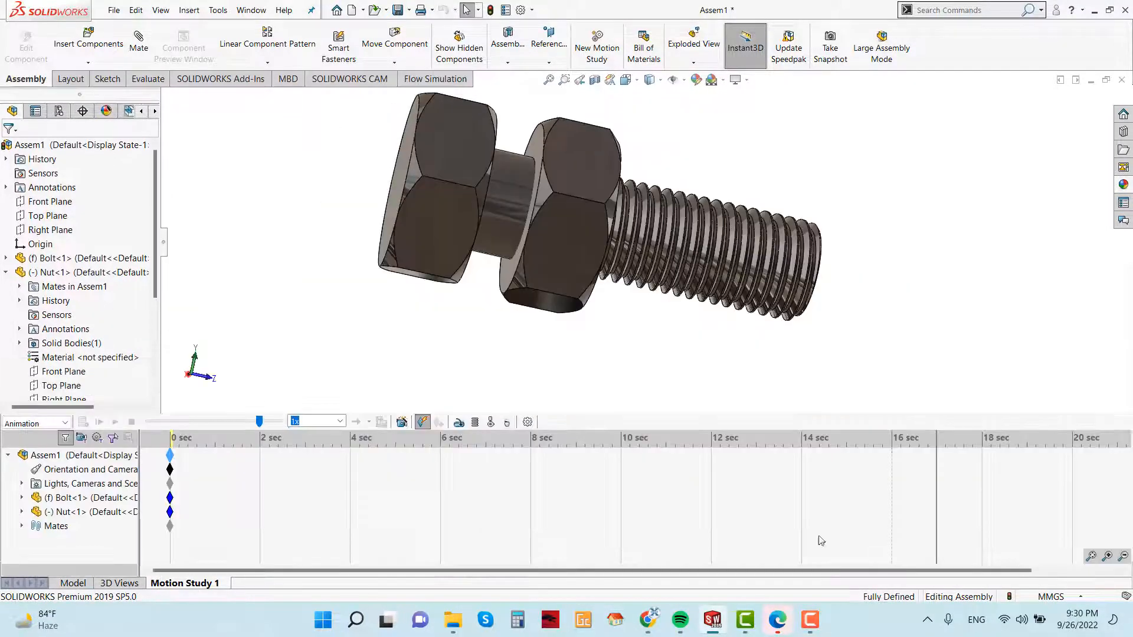
mouse_move(169, 456)
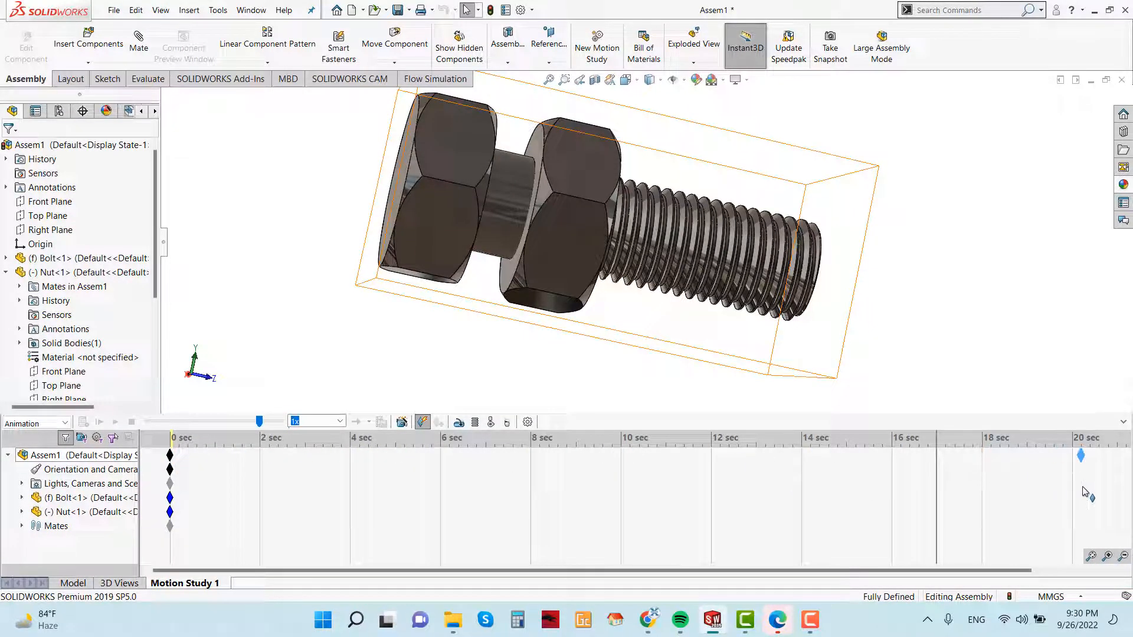
mouse_move(1077, 483)
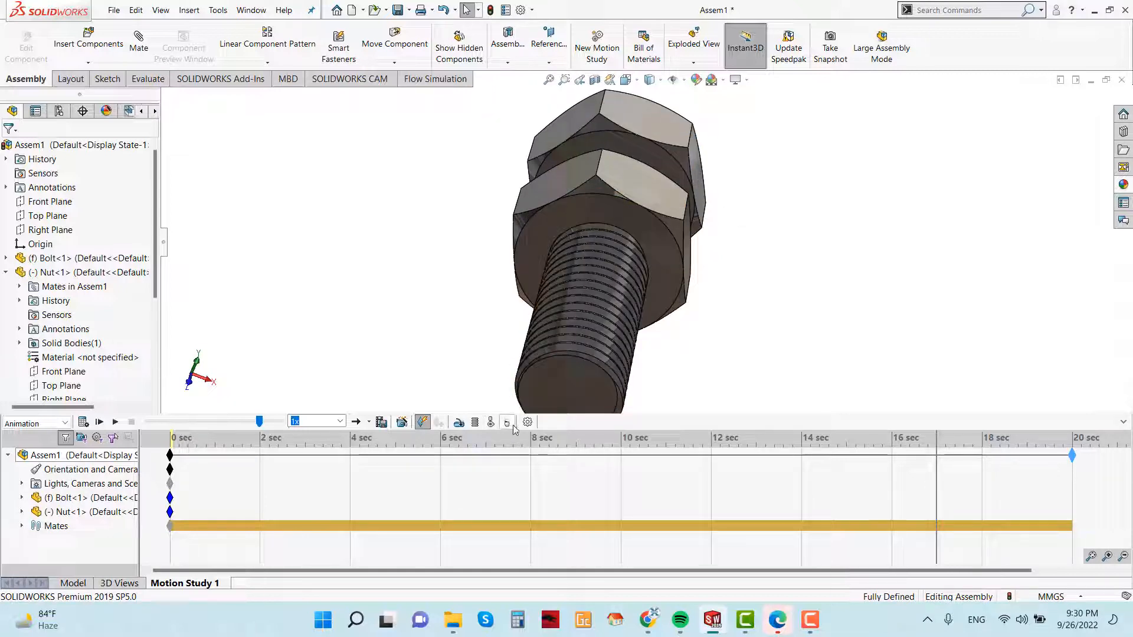
- Set the motion study frame rate to 50 frames per second in its properties
click(528, 422)
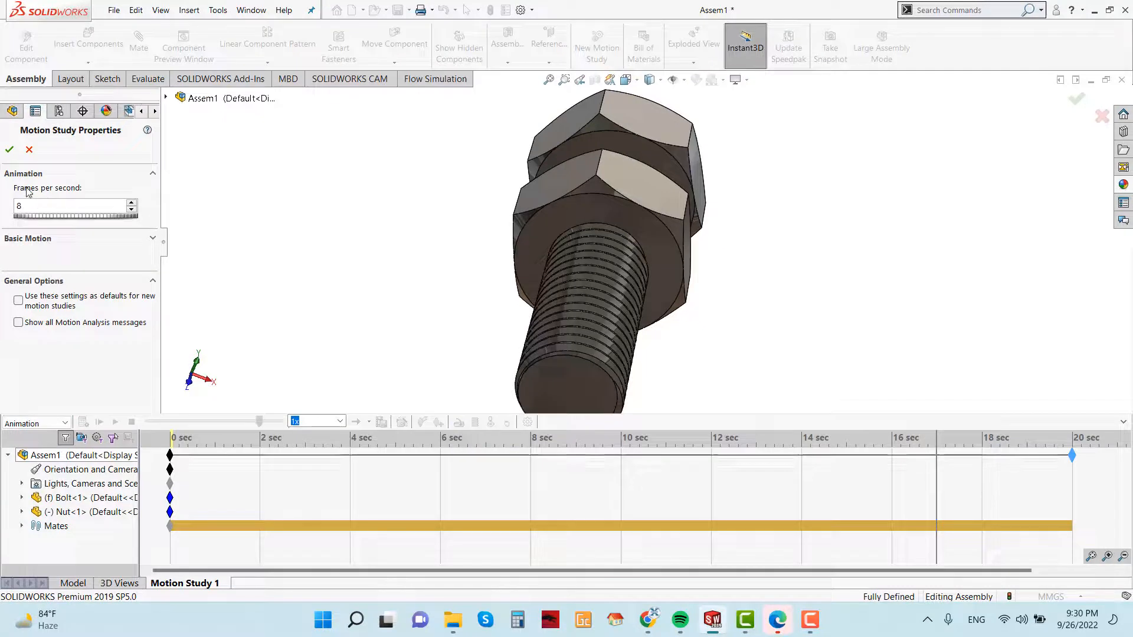
triple_click(65, 205)
text(50)
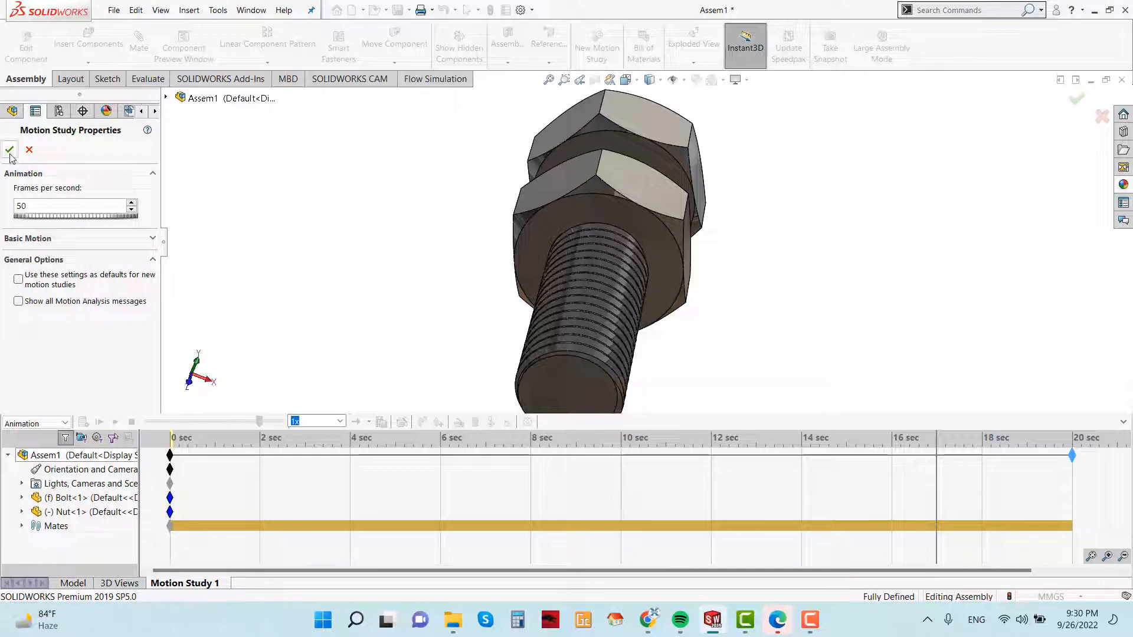
click(10, 150)
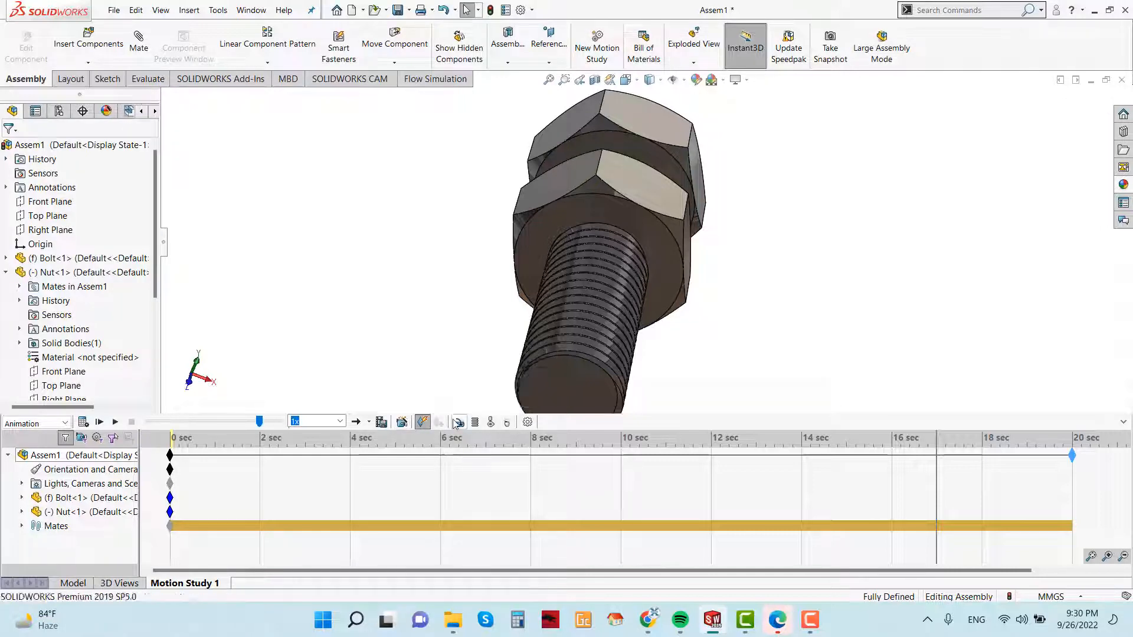
- Add RotaryMotor1 on the nut's circular edge at a constant 50 RPM
click(422, 422)
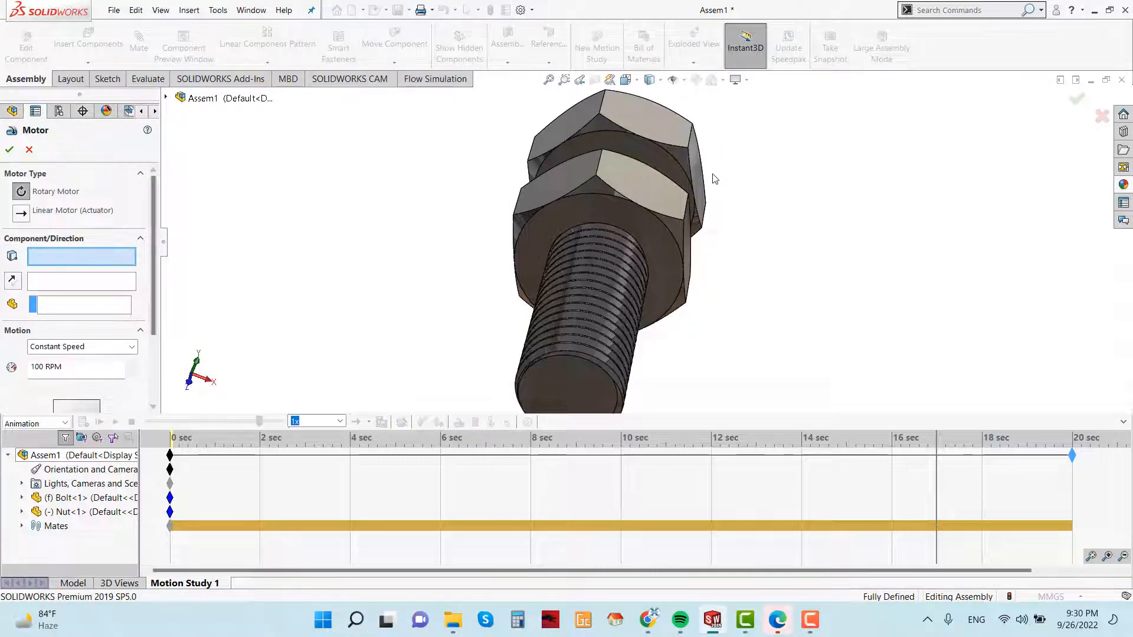
click(629, 218)
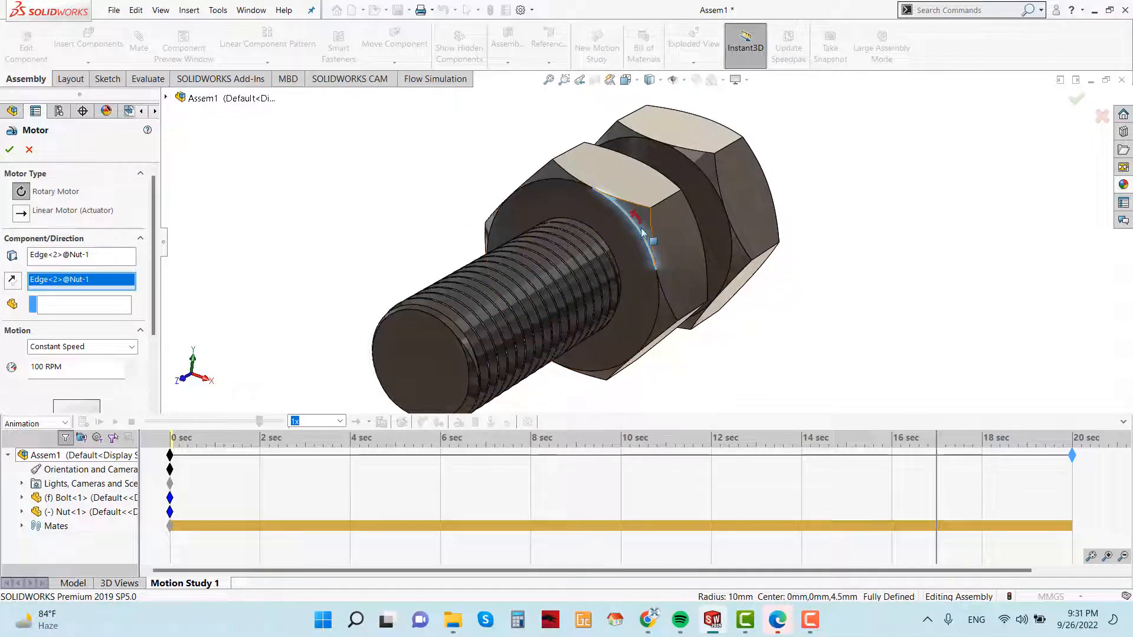
mouse_move(603, 211)
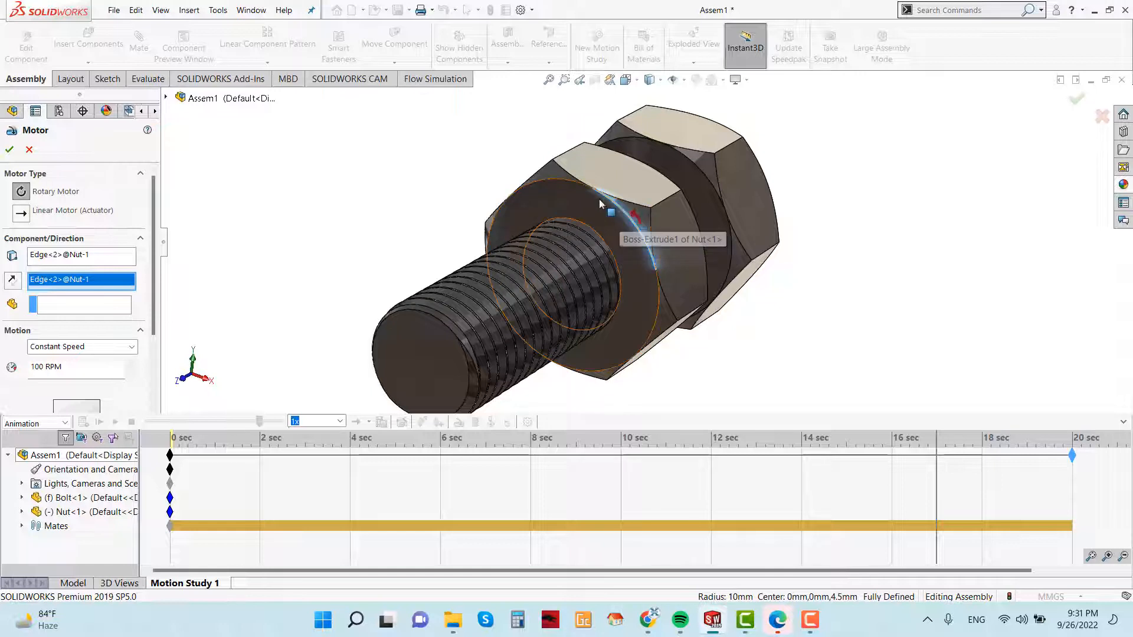
scroll(down, 3)
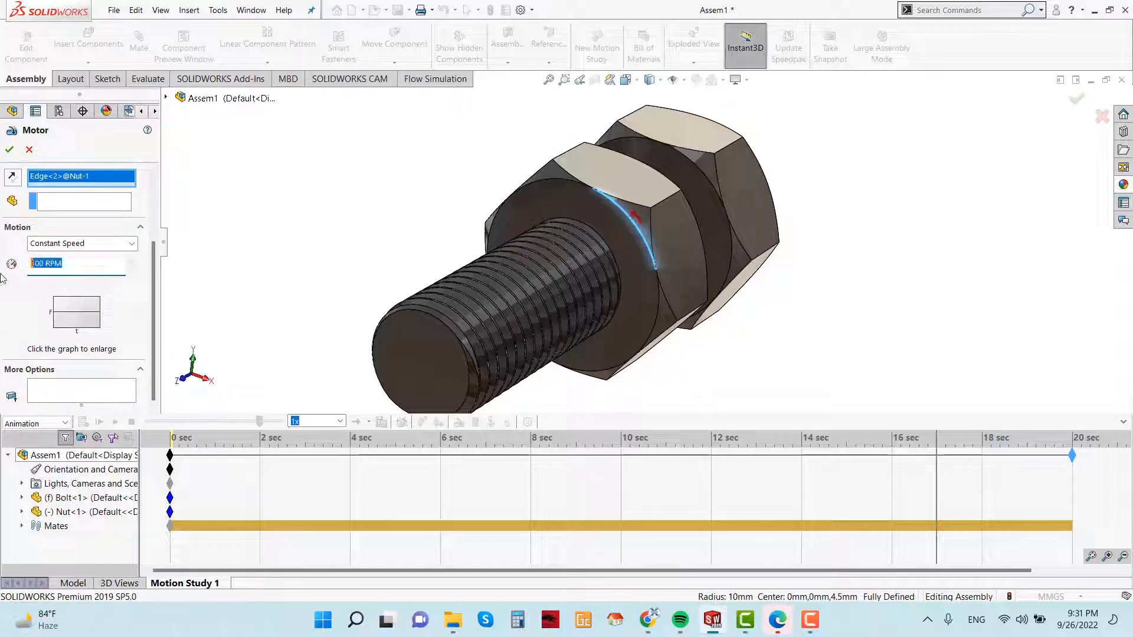
mouse_move(57, 273)
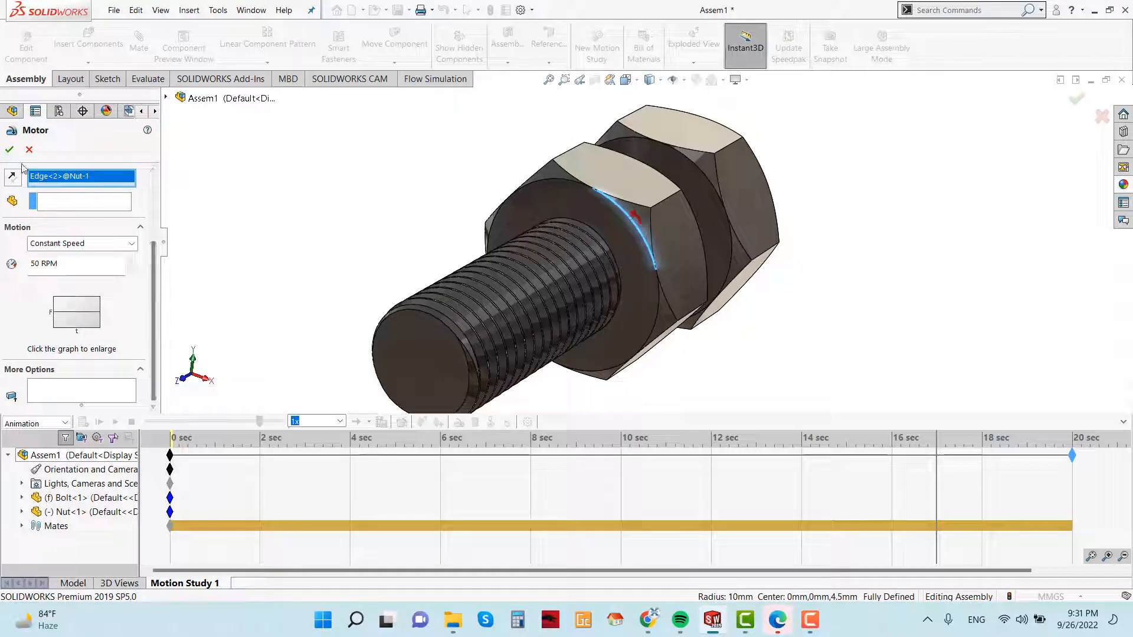
click(9, 149)
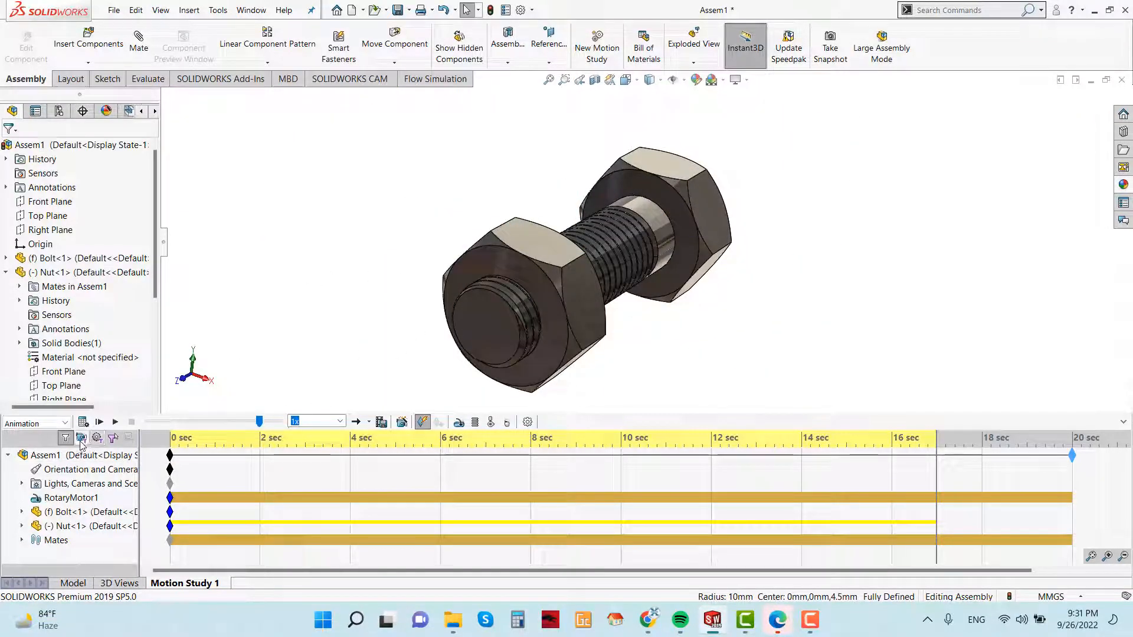
- Calculate the study so the motor spins the nut along the bolt to its tip
click(99, 423)
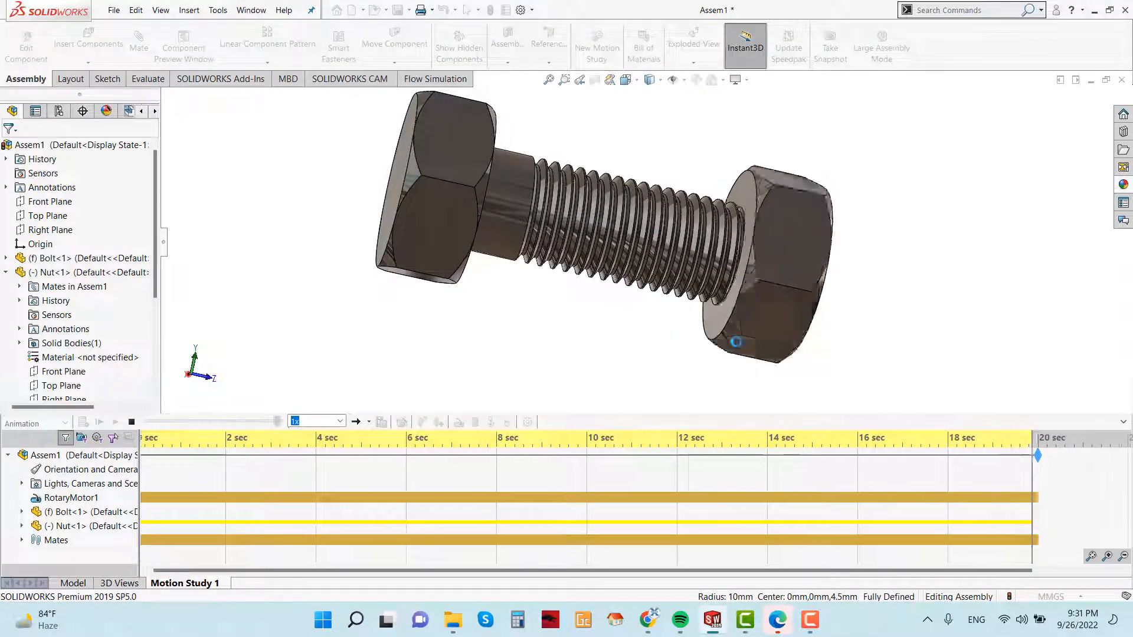
click(99, 422)
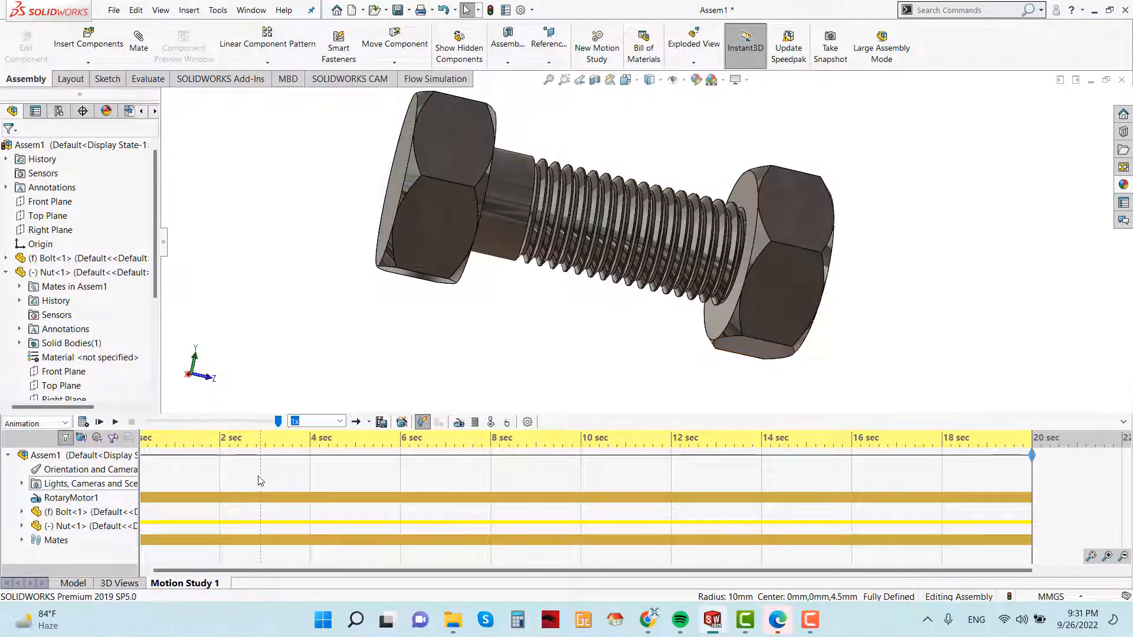